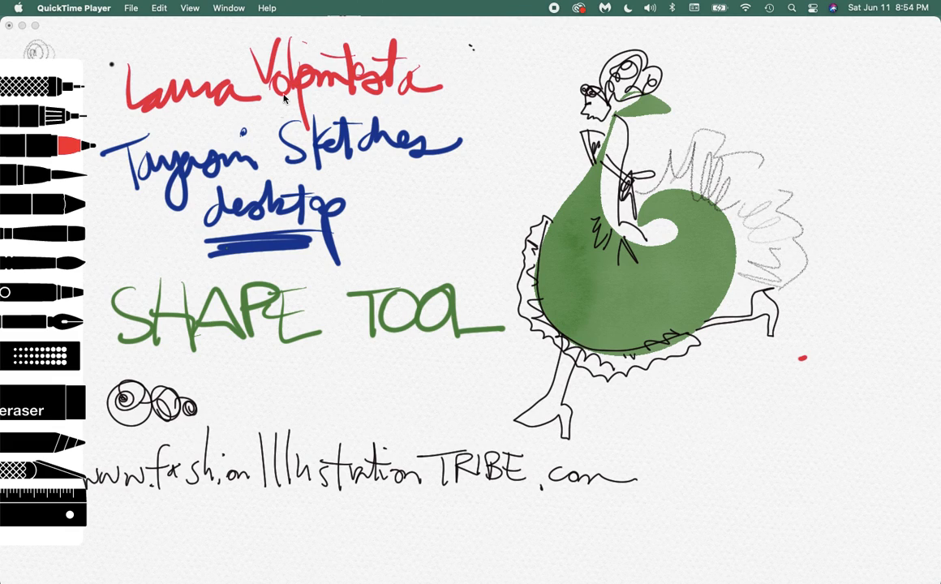
mouse_move(392, 180)
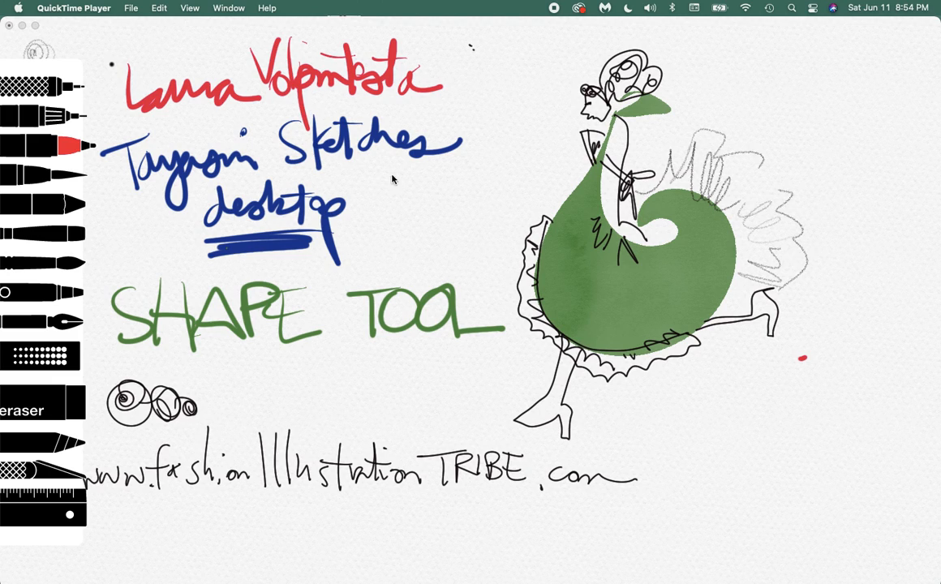
mouse_move(495, 173)
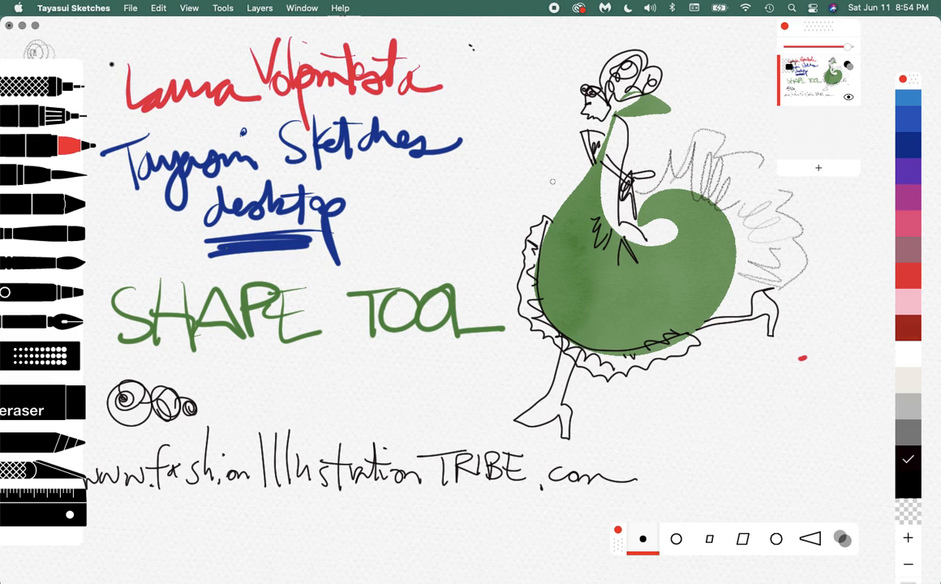
- Draw a black arrow pointing into the green skirt of the title-page figure
drag(508, 167, 583, 228)
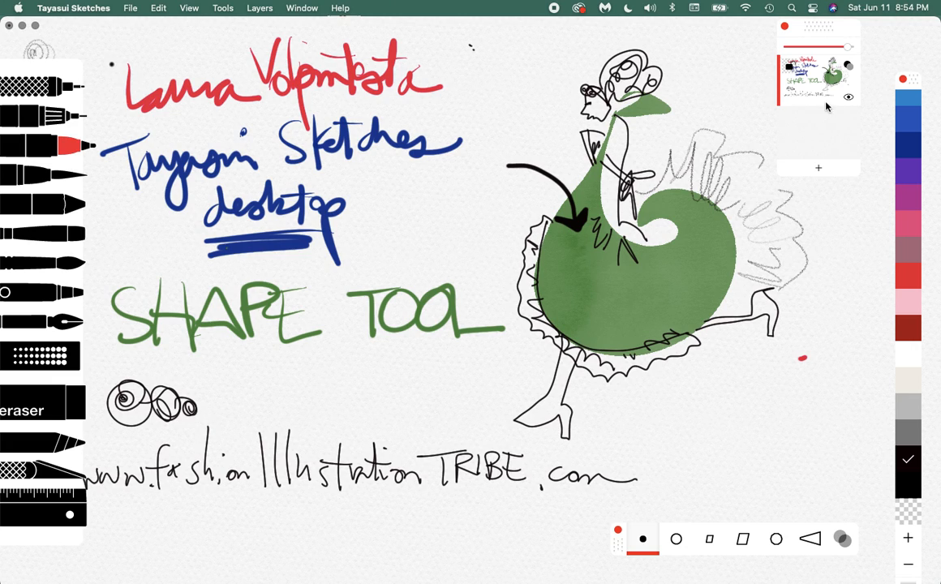
mouse_move(799, 133)
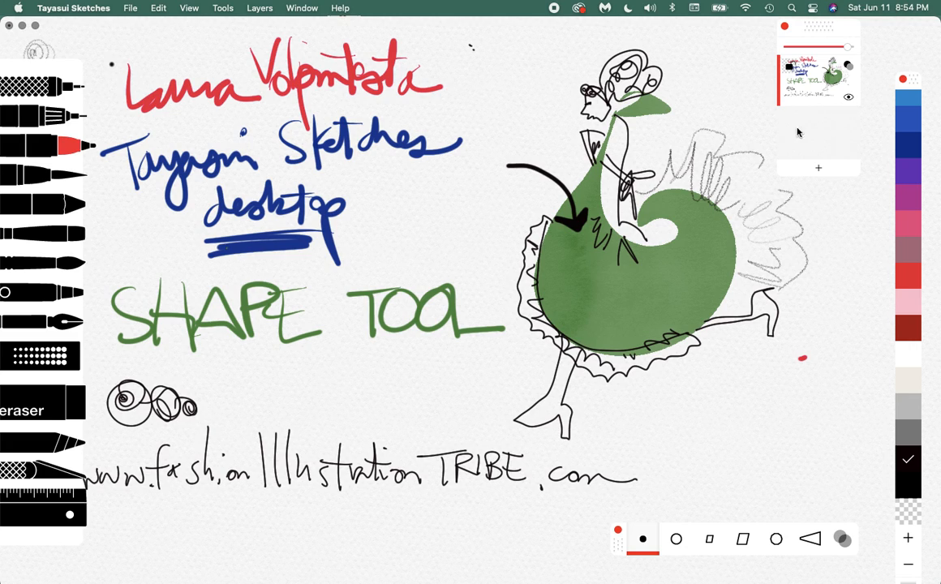
mouse_move(853, 104)
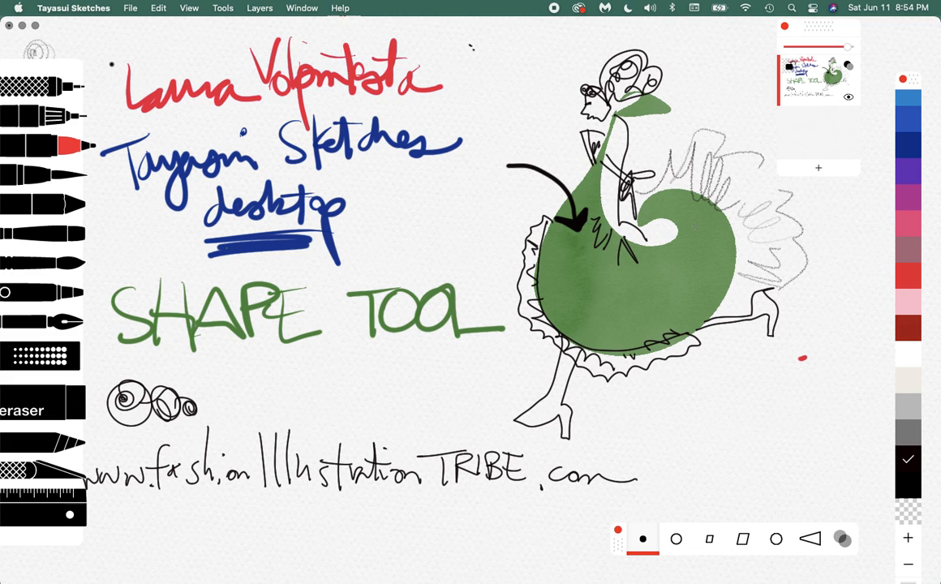
mouse_move(848, 50)
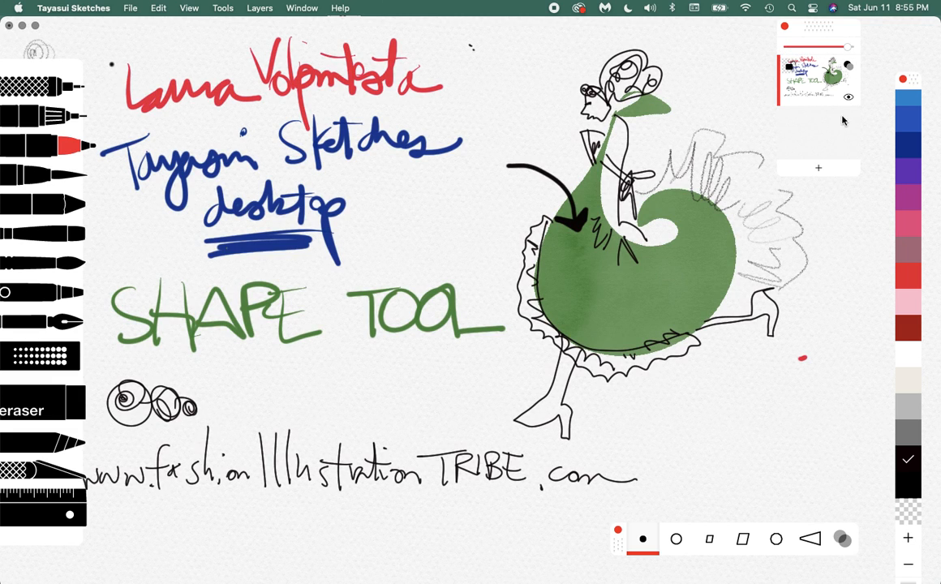
mouse_move(847, 99)
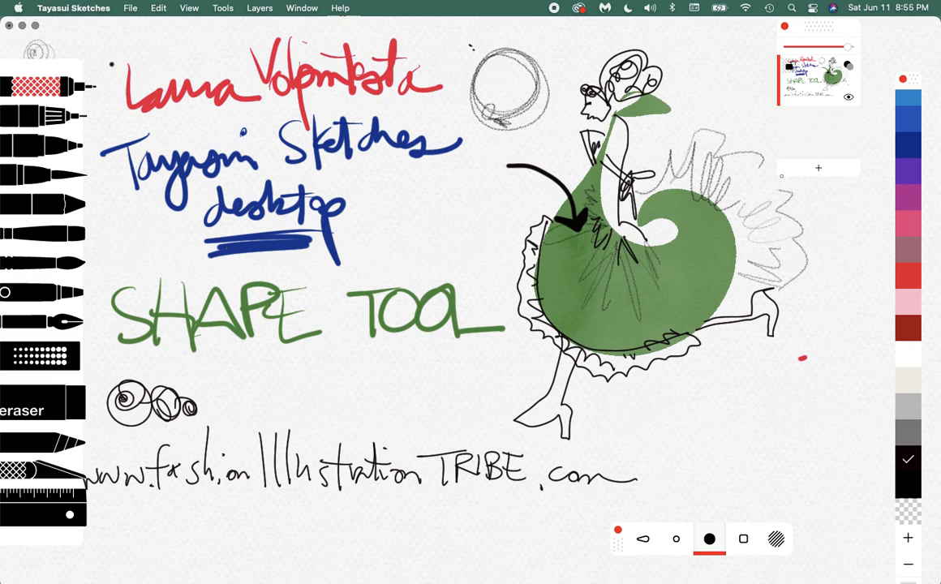
mouse_move(824, 178)
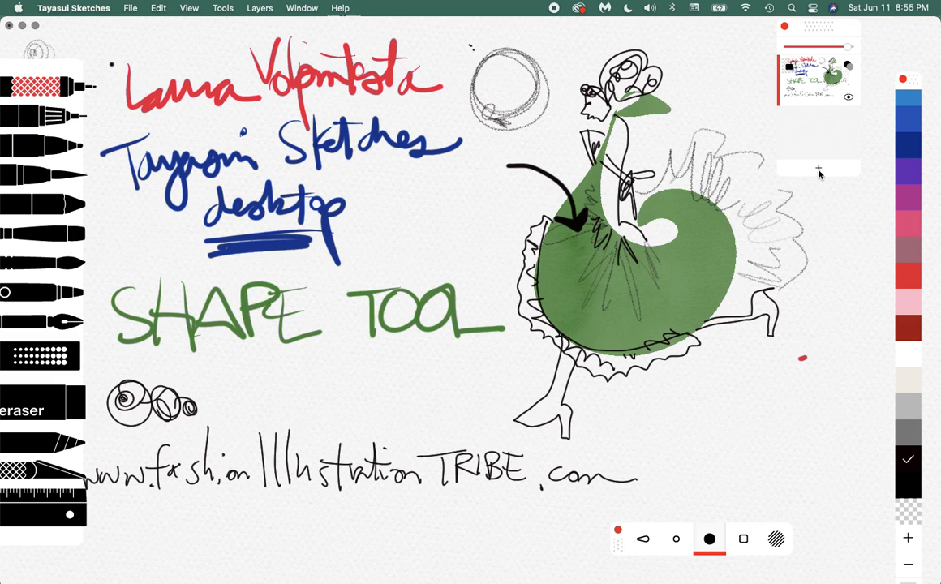
- Start a fresh blank page above the title sketch and lay a short test stroke near its top
click(818, 167)
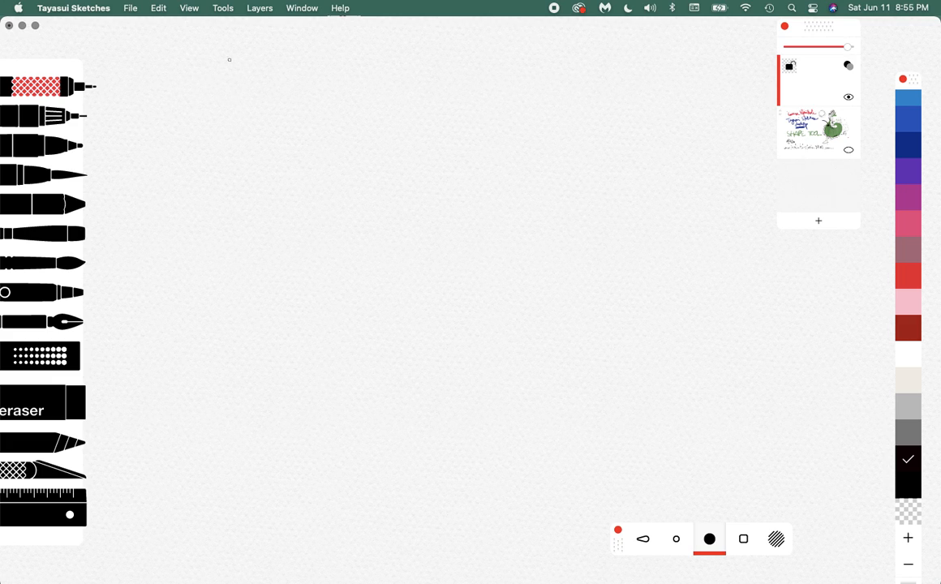
mouse_move(344, 6)
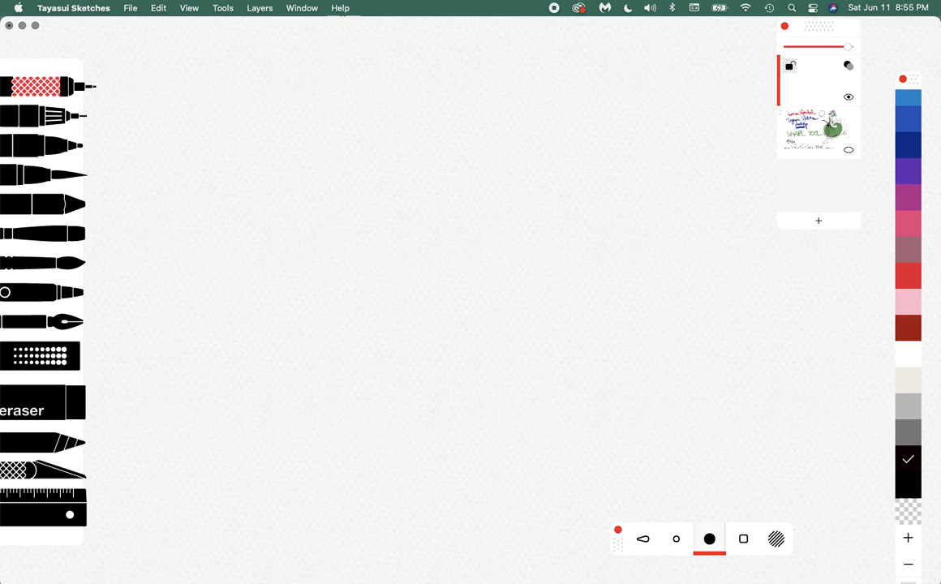
mouse_move(96, 13)
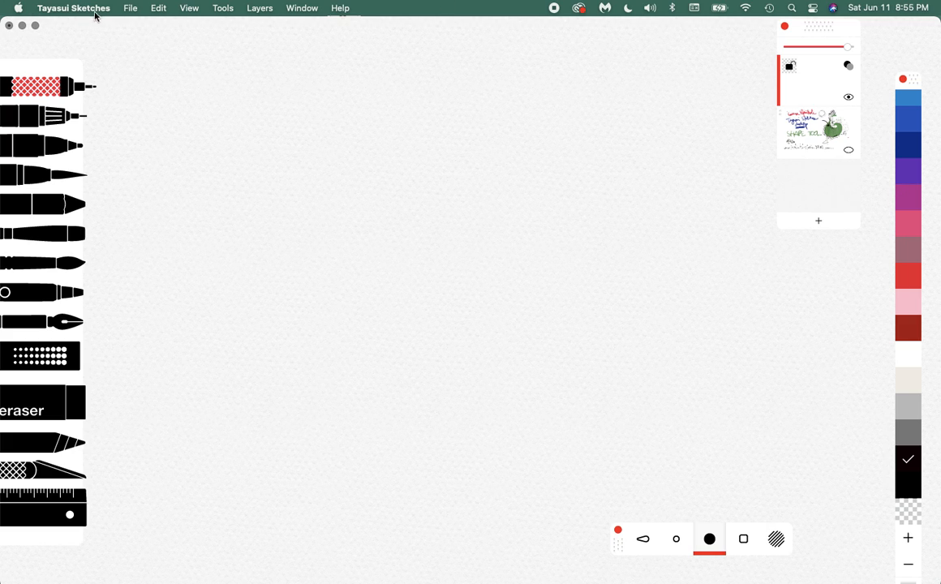
mouse_move(276, 20)
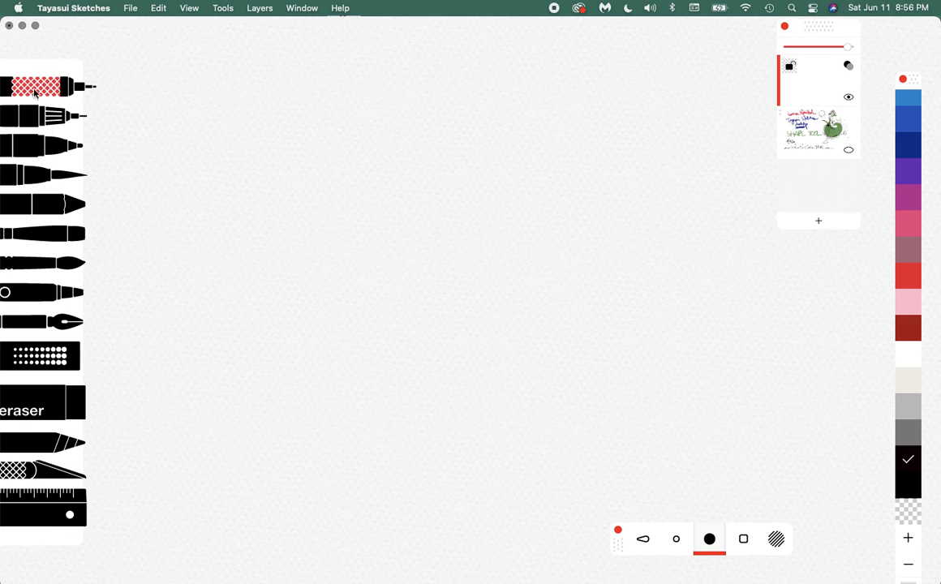
mouse_move(63, 67)
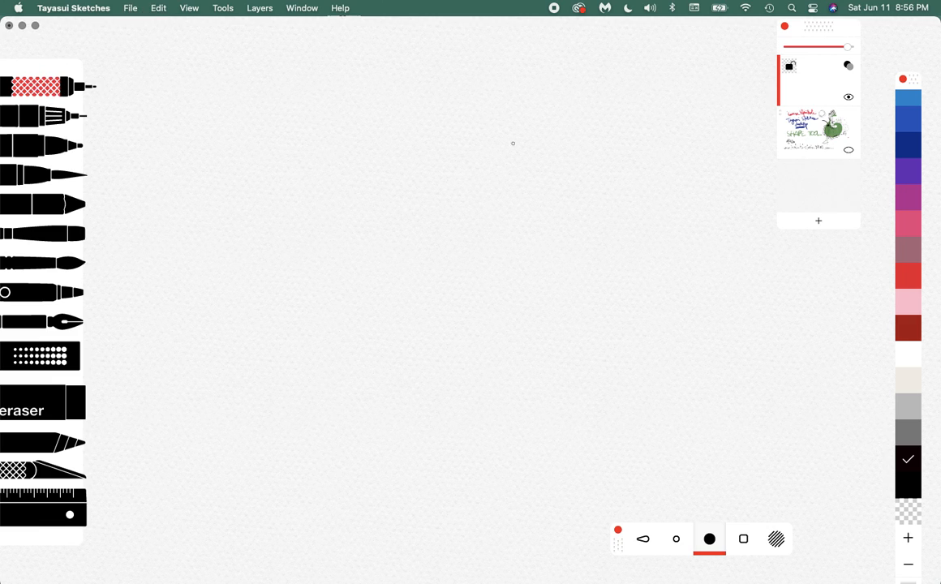
mouse_move(707, 51)
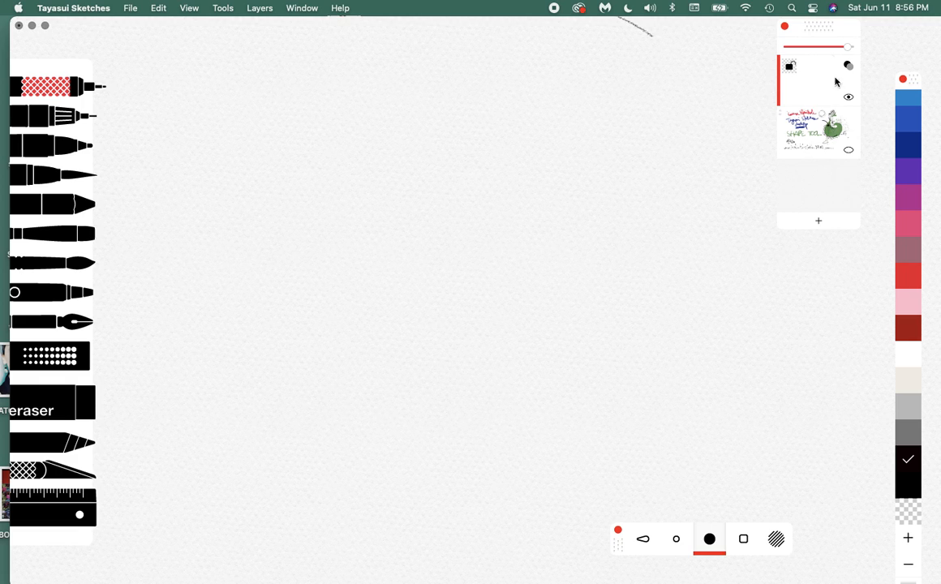
mouse_move(822, 84)
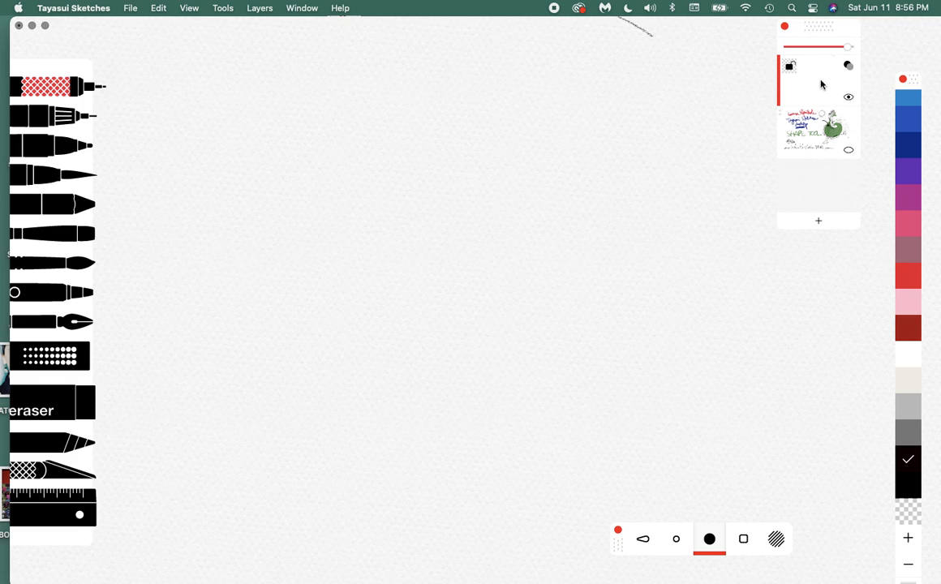
mouse_move(844, 78)
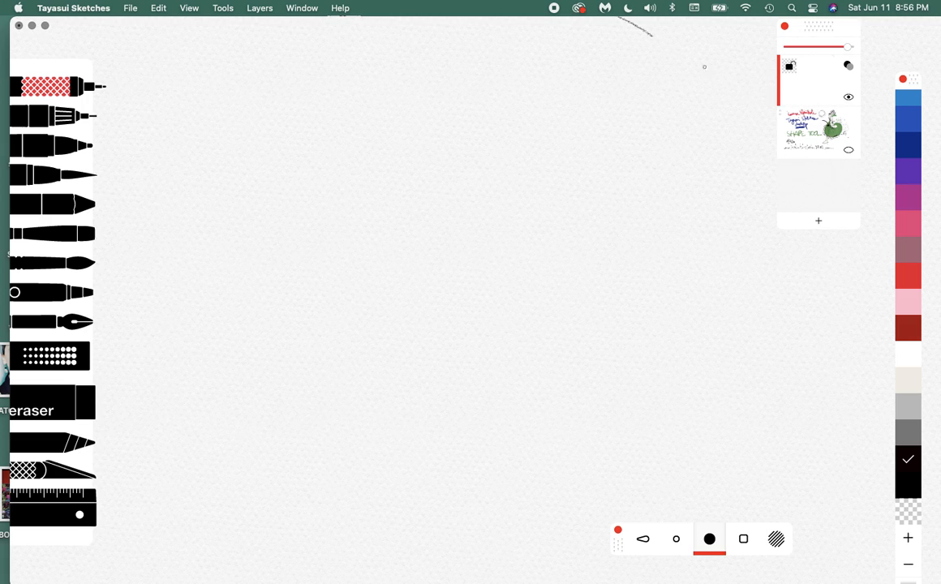
- Browse the Layers, Tools, View, Edit, Window and Help menus, ending on the File menu for importing
click(260, 7)
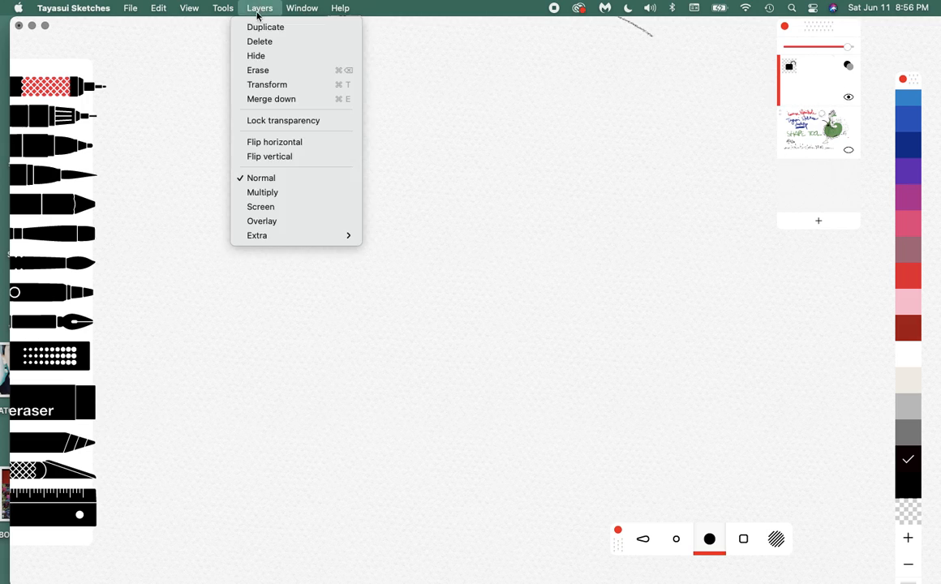
mouse_move(256, 235)
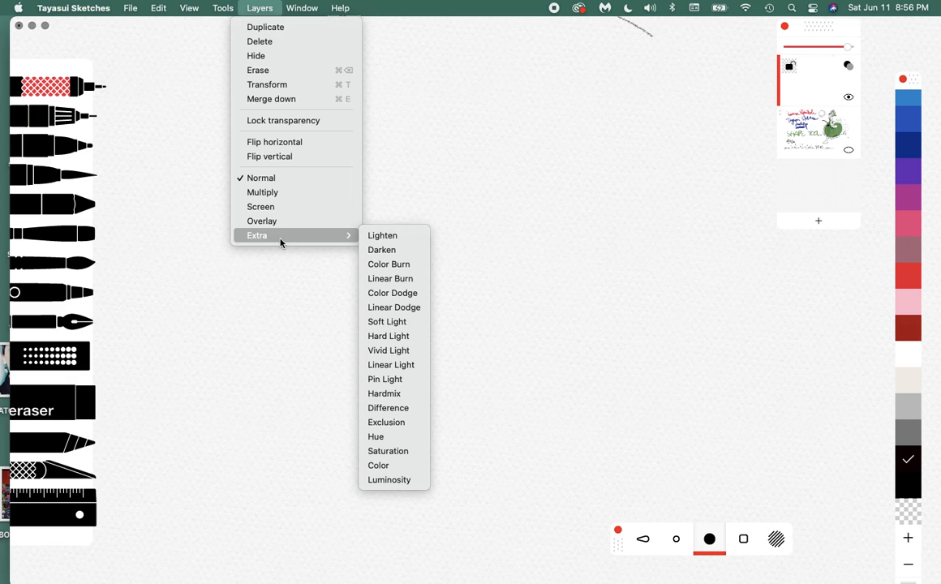
mouse_move(284, 247)
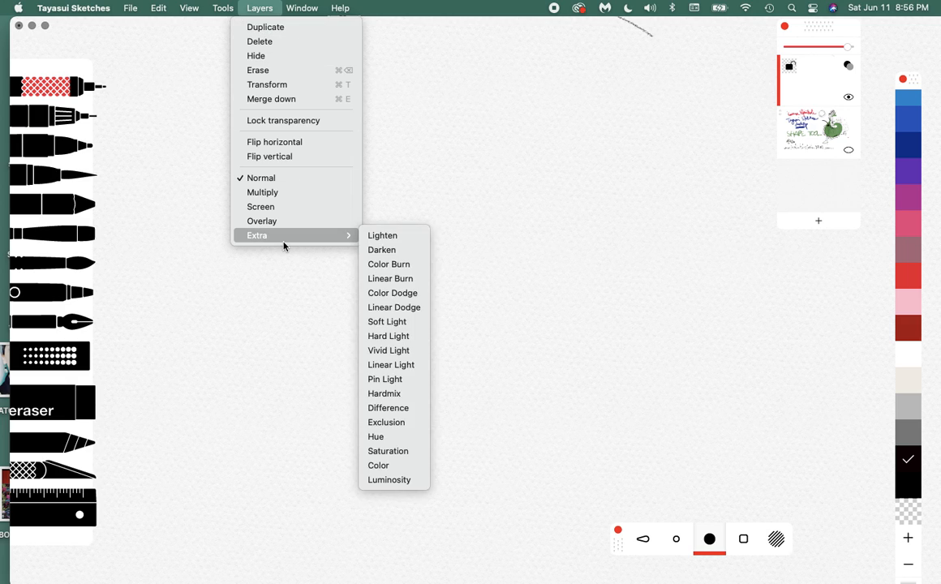
click(223, 7)
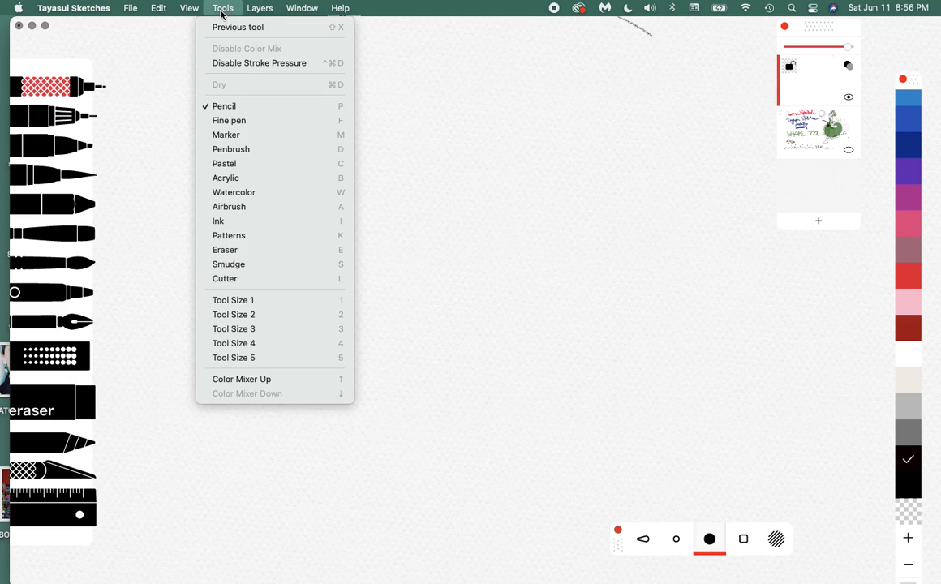
click(190, 8)
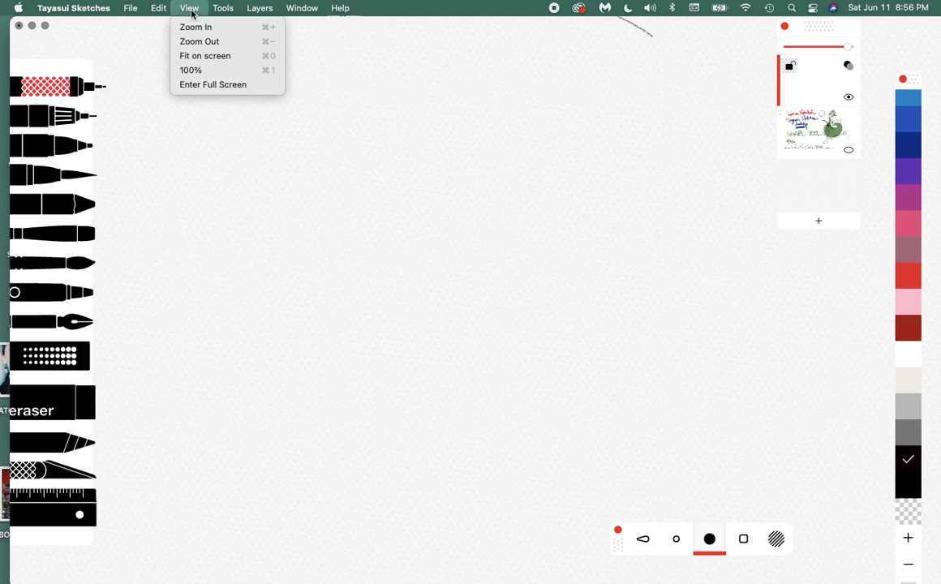
click(159, 8)
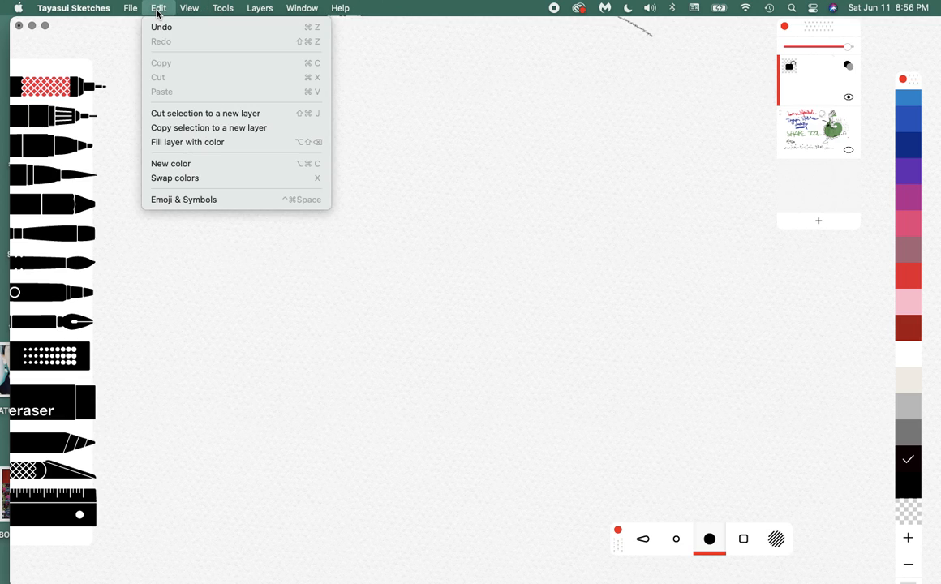
click(260, 8)
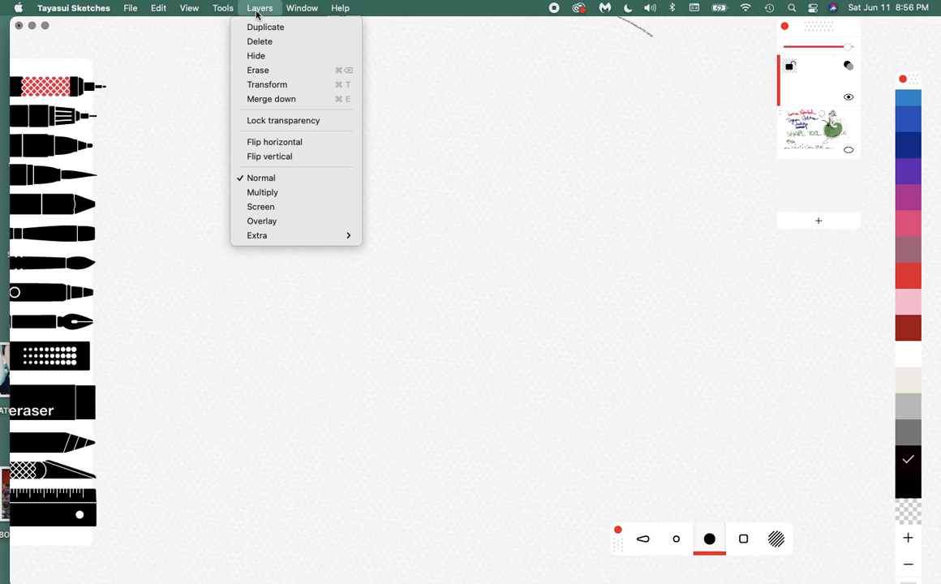
click(302, 9)
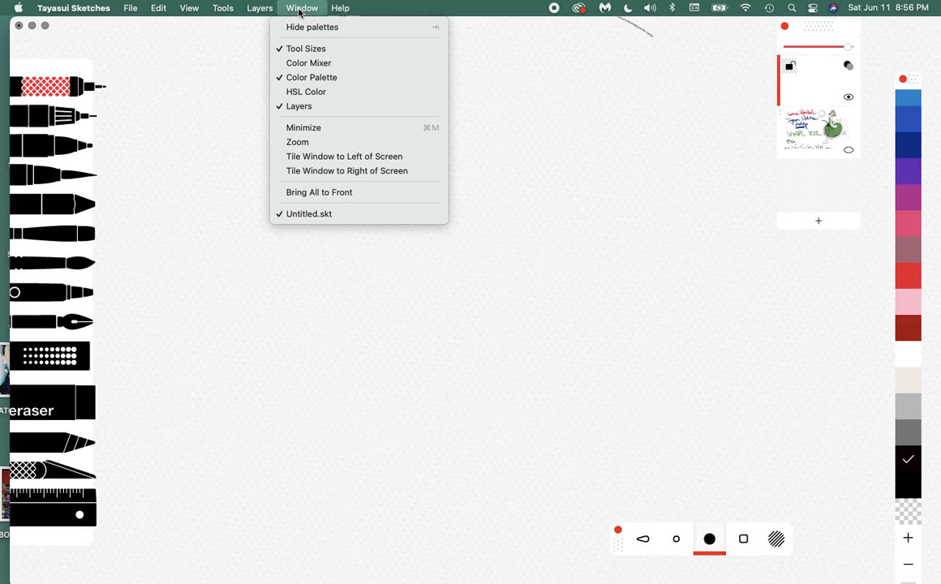
click(340, 6)
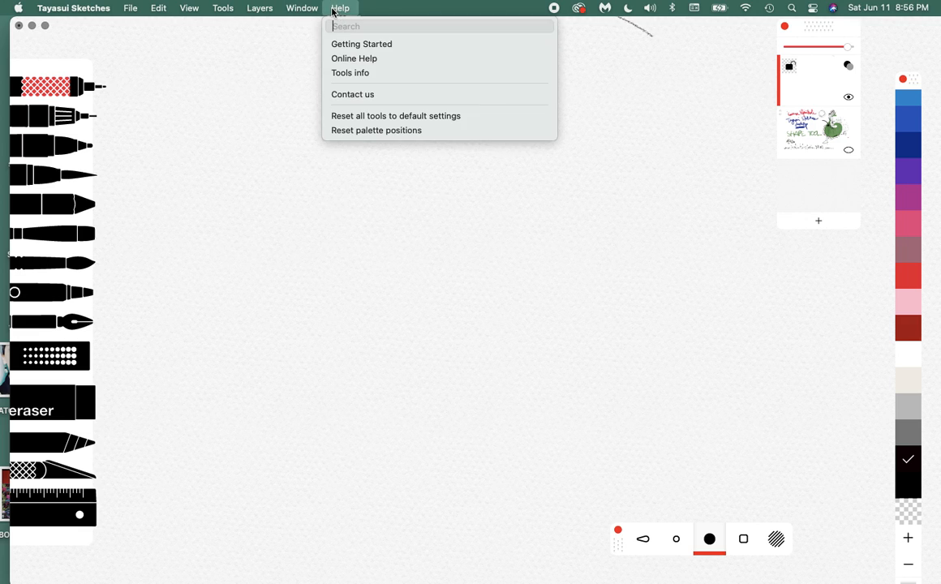
click(130, 8)
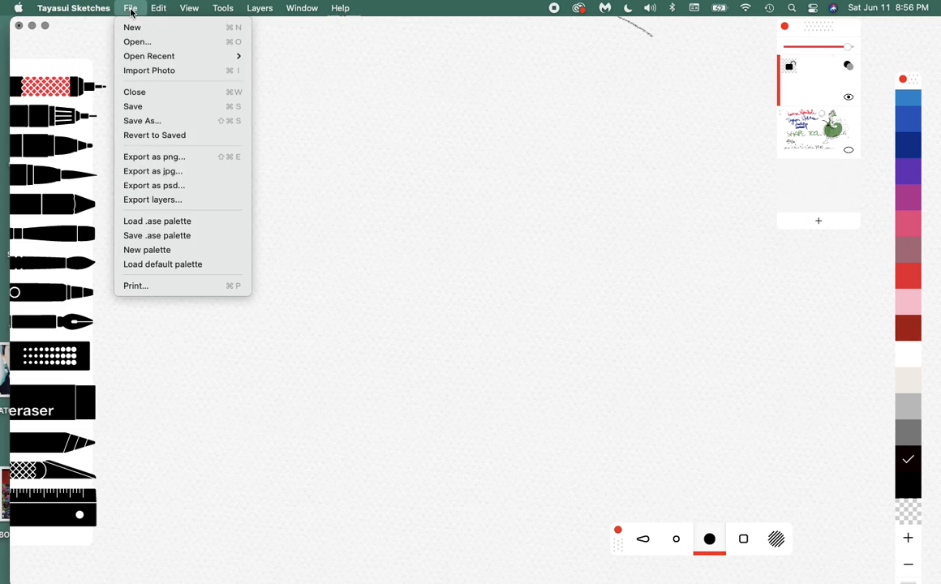
mouse_move(150, 70)
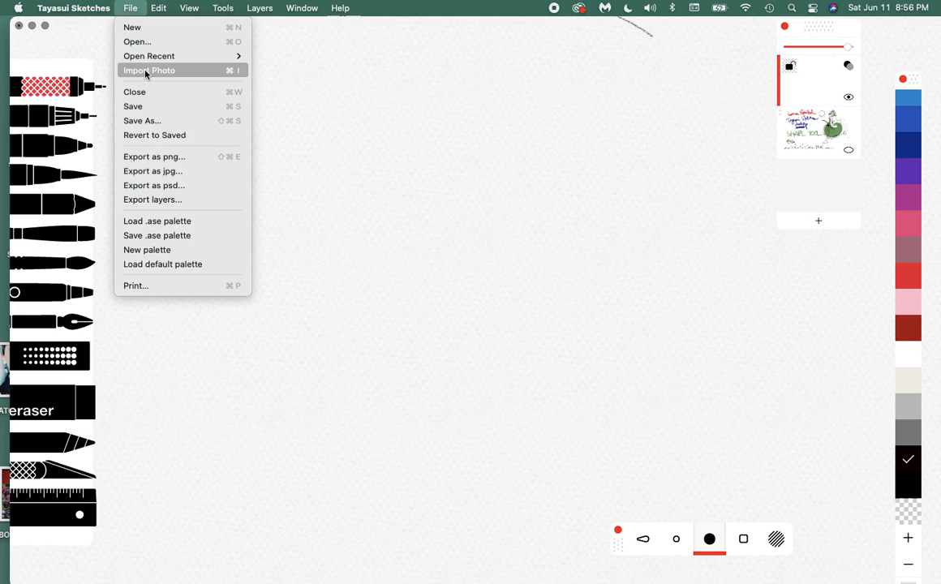
- Start Import Photo, scroll the Desktop folder and select download.jpg as the reference image
click(150, 70)
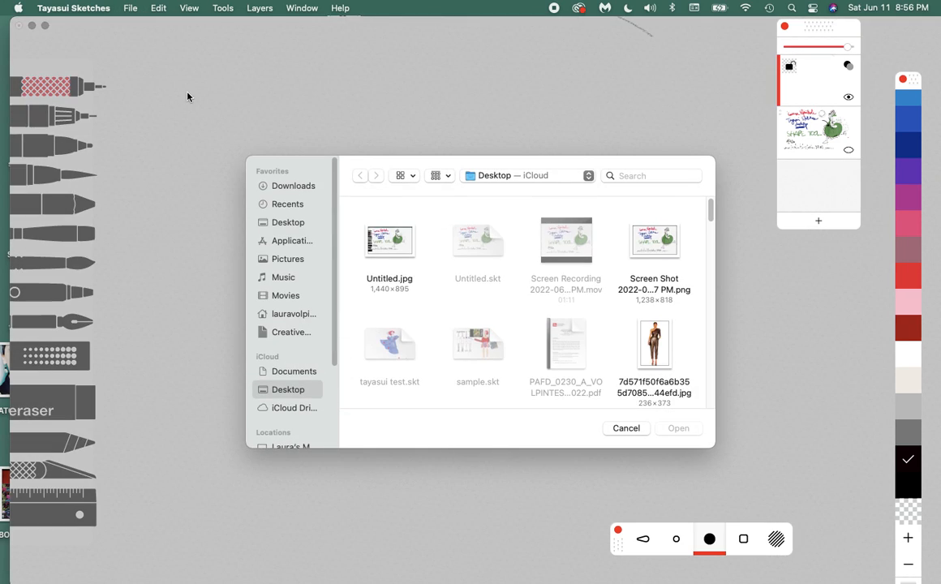
mouse_move(623, 439)
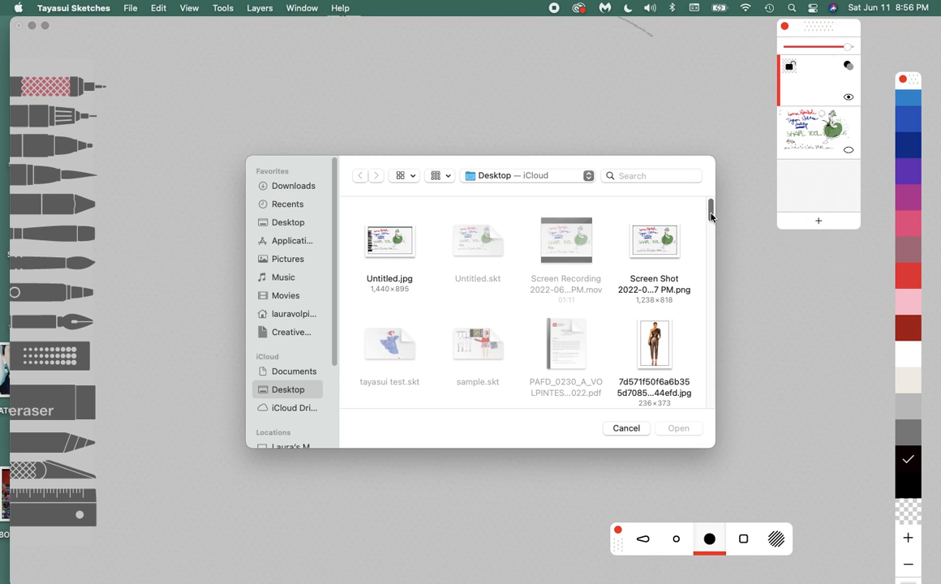
scroll(down, 3)
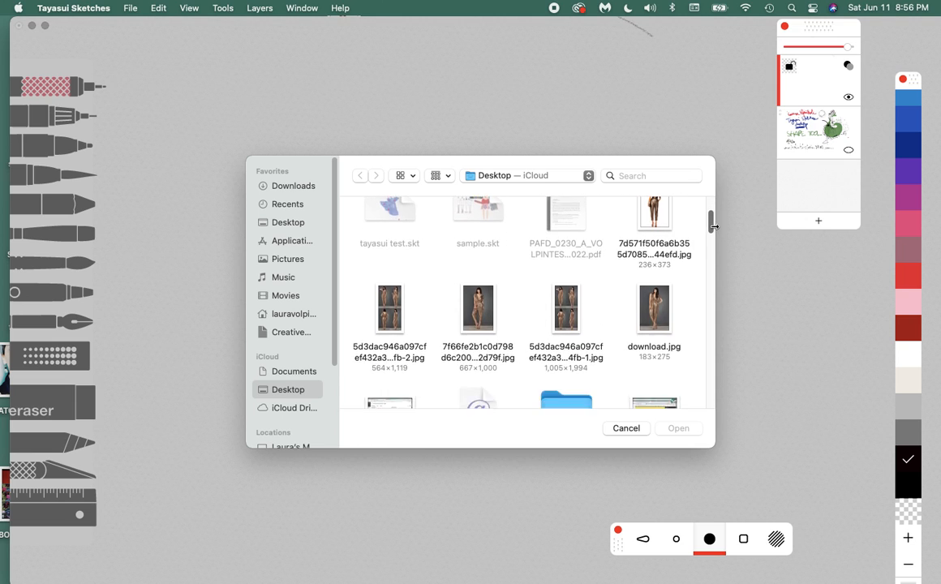
scroll(down, 3)
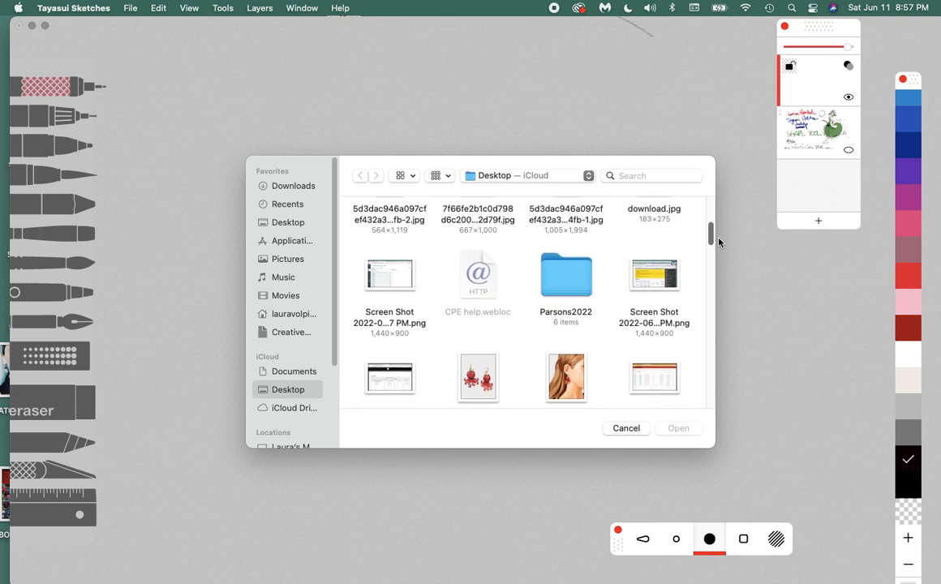
scroll(down, 3)
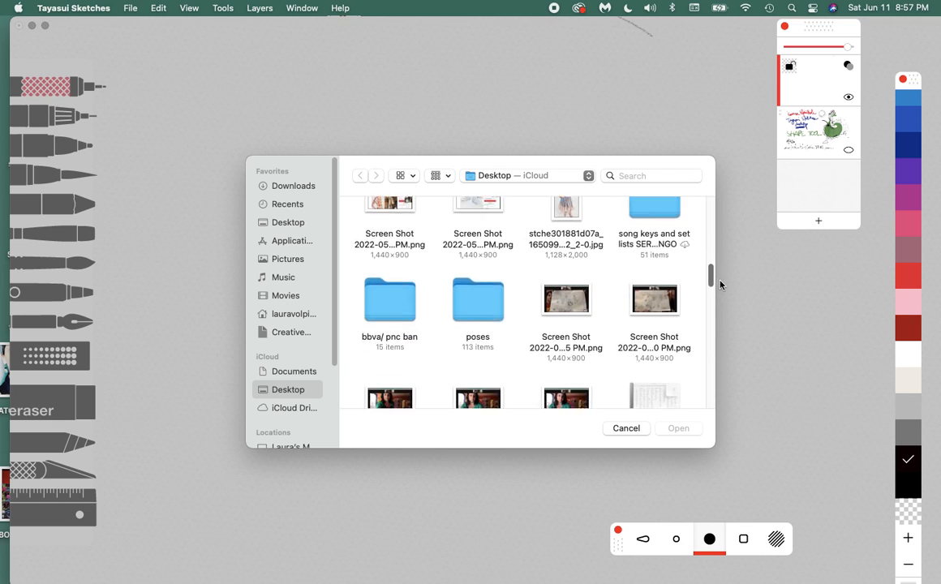
scroll(down, 3)
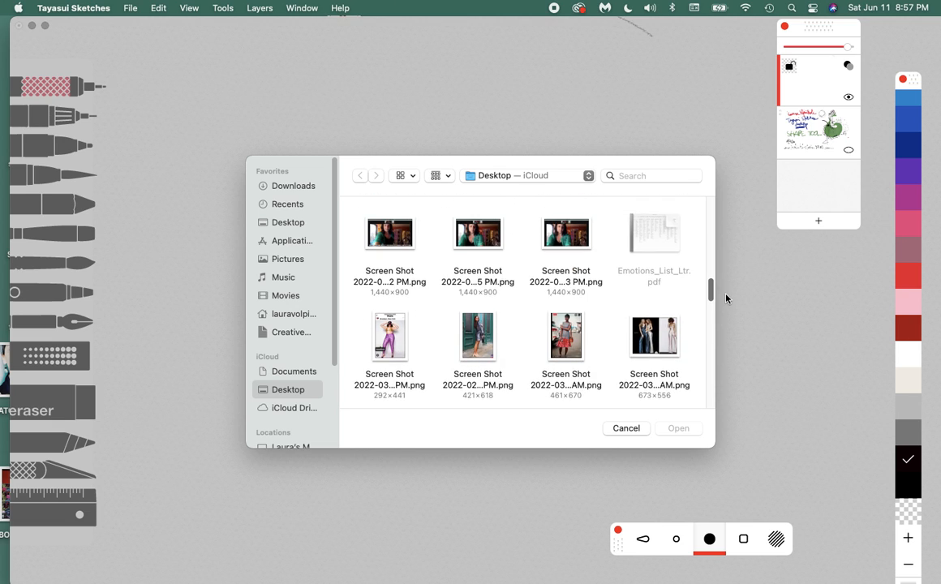
scroll(down, 3)
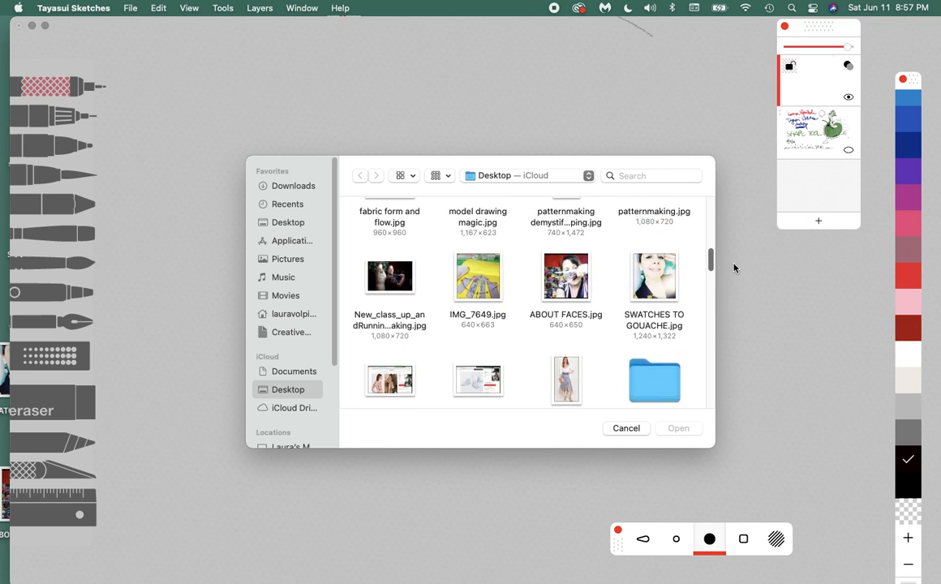
scroll(down, 3)
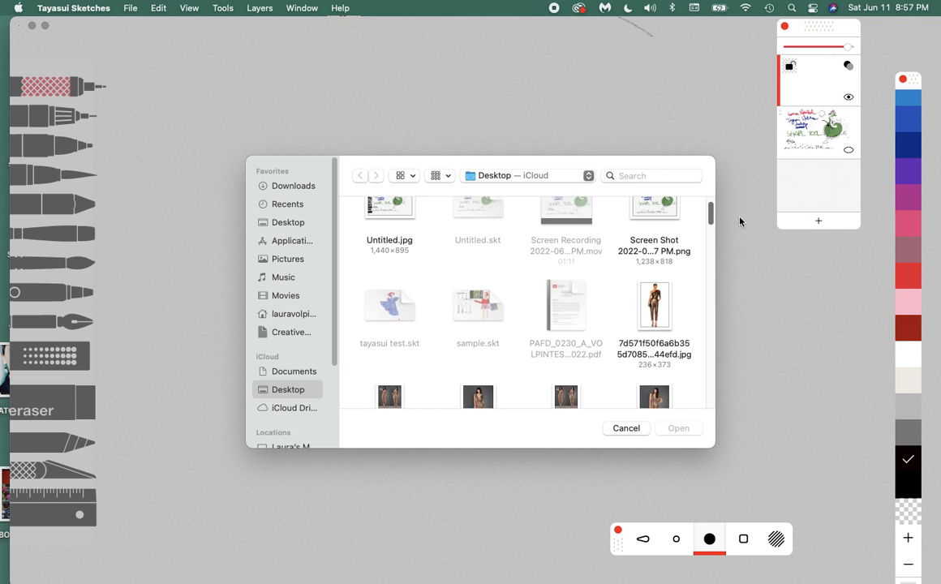
scroll(down, 3)
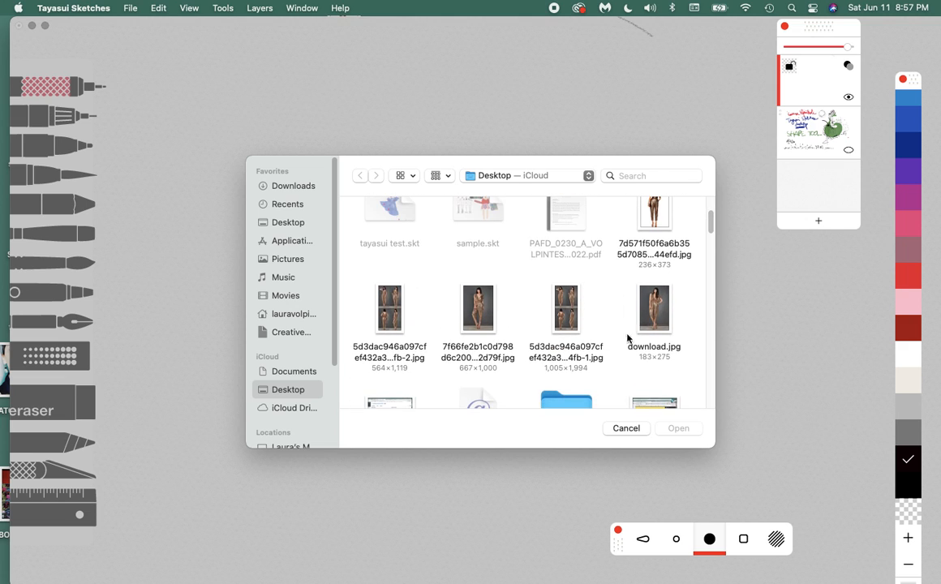
click(654, 308)
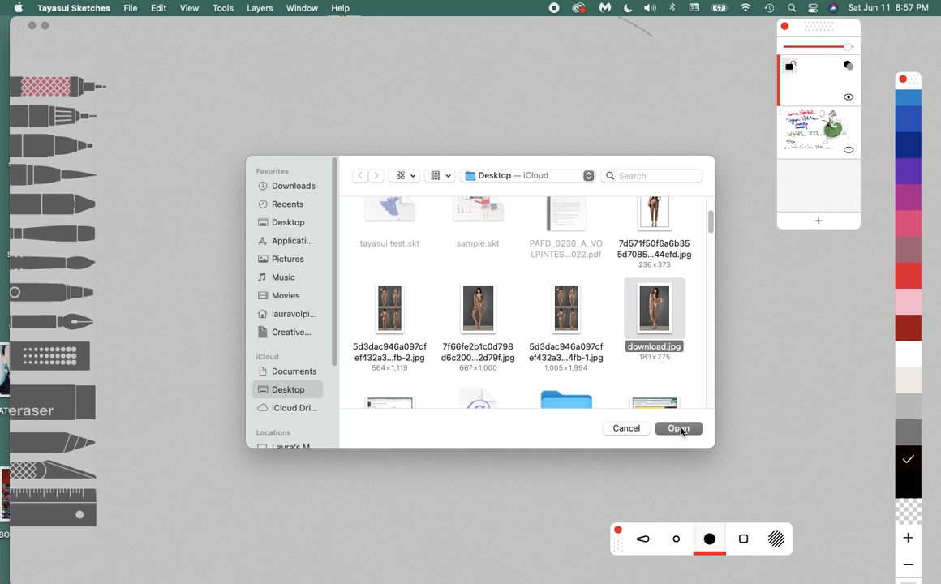
- Bring the chosen photo onto the canvas and move it toward the top-right corner
click(678, 428)
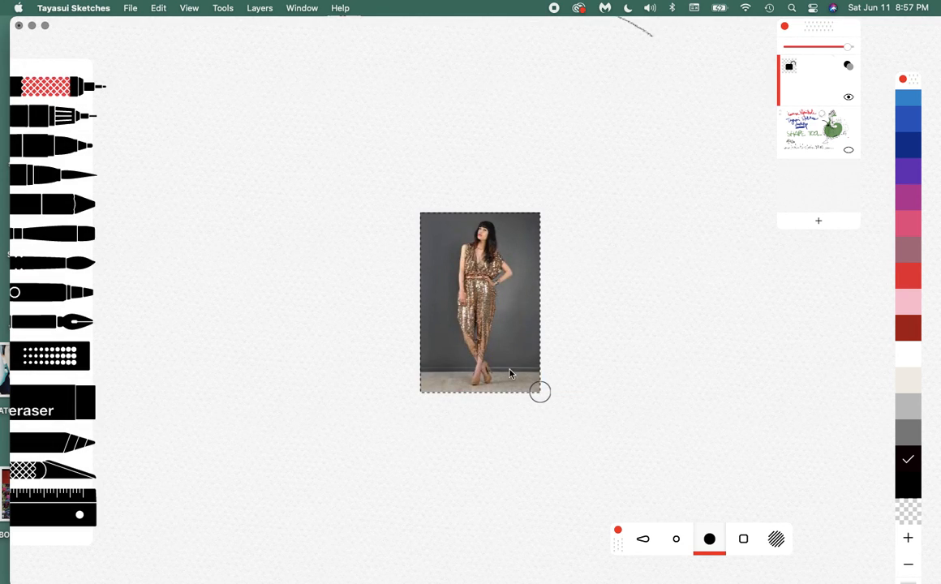
mouse_move(490, 315)
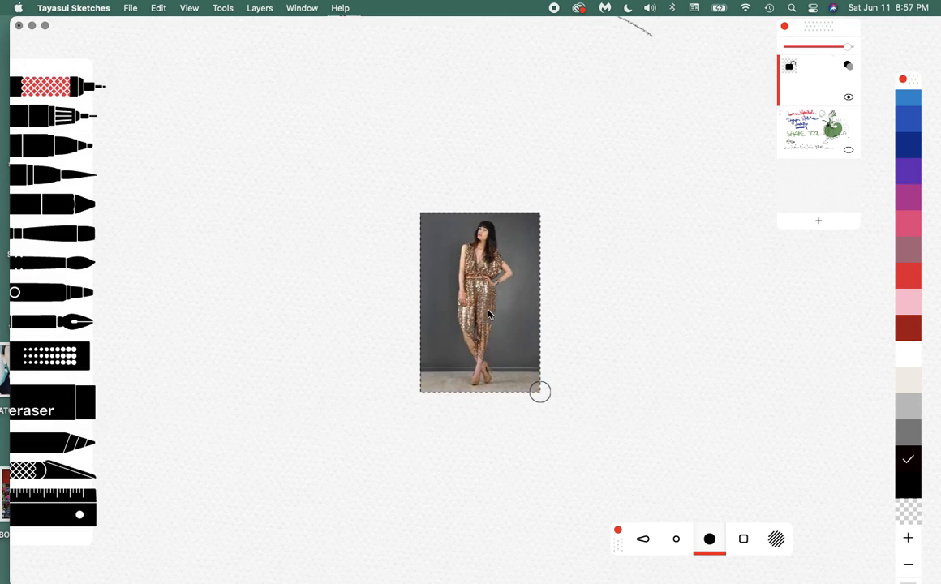
drag(480, 304, 617, 153)
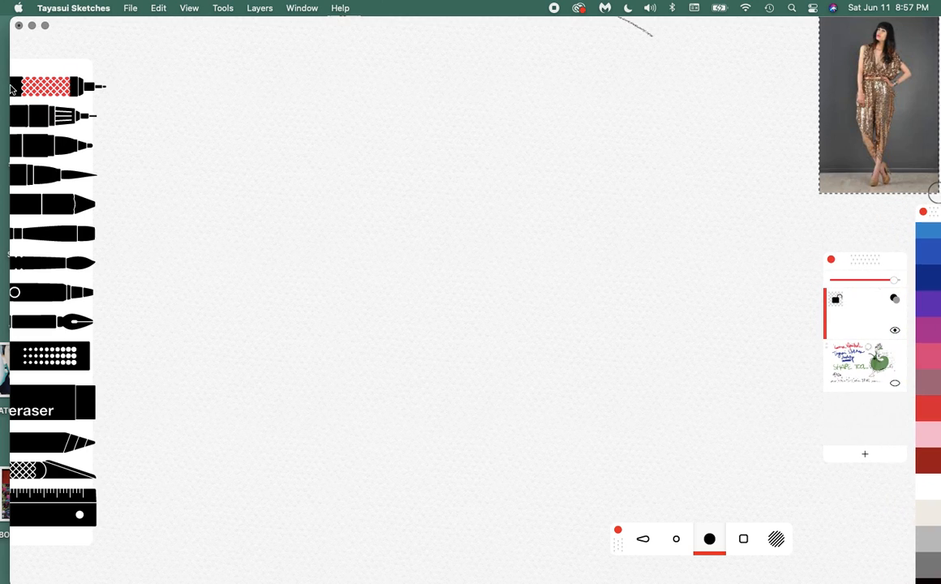
mouse_move(597, 535)
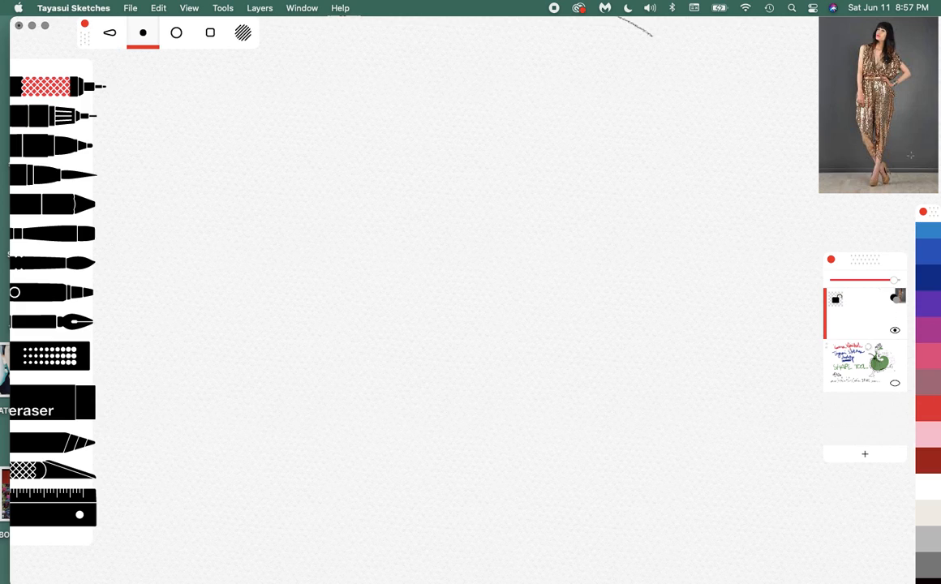
mouse_move(808, 198)
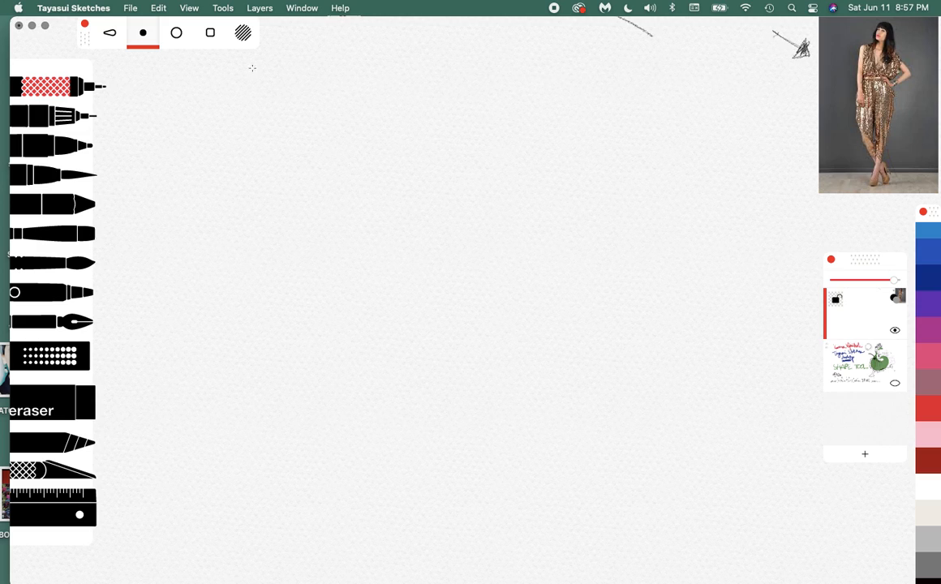
mouse_move(116, 78)
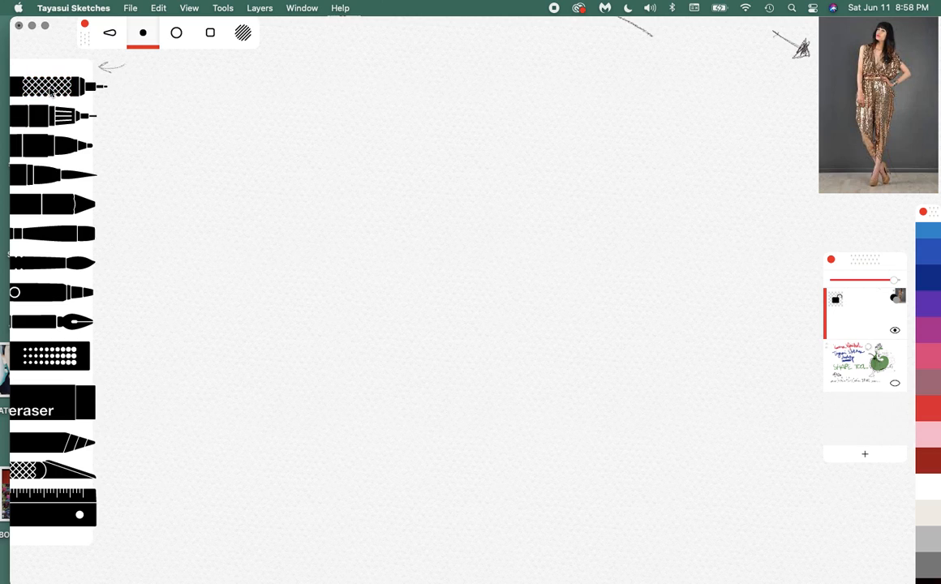
- Try a couple of brushes and tip settings, leaving a grey test stroke at top left
click(45, 88)
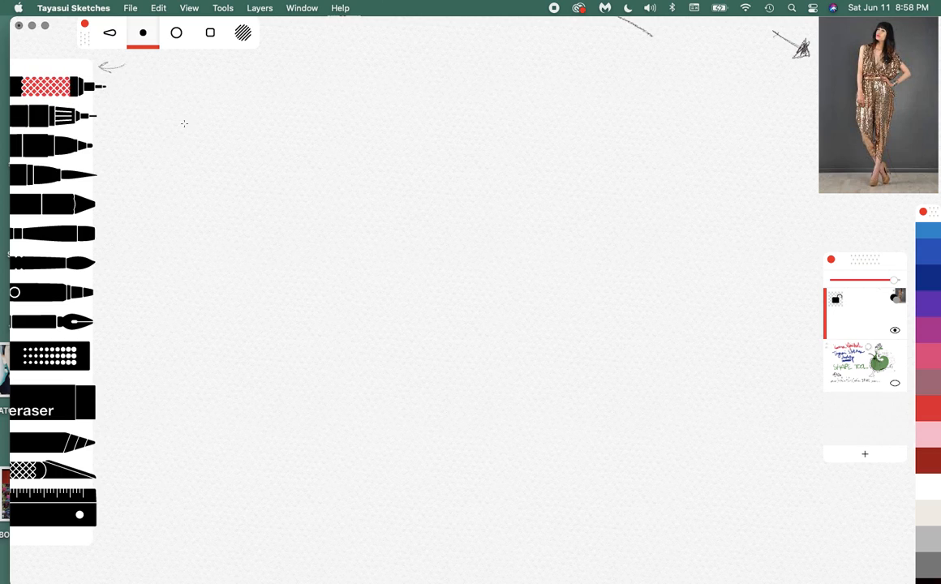
click(243, 32)
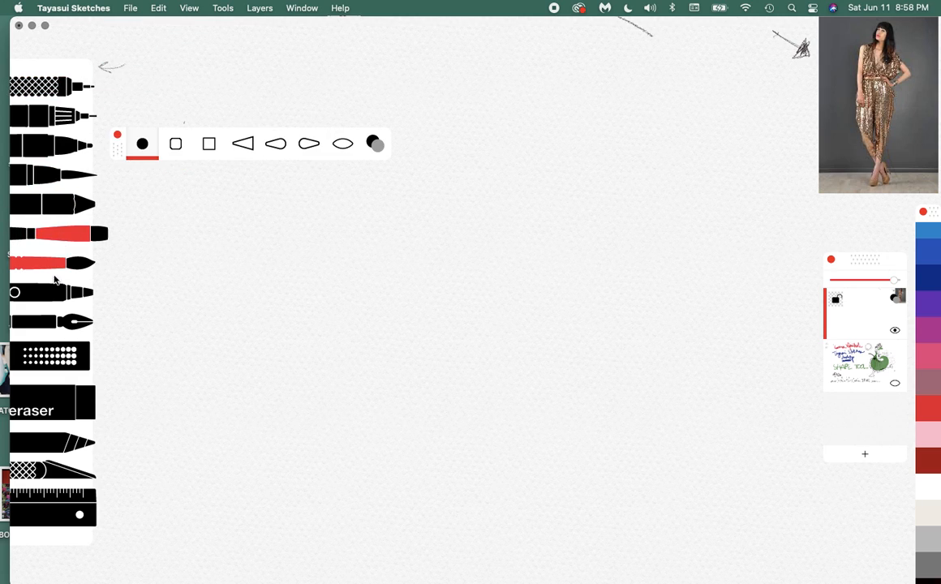
click(52, 263)
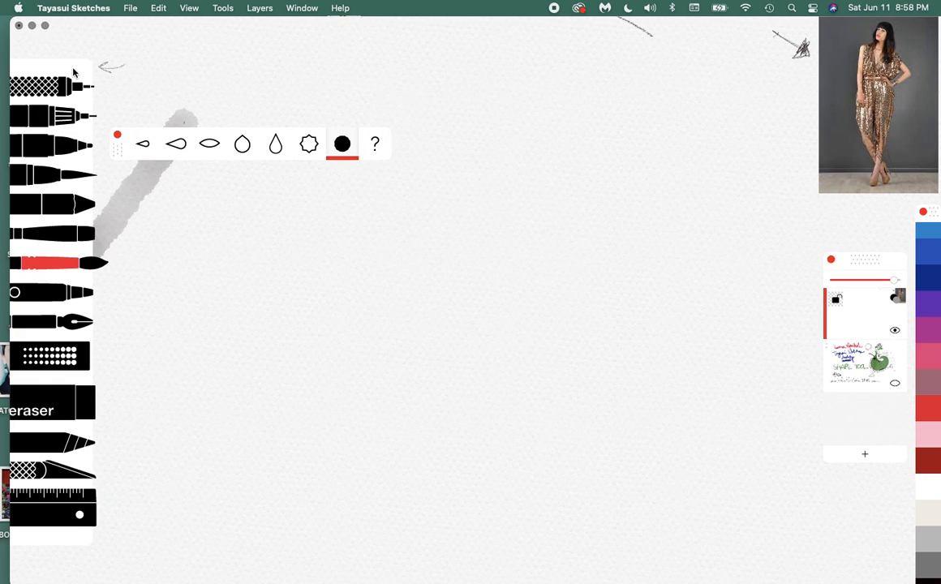
click(49, 84)
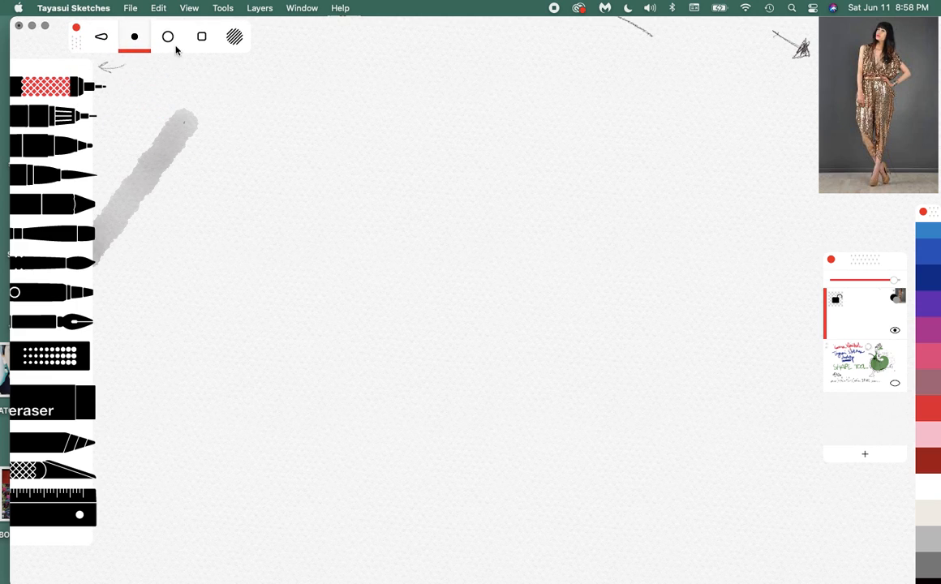
click(201, 36)
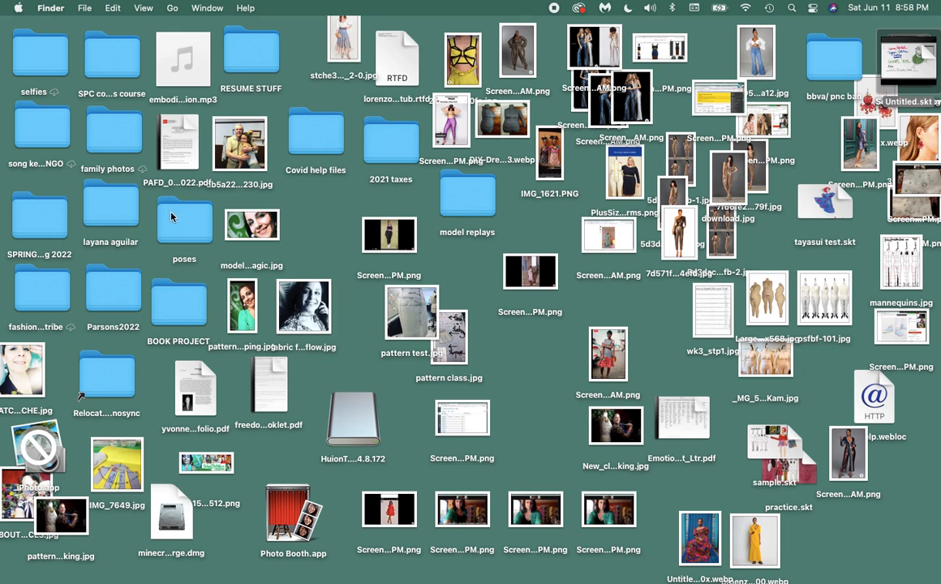
mouse_move(620, 557)
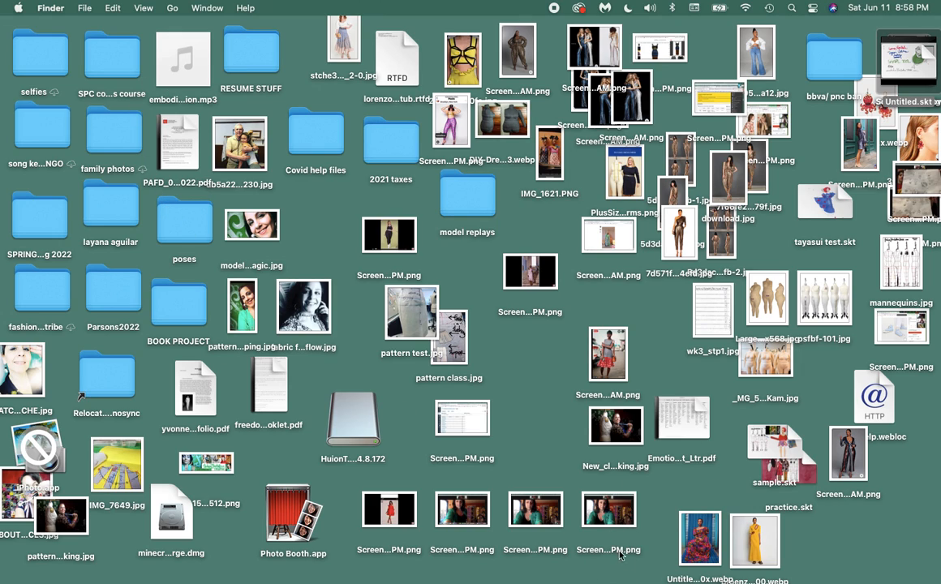
mouse_move(555, 10)
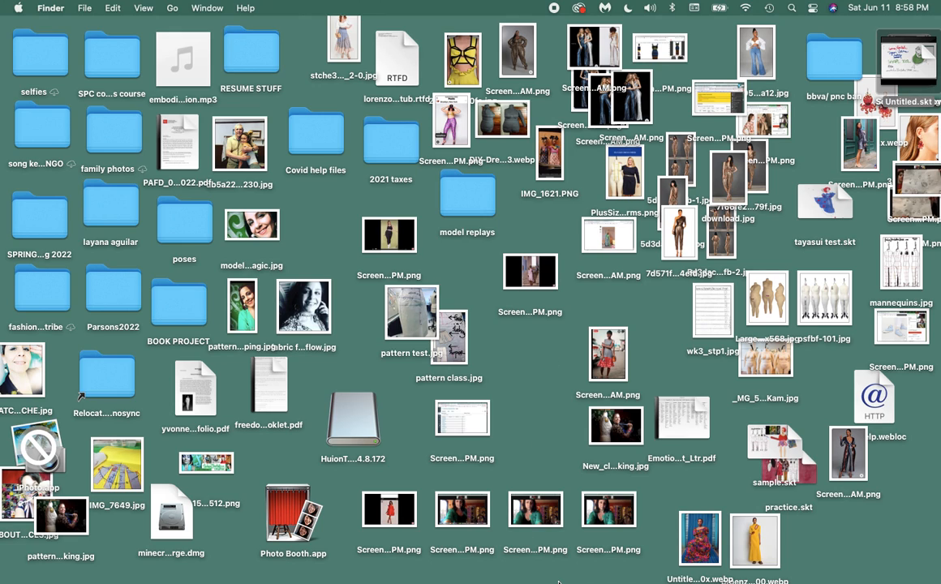
mouse_move(589, 562)
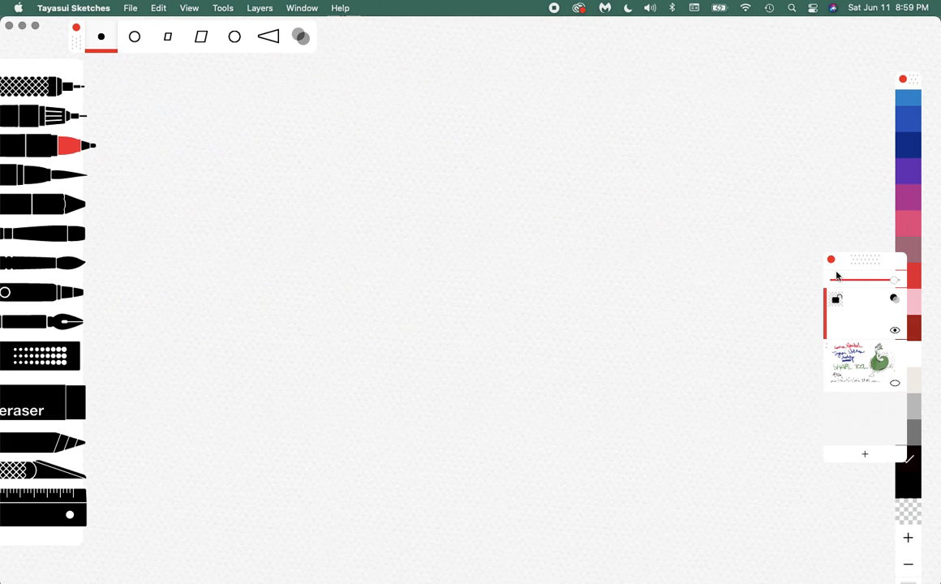
mouse_move(121, 16)
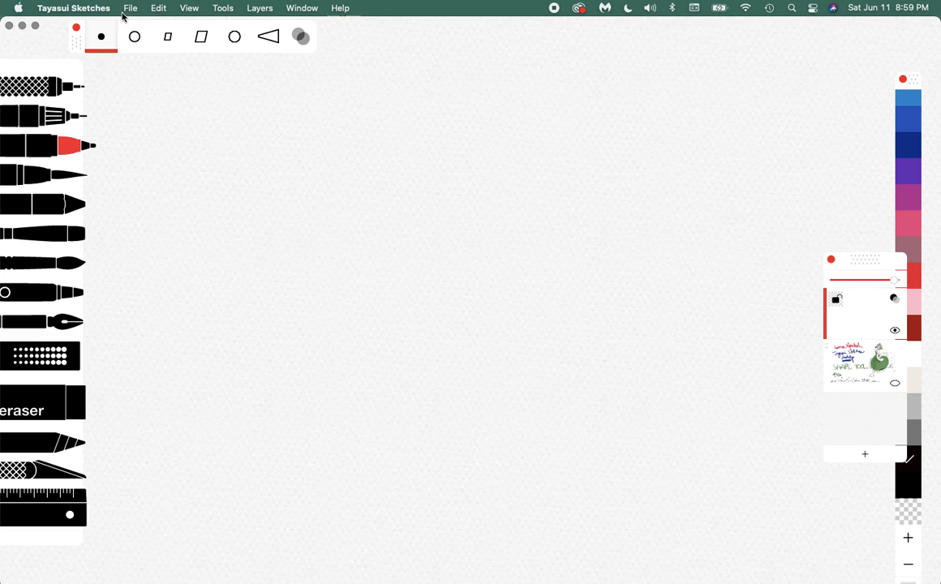
- Import the long-named one-shoulder jumpsuit jpg and park it in the top-right corner of the canvas
click(130, 6)
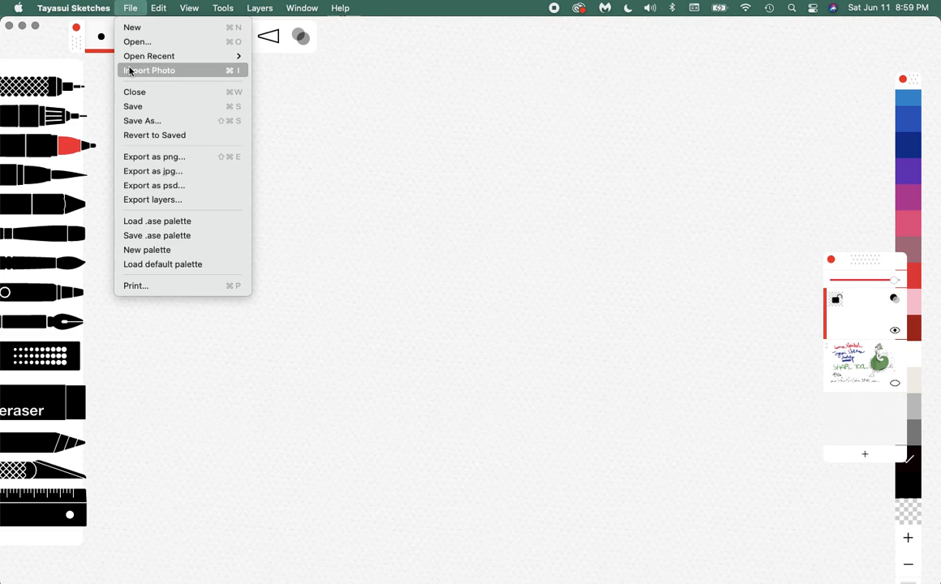
click(149, 70)
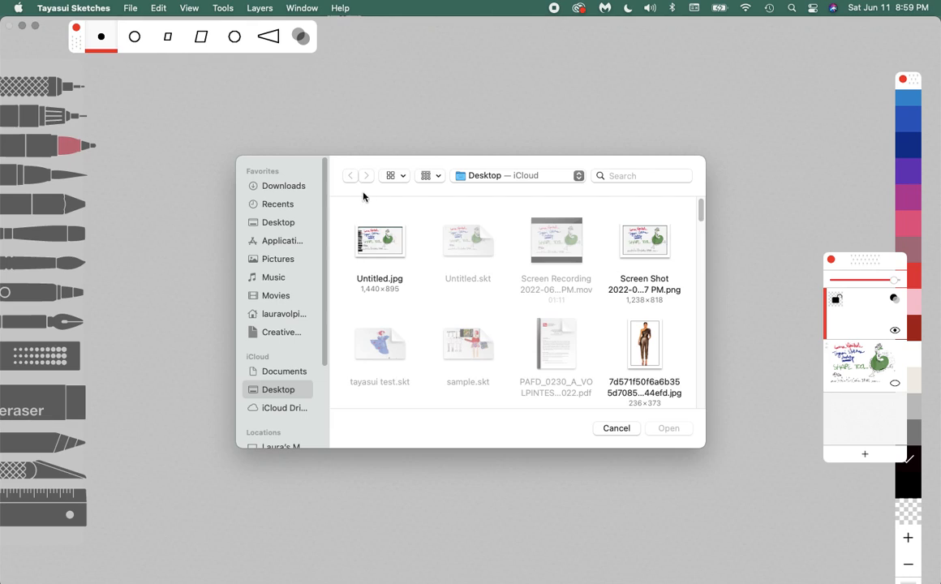
mouse_move(548, 405)
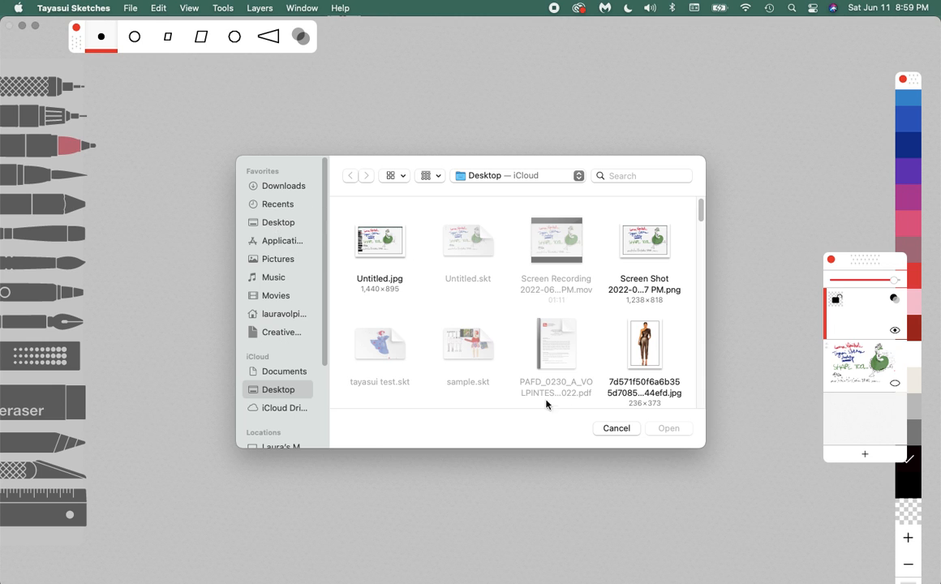
click(644, 341)
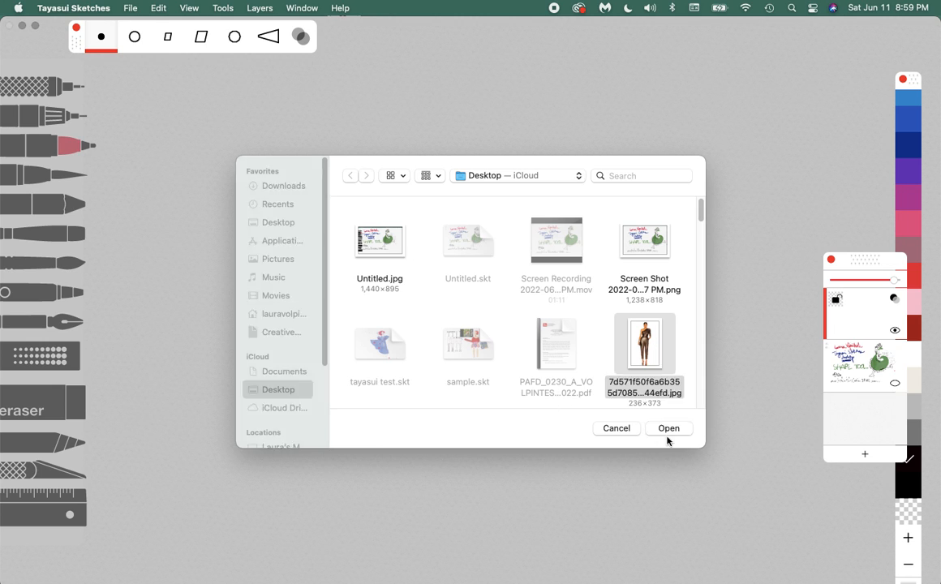
click(669, 429)
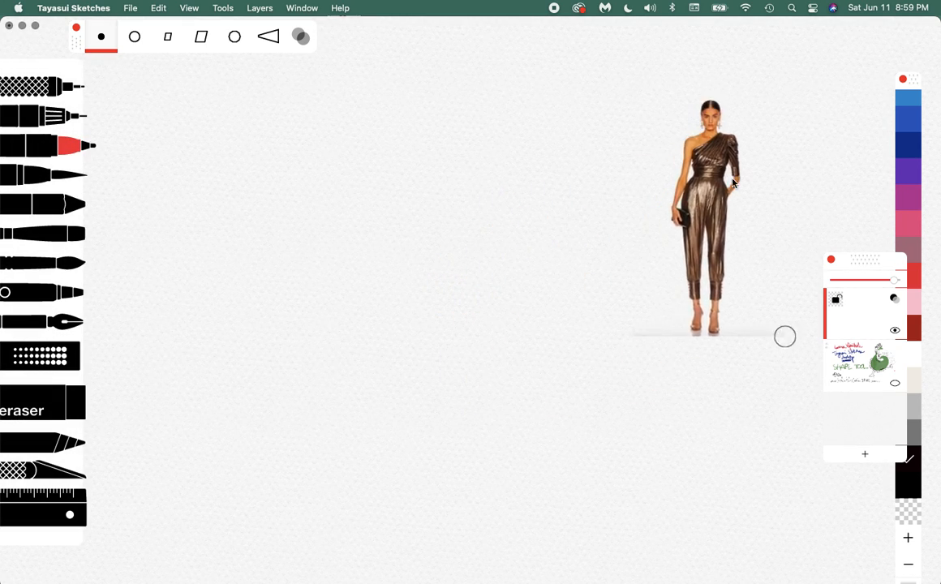
drag(711, 214, 203, 211)
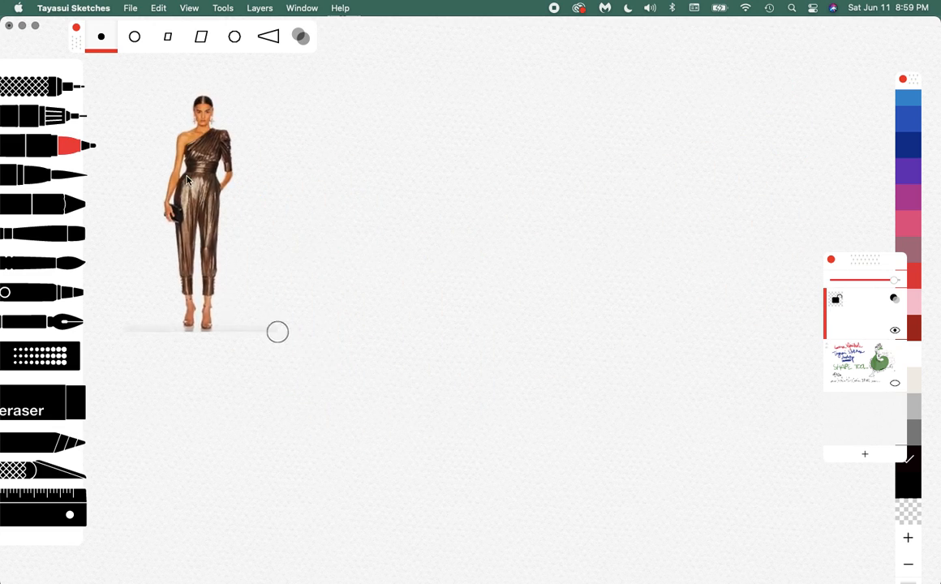
drag(203, 211, 820, 143)
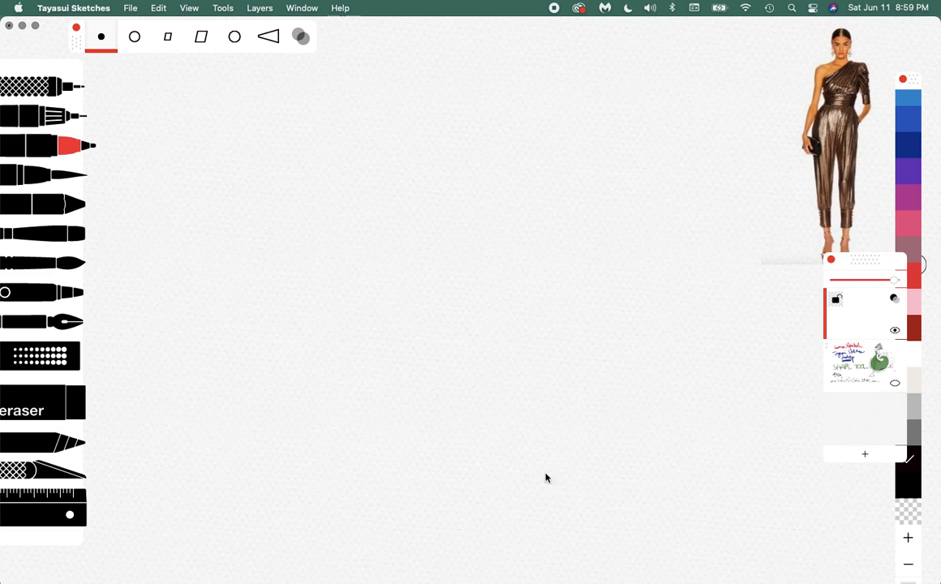
mouse_move(678, 480)
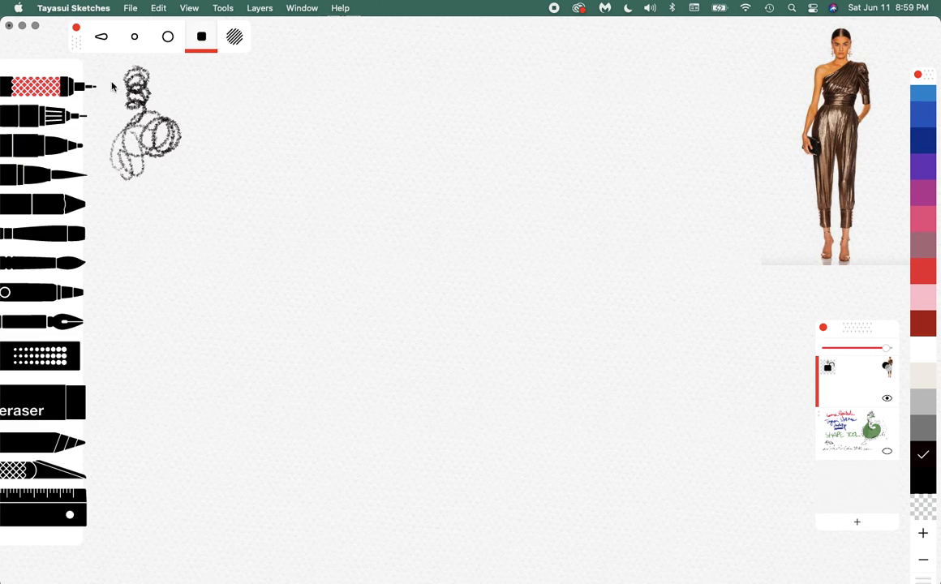
- Scribble test loops and long spirals down the left edge in several pen tip sizes and grey shades
click(101, 36)
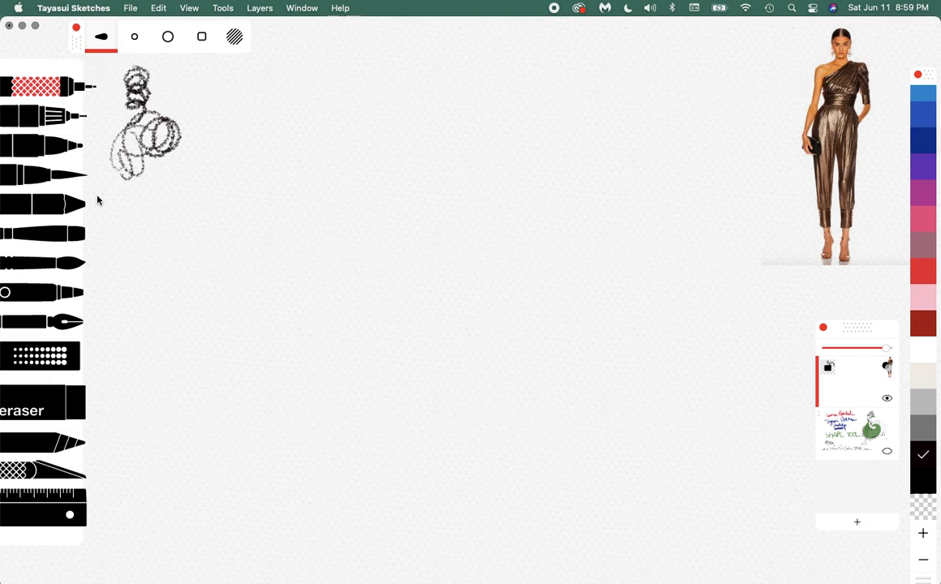
drag(162, 84, 191, 93)
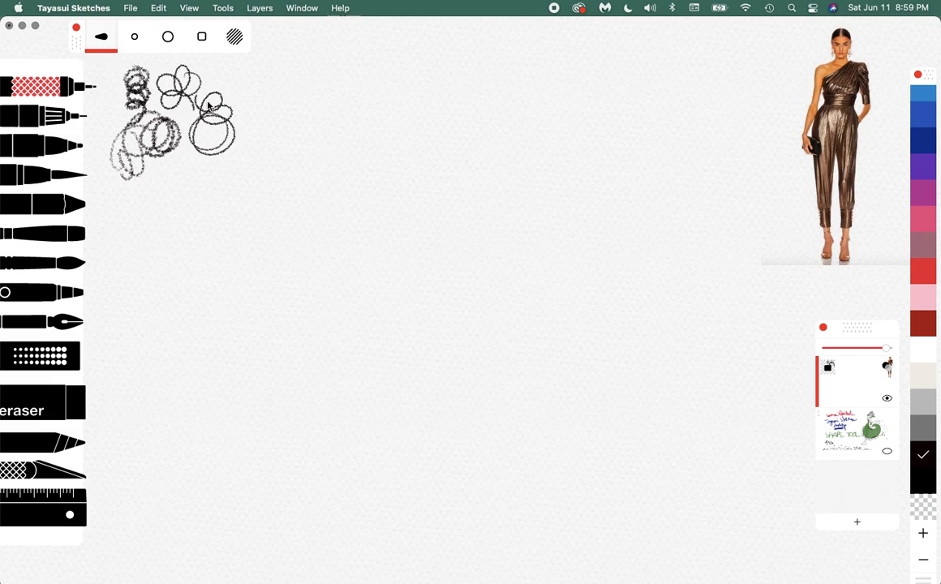
drag(110, 214, 208, 198)
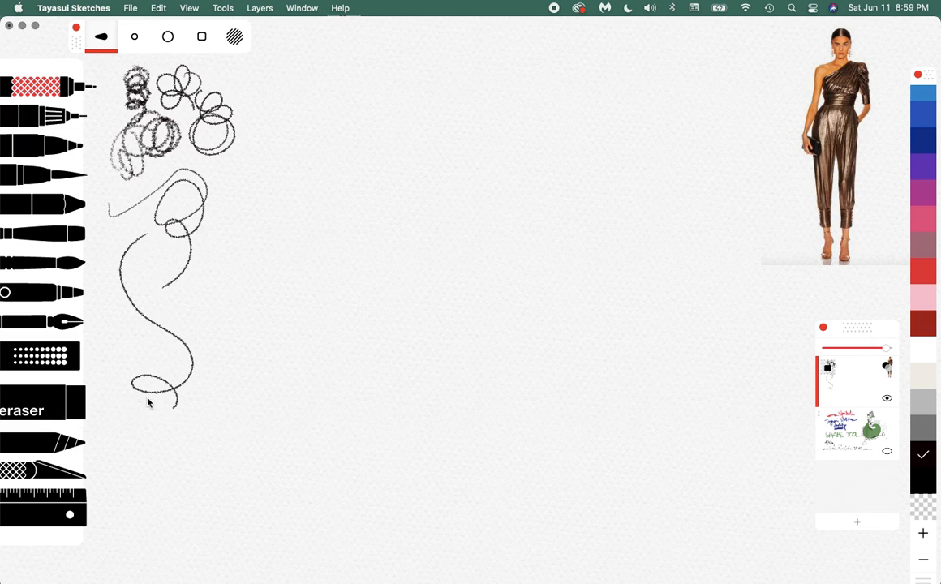
click(201, 36)
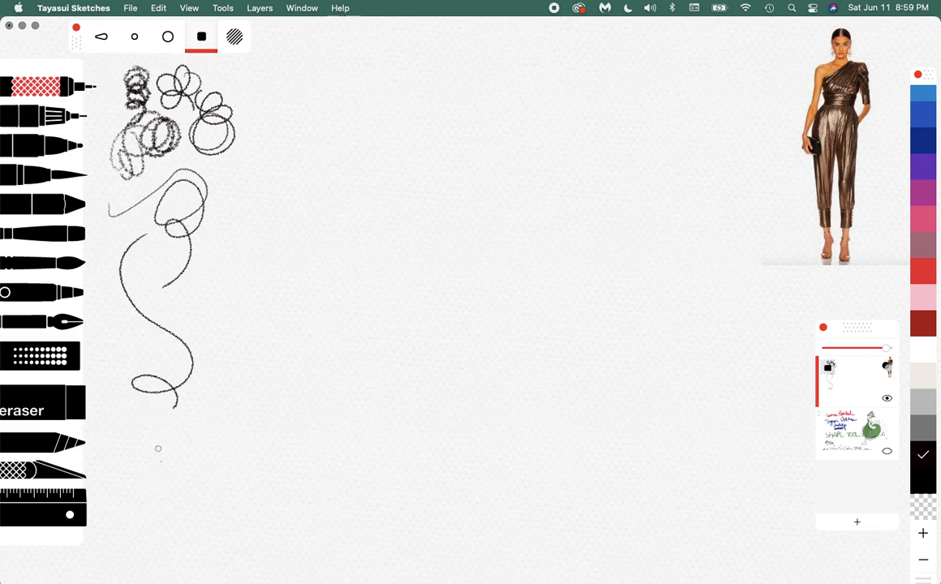
drag(179, 406, 170, 487)
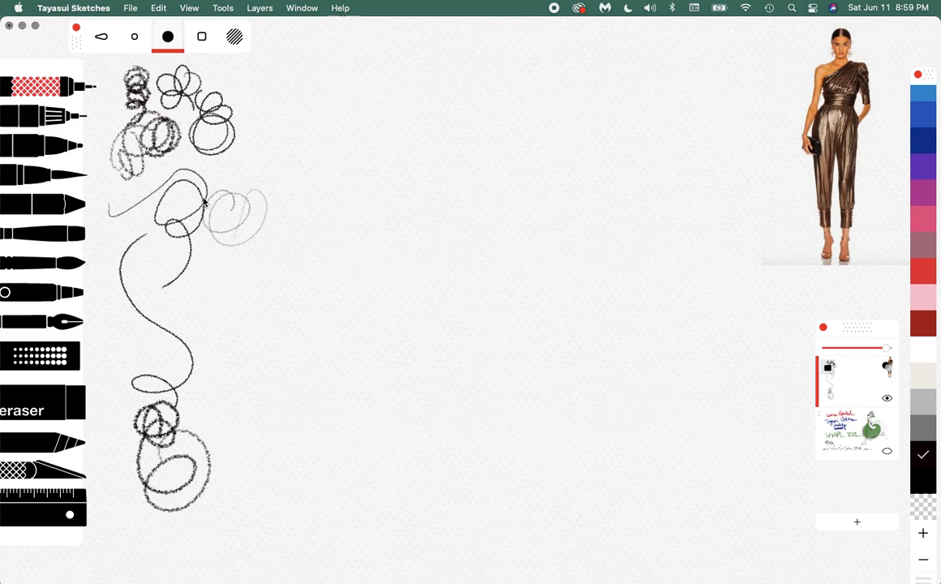
drag(203, 203, 211, 293)
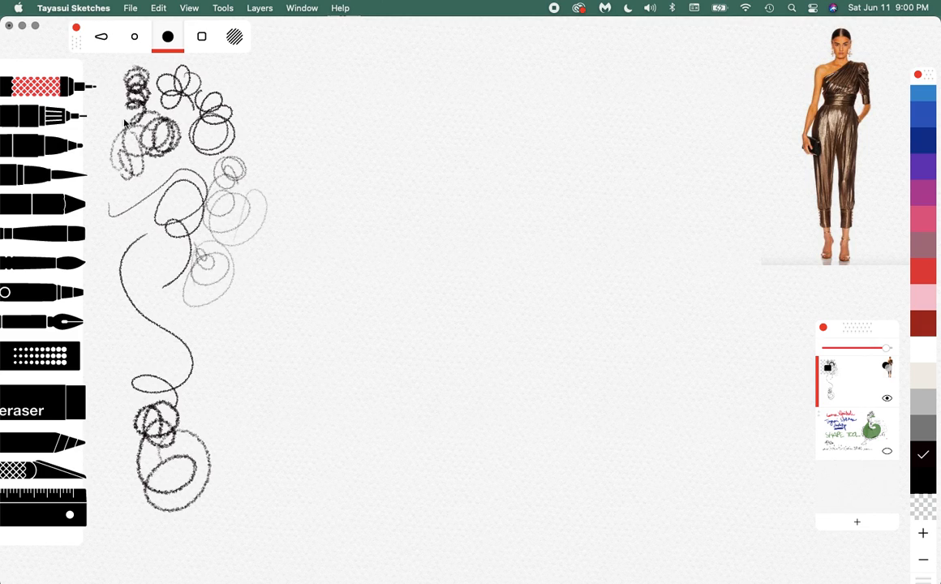
click(134, 36)
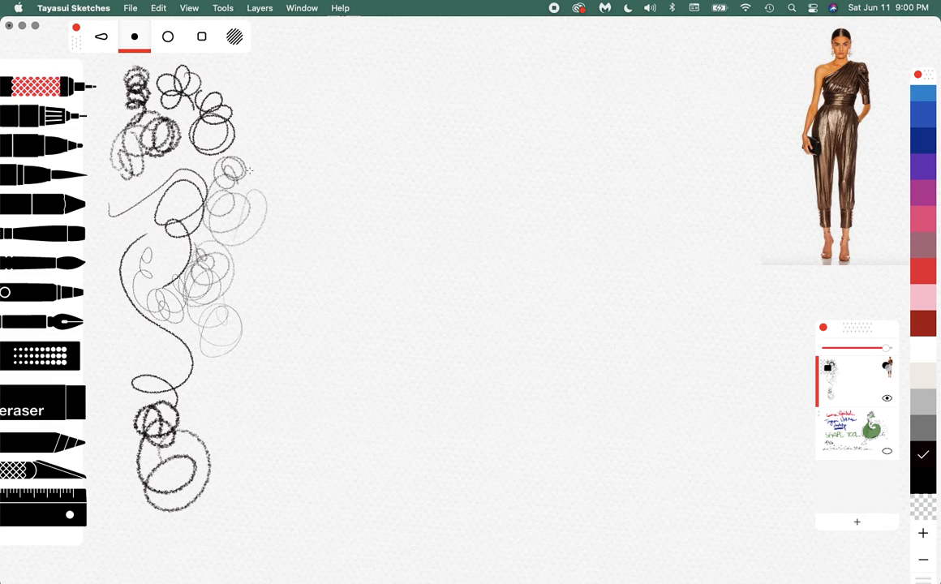
mouse_move(168, 36)
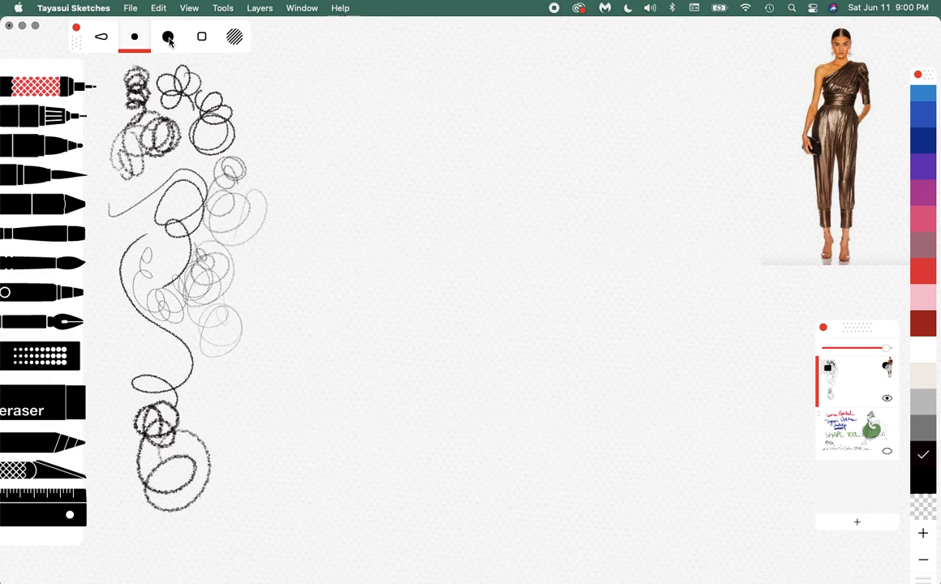
- With a medium pencil tip, rough in the head, centre line, torso, hips, legs, feet and waistline
click(168, 35)
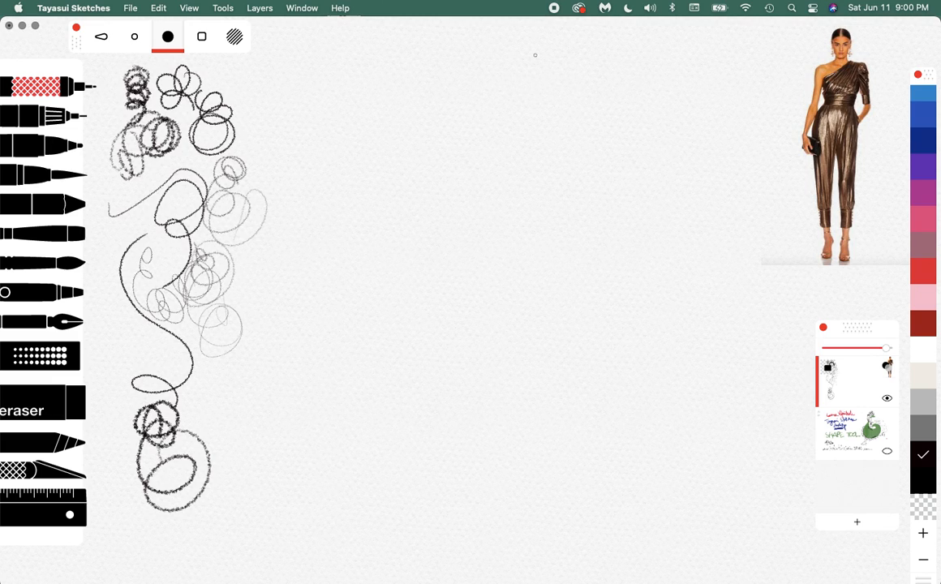
drag(527, 48, 528, 81)
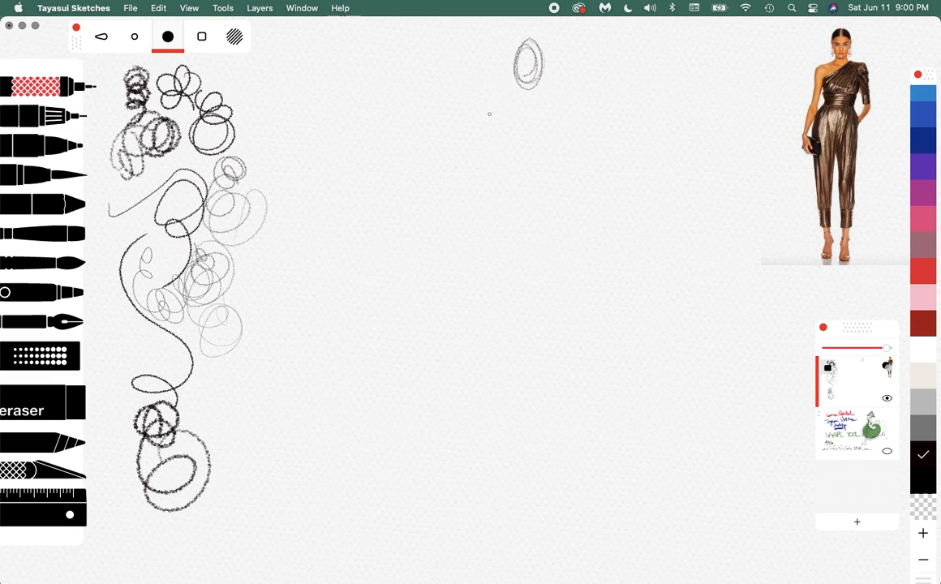
mouse_move(510, 133)
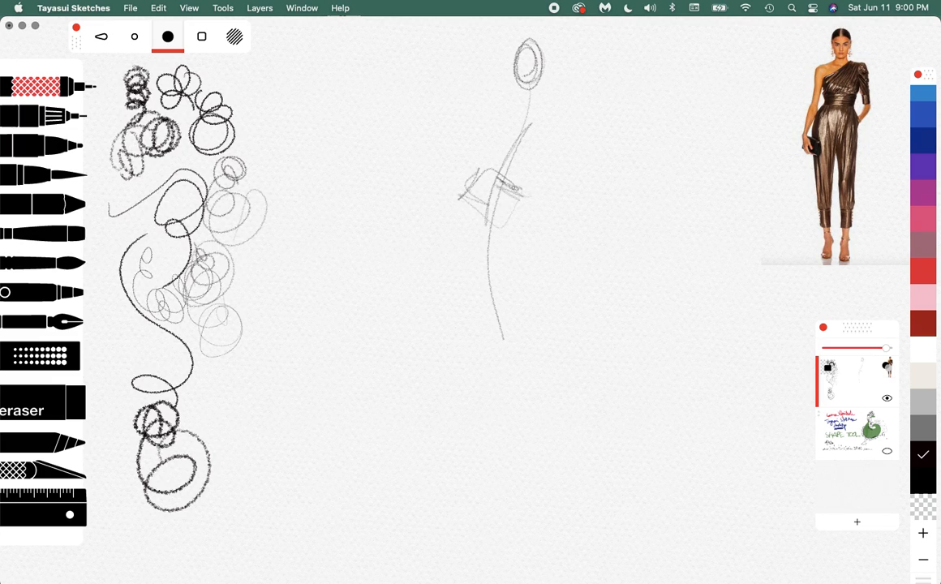
drag(490, 105, 499, 149)
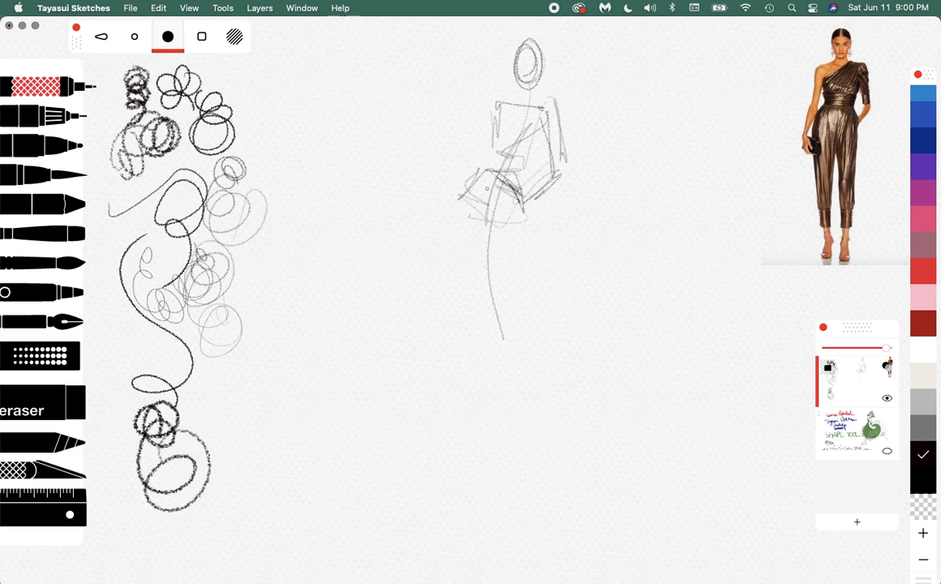
drag(528, 219, 503, 325)
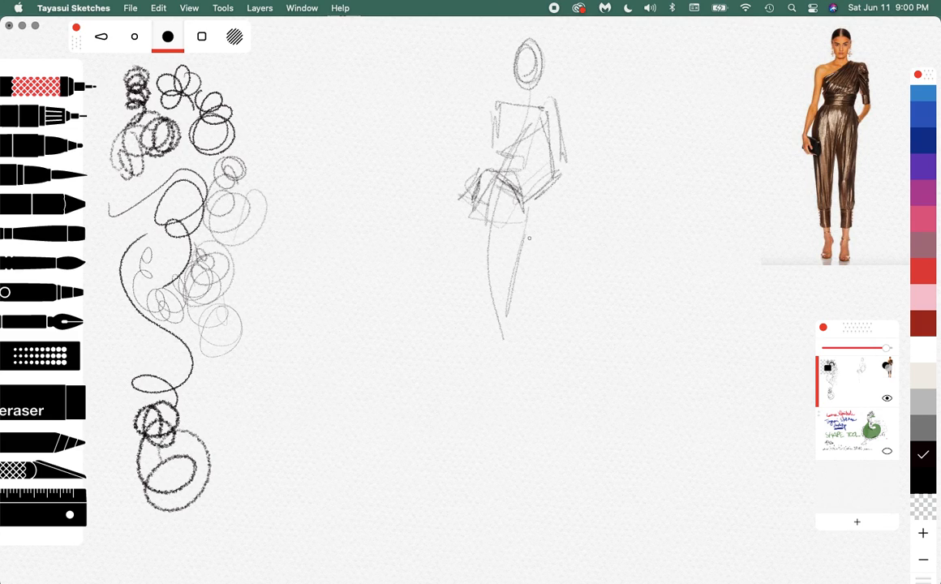
drag(522, 235, 511, 414)
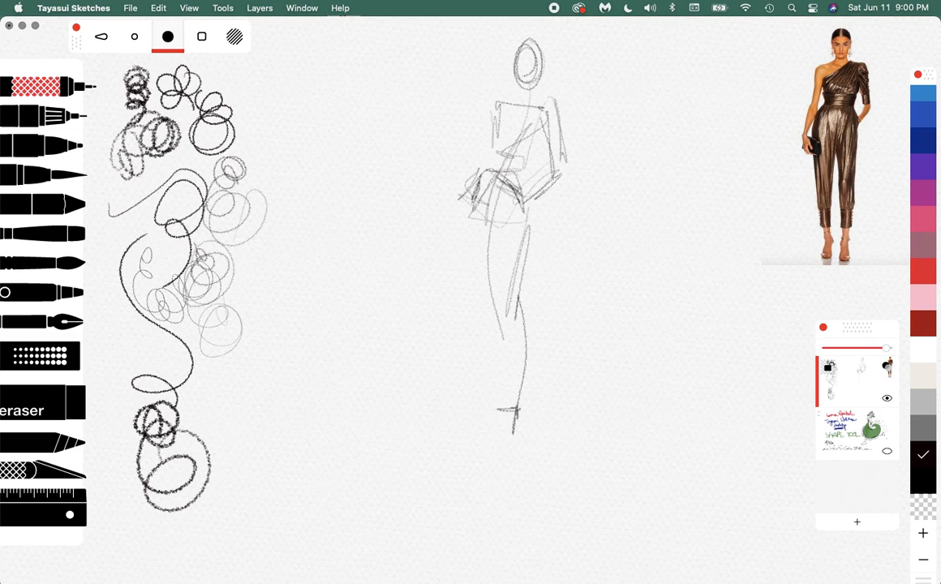
drag(503, 409, 508, 487)
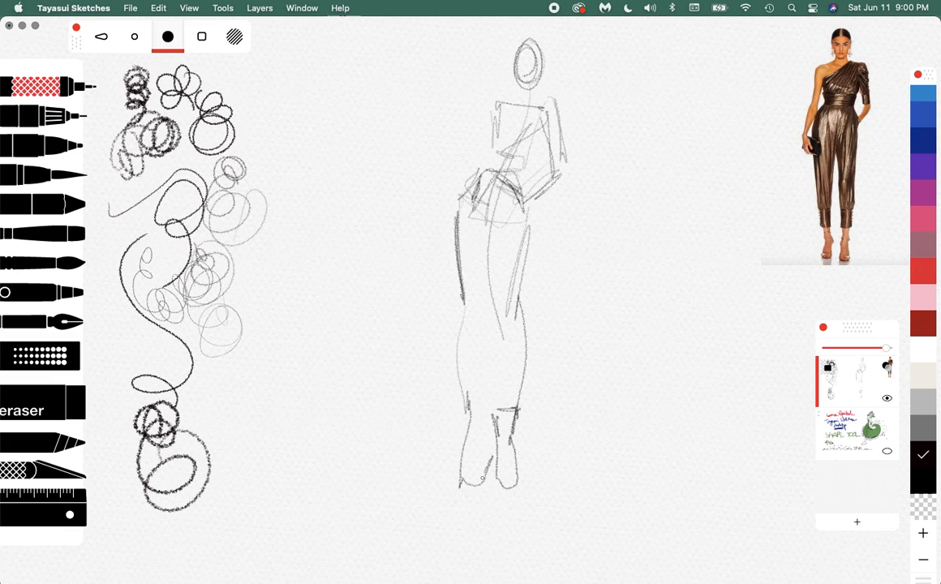
drag(468, 405, 483, 474)
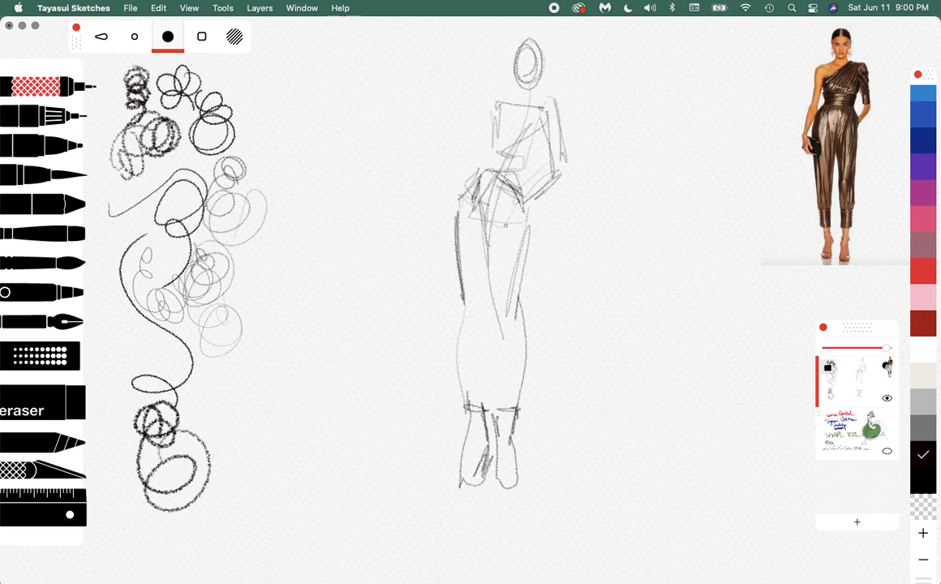
drag(500, 202, 487, 341)
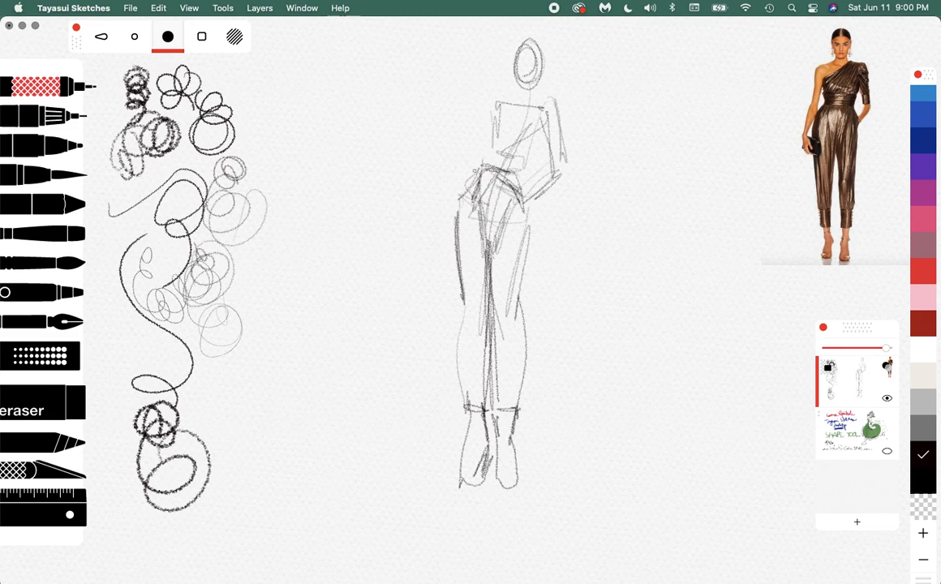
drag(483, 143, 454, 208)
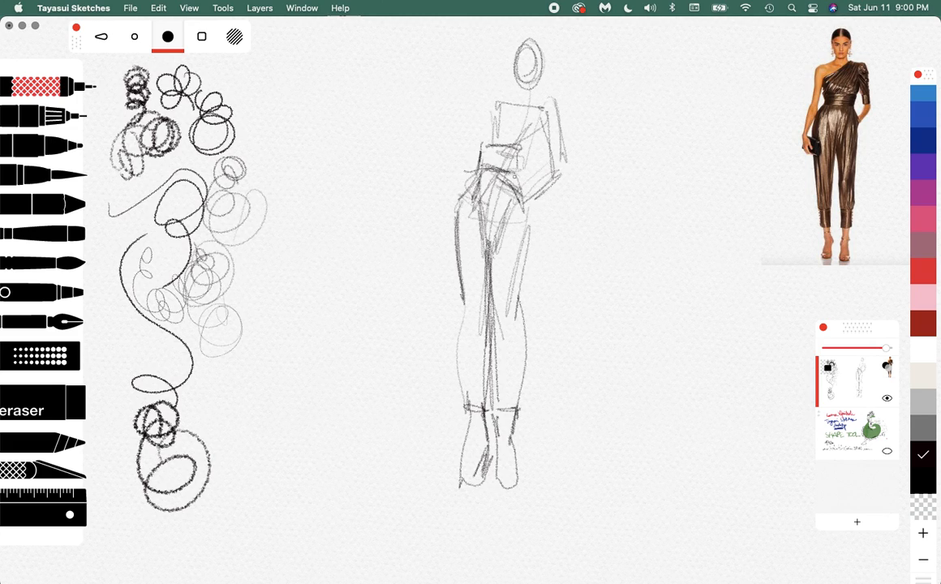
drag(519, 162, 527, 235)
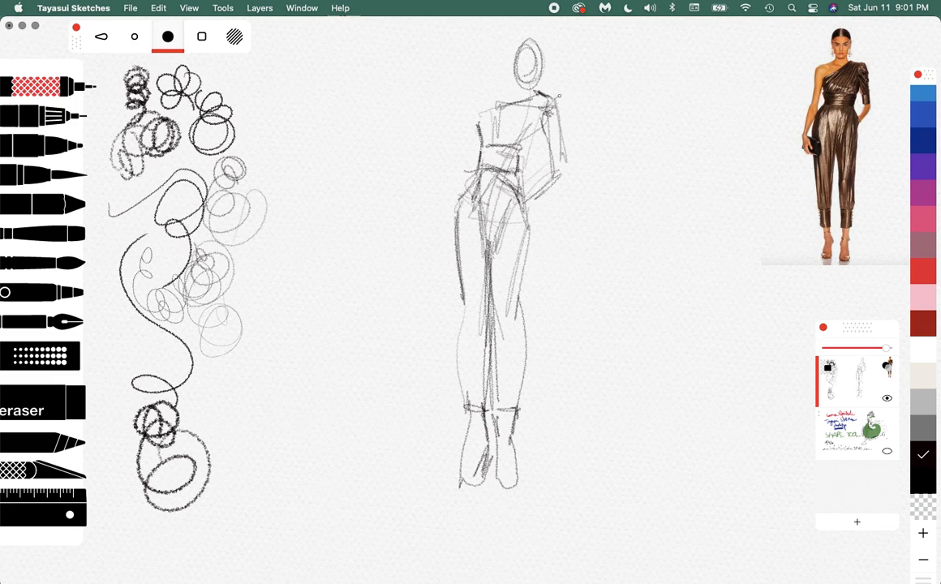
- Sketch the bent arm with hand on hip, firm the waistband and redraw the head, neck and bare shoulder
drag(560, 89, 552, 130)
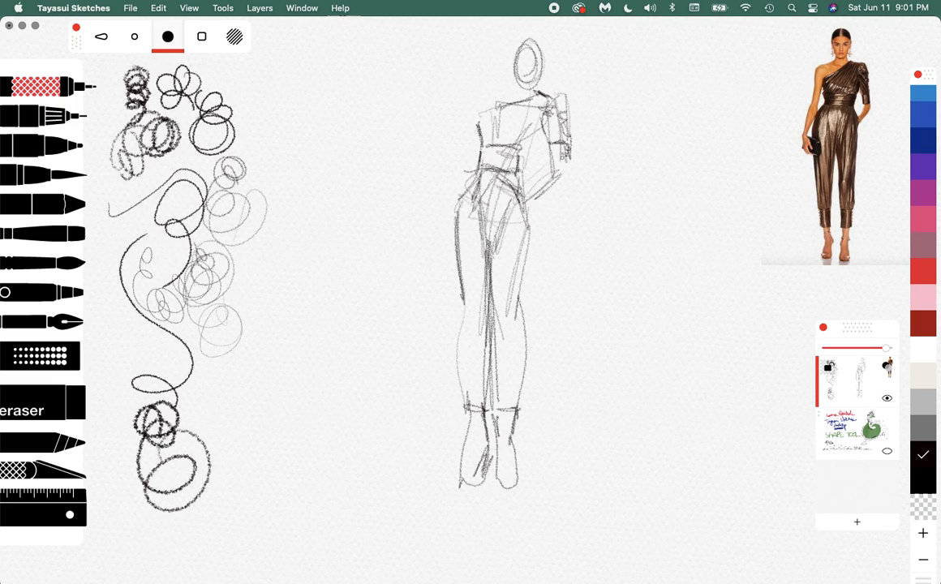
drag(549, 130, 560, 175)
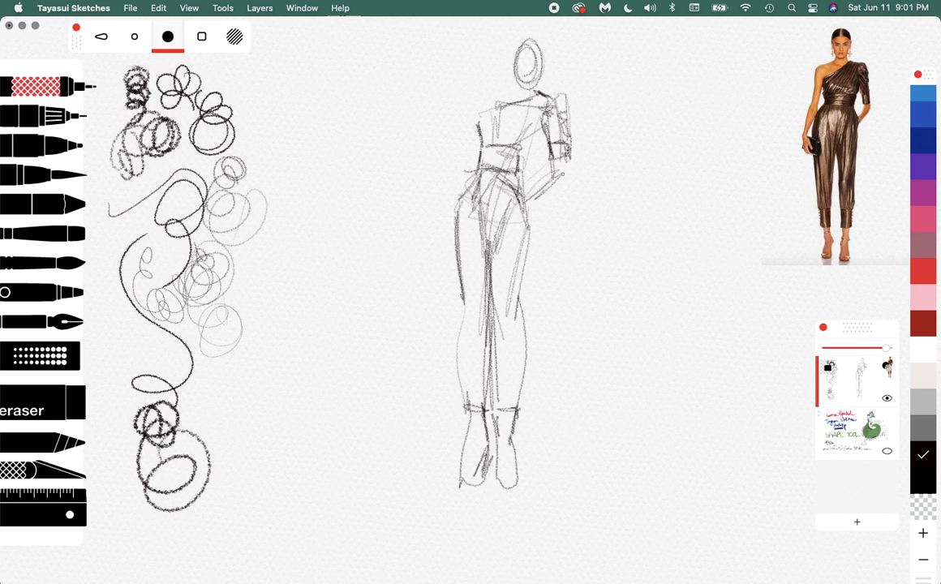
drag(511, 182, 572, 159)
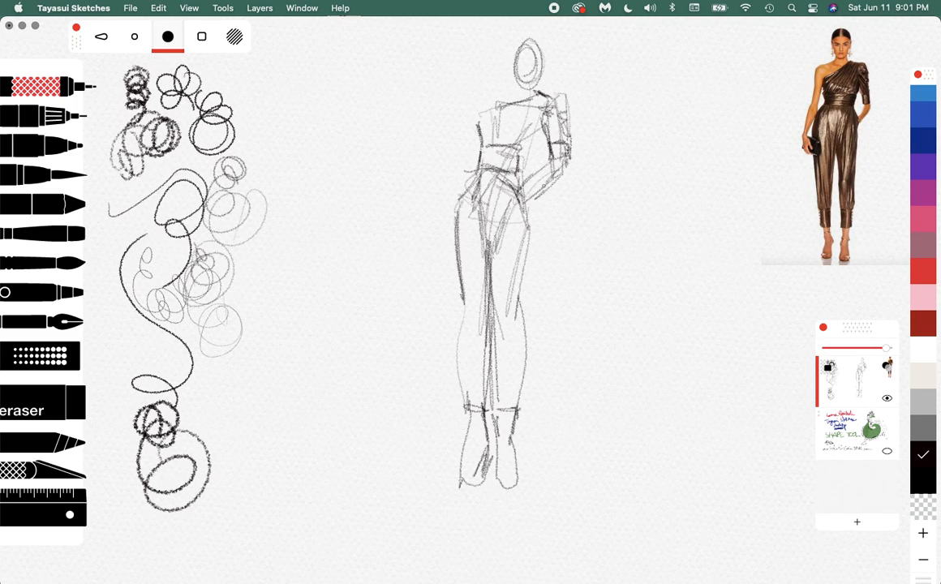
drag(523, 201, 561, 167)
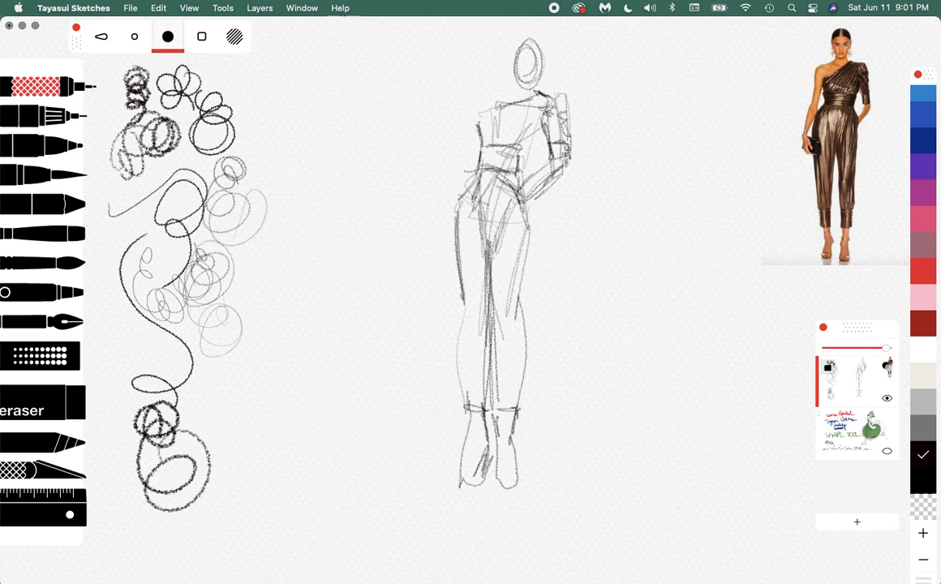
drag(539, 122, 519, 170)
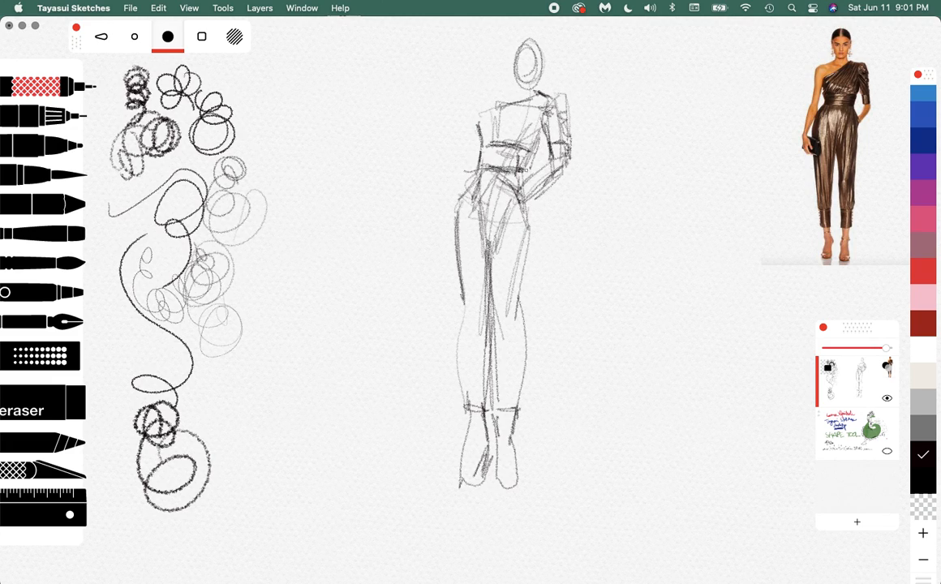
drag(520, 159, 539, 214)
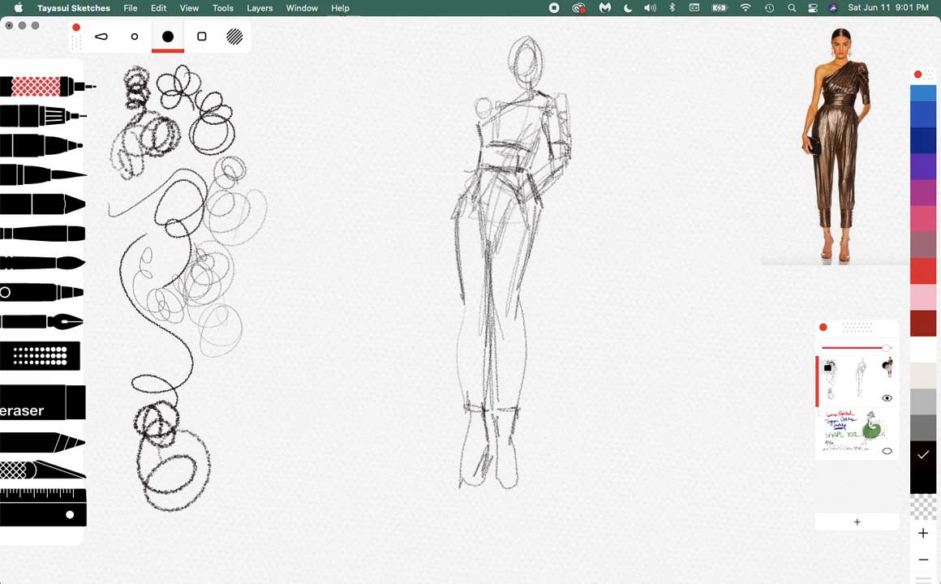
drag(508, 32, 519, 90)
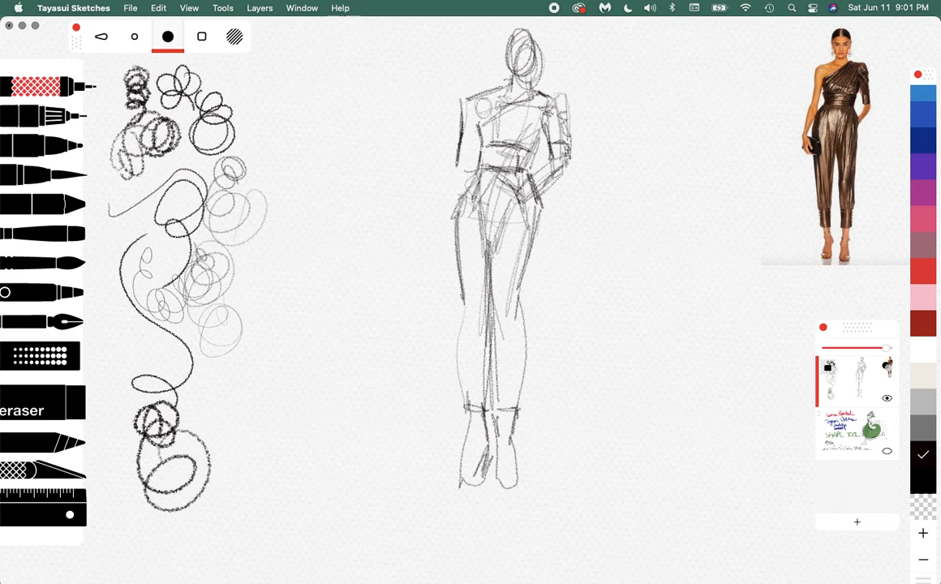
- Add the straight hanging arm and its hand on the figure's left side
drag(477, 113, 425, 219)
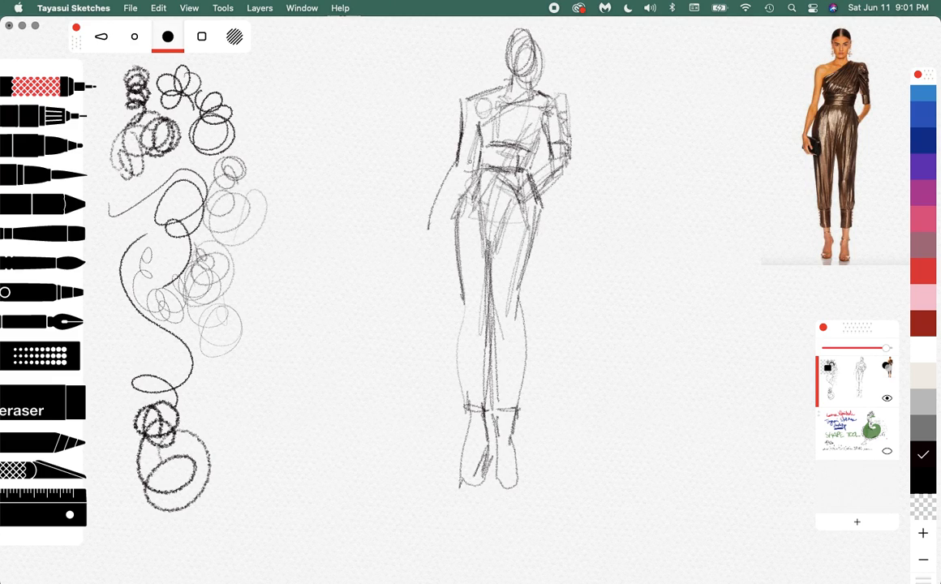
drag(467, 146, 446, 226)
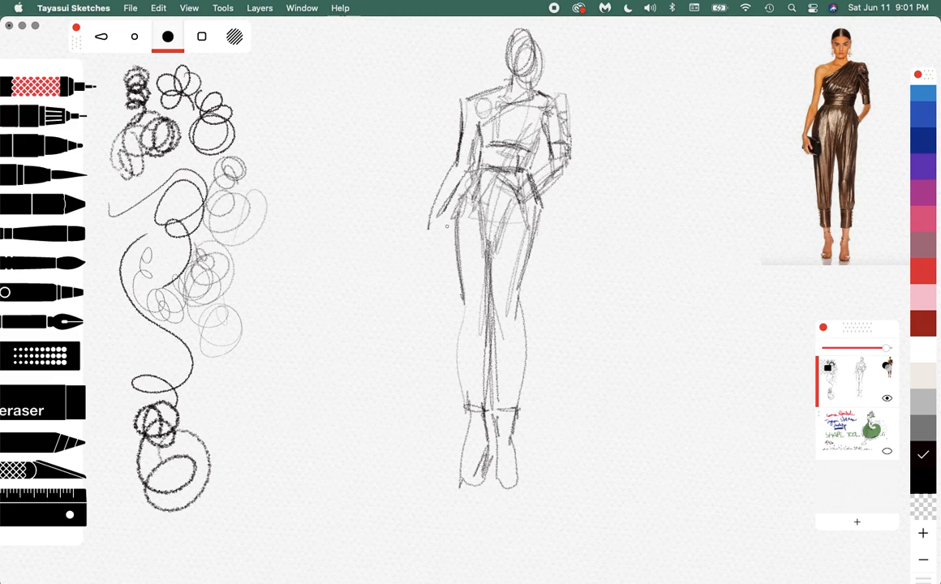
drag(435, 226, 441, 247)
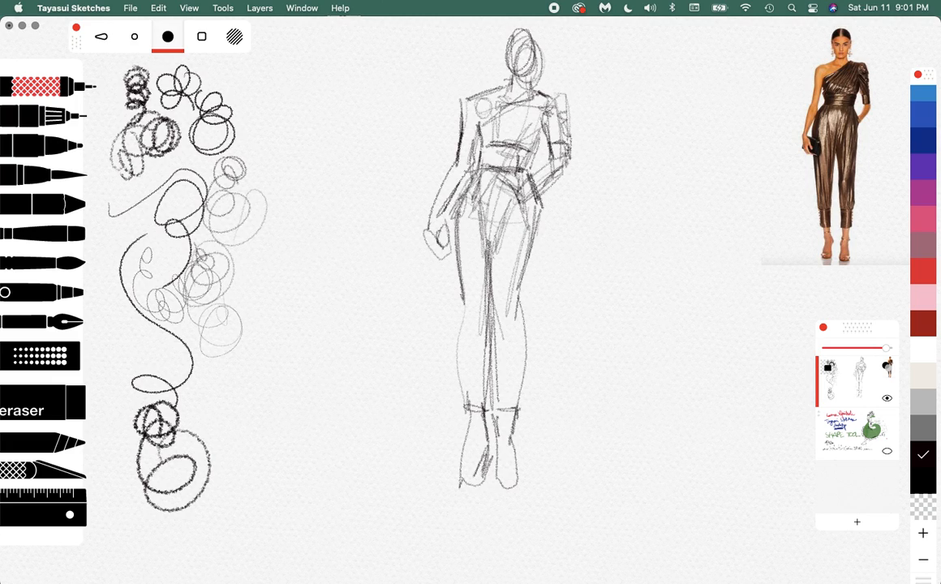
drag(456, 202, 458, 312)
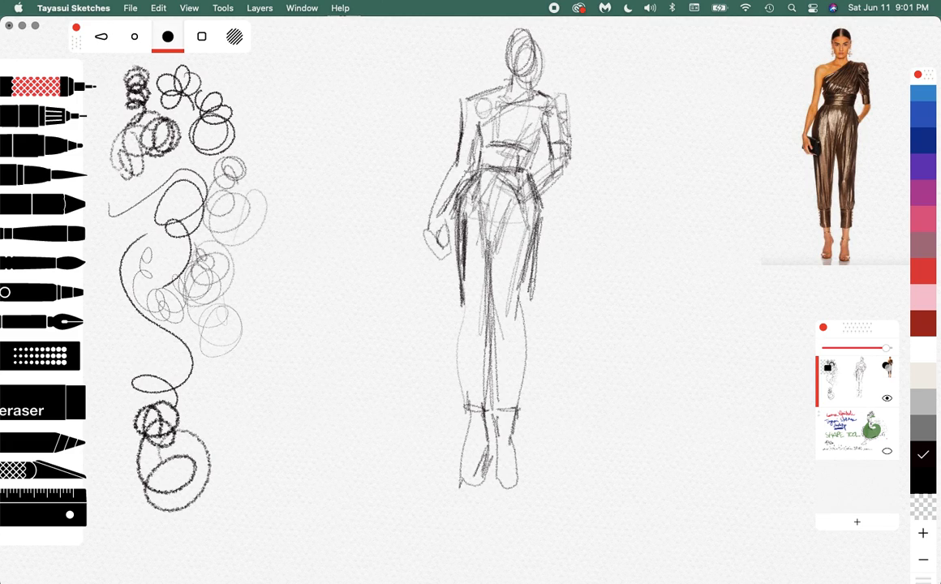
- Shade the hips and trouser legs, mark the cropped cuffs and shade the wrapped waist sash
drag(532, 214, 526, 305)
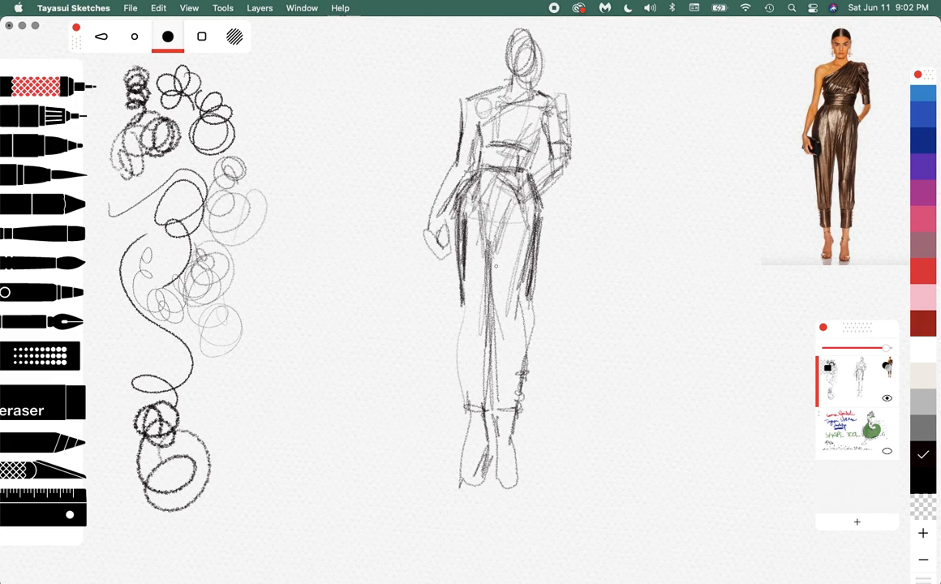
drag(510, 203, 494, 336)
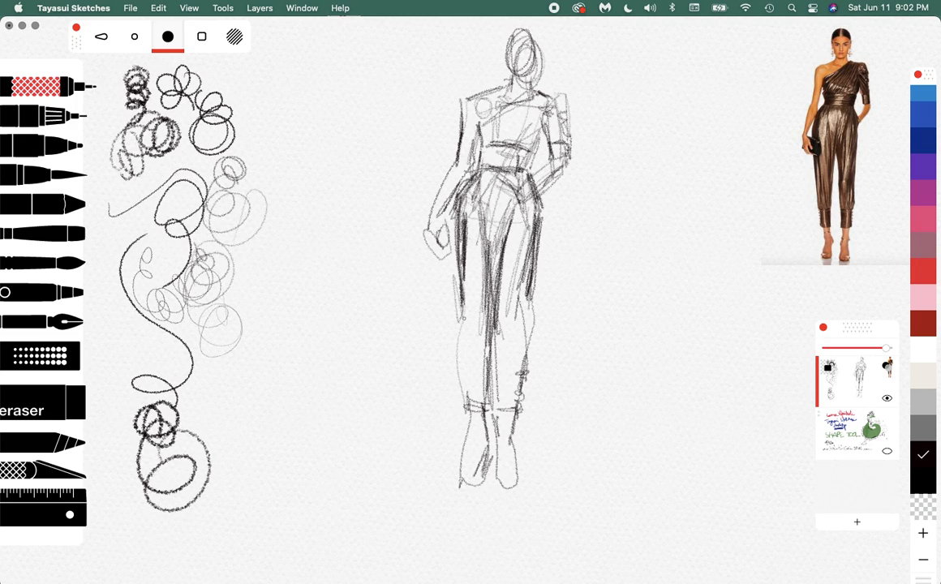
drag(458, 321, 495, 376)
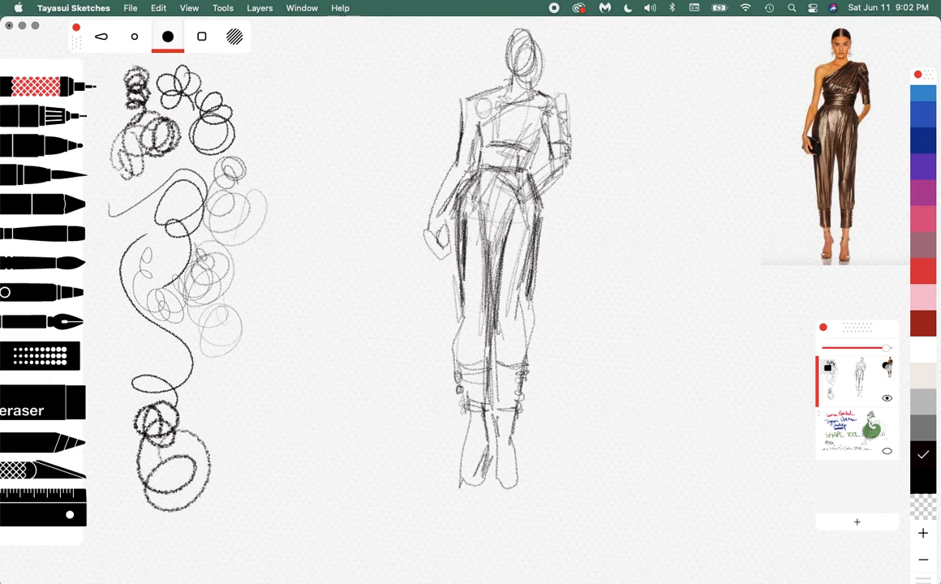
drag(487, 159, 536, 165)
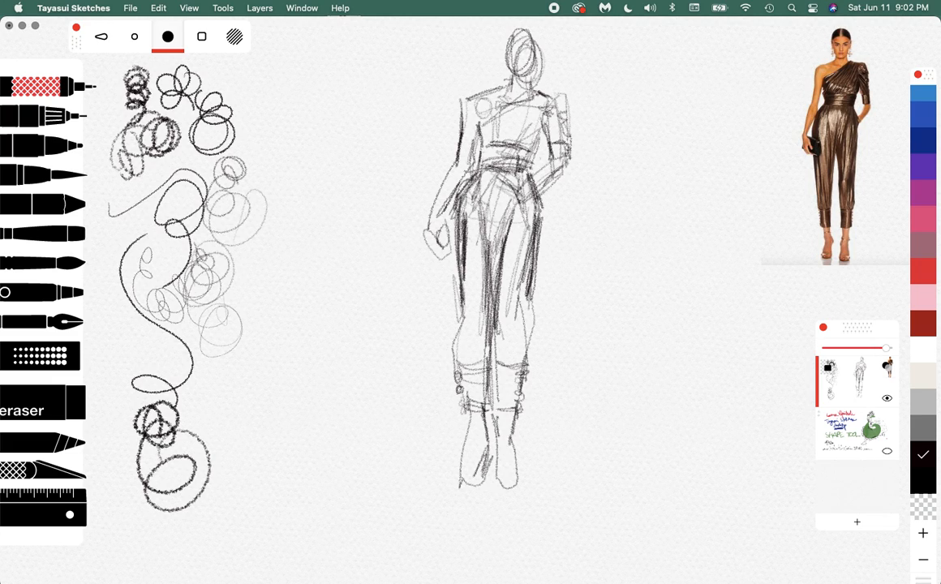
drag(483, 159, 539, 149)
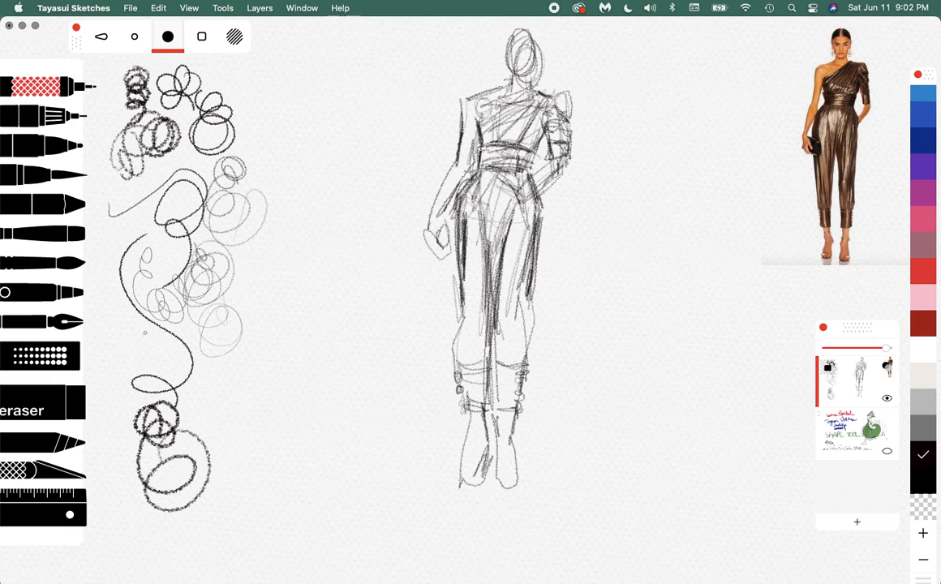
- Fade the rough pencil sketch layer and darken the head with hair and facial shading
click(133, 36)
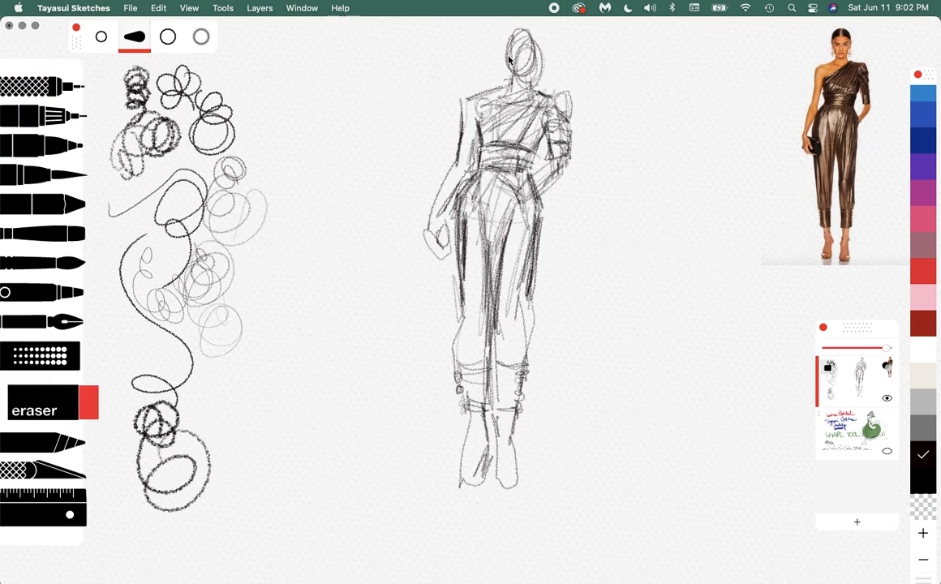
drag(520, 62, 519, 56)
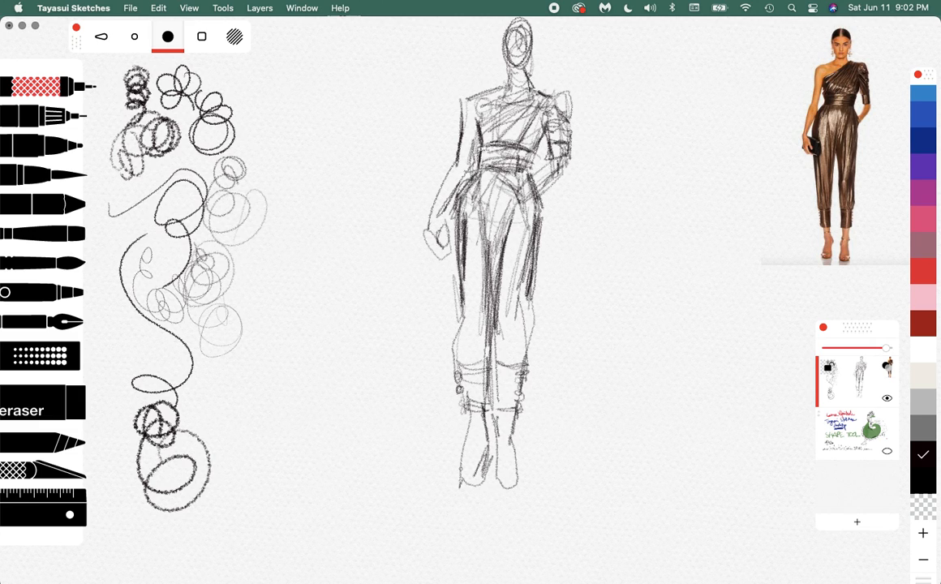
mouse_move(876, 357)
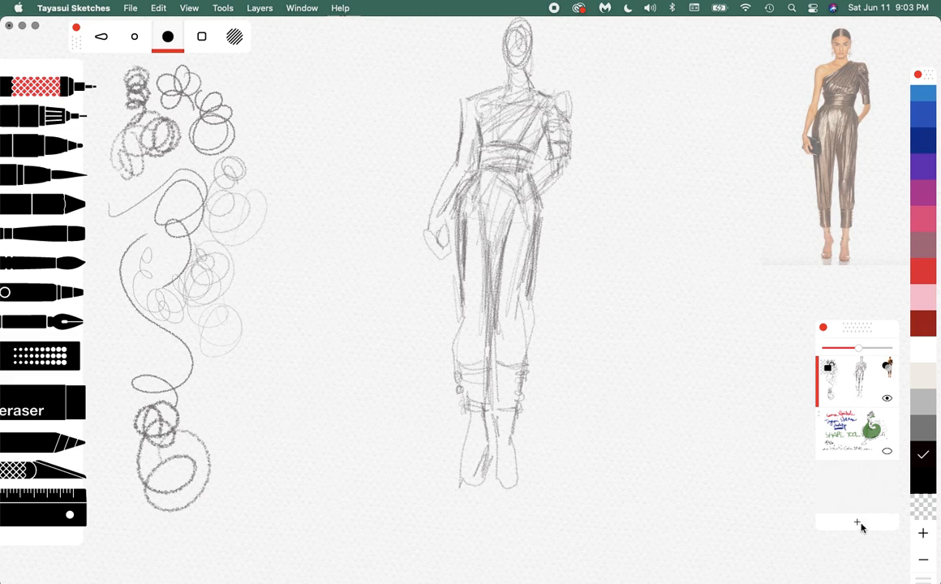
- Add a blank layer, set a fine ink pen around 97% opacity and size 3.8, and test a few black loops
click(857, 523)
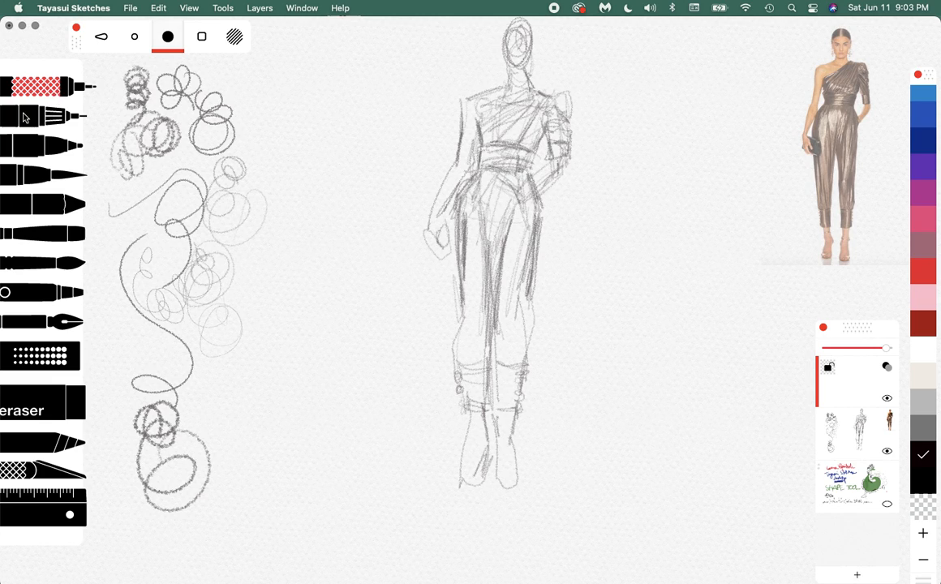
click(135, 36)
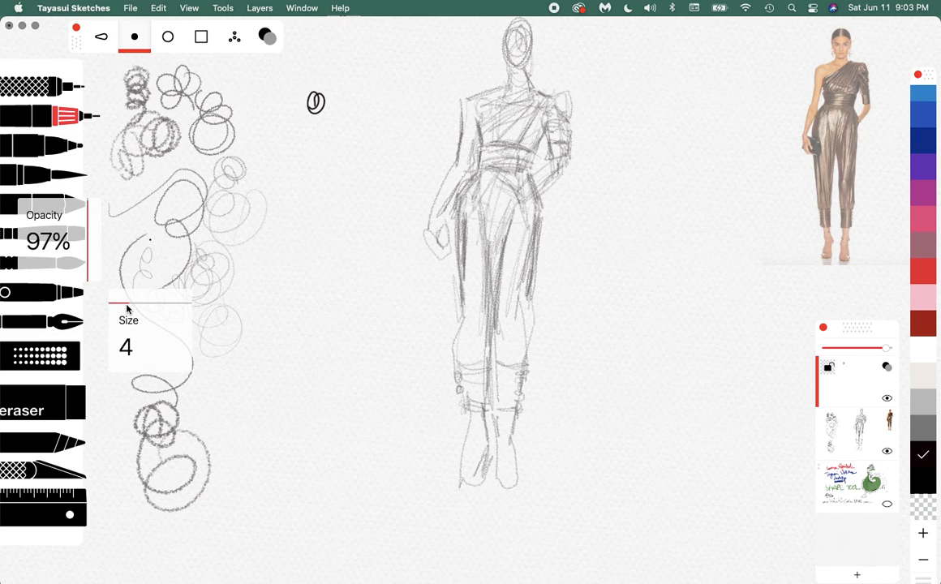
mouse_move(125, 307)
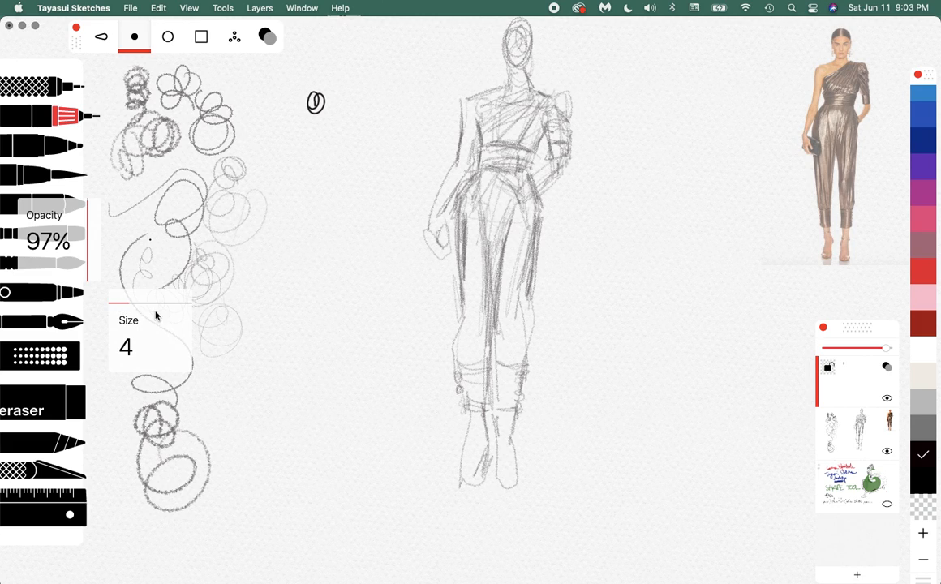
mouse_move(68, 243)
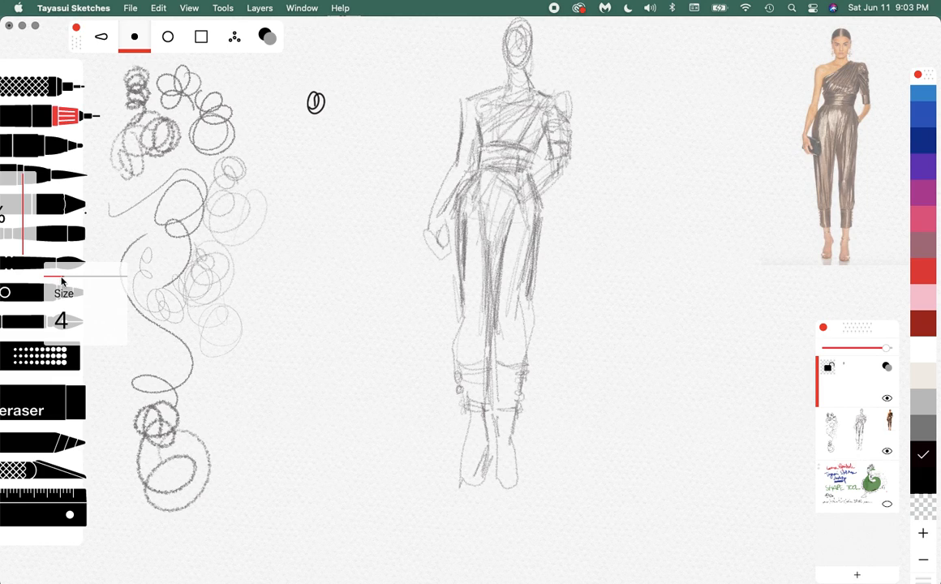
drag(62, 279, 51, 279)
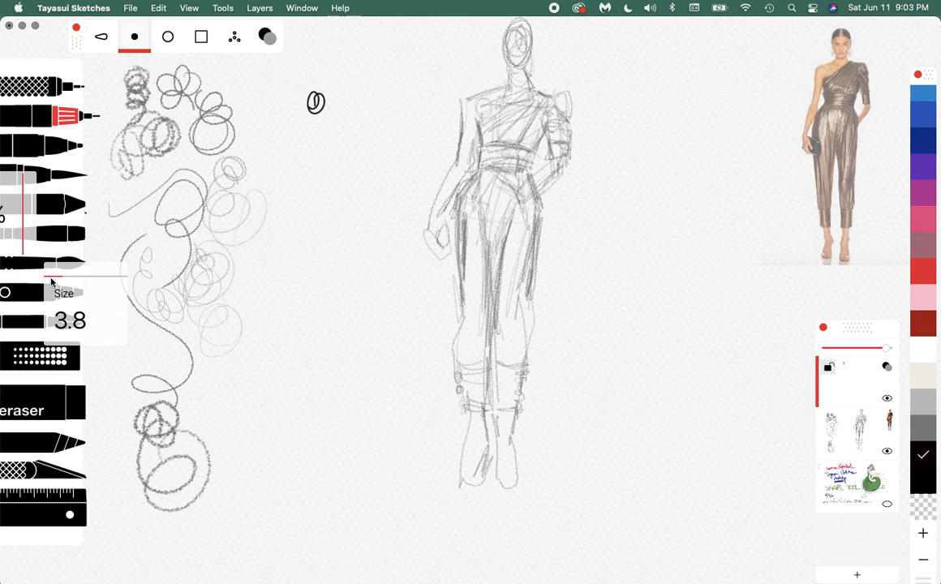
drag(52, 283, 23, 201)
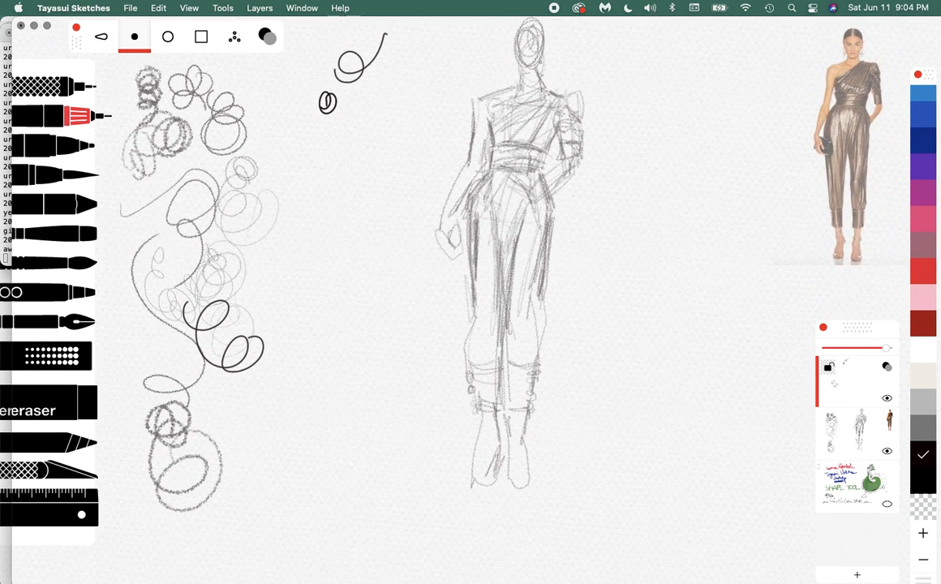
- Ink the head, neck, one-shoulder neckline, puffed sleeve and the hand with cuff at the hip
drag(511, 78, 543, 97)
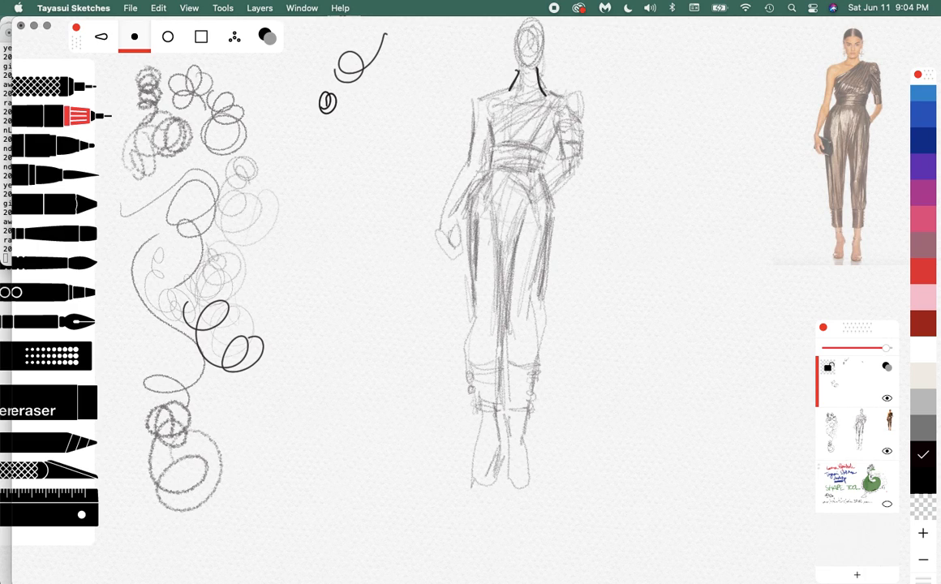
drag(549, 88, 494, 145)
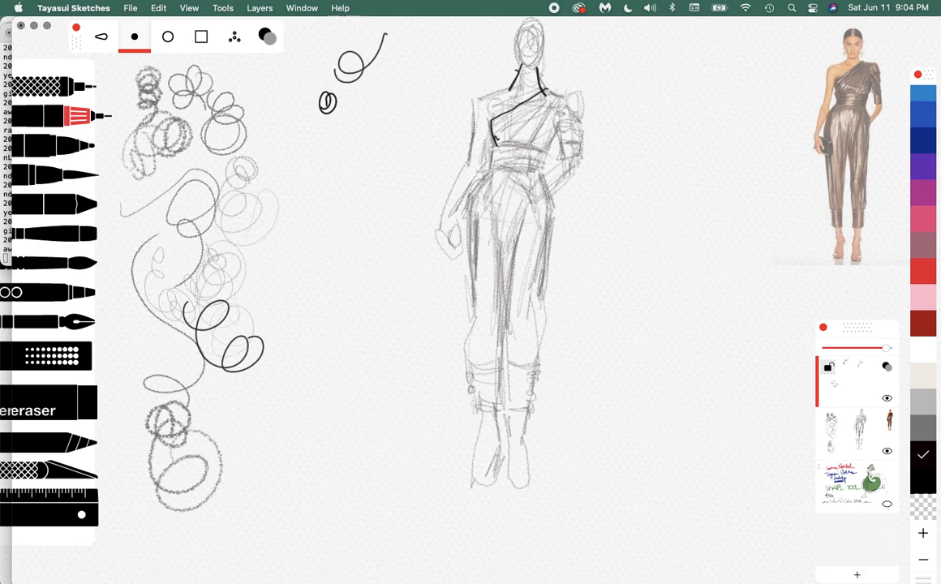
drag(548, 87, 581, 97)
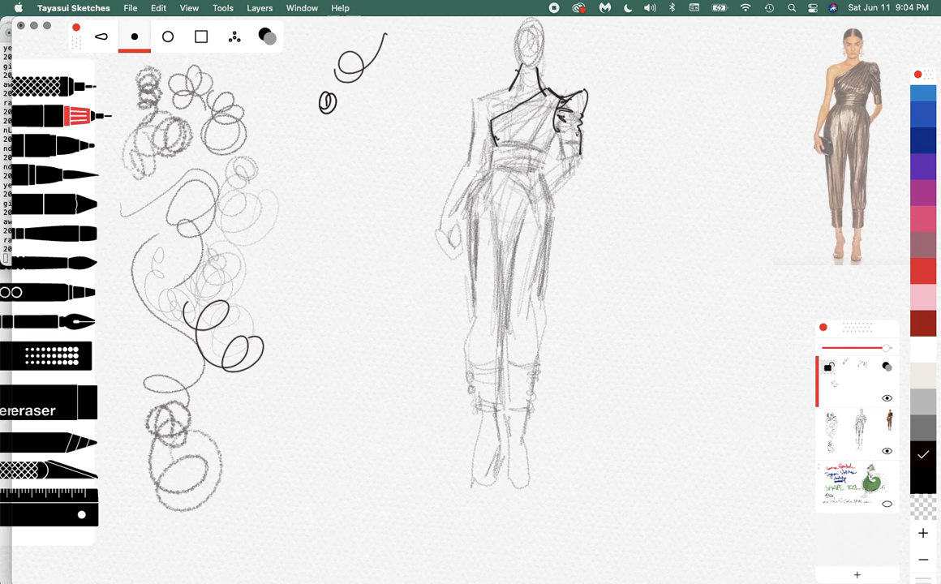
drag(568, 130, 576, 154)
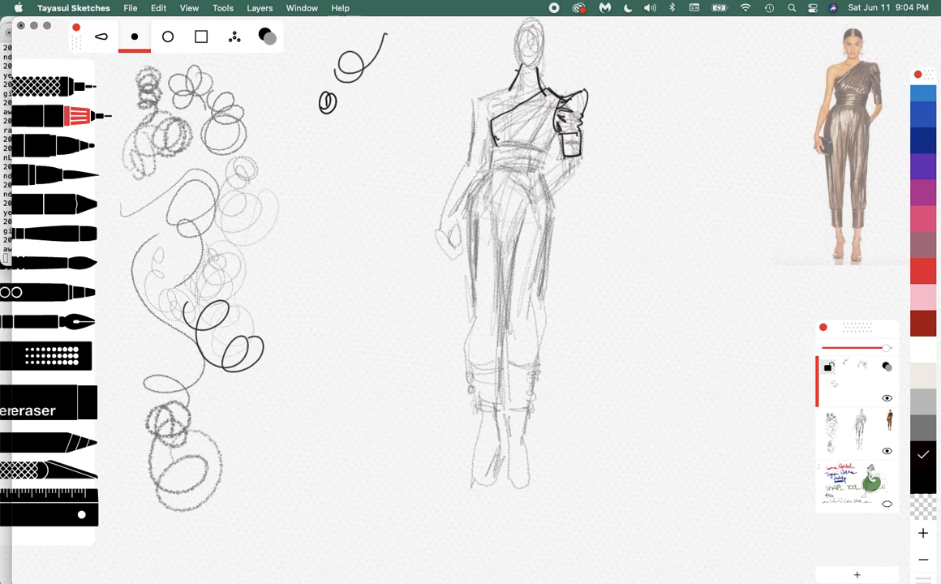
drag(537, 177, 578, 156)
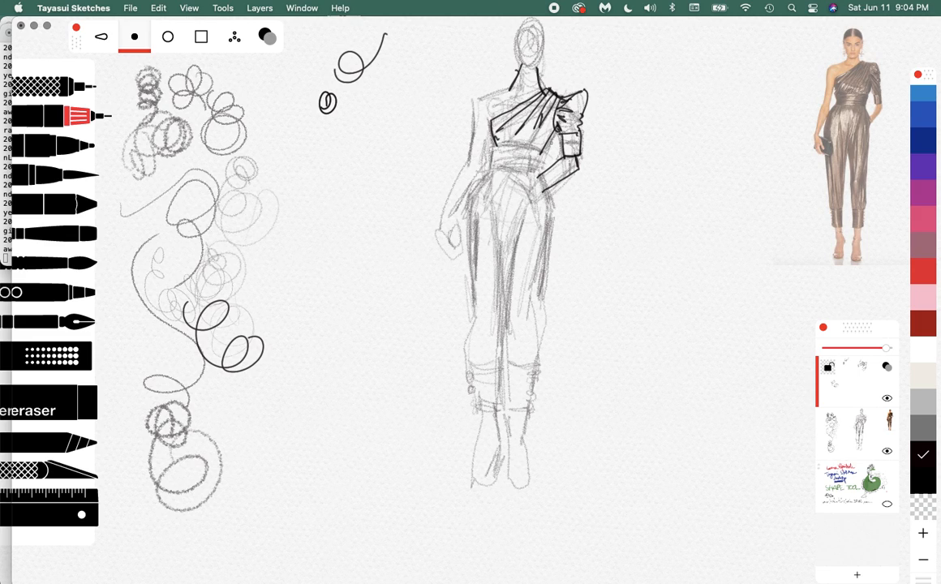
- Ink the draped folds across the bodice and the wrapped waistband
drag(486, 144, 549, 146)
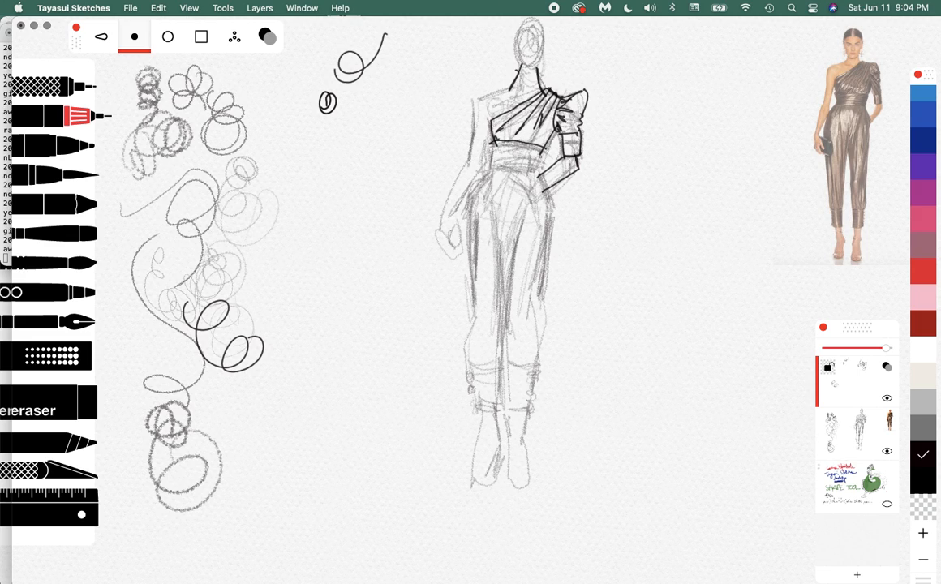
drag(495, 149, 536, 162)
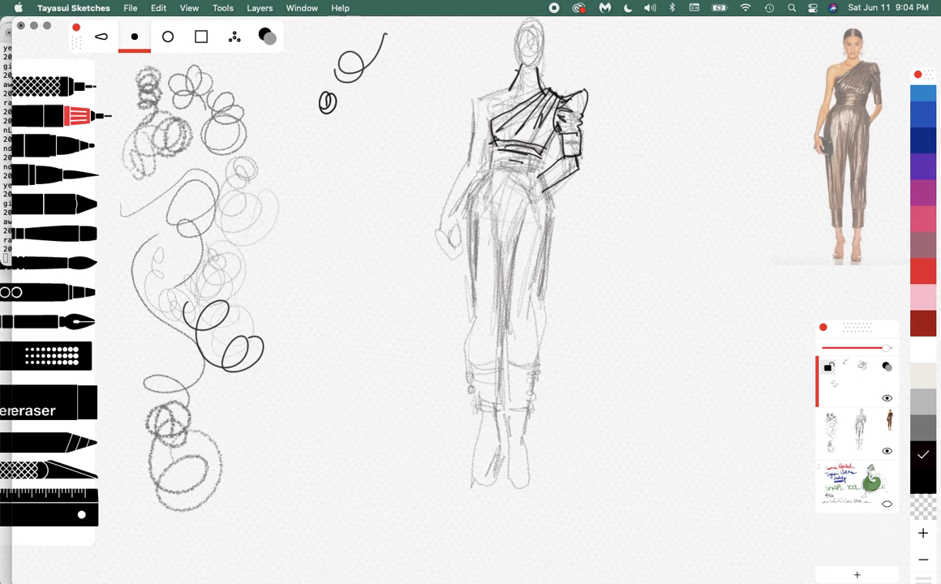
drag(503, 166, 544, 163)
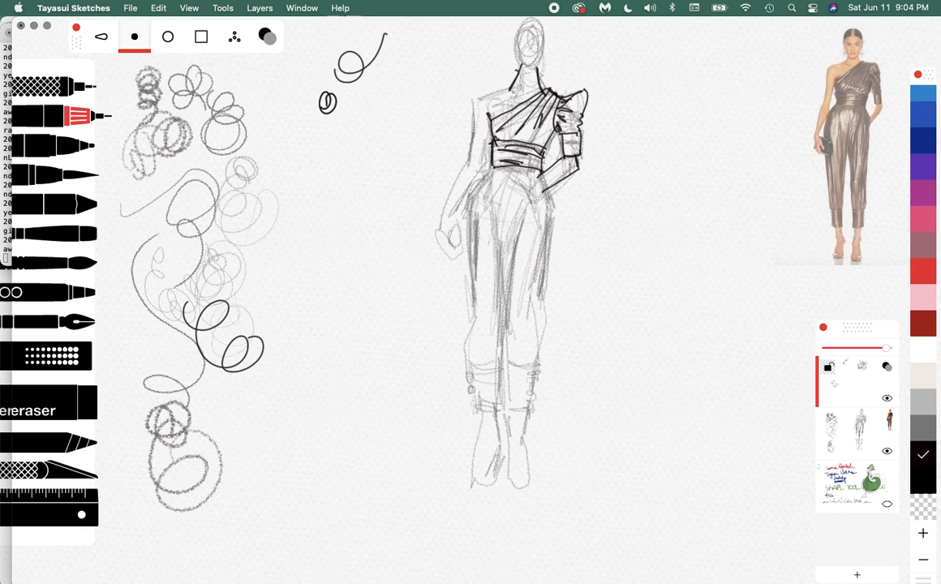
drag(483, 91, 519, 87)
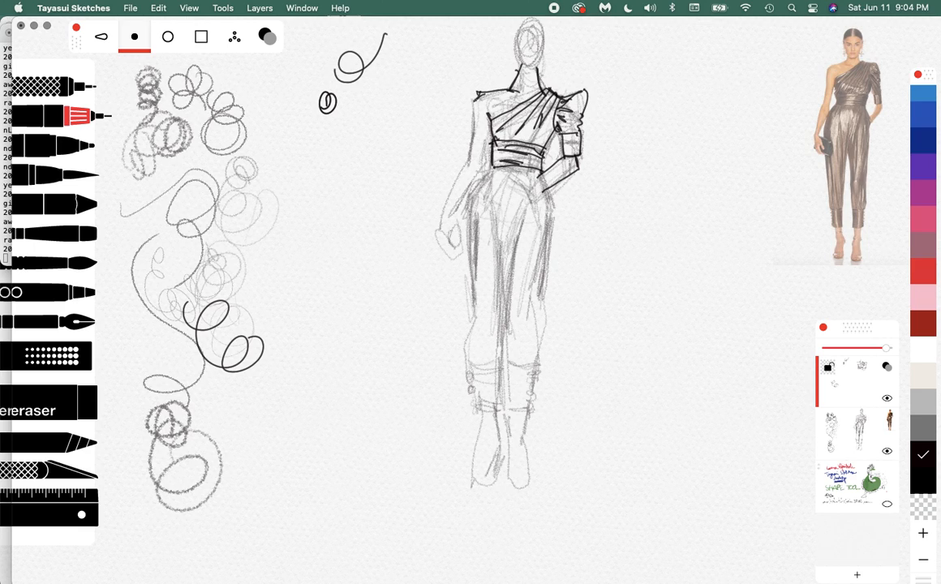
- Ink the bare left shoulder, the hanging left arm and the clutch at the side
drag(477, 95, 474, 146)
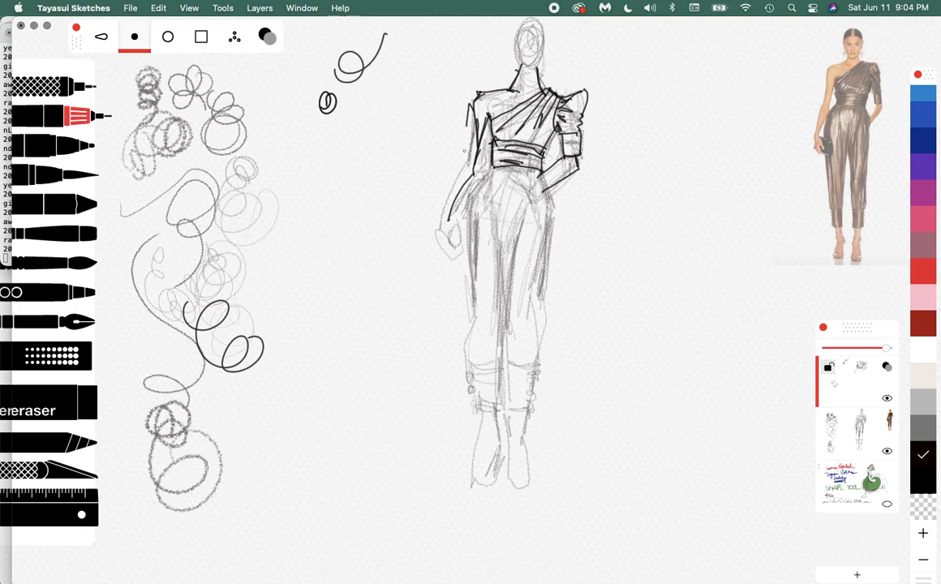
drag(471, 98, 435, 214)
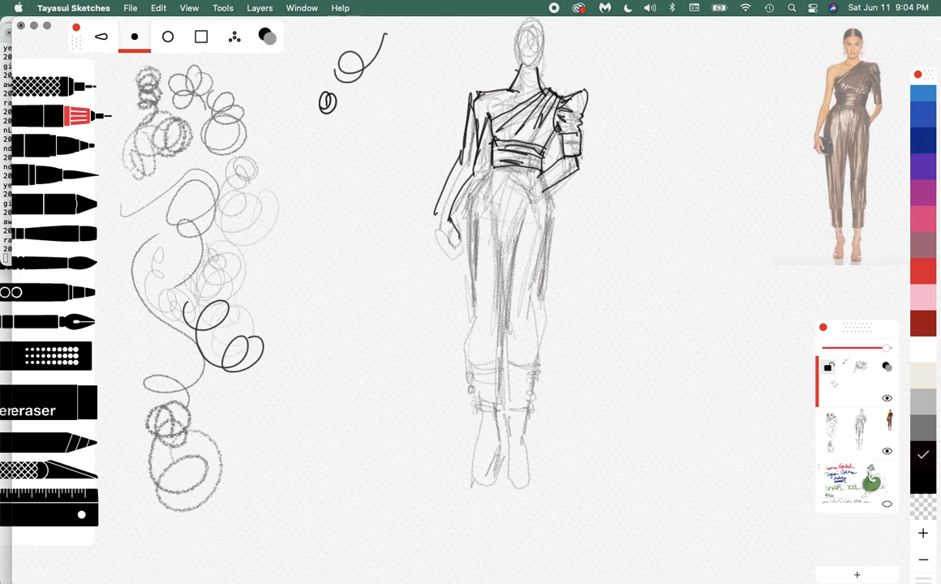
mouse_move(453, 241)
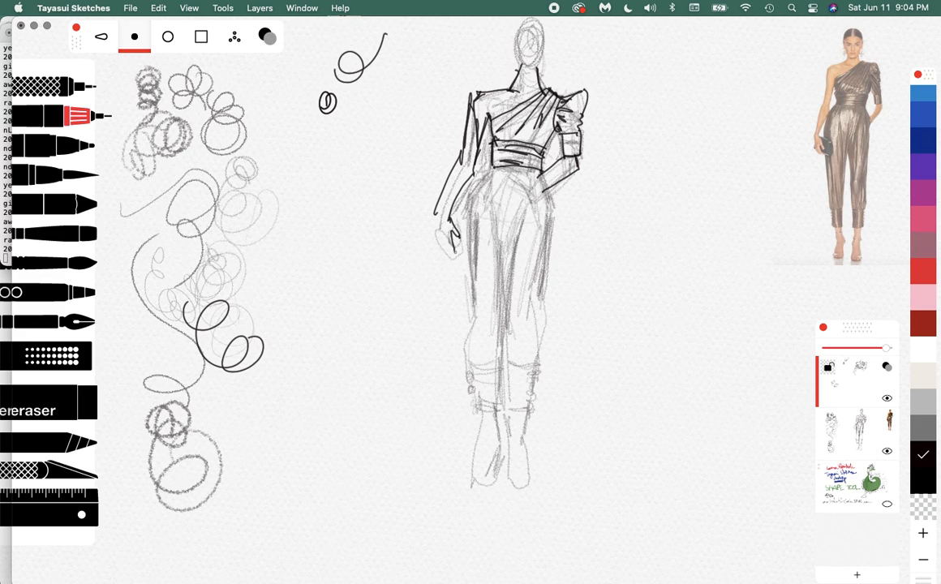
drag(435, 214, 455, 251)
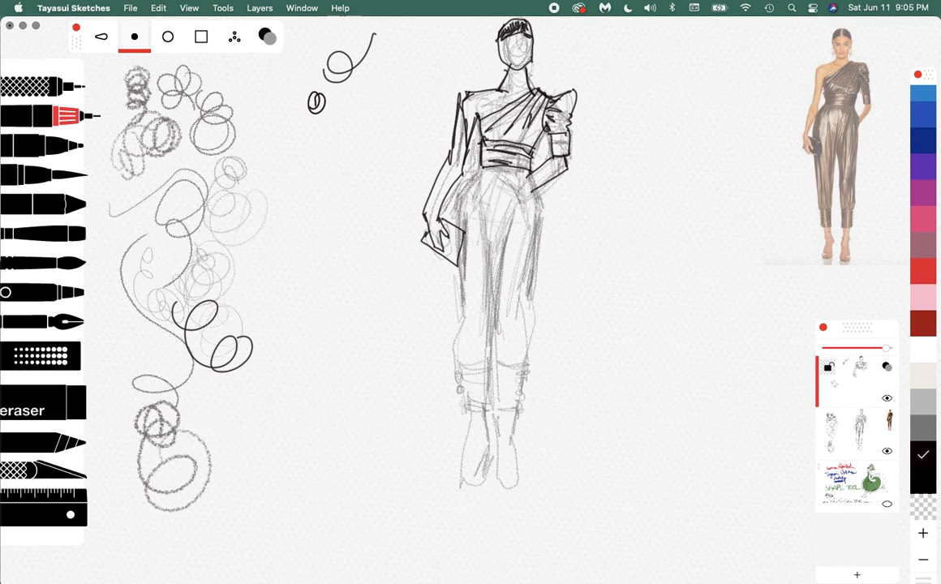
drag(536, 170, 549, 214)
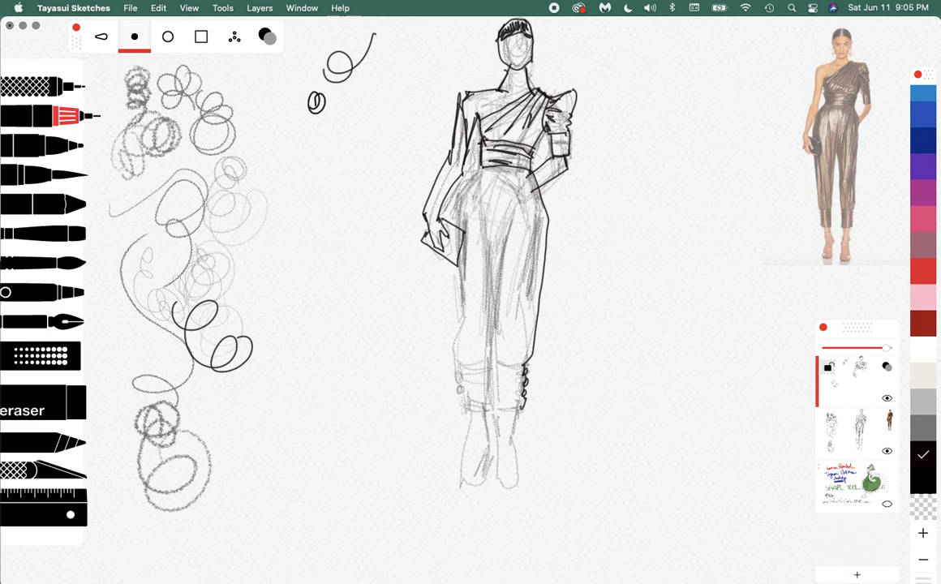
drag(490, 361, 511, 414)
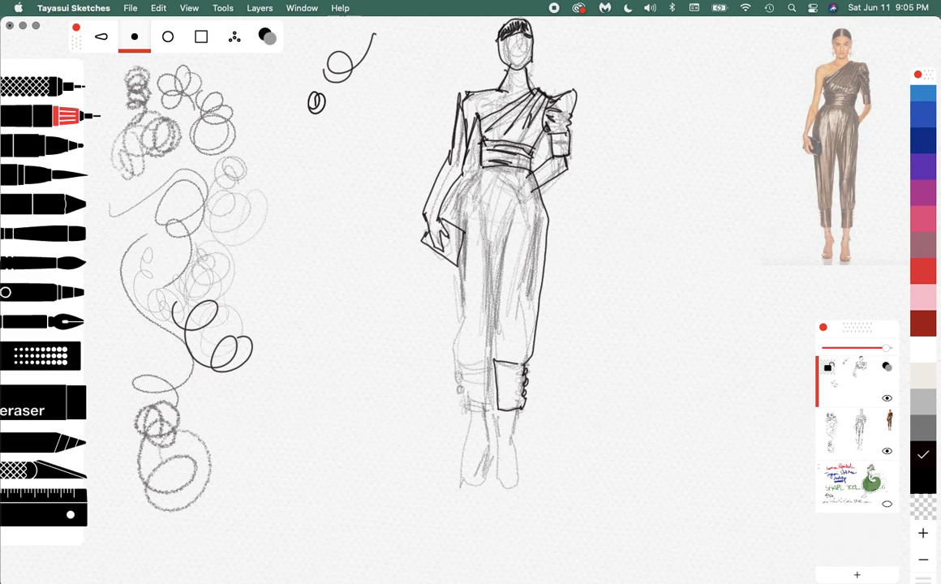
drag(513, 197, 509, 370)
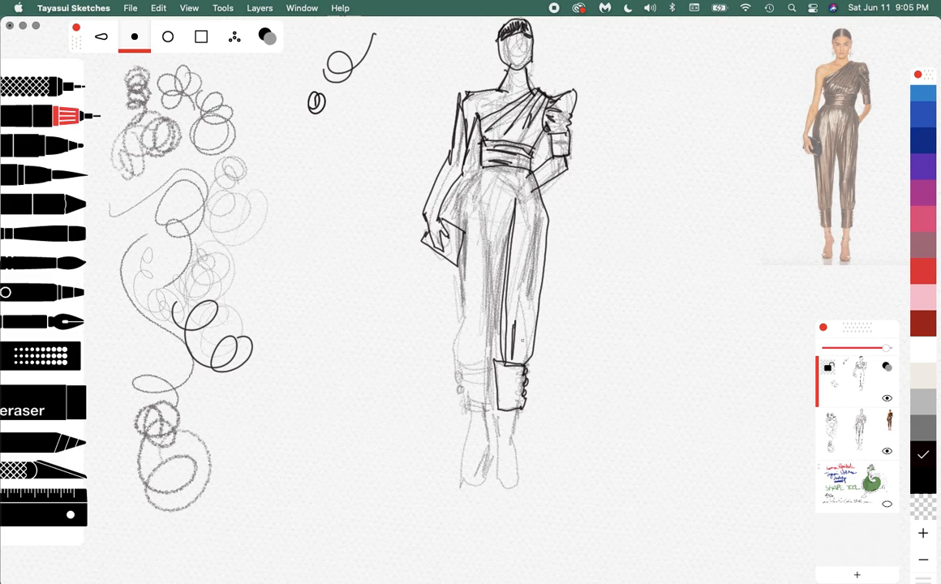
drag(522, 325, 526, 365)
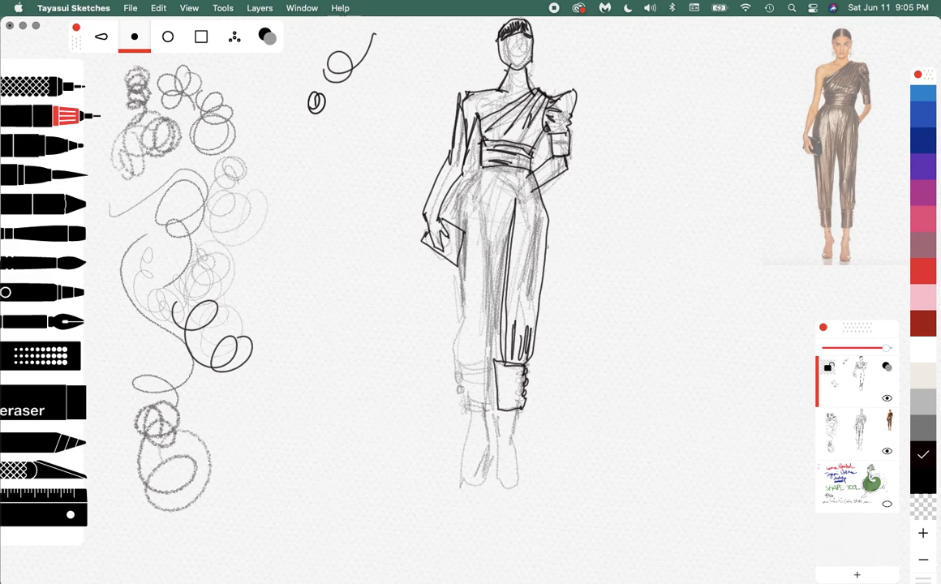
drag(528, 162, 511, 252)
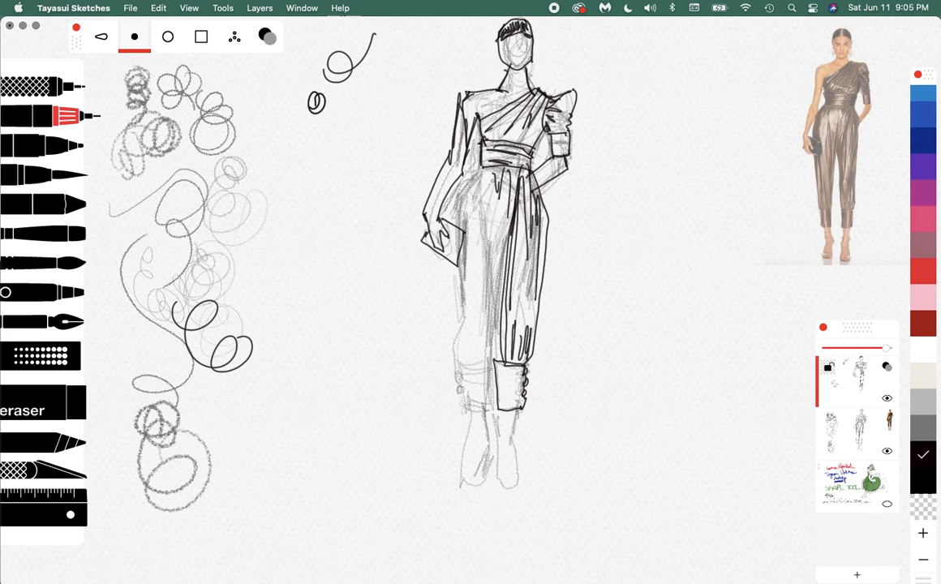
drag(487, 177, 485, 398)
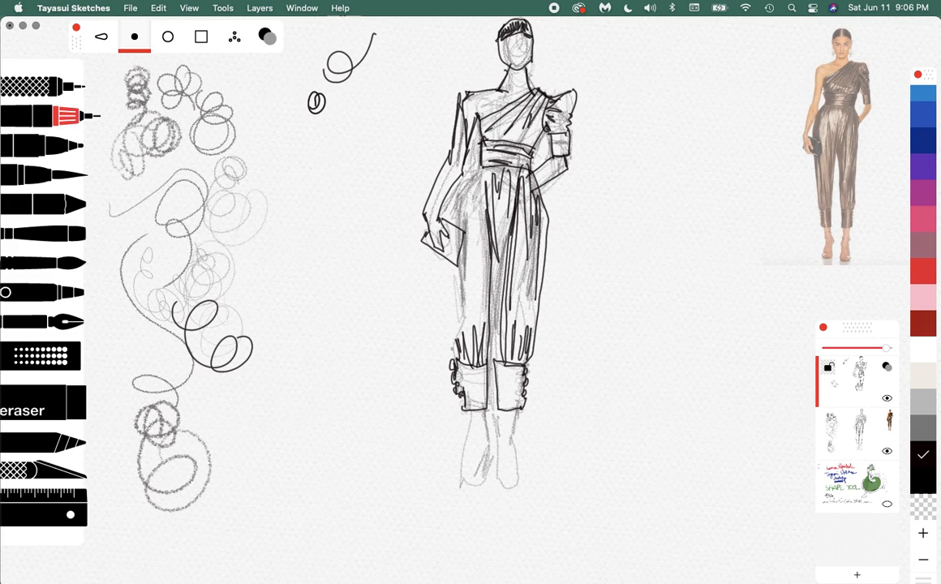
drag(451, 195, 451, 370)
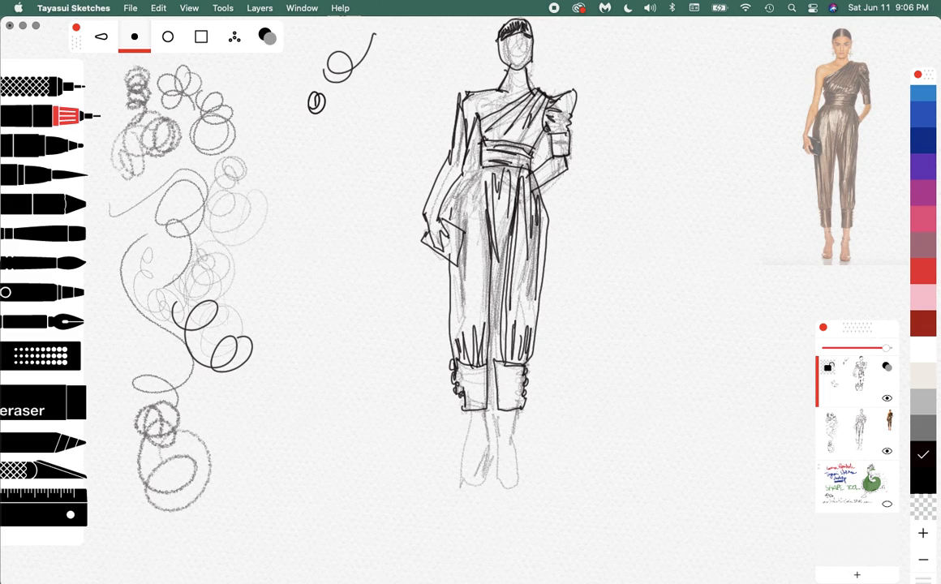
drag(467, 170, 474, 227)
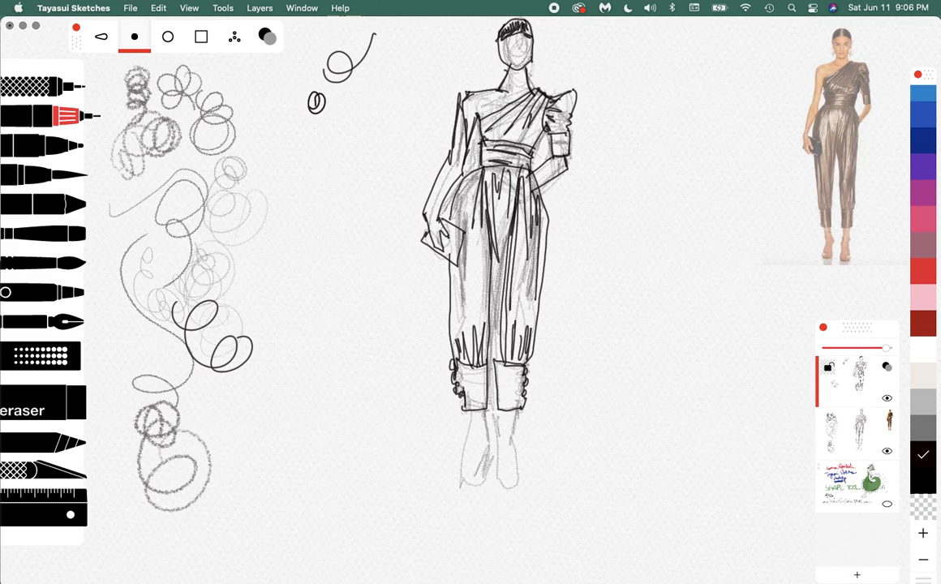
drag(474, 182, 469, 236)
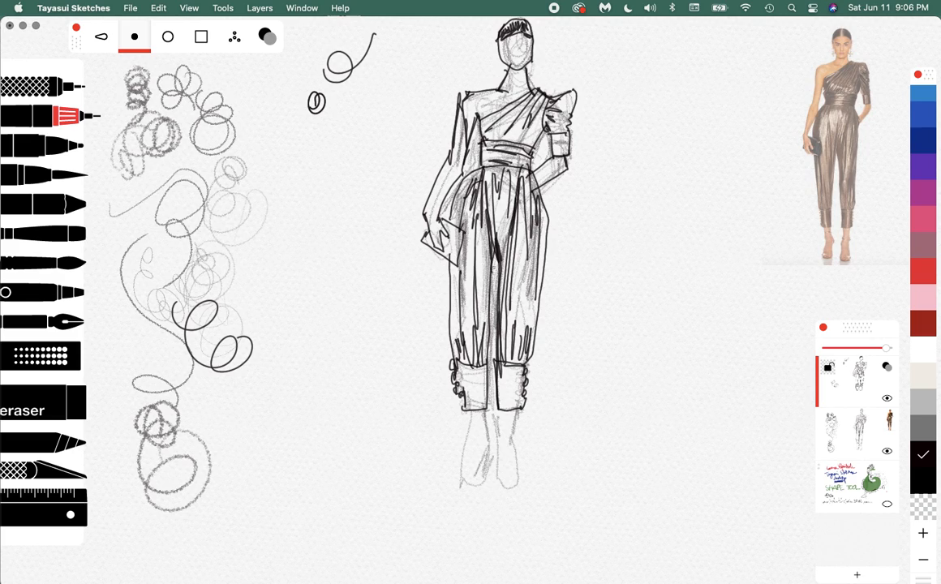
drag(487, 243, 487, 305)
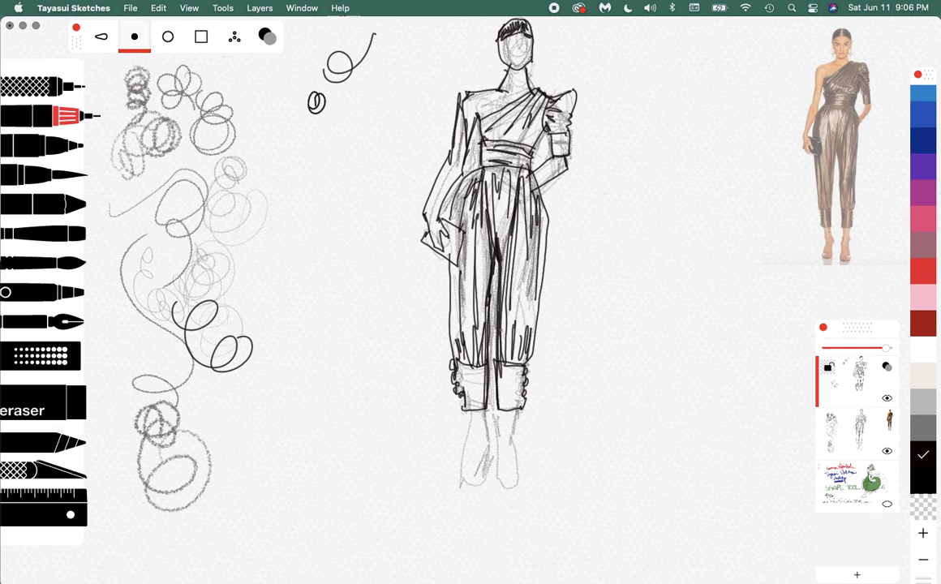
drag(494, 240, 503, 414)
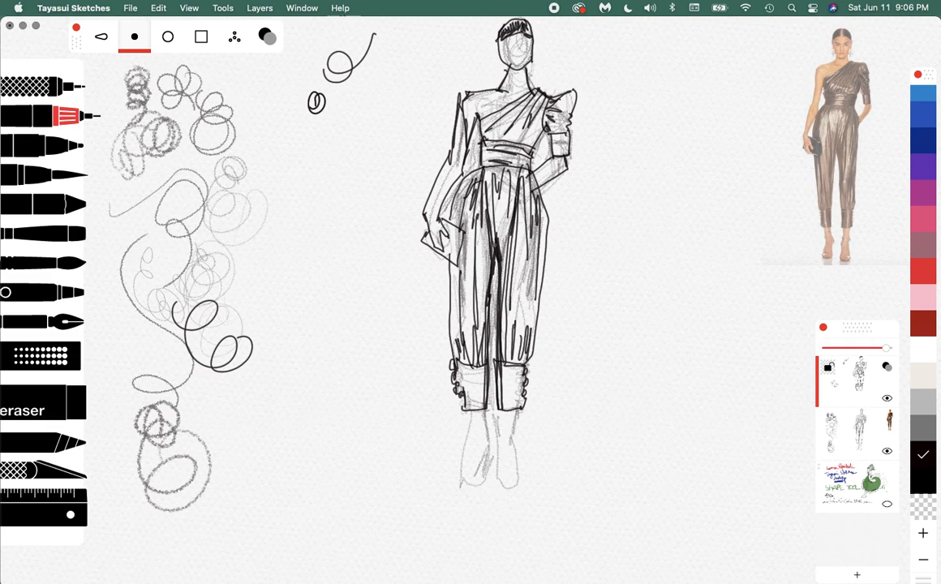
drag(495, 243, 487, 409)
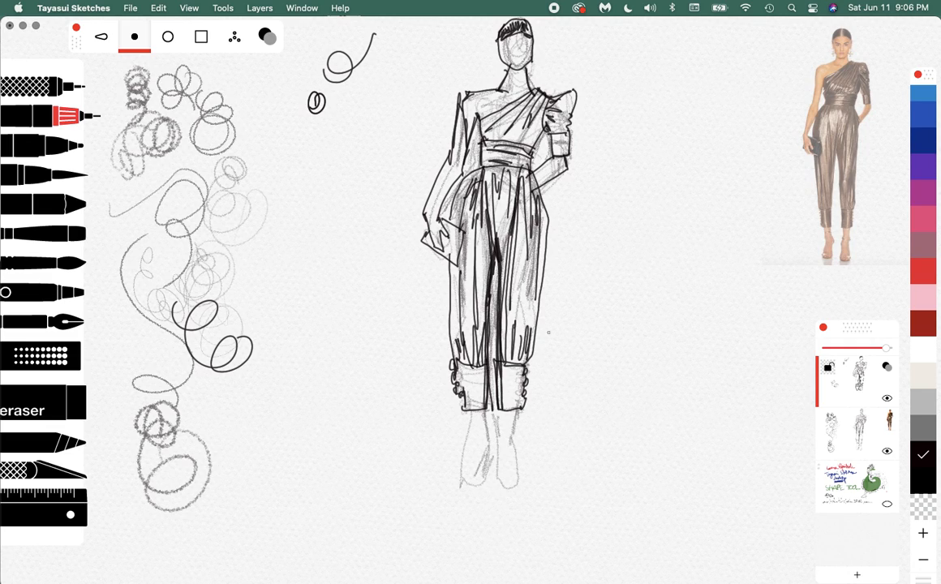
drag(462, 365, 467, 414)
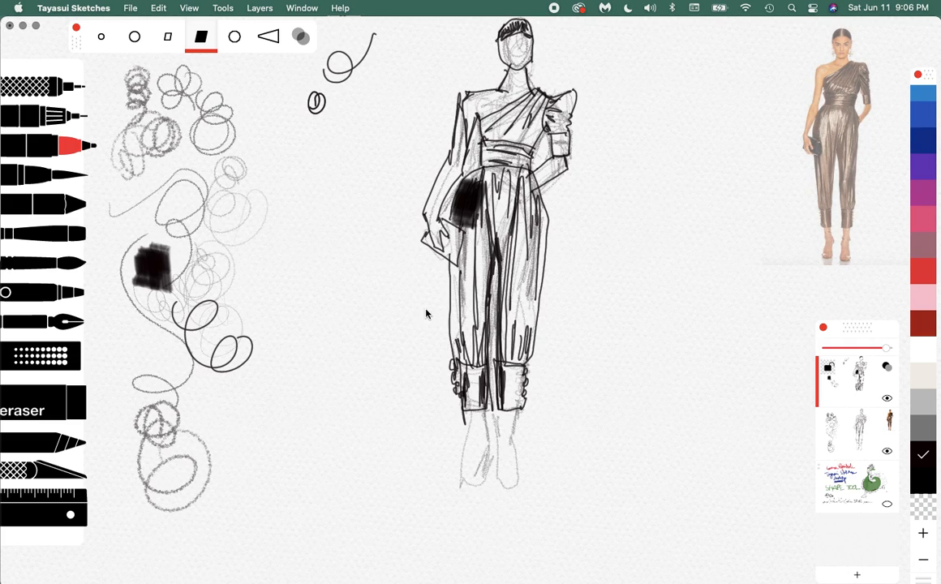
mouse_move(52, 263)
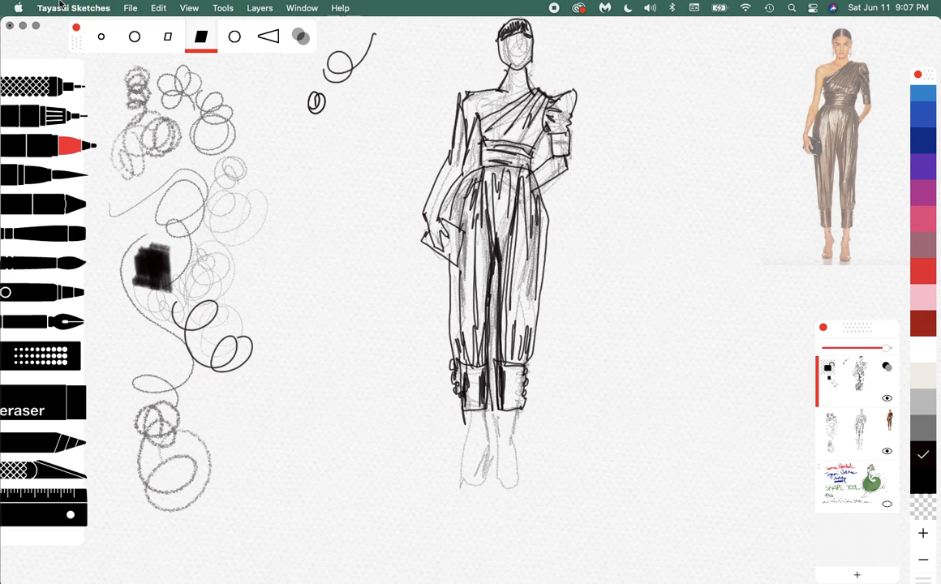
mouse_move(94, 113)
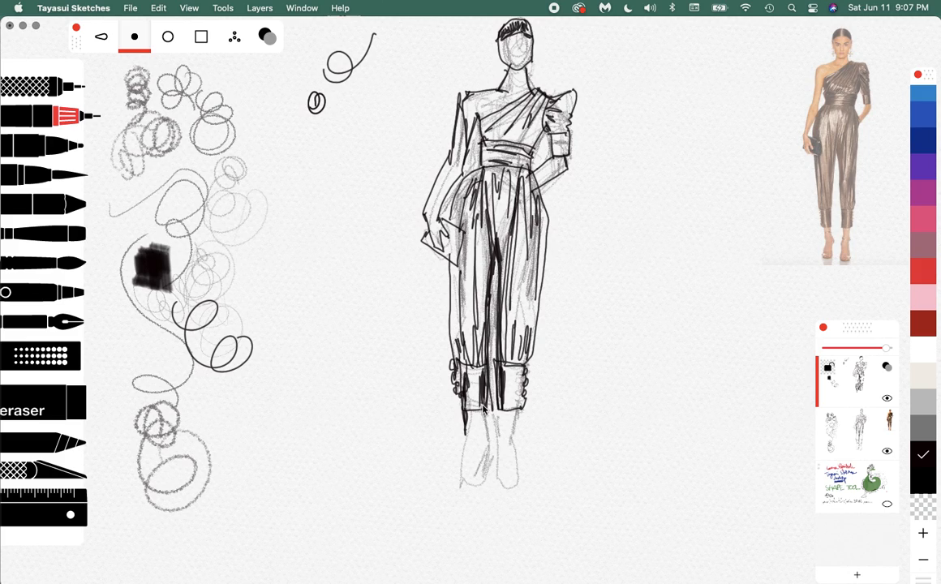
- Paint a black filled test patch down the trouser leg of the figure
drag(477, 403, 479, 486)
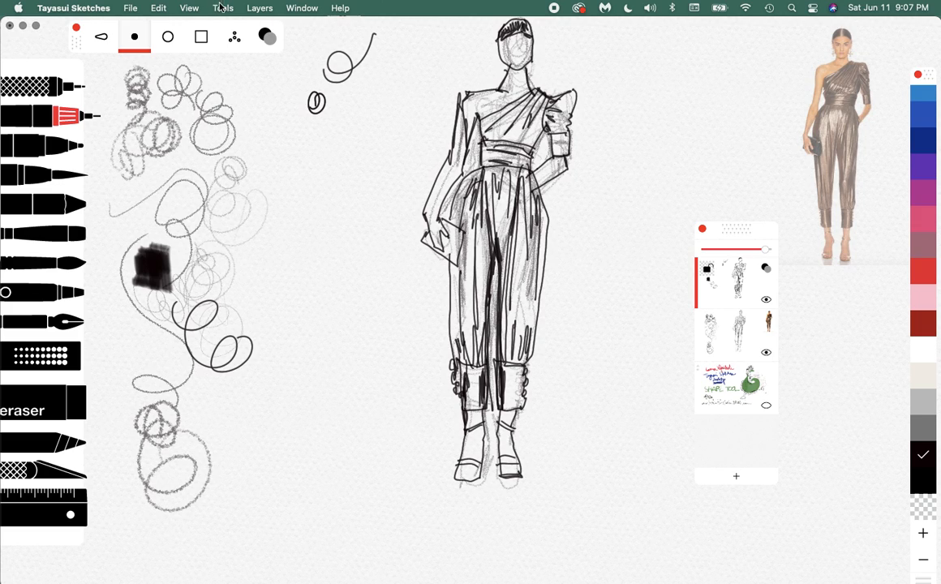
click(223, 7)
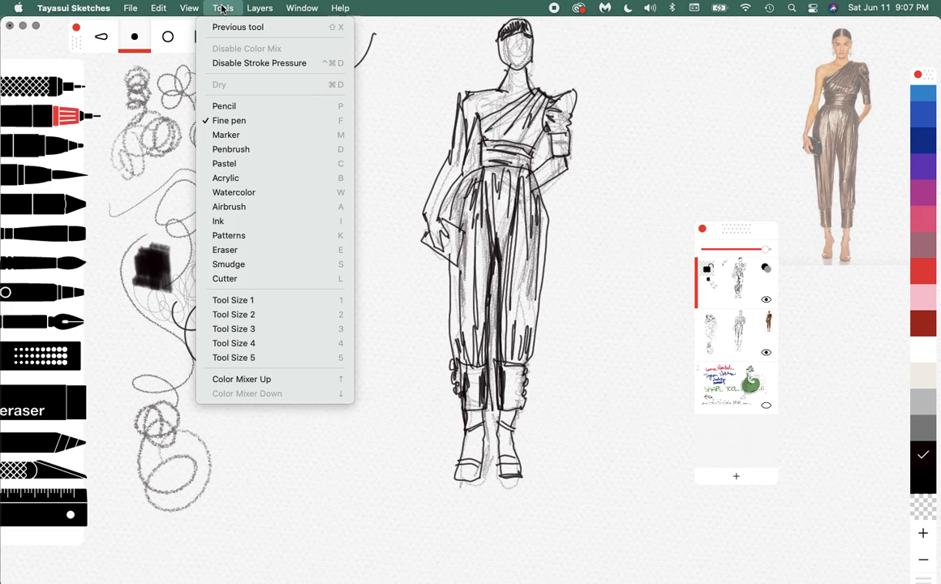
click(260, 6)
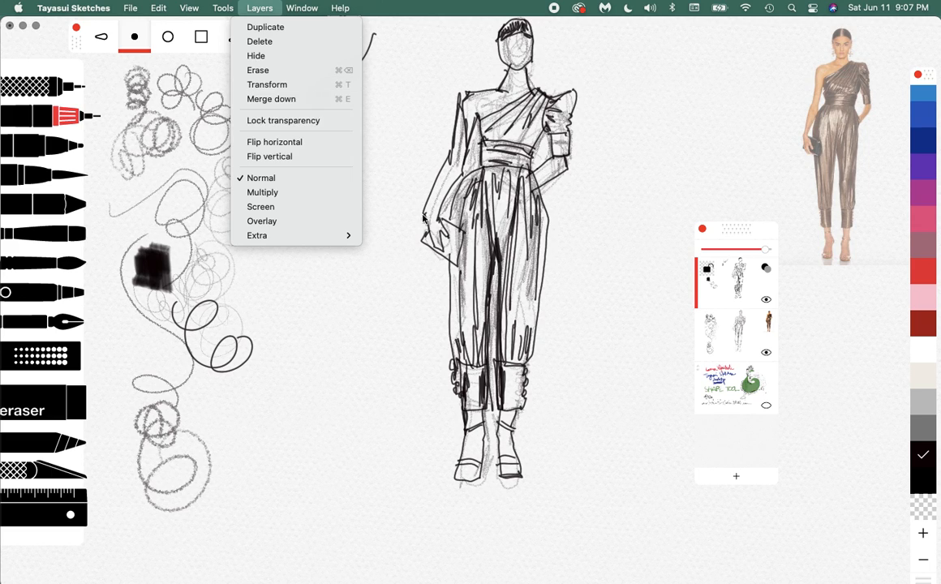
click(130, 8)
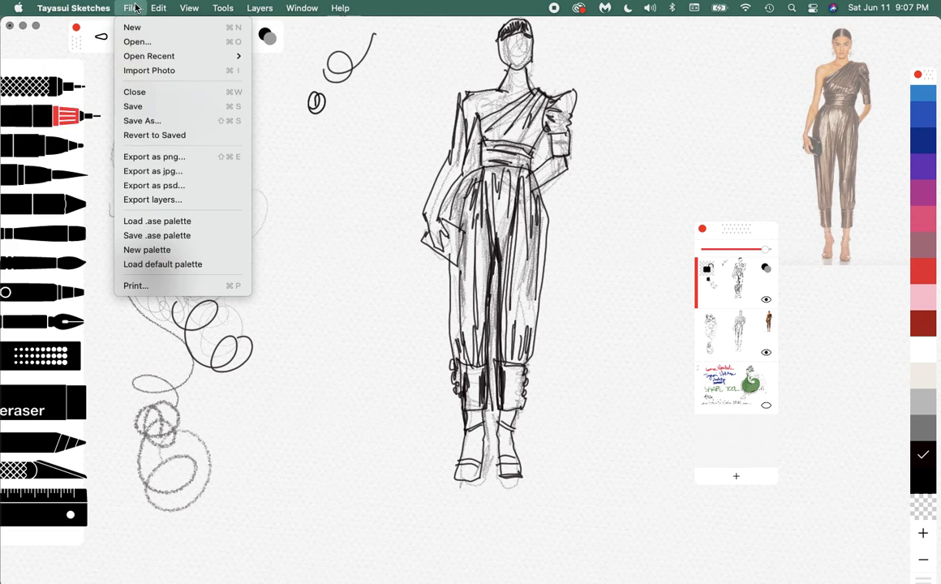
click(159, 8)
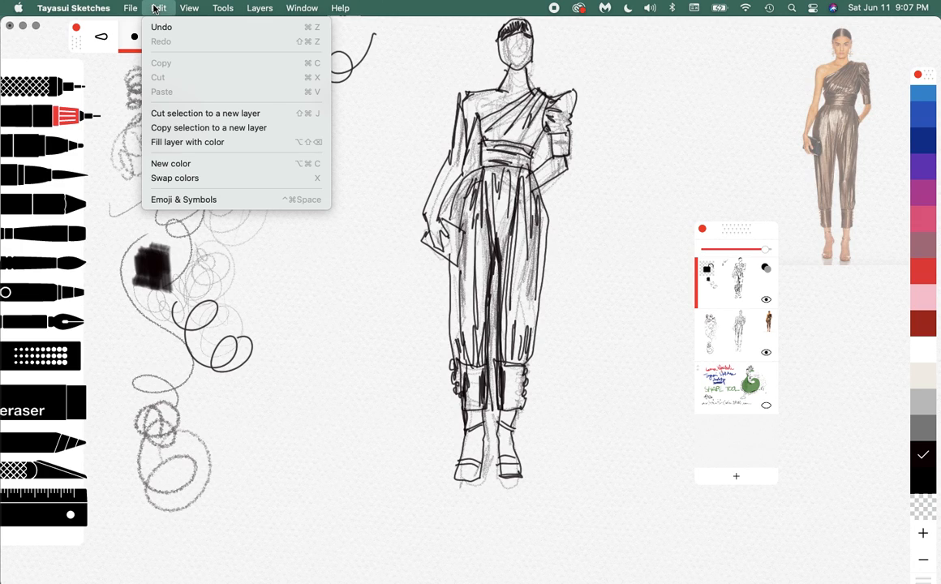
click(222, 8)
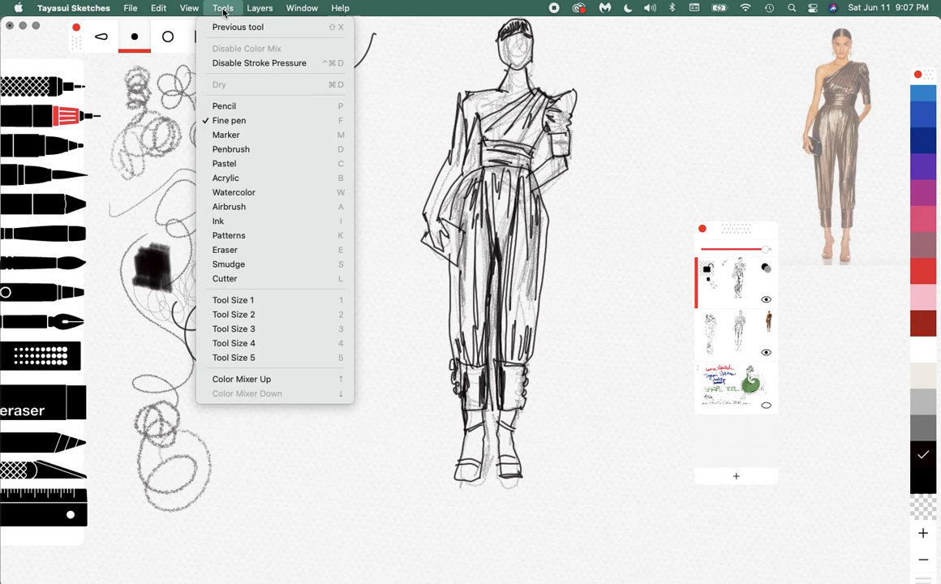
mouse_move(250, 209)
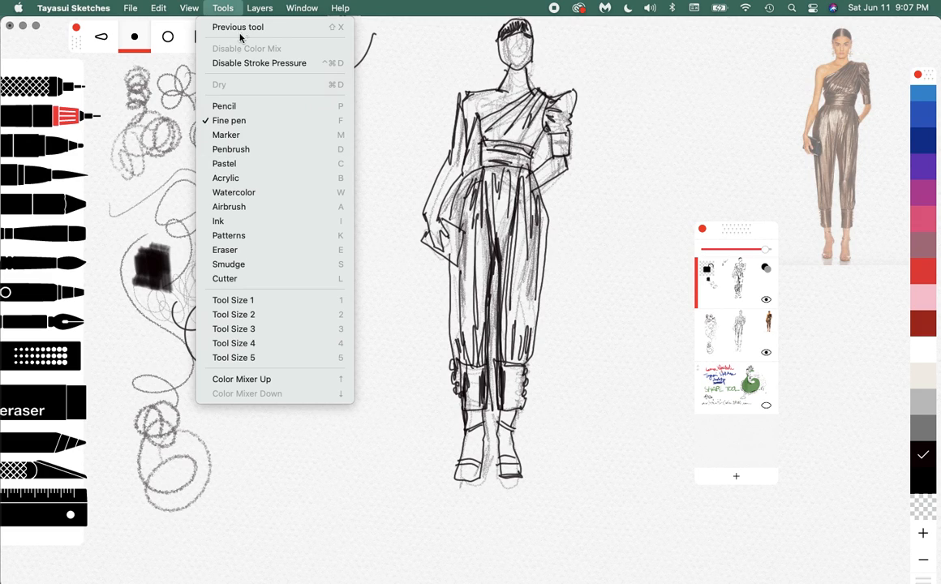
click(260, 6)
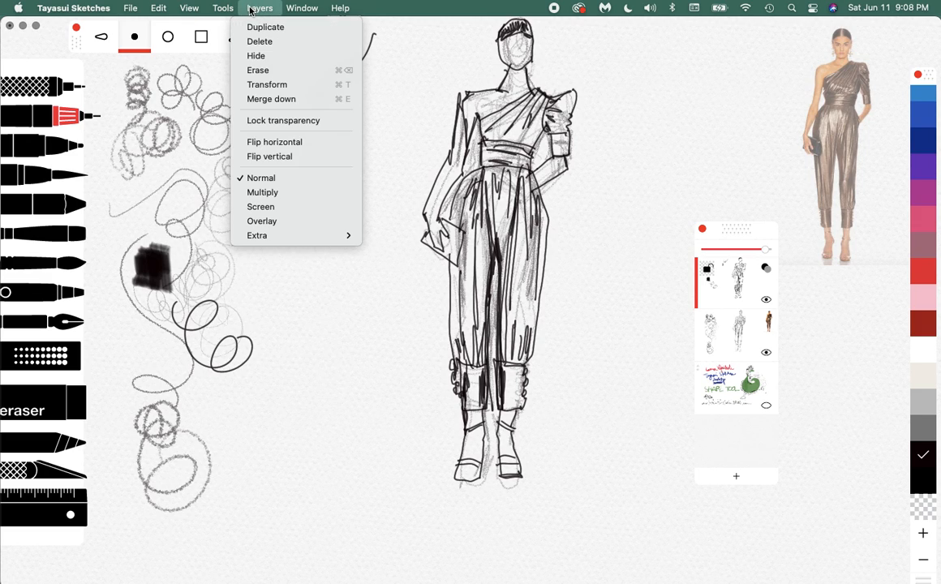
click(302, 7)
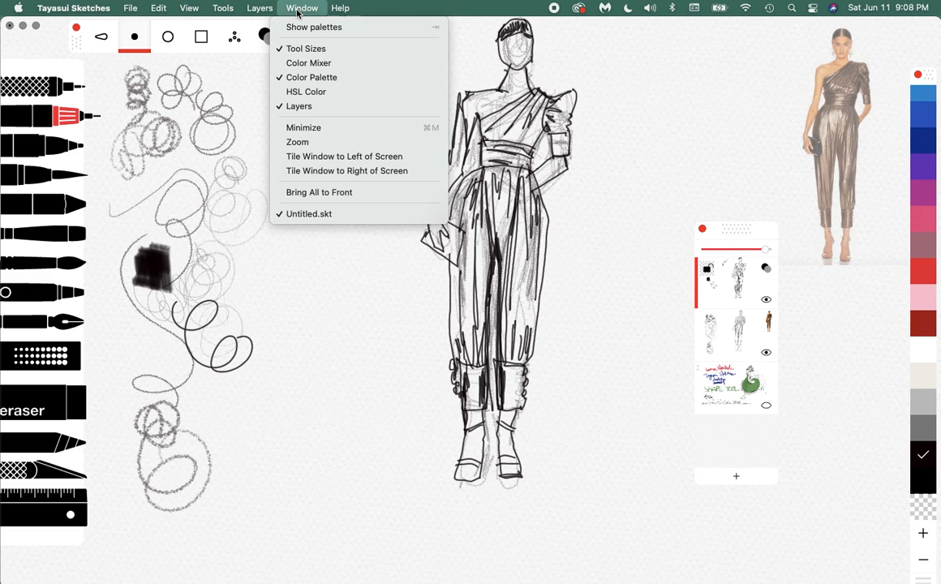
click(339, 7)
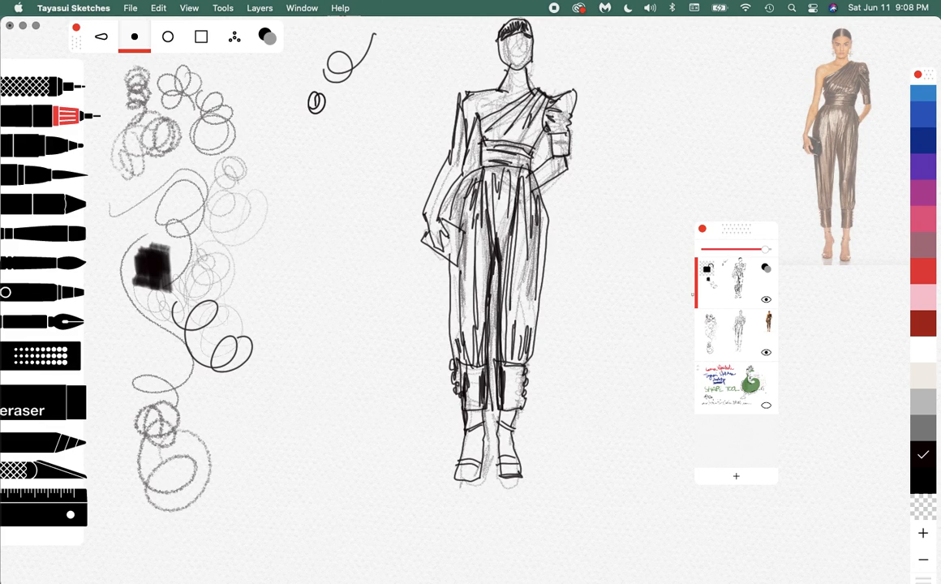
mouse_move(725, 464)
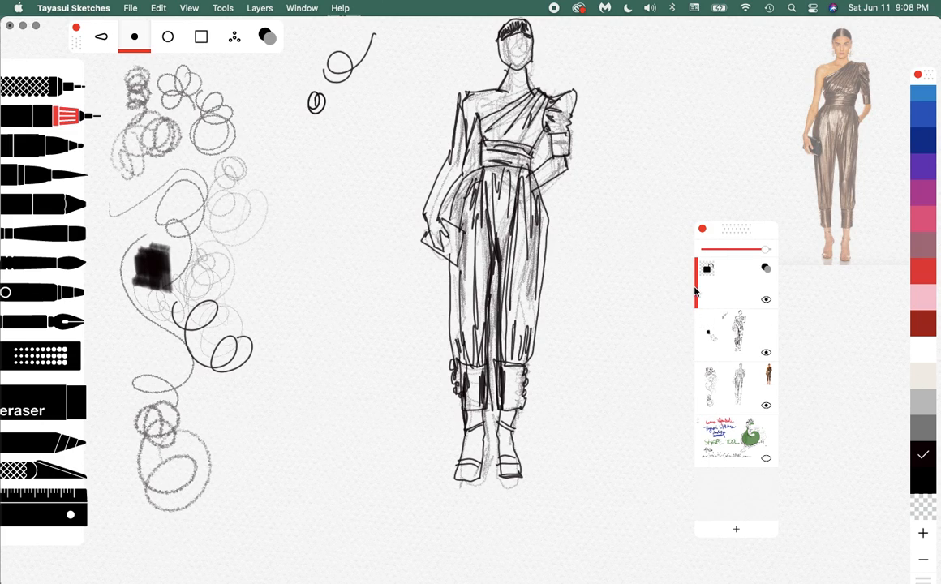
mouse_move(740, 295)
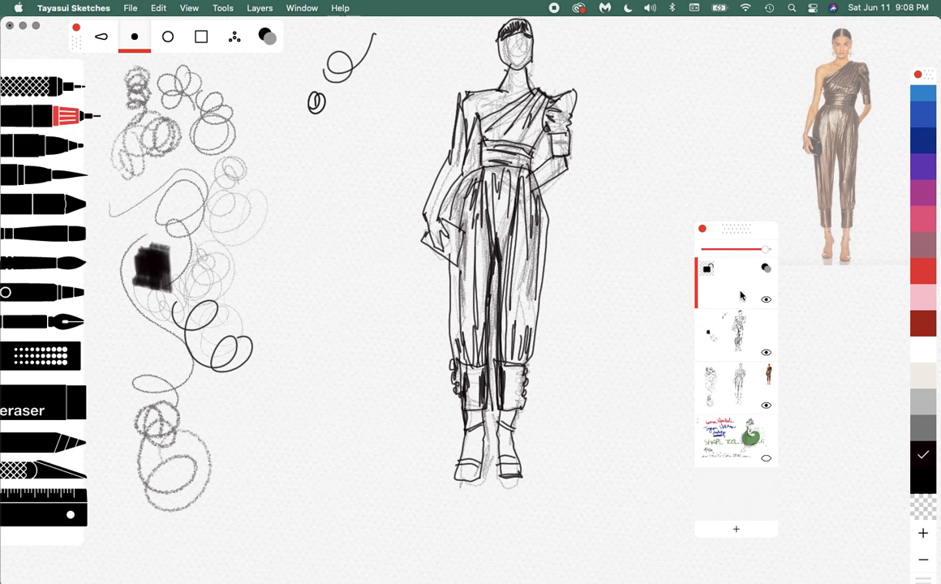
mouse_move(727, 487)
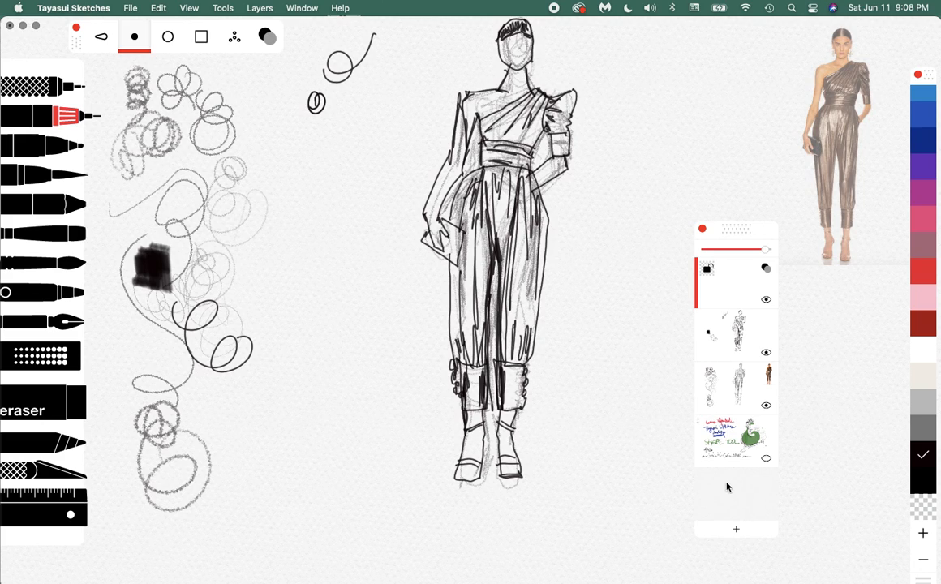
mouse_move(738, 420)
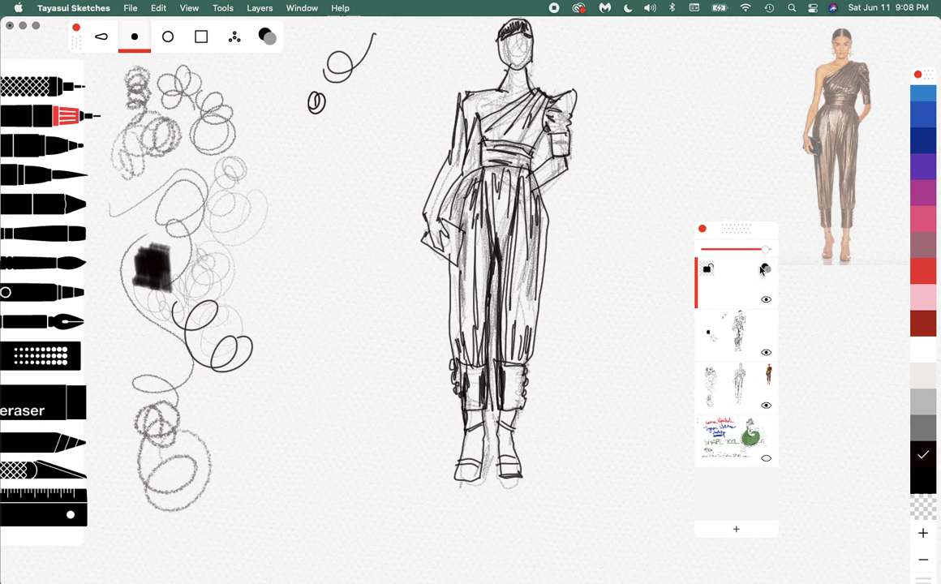
mouse_move(707, 289)
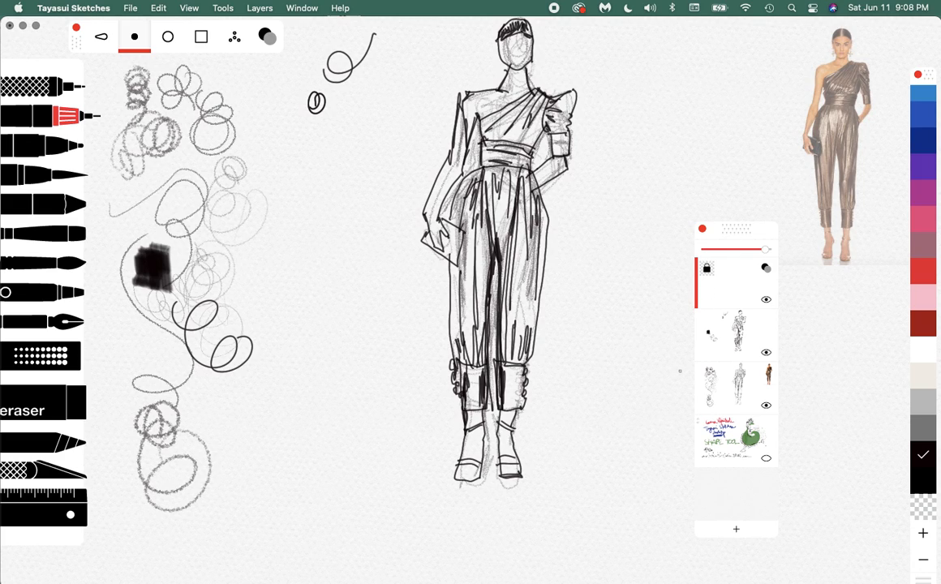
mouse_move(730, 474)
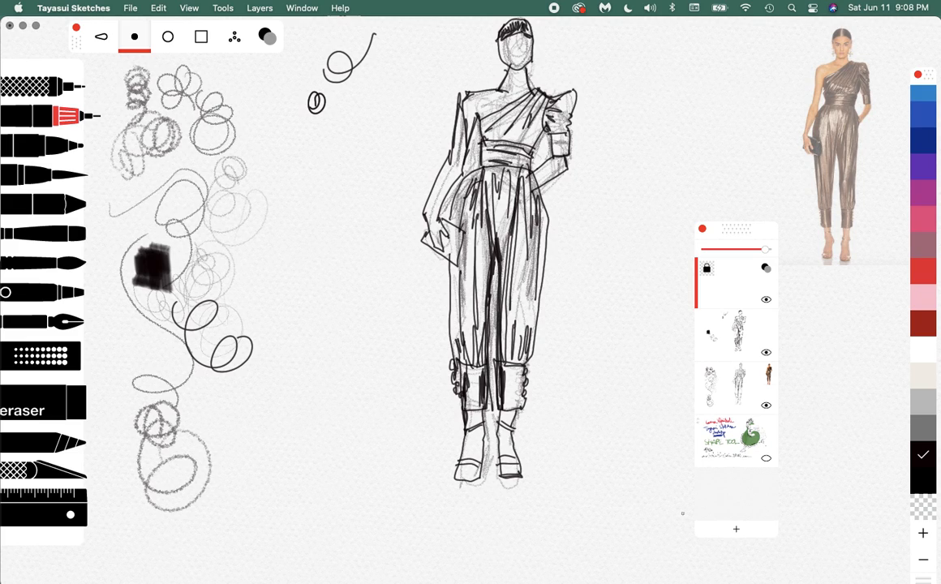
mouse_move(724, 340)
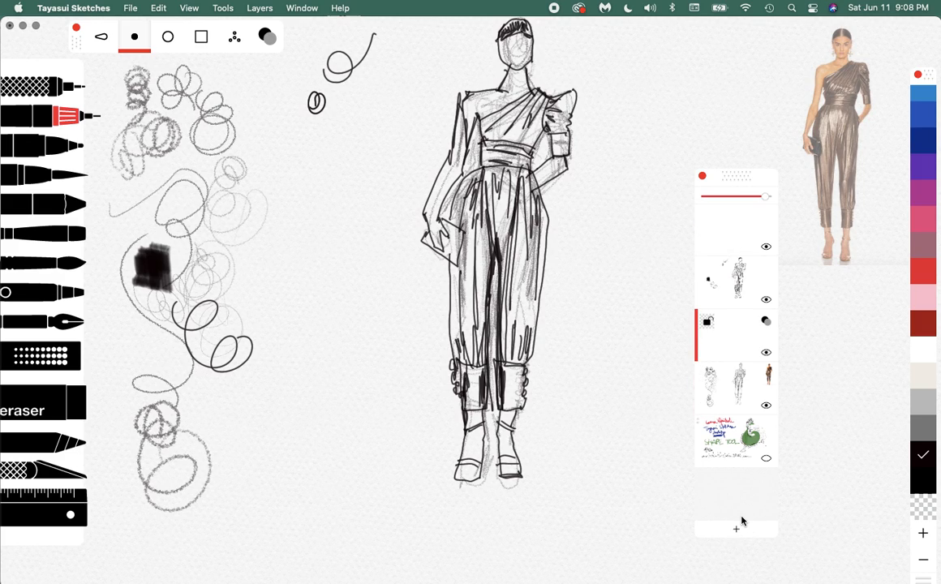
mouse_move(738, 340)
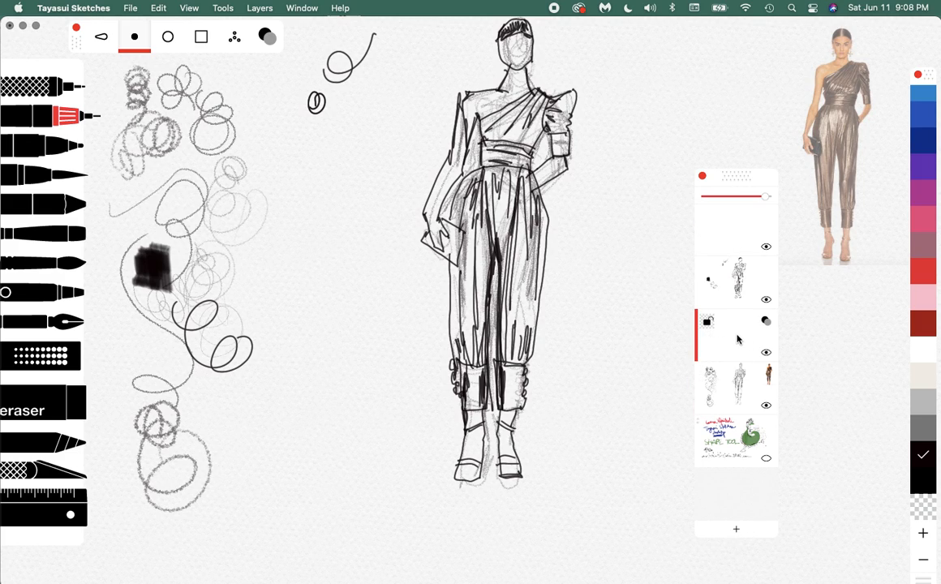
mouse_move(737, 342)
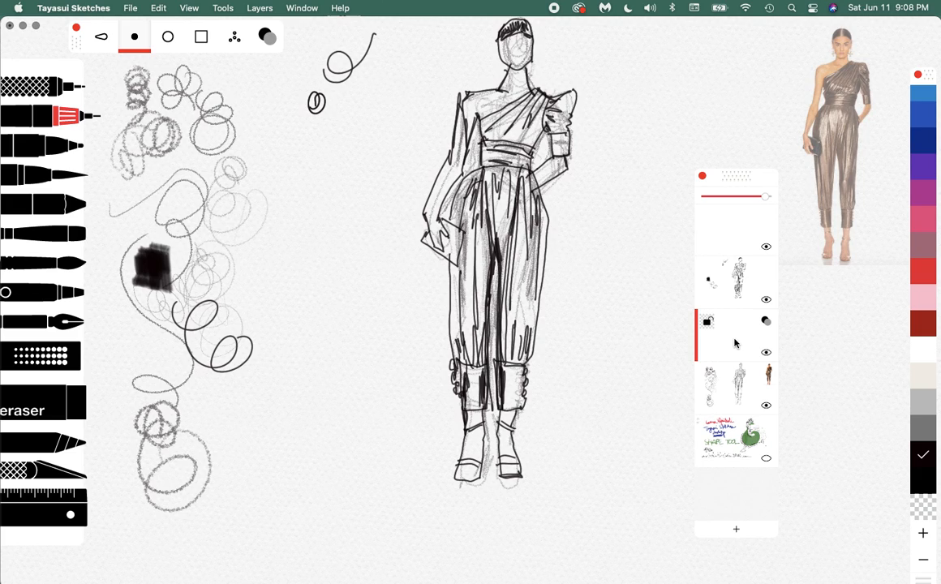
mouse_move(727, 272)
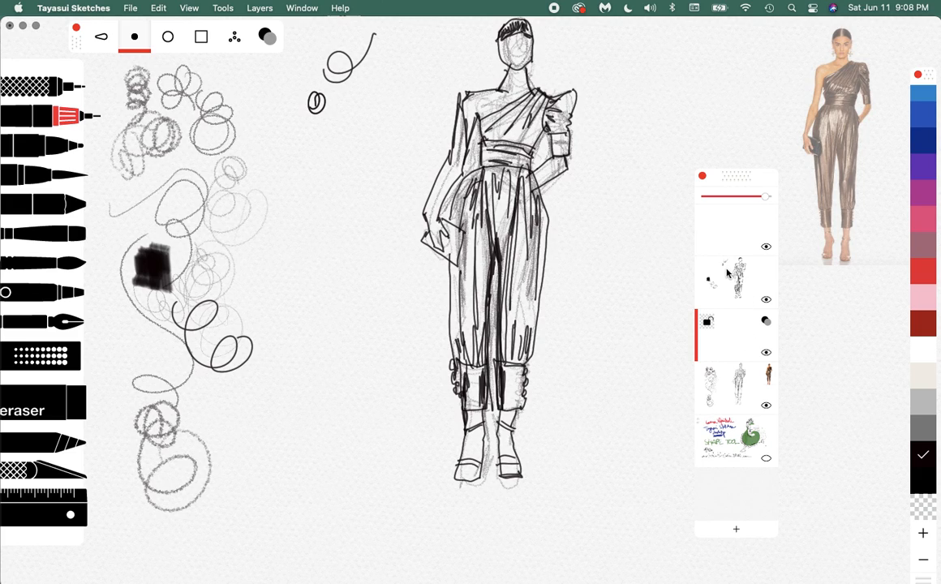
mouse_move(724, 339)
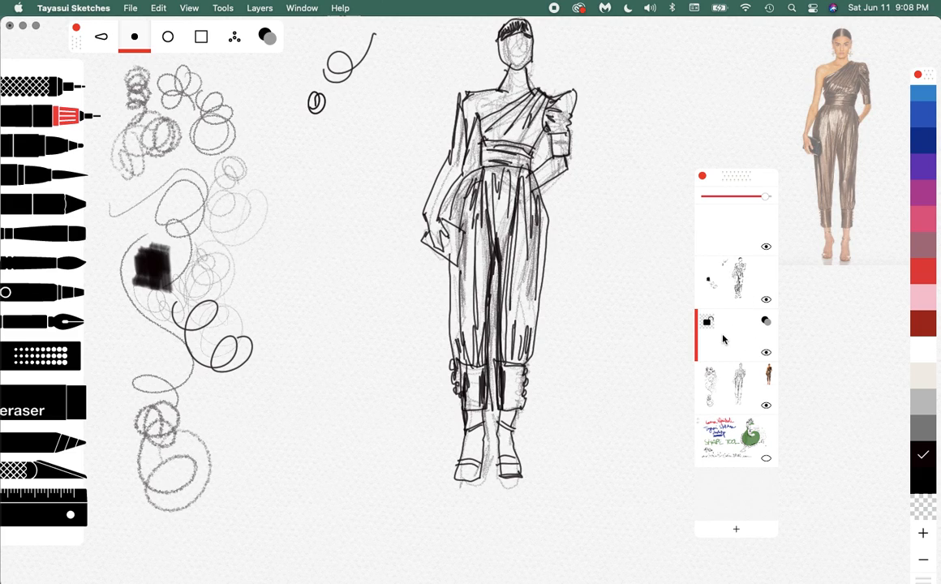
mouse_move(735, 285)
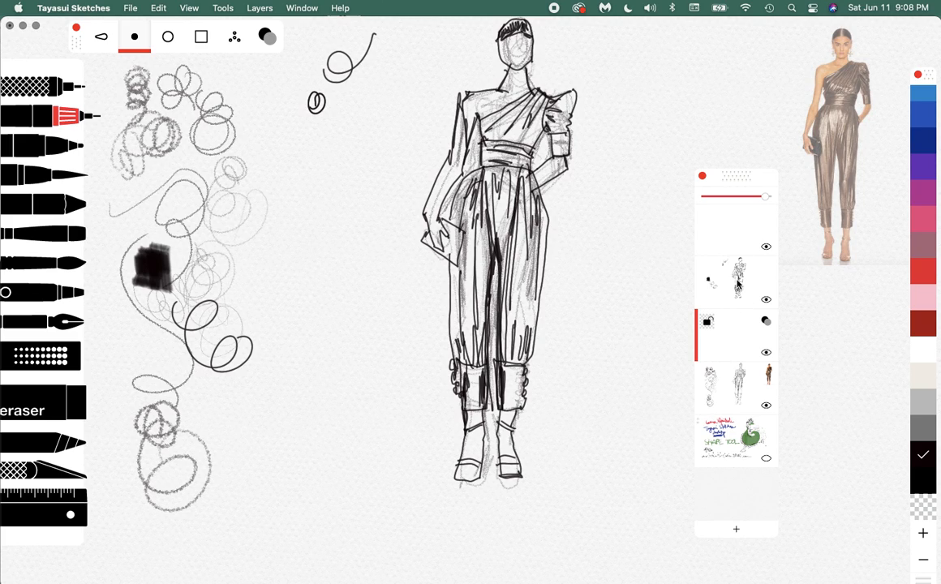
mouse_move(740, 324)
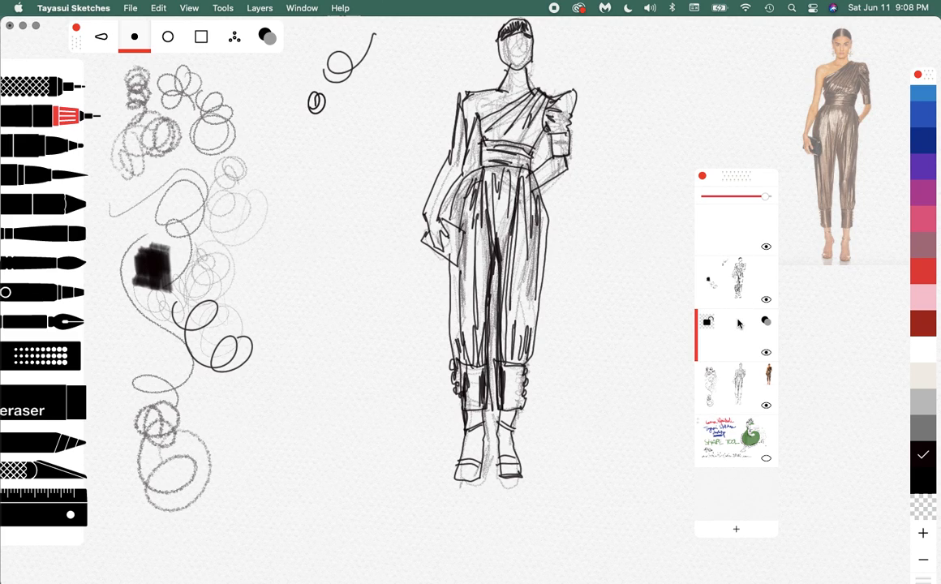
- Drag the new empty layer below the line-art layer in the Layers panel
drag(678, 214, 662, 292)
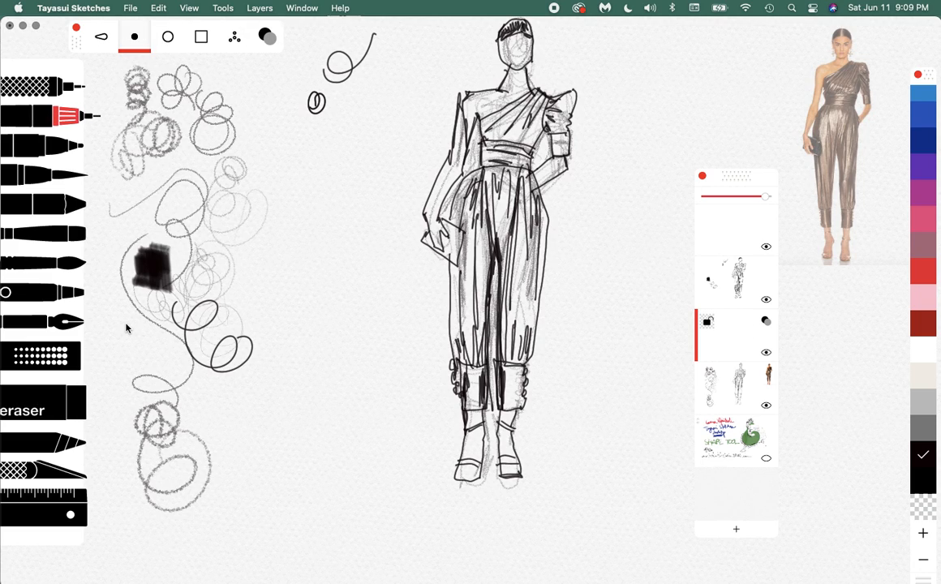
mouse_move(462, 370)
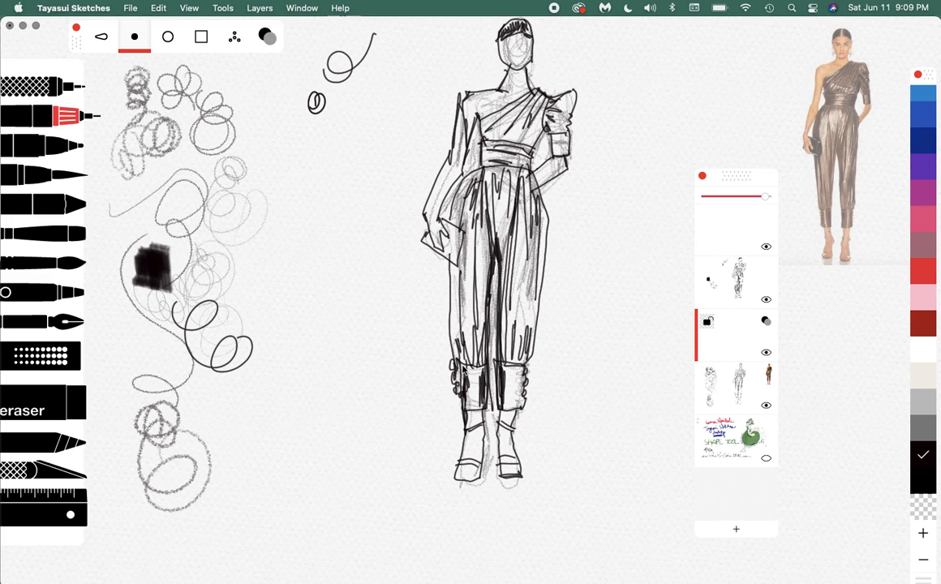
mouse_move(740, 341)
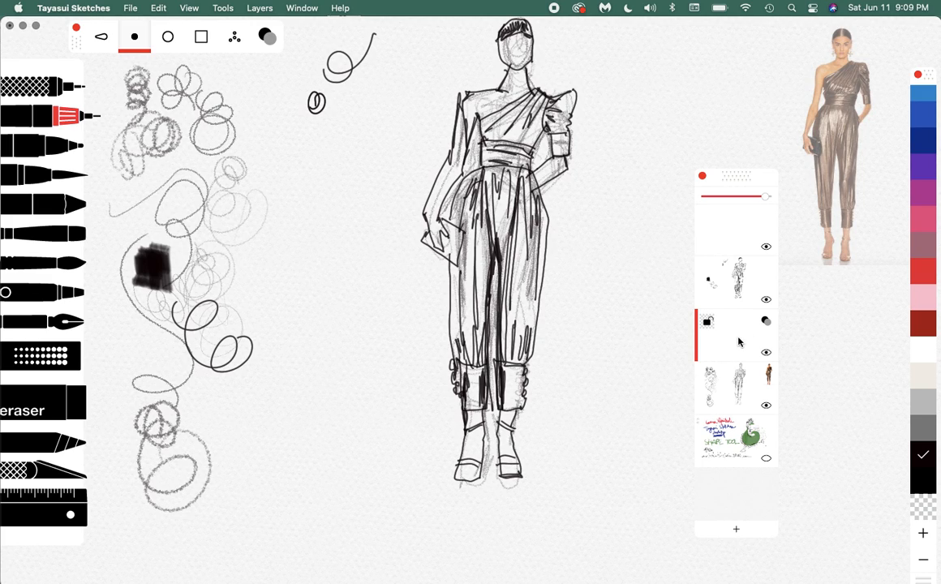
mouse_move(730, 337)
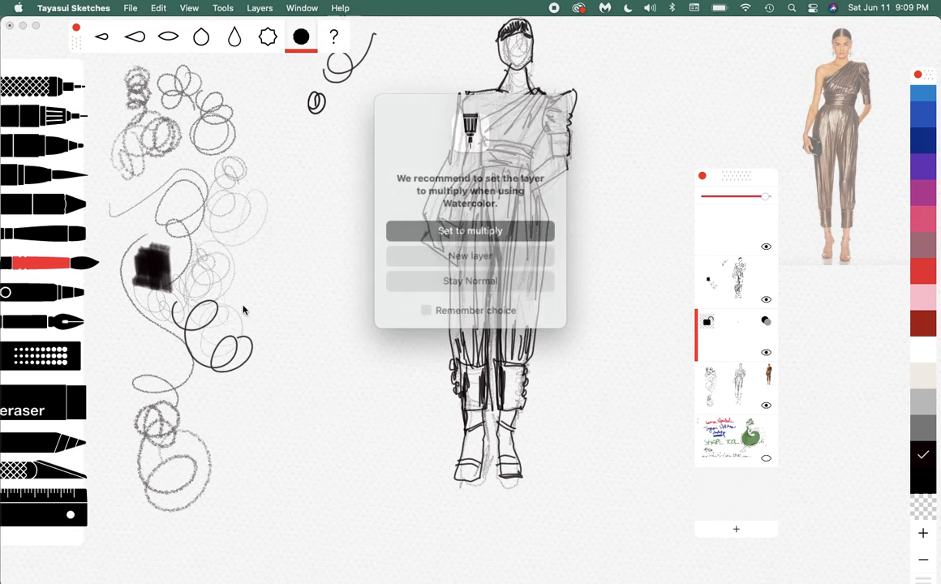
- Accept multiply blending for watercolour and wash red over the figure's jumpsuit
click(470, 231)
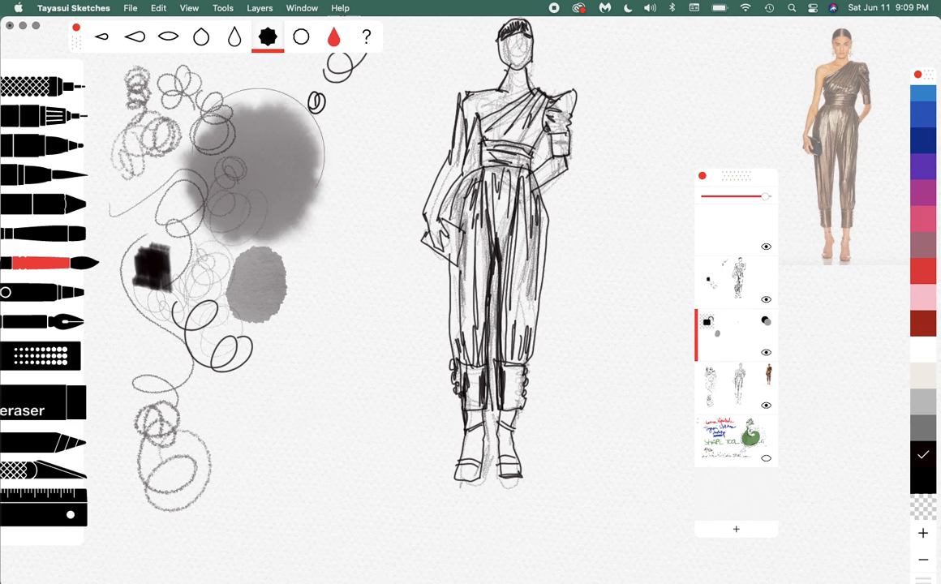
click(234, 36)
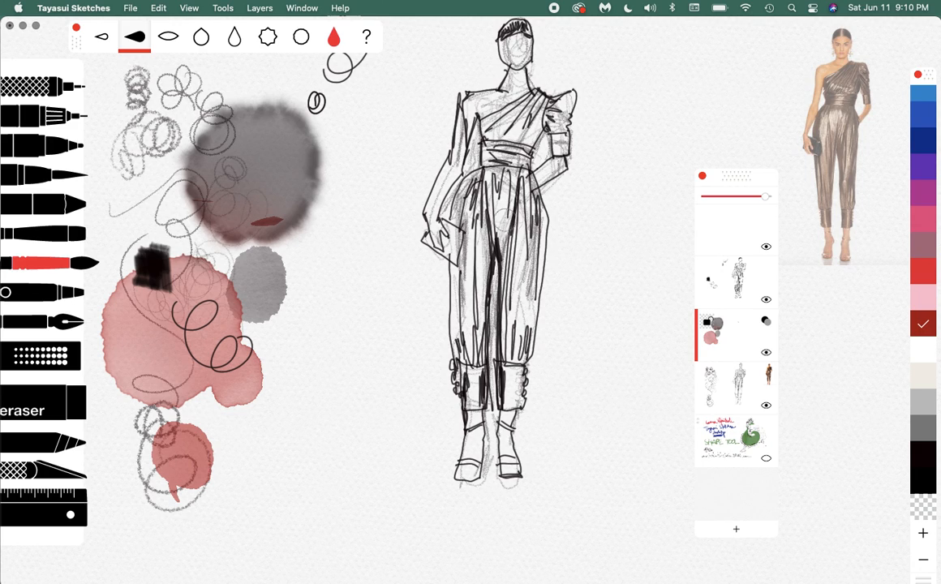
drag(511, 195, 519, 300)
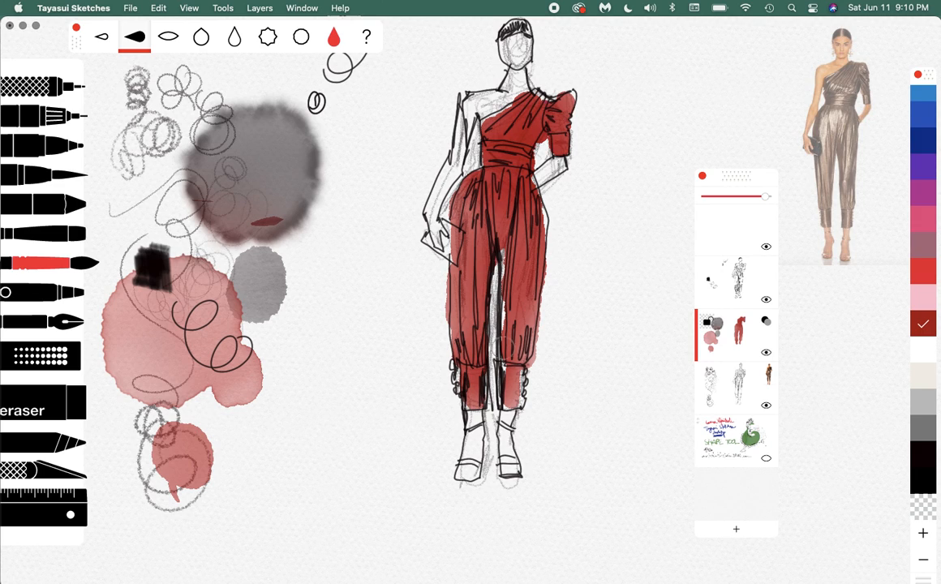
mouse_move(396, 353)
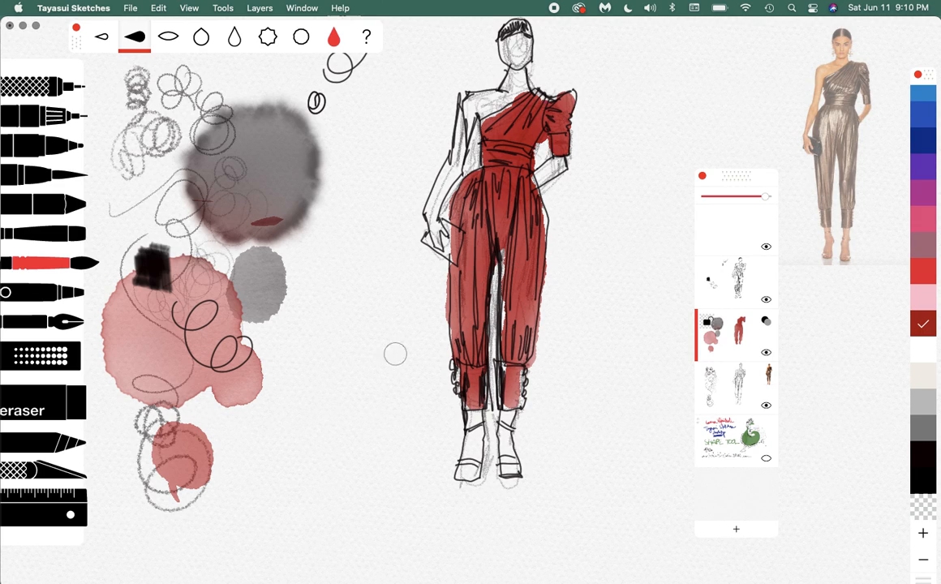
- Dab red watercolour blobs and test strokes in the left scratch area
click(324, 322)
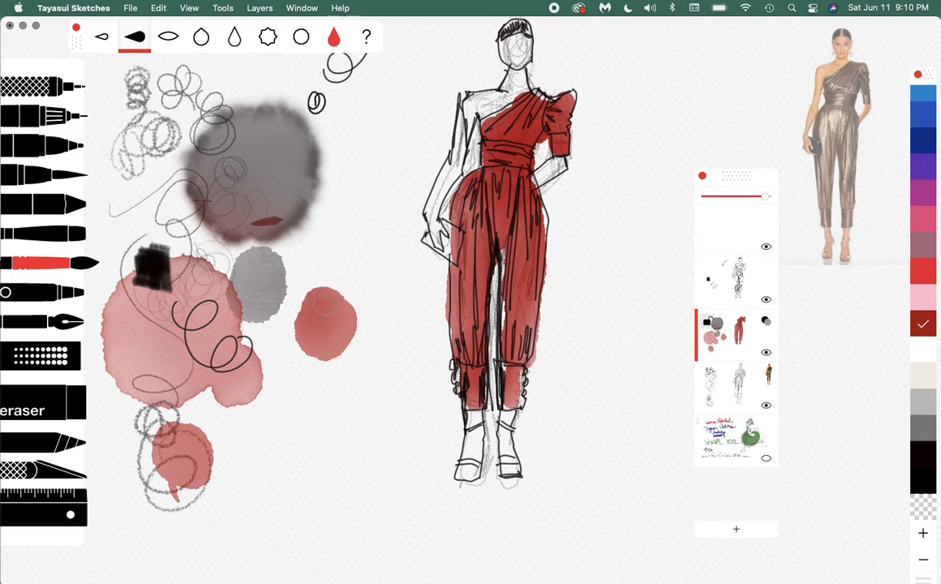
click(324, 327)
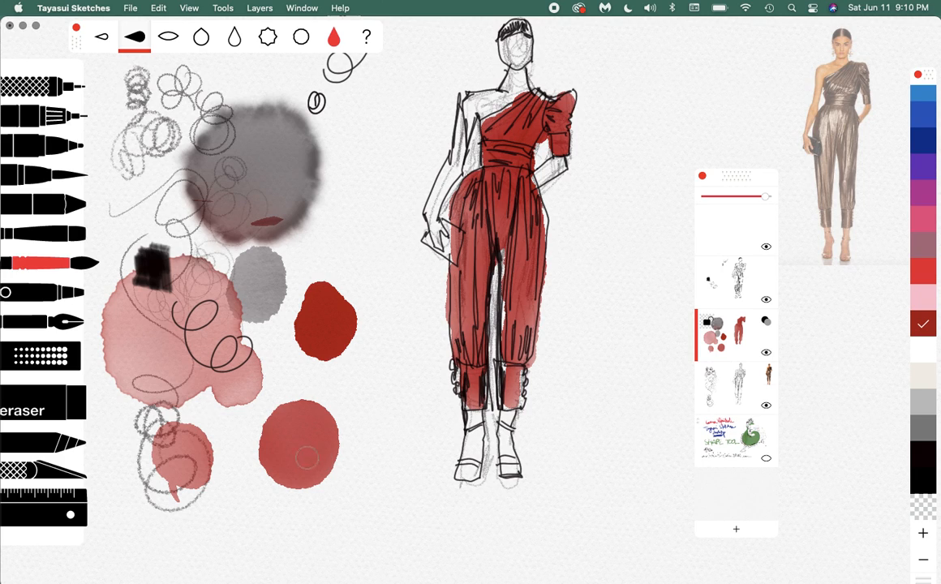
click(298, 446)
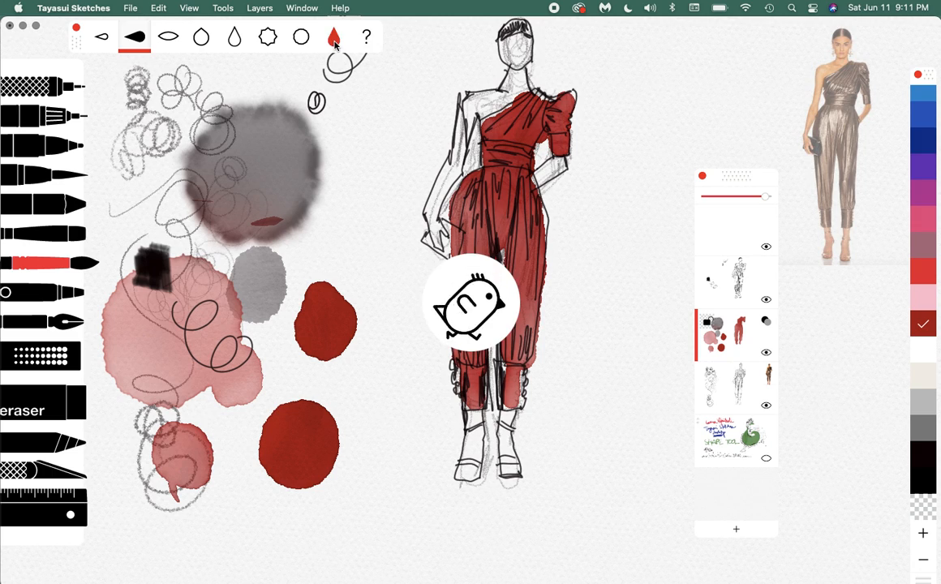
drag(357, 130, 349, 241)
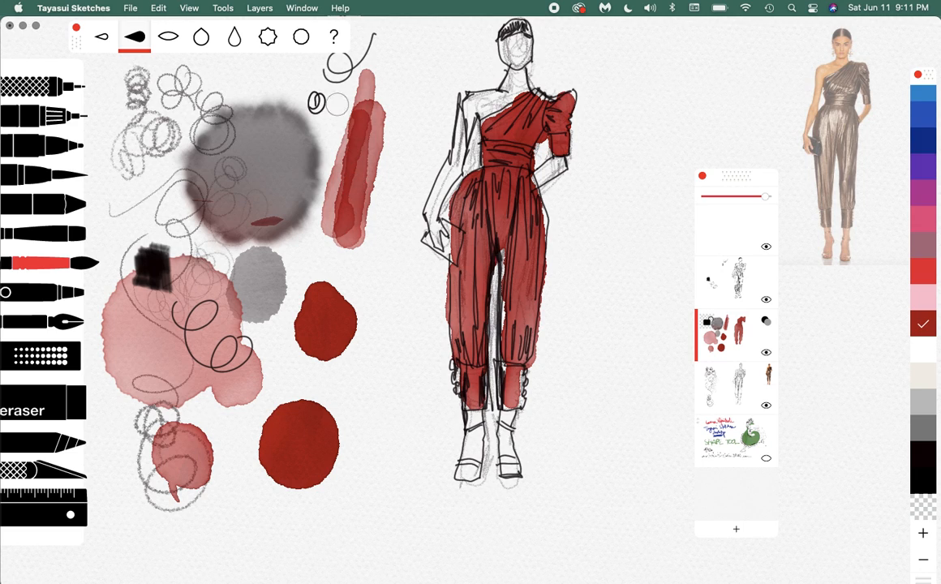
click(334, 36)
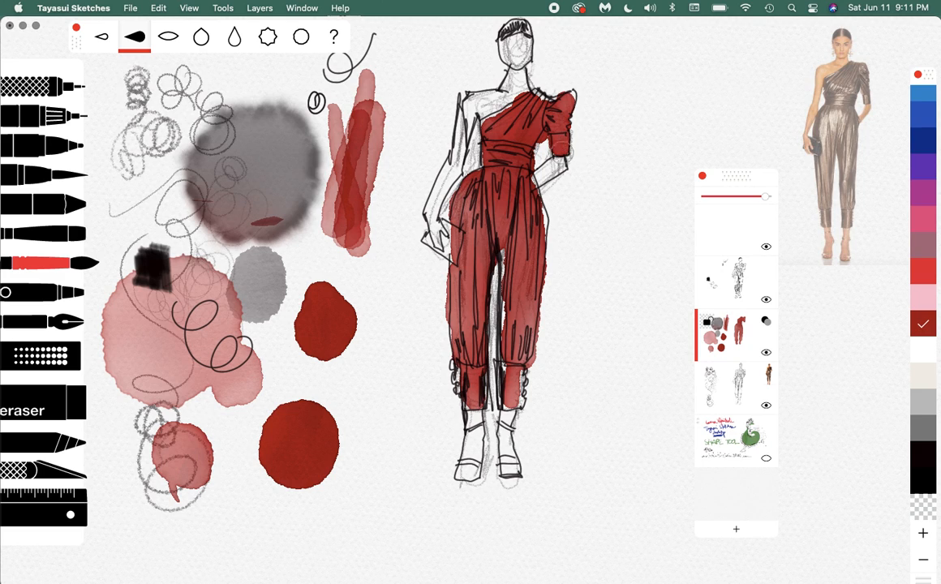
mouse_move(639, 292)
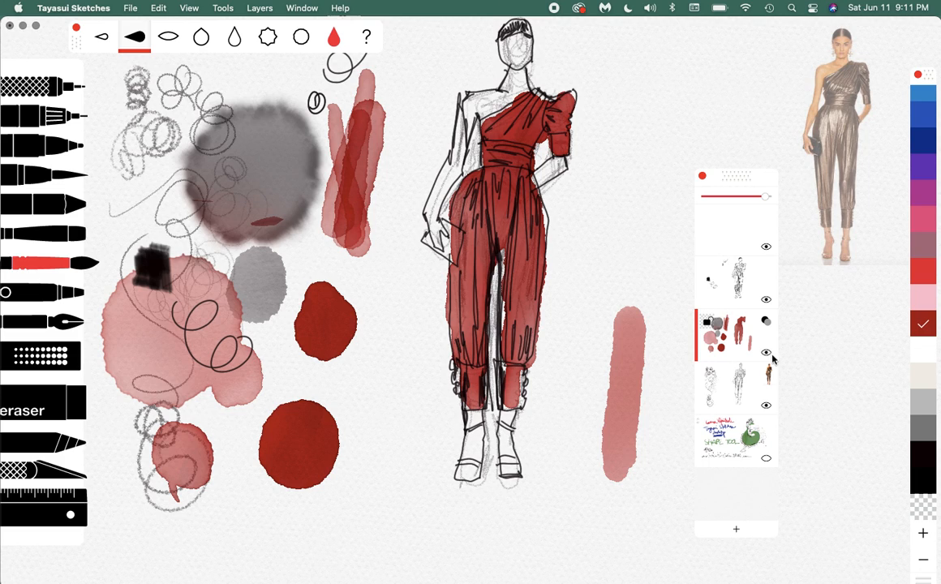
mouse_move(746, 363)
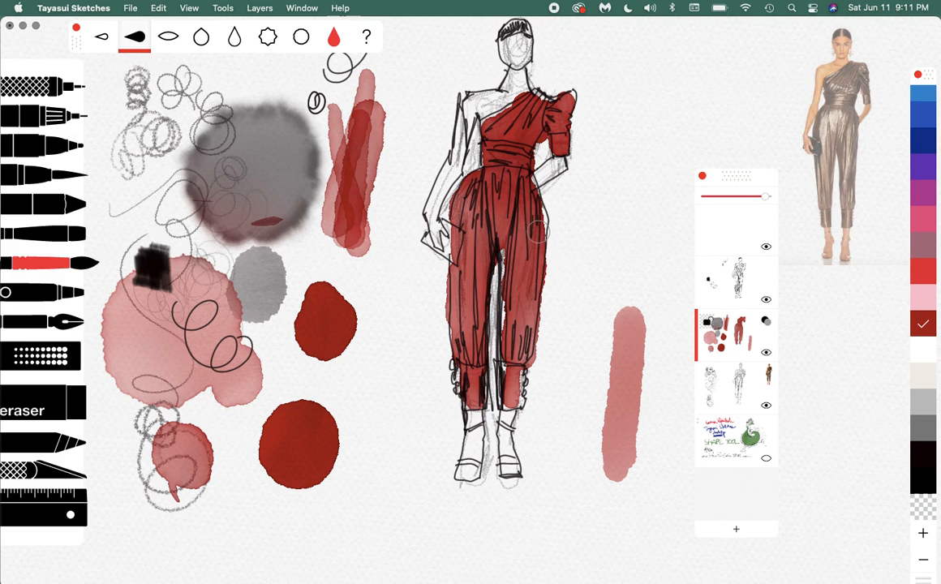
mouse_move(744, 357)
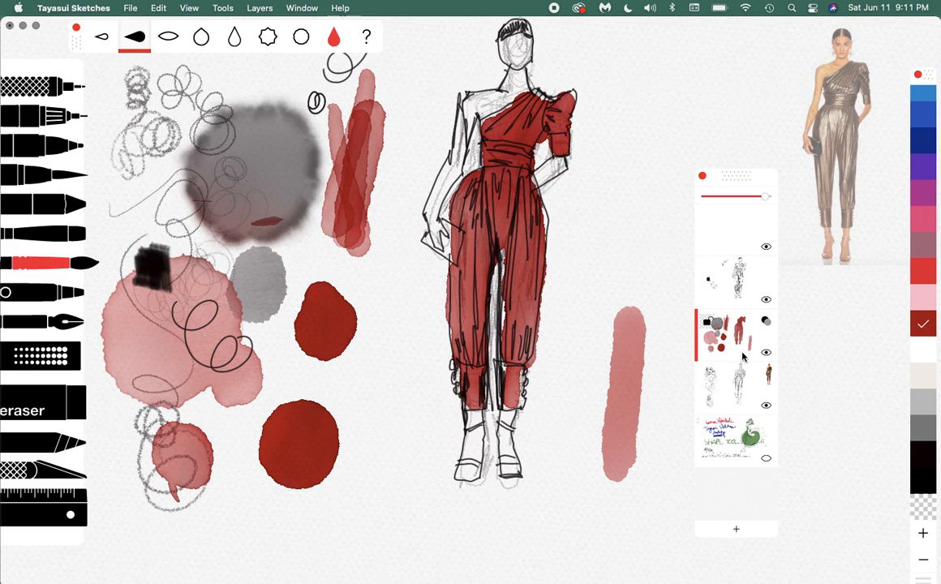
mouse_move(769, 357)
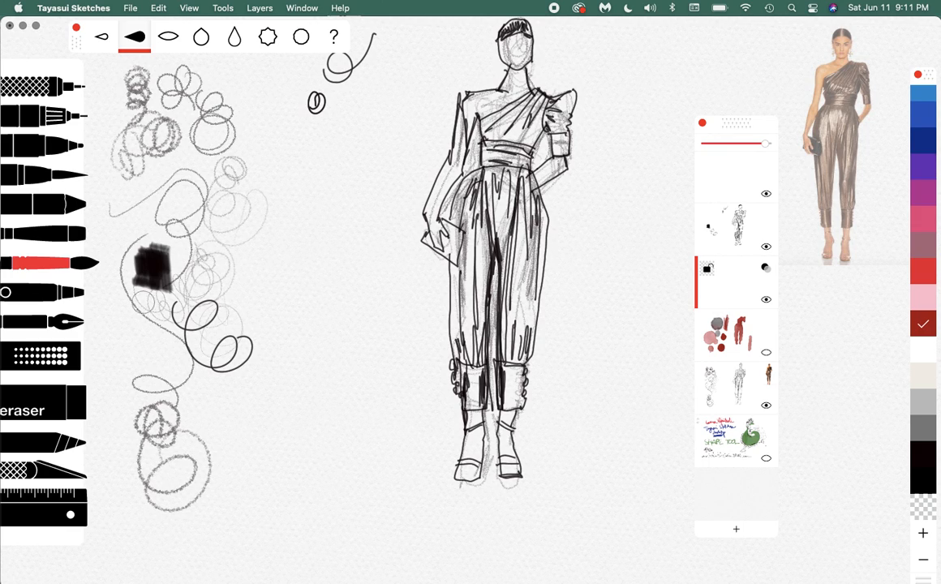
mouse_move(775, 487)
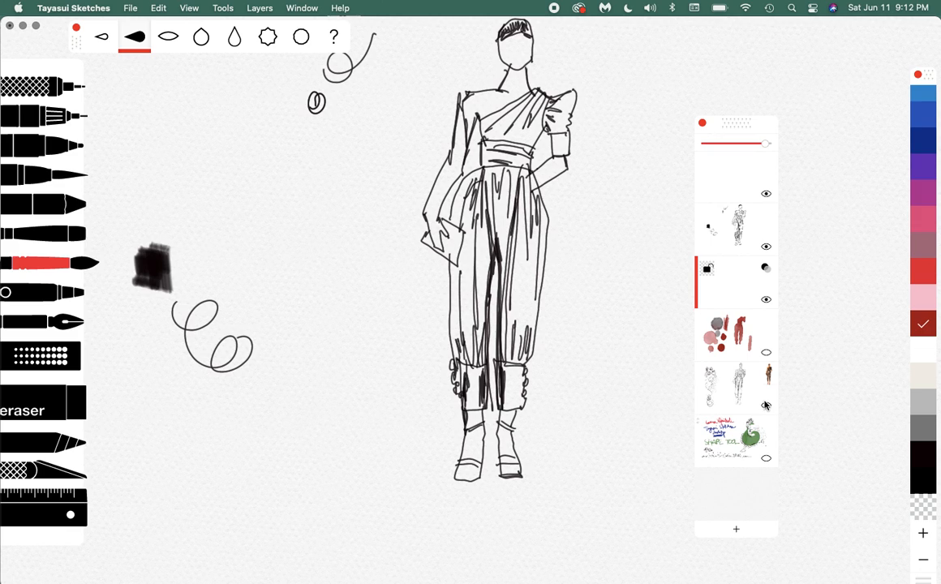
mouse_move(776, 415)
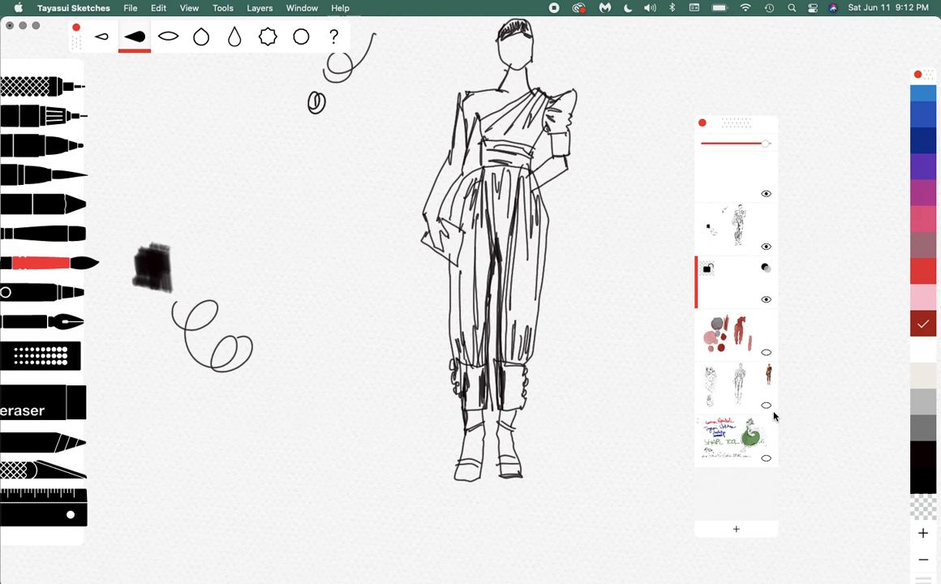
mouse_move(767, 409)
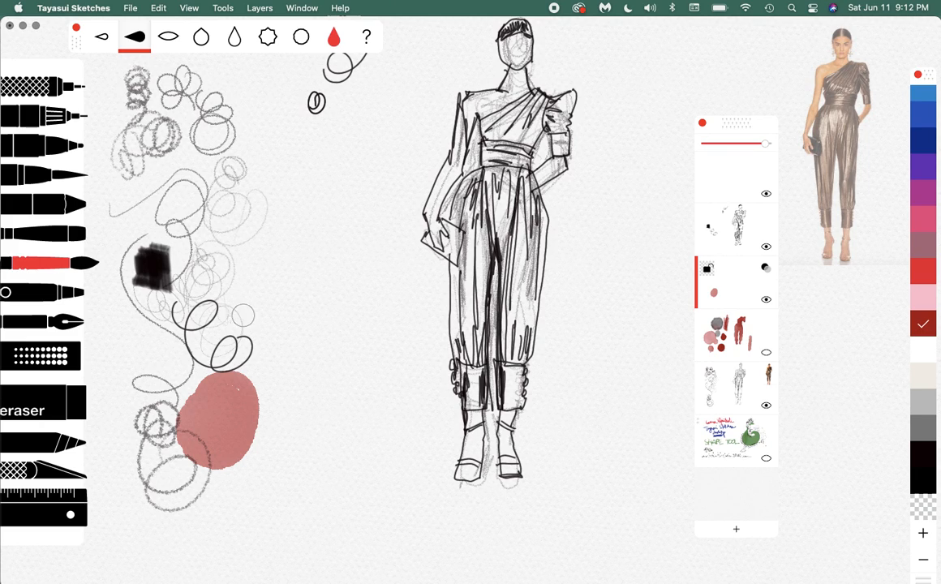
- Deepen the pink test blob at left into a solid red oval
click(218, 425)
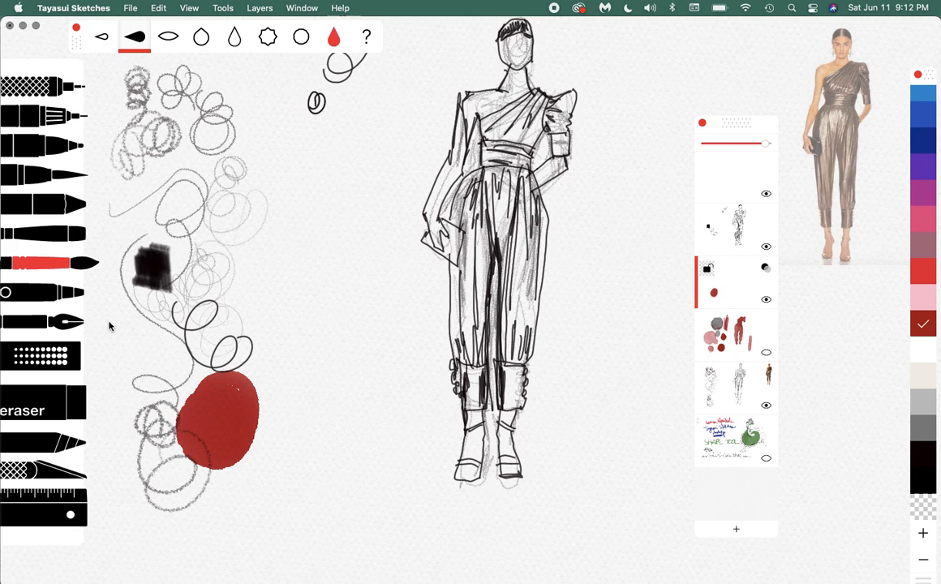
- Switch to the Patterns tool and toggle it between filling closed areas and brushing
click(41, 357)
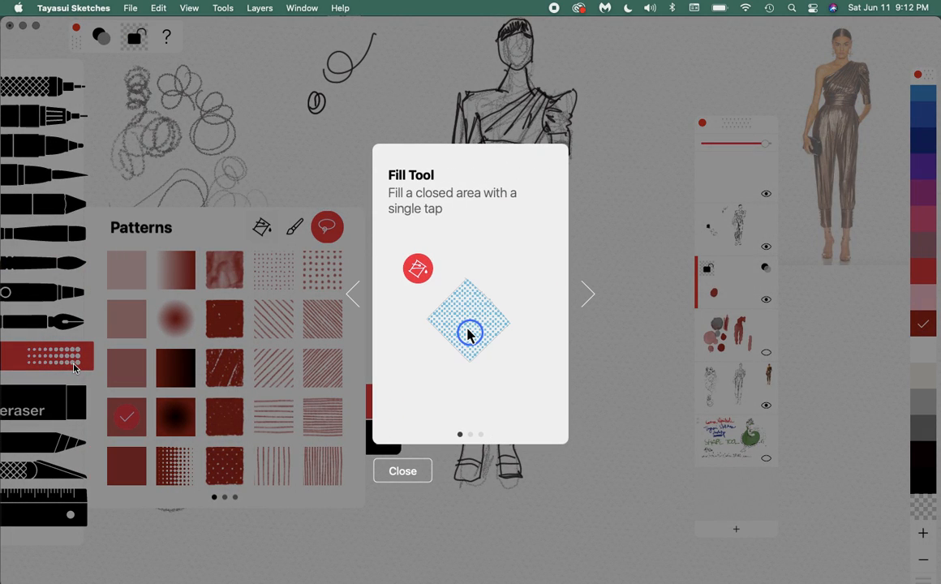
mouse_move(404, 396)
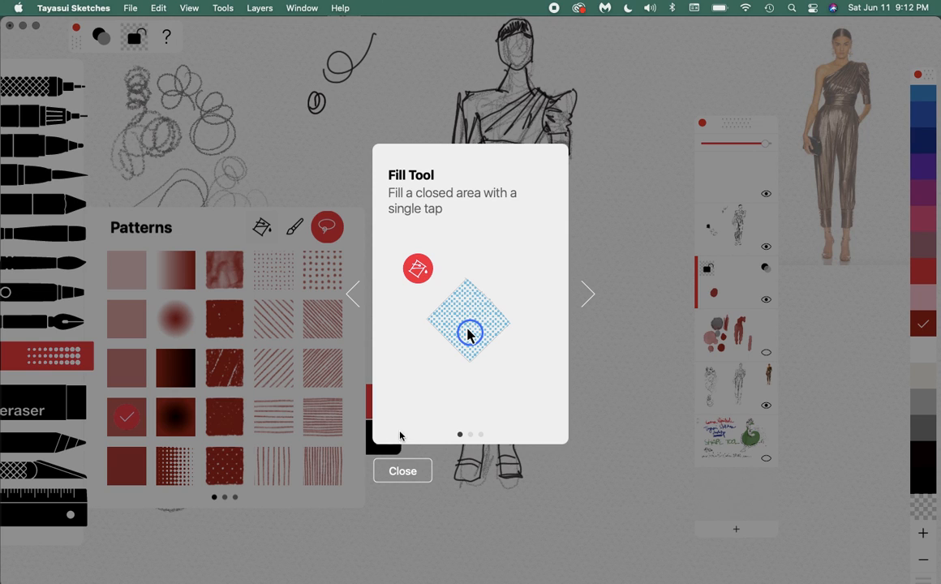
click(402, 471)
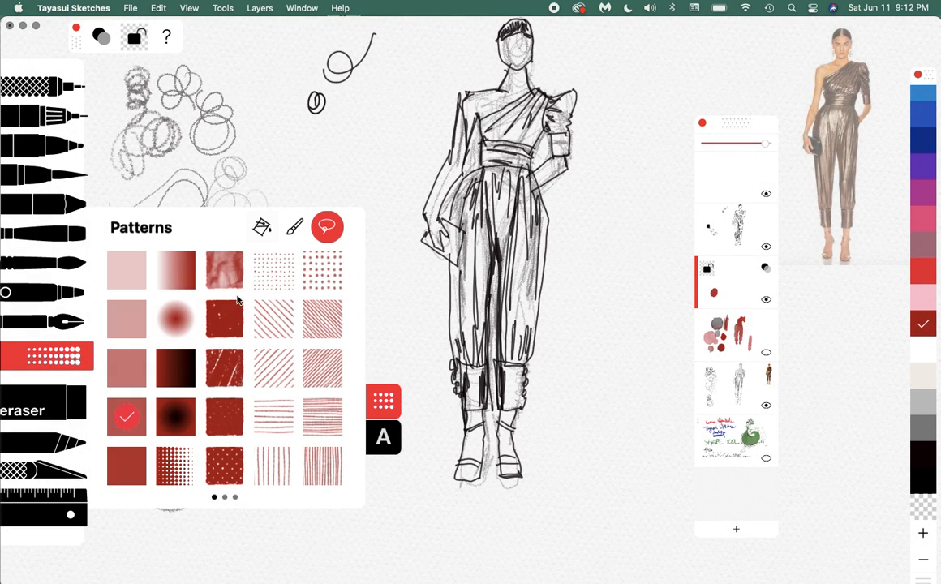
mouse_move(247, 263)
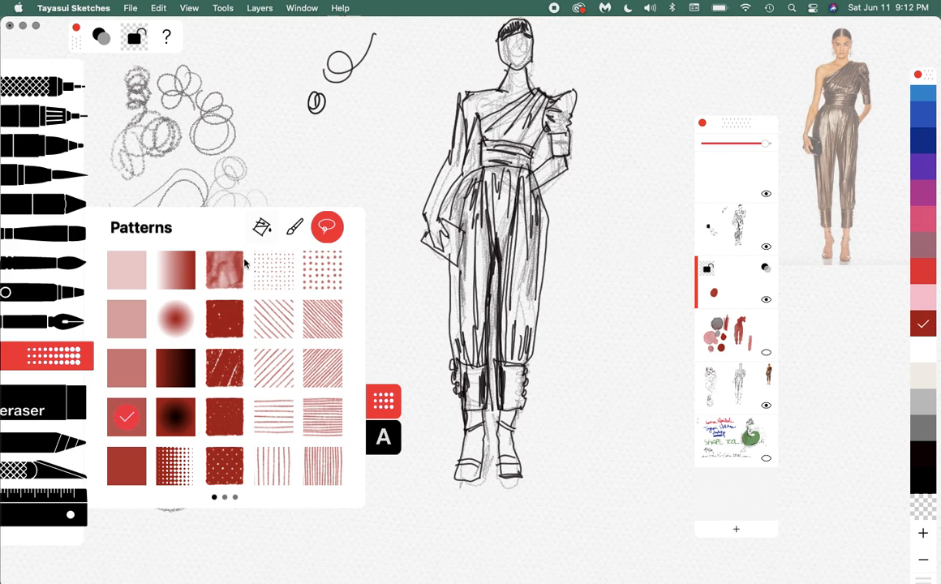
click(261, 227)
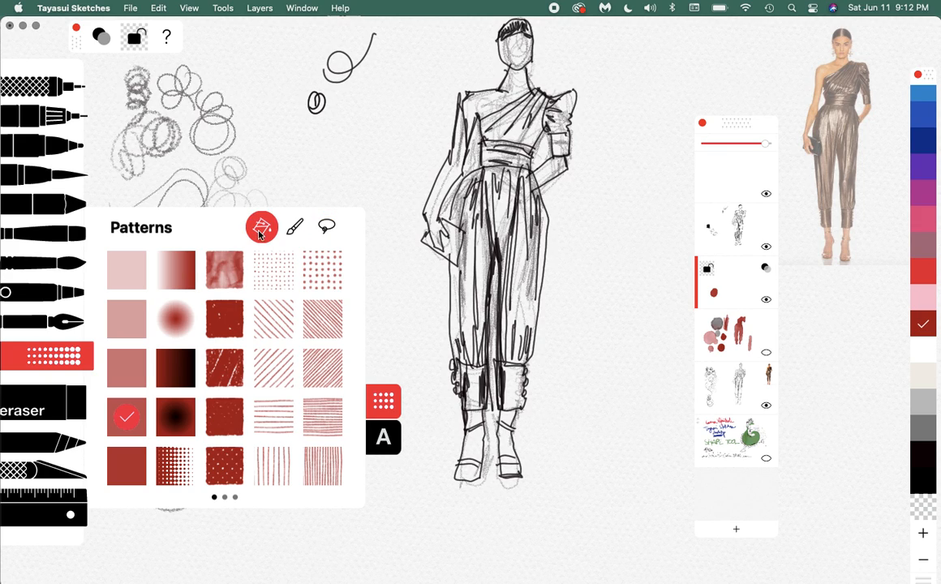
click(327, 227)
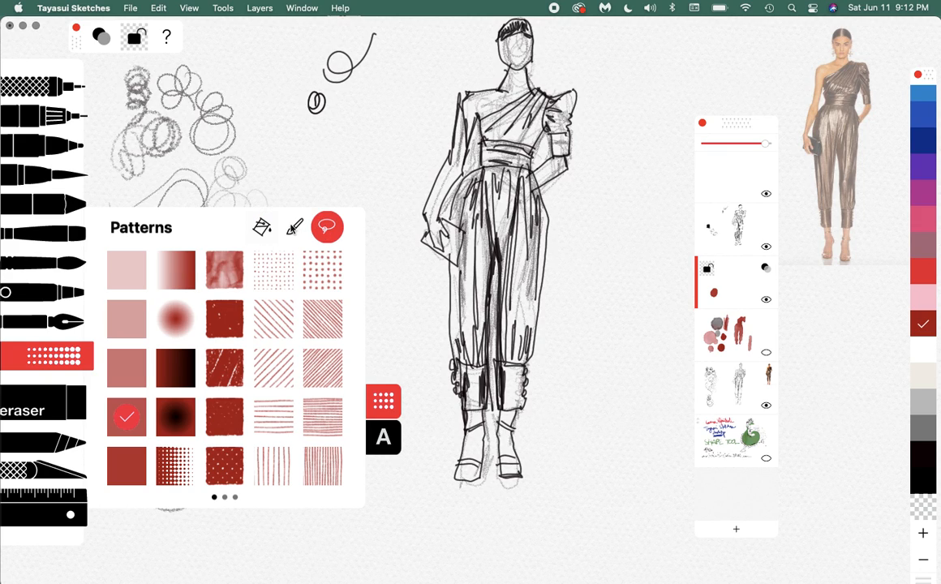
click(261, 227)
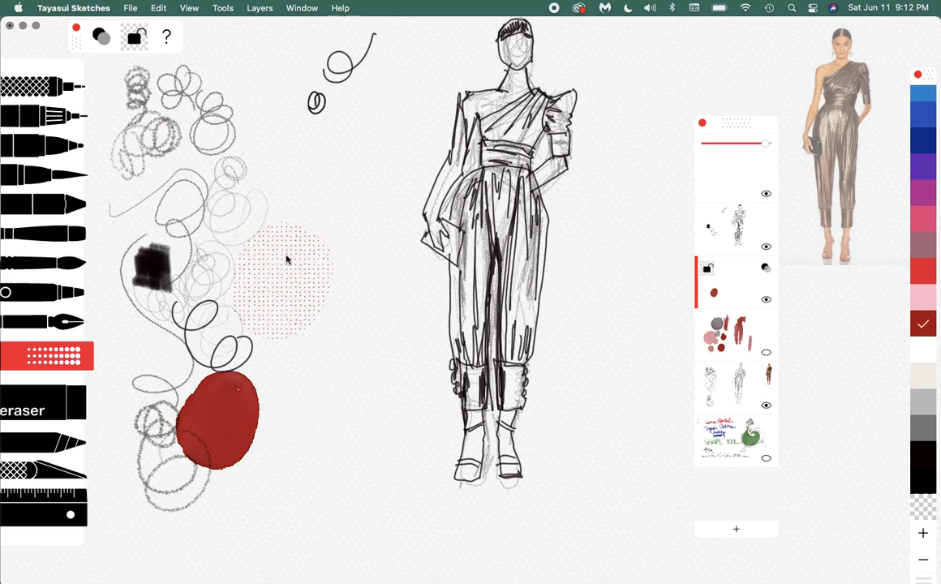
mouse_move(298, 289)
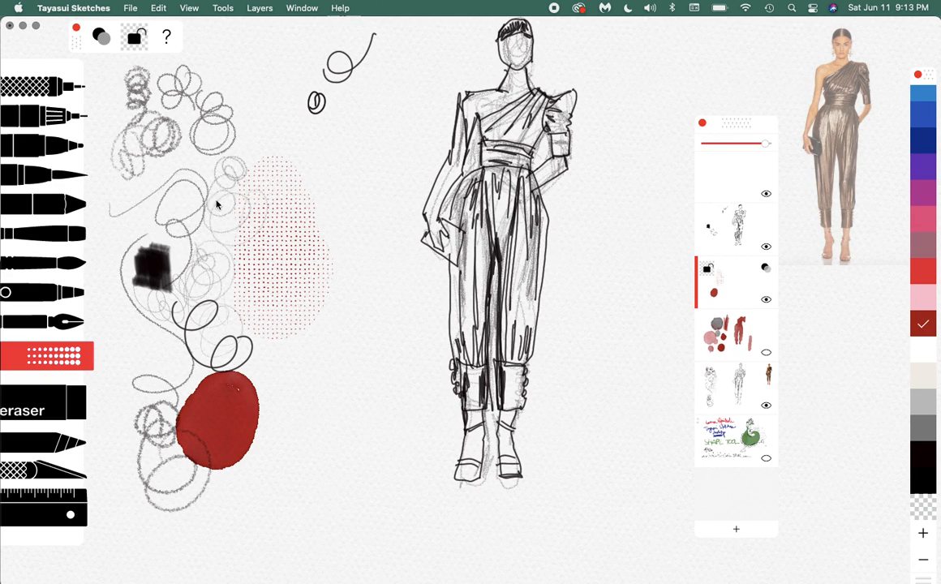
- Reopen the pattern choices and set the tool back to brushing
click(45, 355)
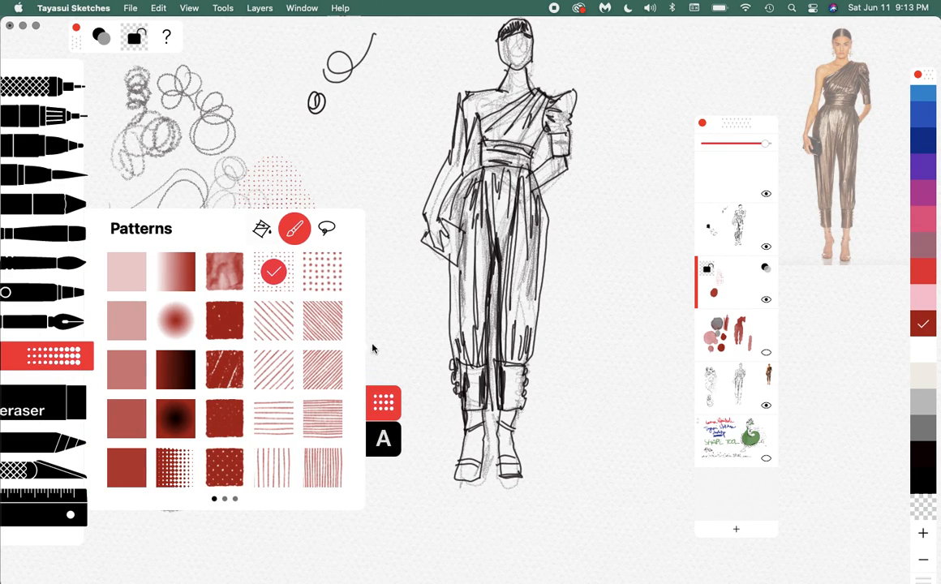
click(326, 228)
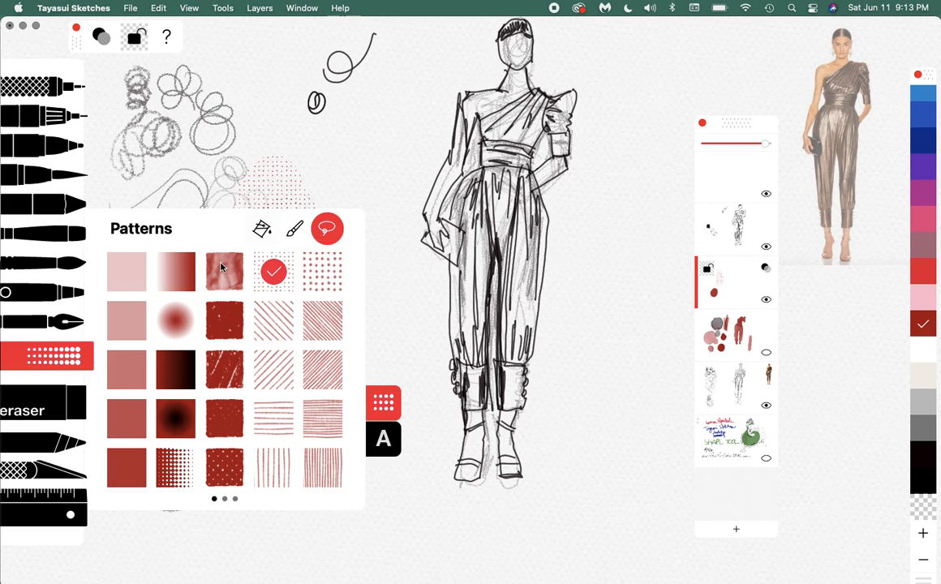
mouse_move(220, 279)
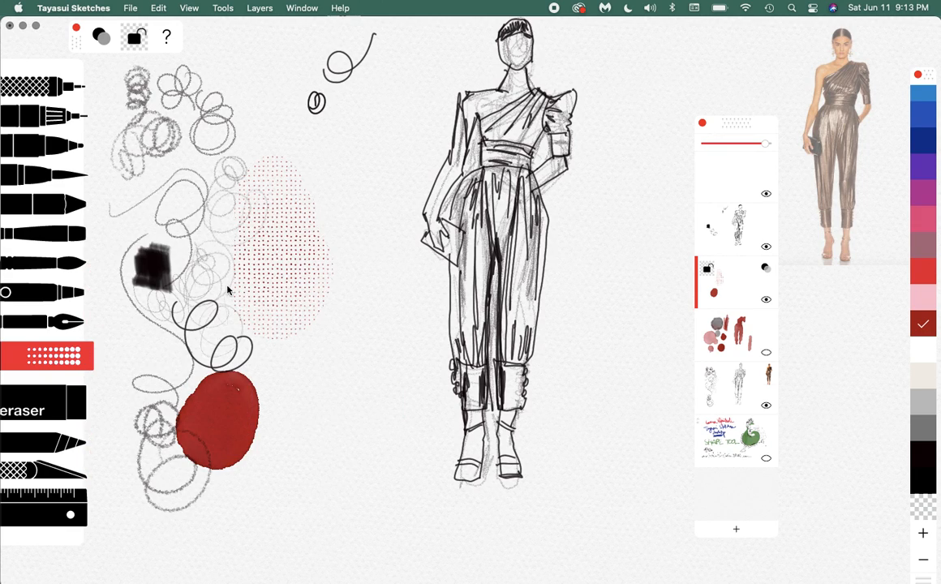
mouse_move(256, 94)
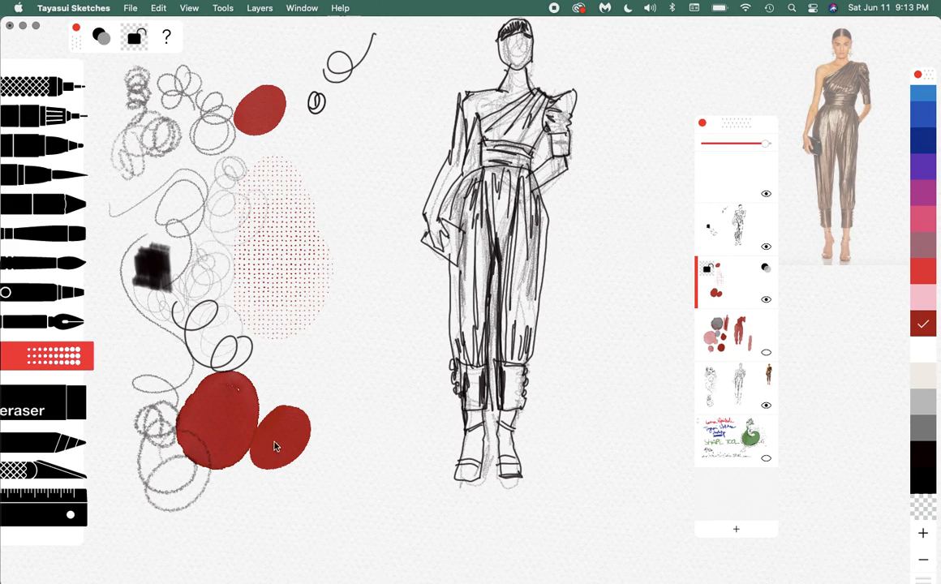
mouse_move(484, 295)
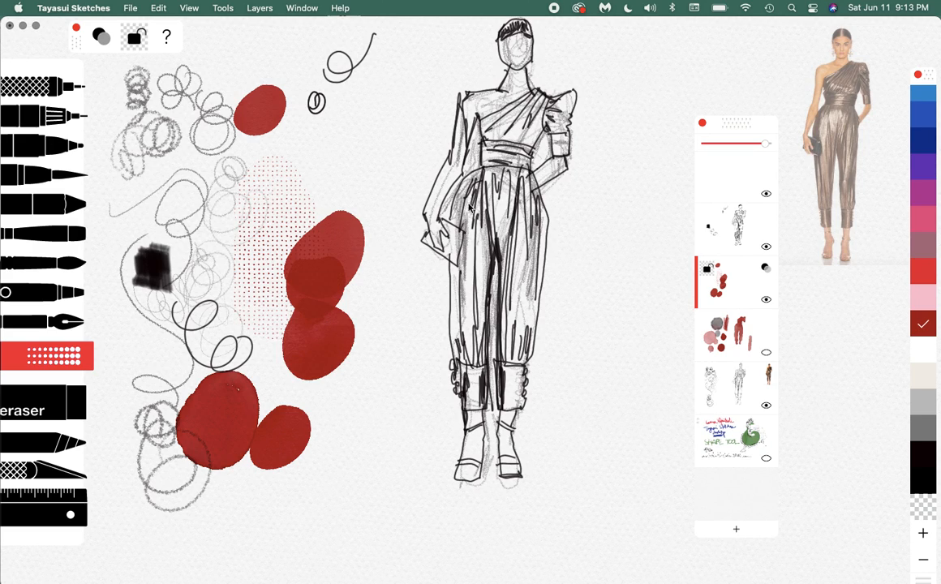
mouse_move(748, 295)
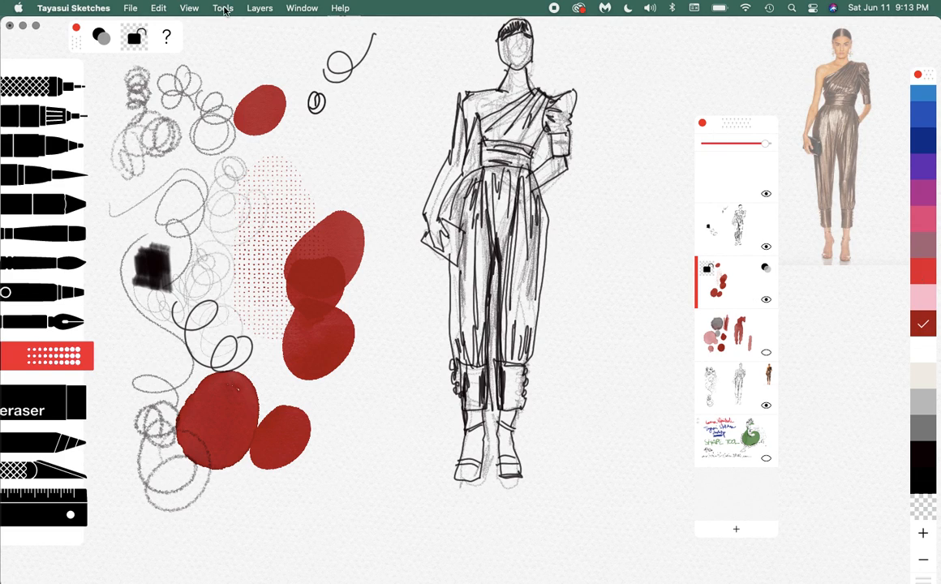
- Show the Color Mixer and the HSL Color sliders from the Window menu
click(222, 8)
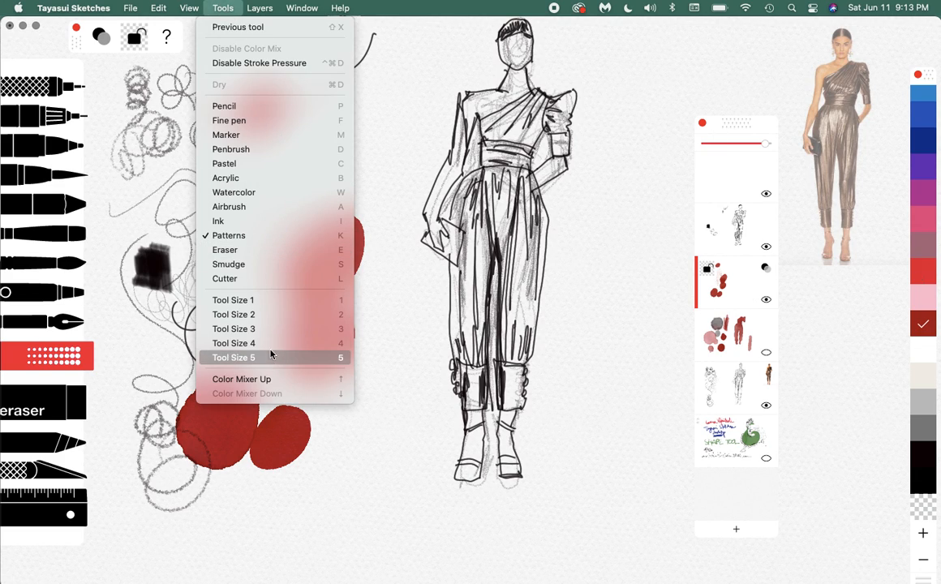
click(260, 6)
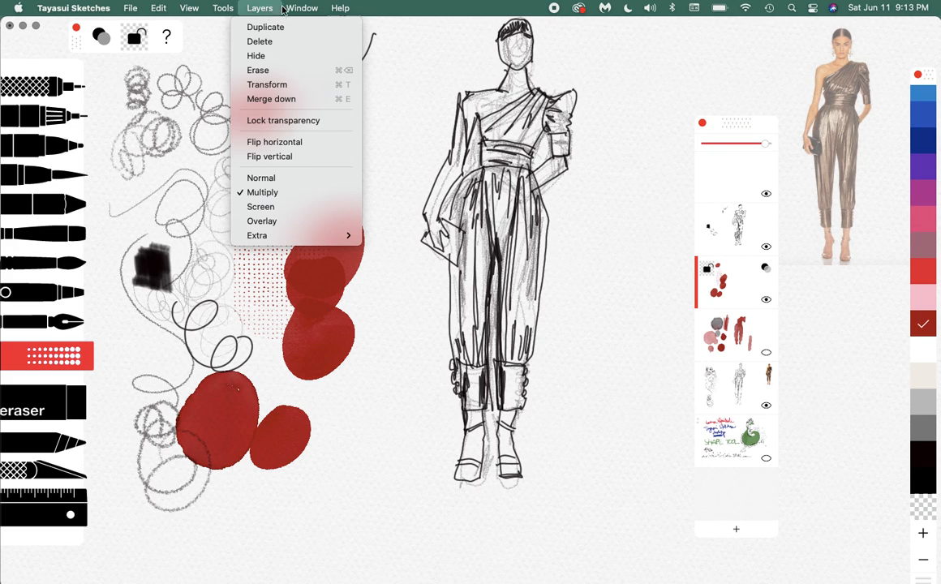
click(301, 7)
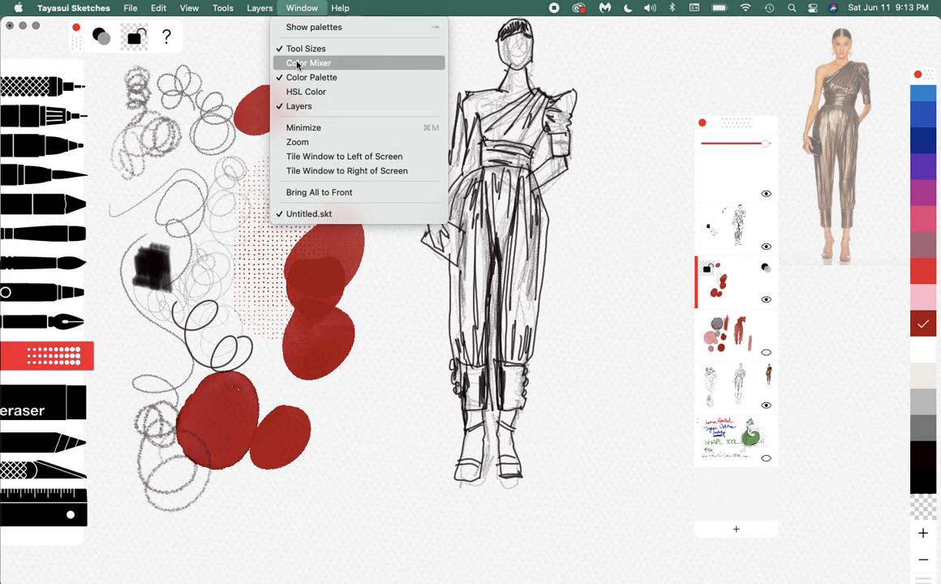
click(309, 63)
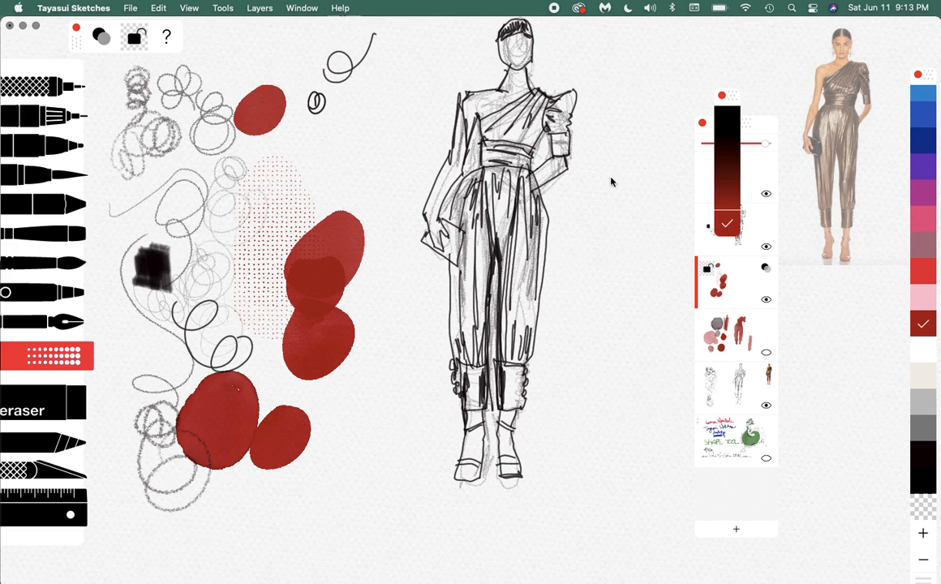
click(302, 6)
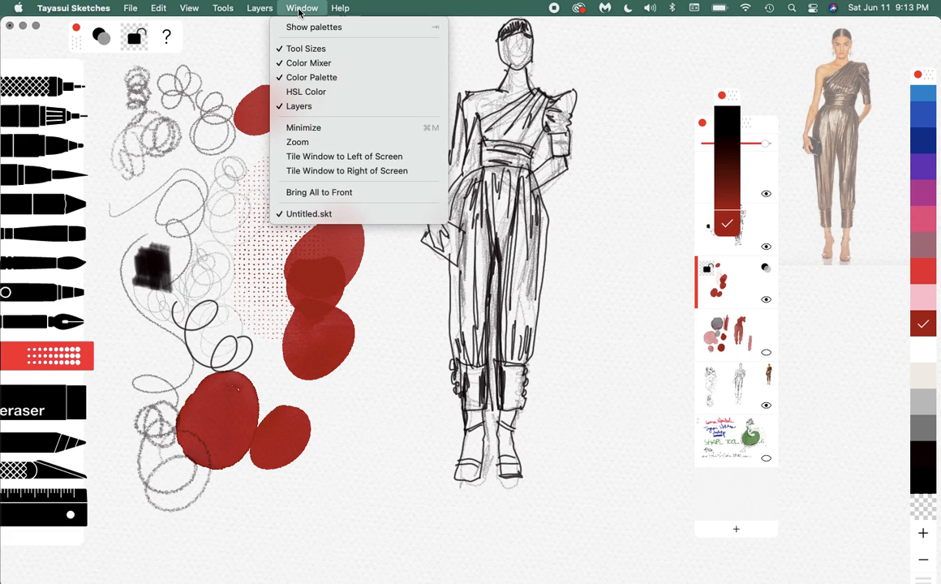
mouse_move(305, 90)
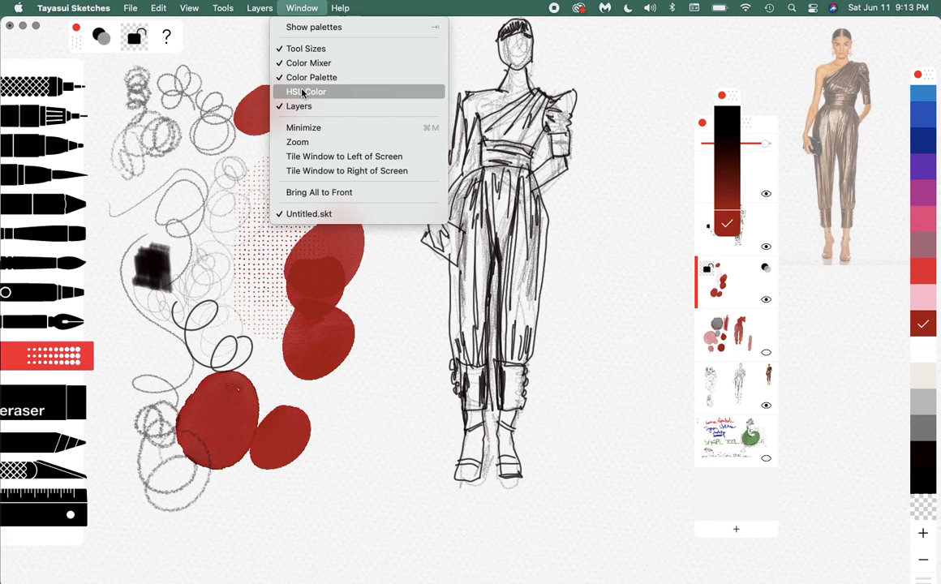
click(305, 90)
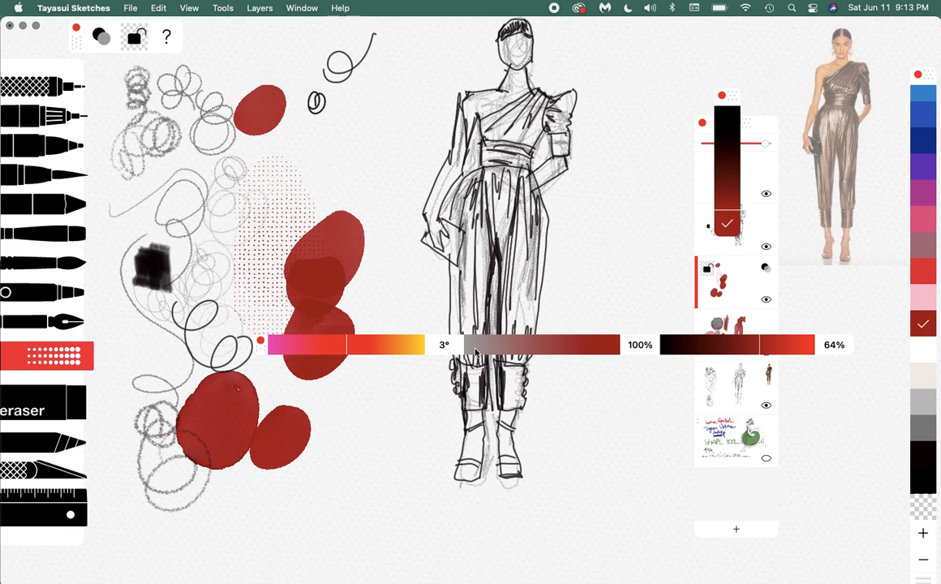
mouse_move(511, 354)
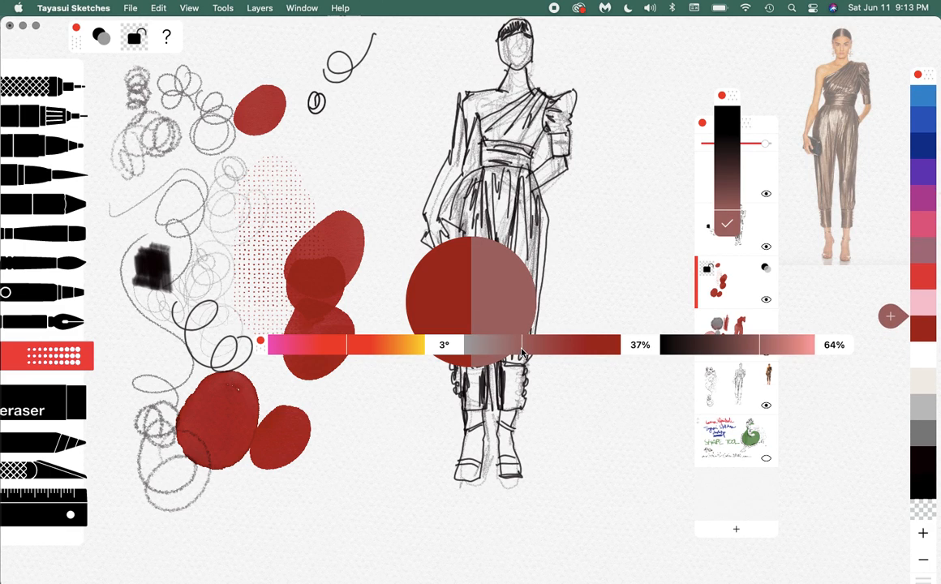
- Lower saturation to about 27% and lightness to about 53%, muting the red toward brown
drag(523, 344, 499, 344)
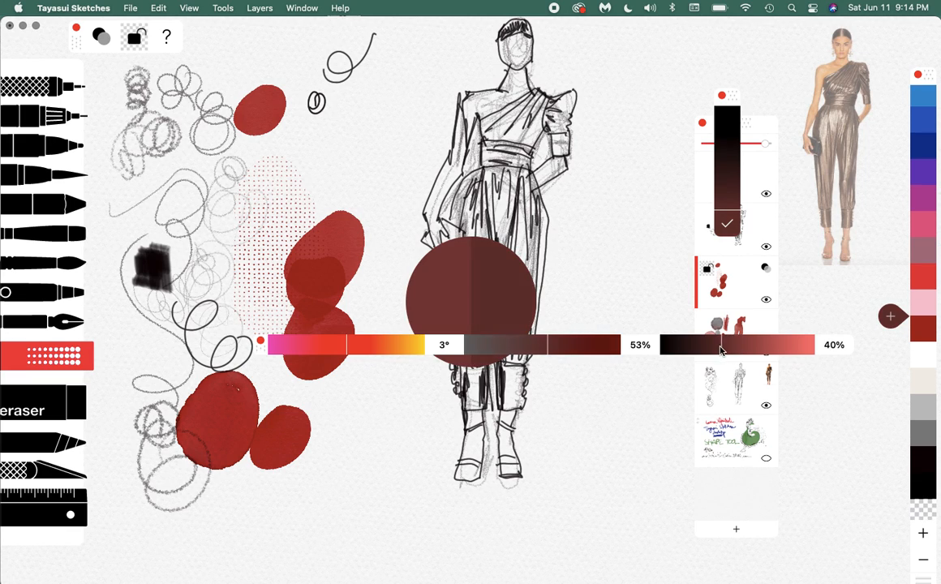
drag(721, 351, 740, 357)
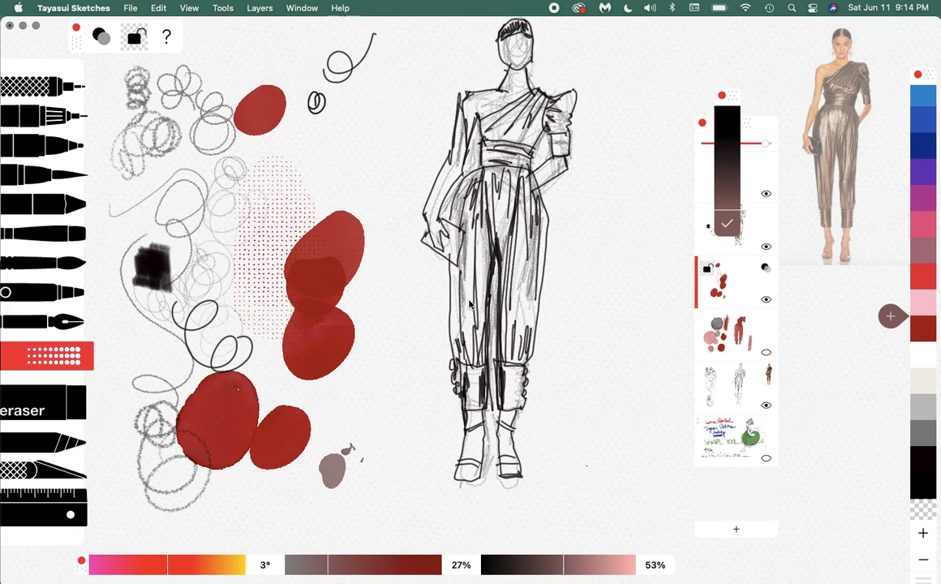
mouse_move(740, 299)
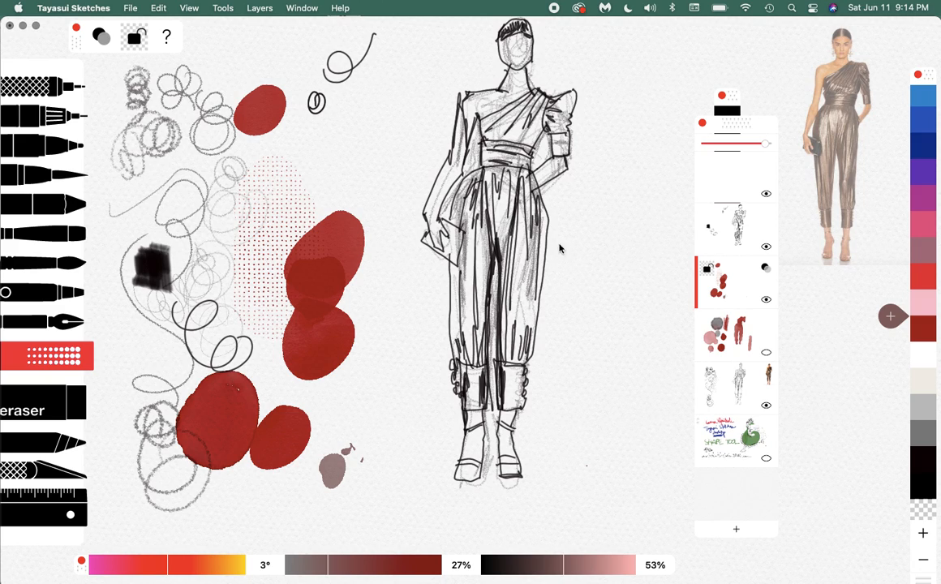
mouse_move(731, 184)
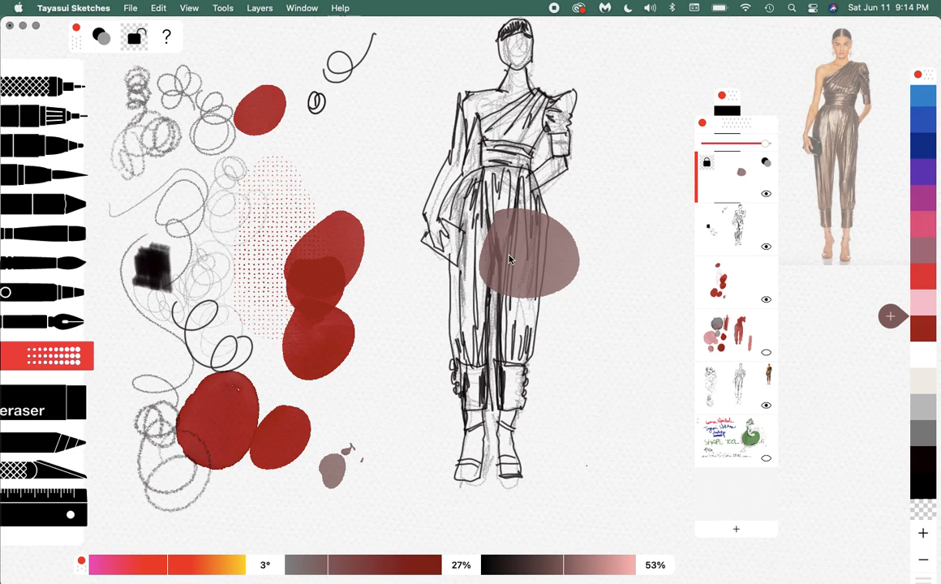
mouse_move(513, 262)
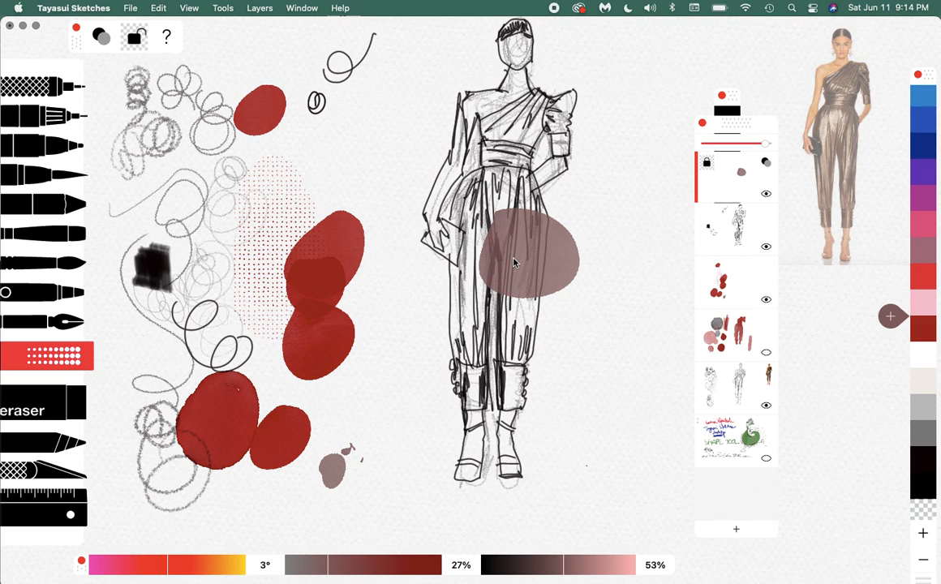
mouse_move(519, 266)
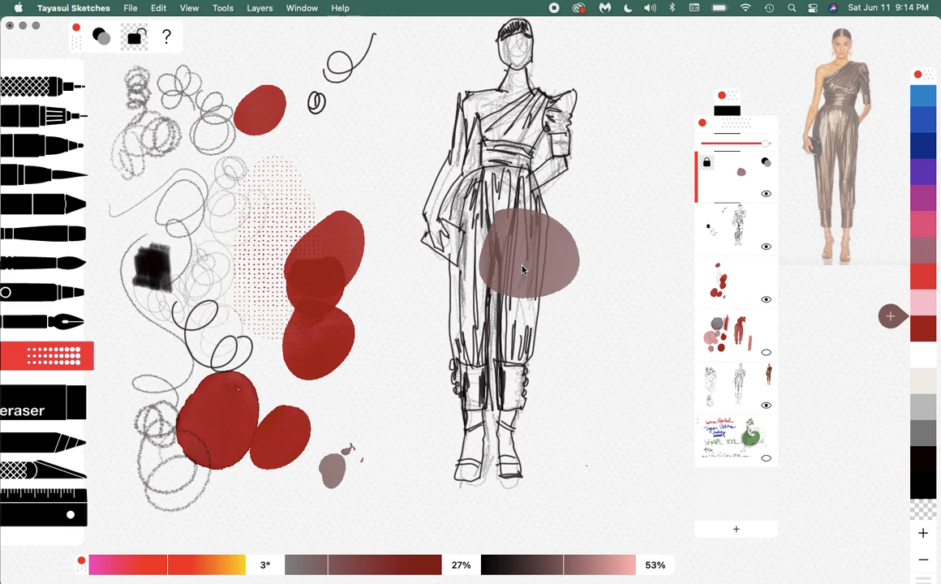
mouse_move(766, 195)
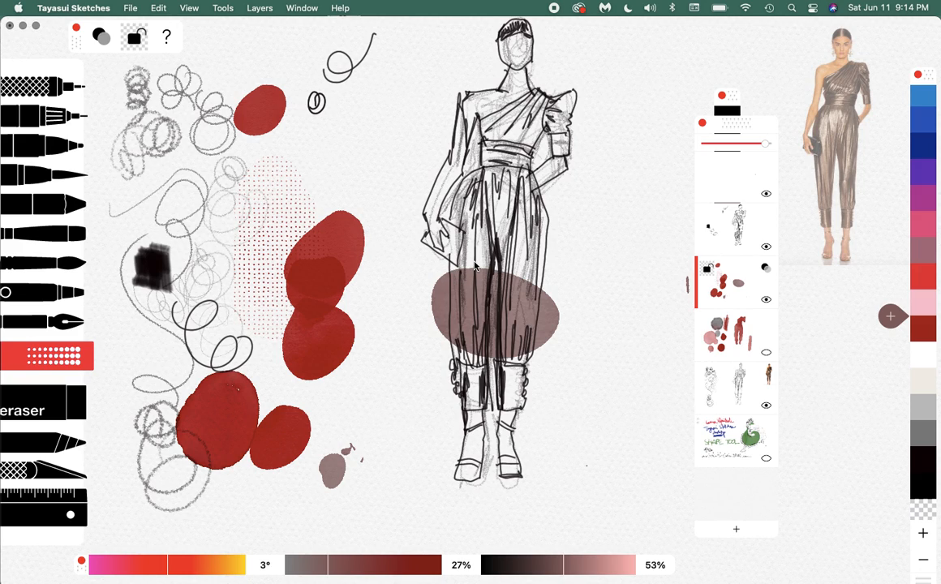
mouse_move(513, 334)
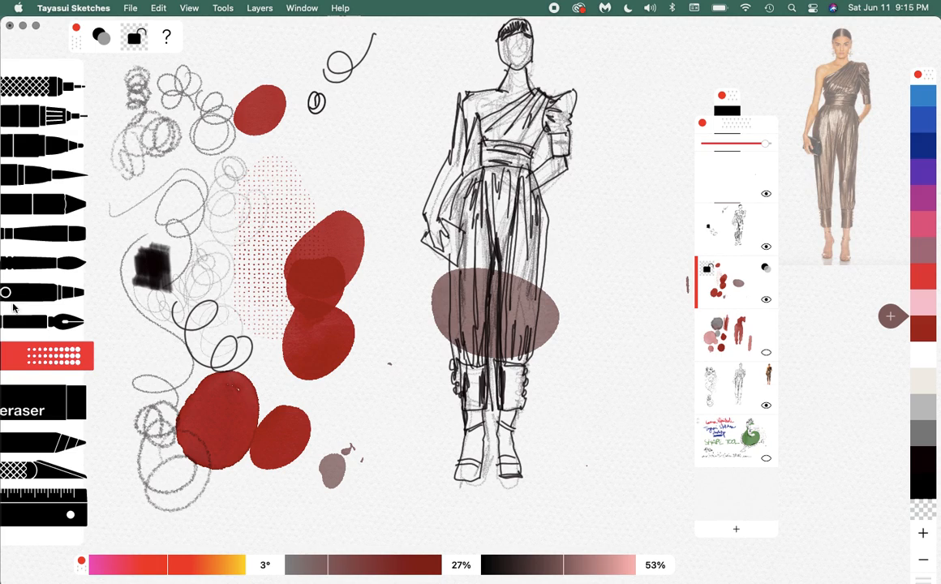
mouse_move(183, 213)
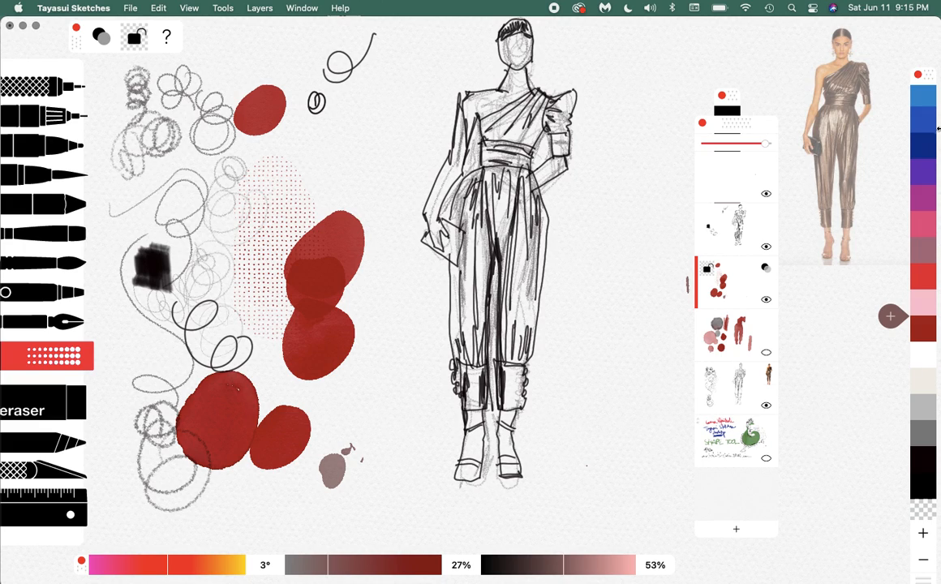
mouse_move(889, 367)
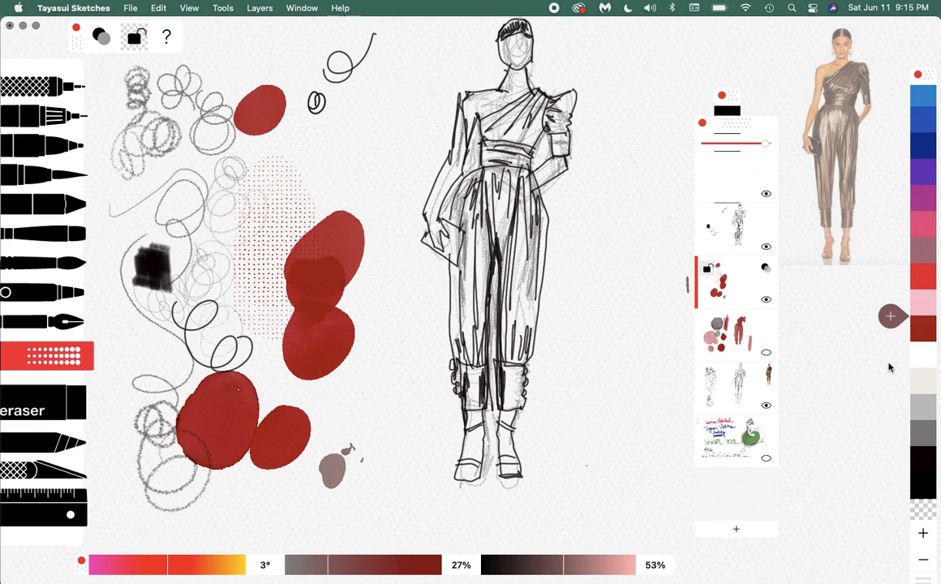
click(891, 316)
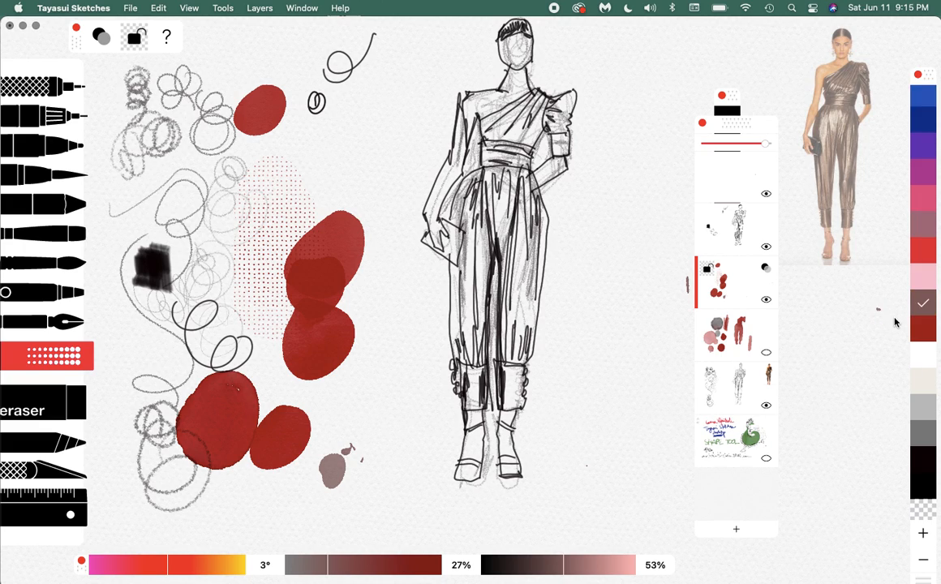
mouse_move(487, 501)
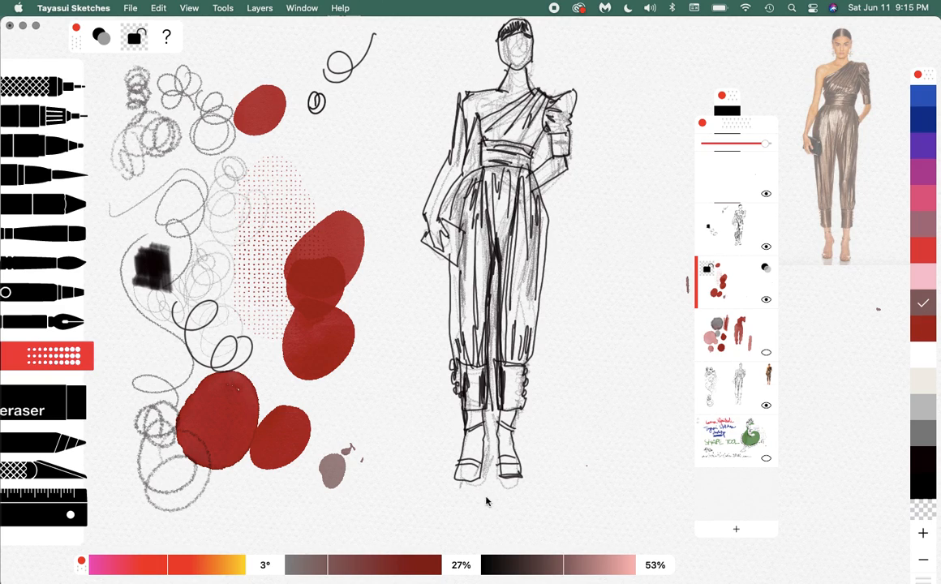
mouse_move(412, 409)
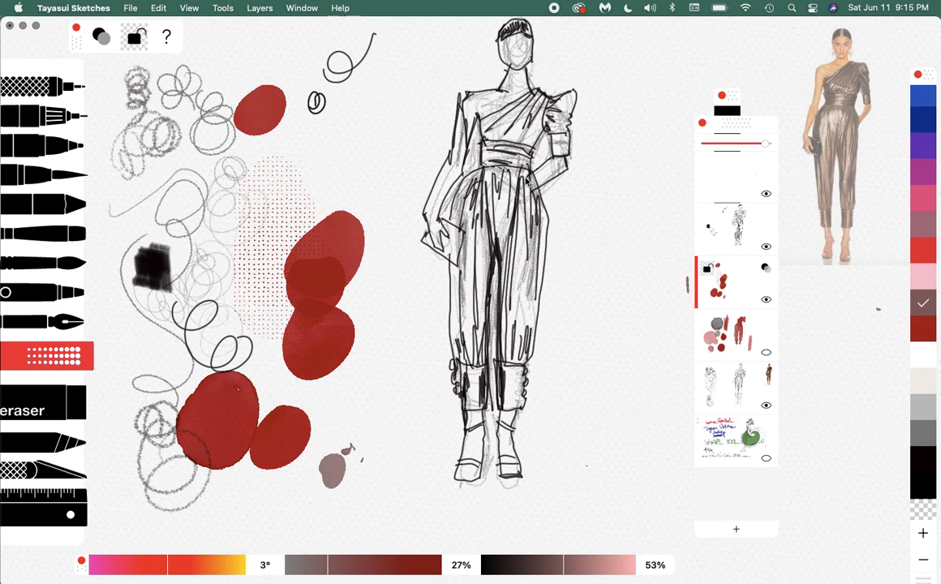
- Wash muted brown over the bodice and trousers and dab a brown test blob at left
drag(527, 176, 534, 331)
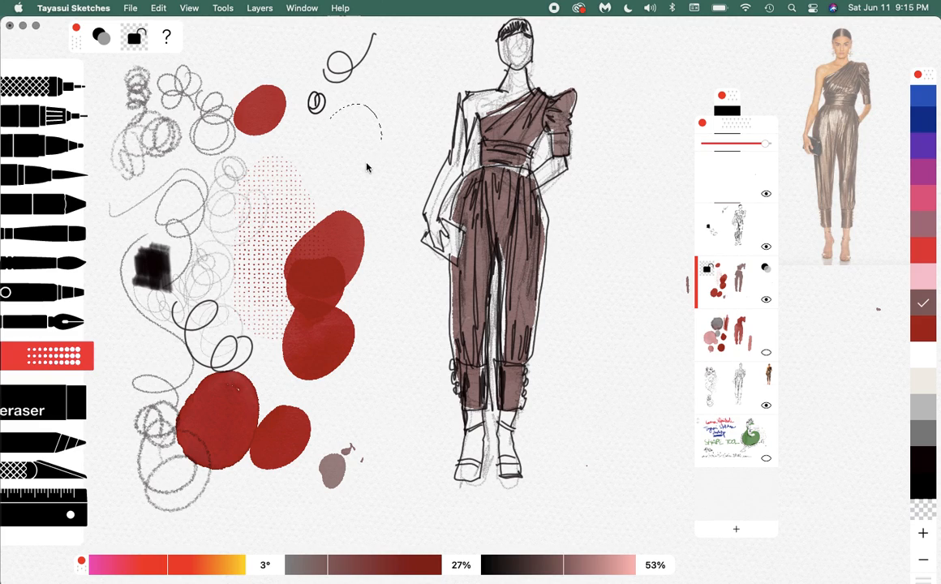
click(344, 133)
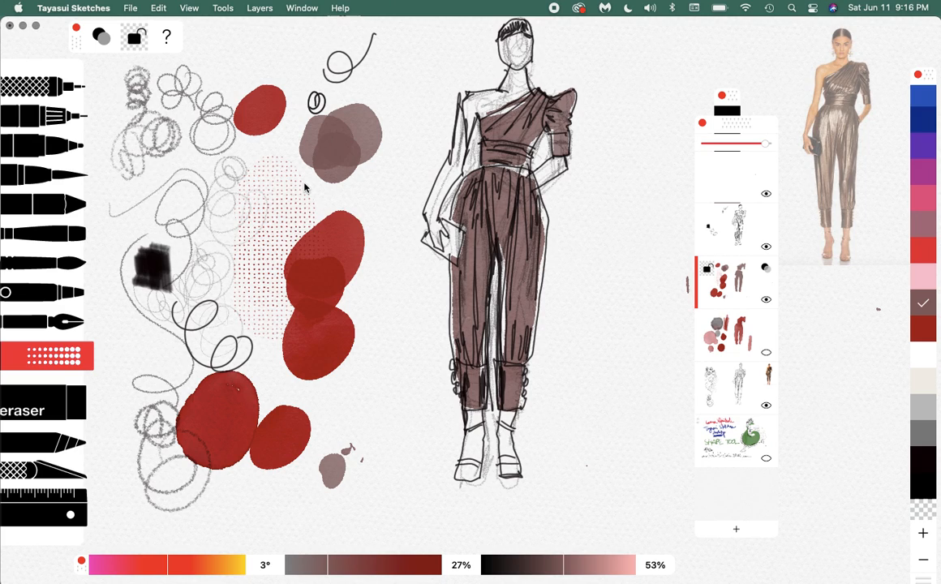
mouse_move(511, 530)
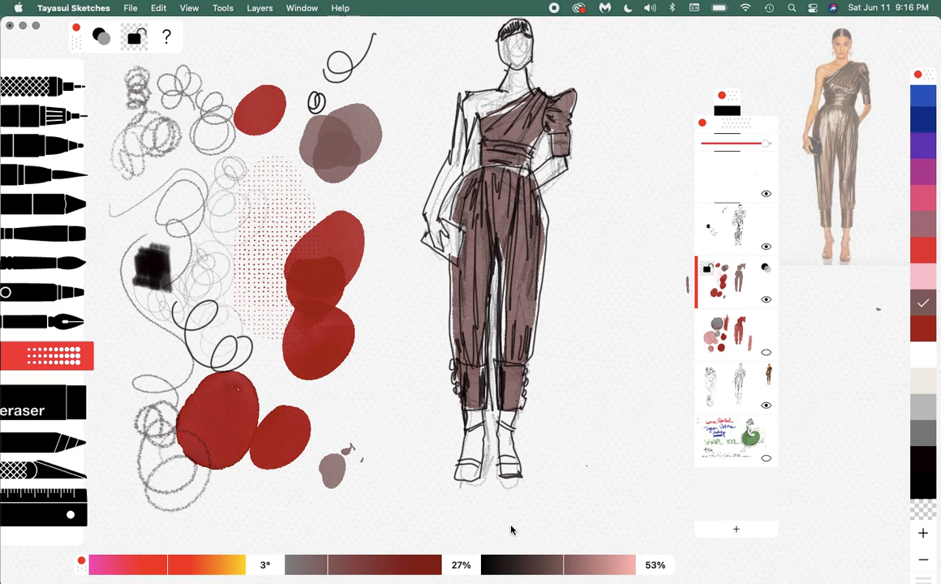
mouse_move(565, 564)
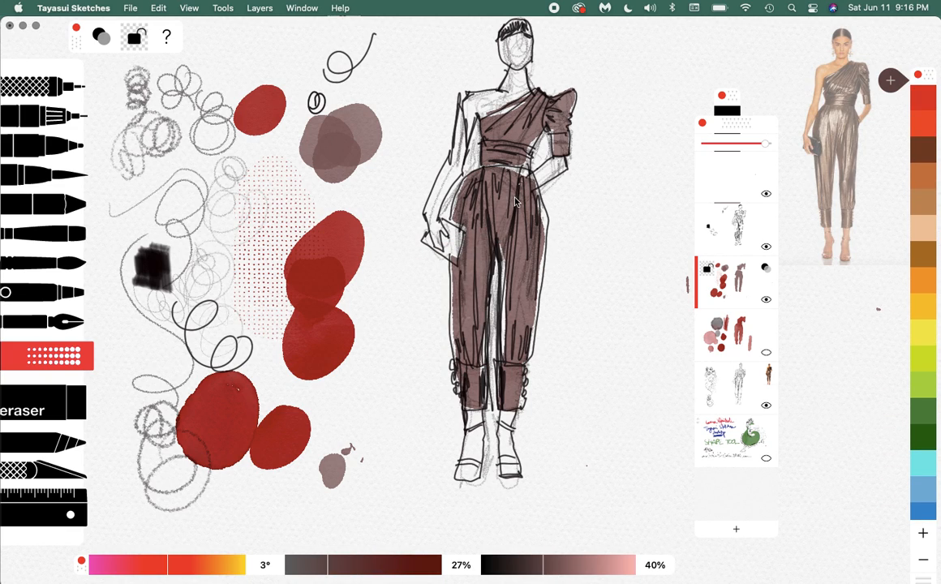
- Brush darker brown shadow strokes along the jumpsuit folds, trouser drape and bodice gathers
drag(516, 187, 503, 324)
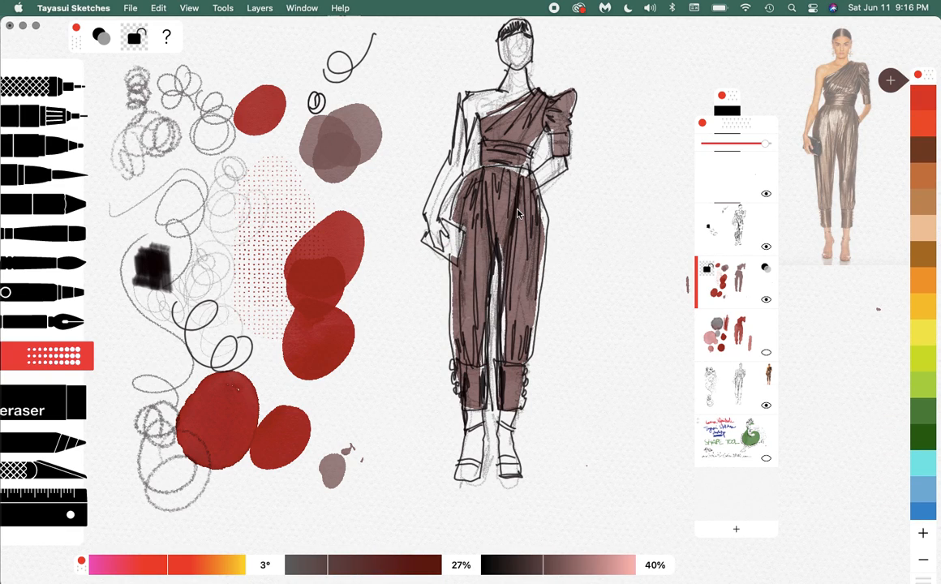
mouse_move(474, 179)
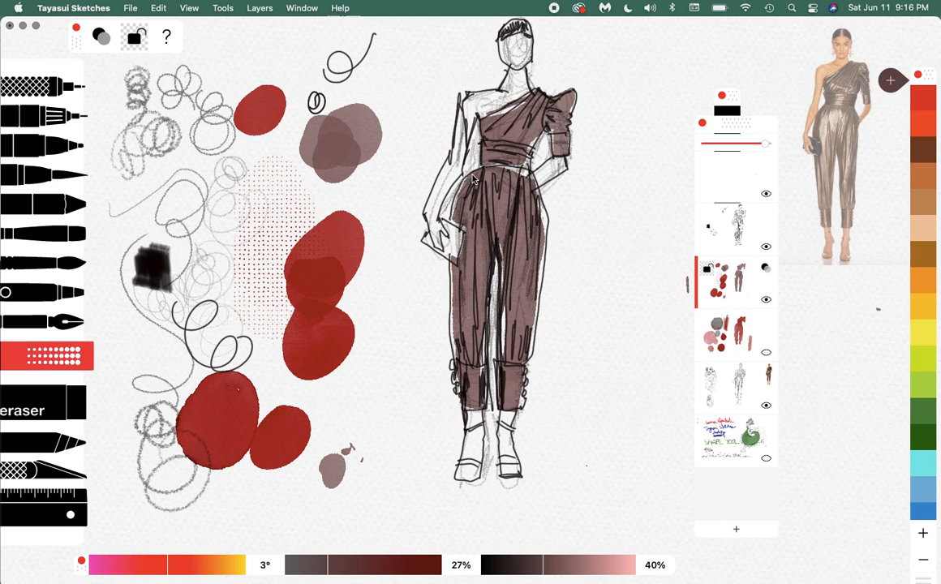
drag(473, 175, 454, 284)
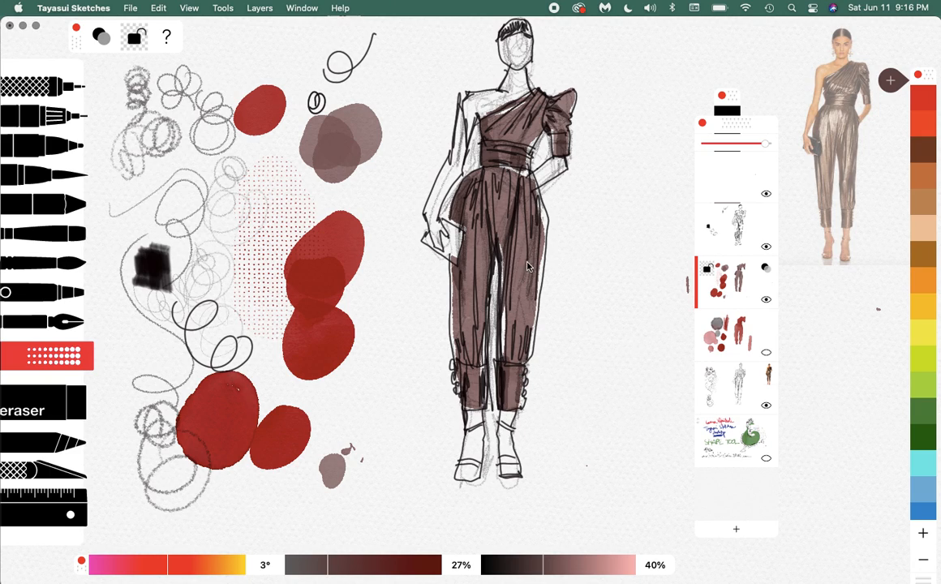
drag(523, 192, 520, 332)
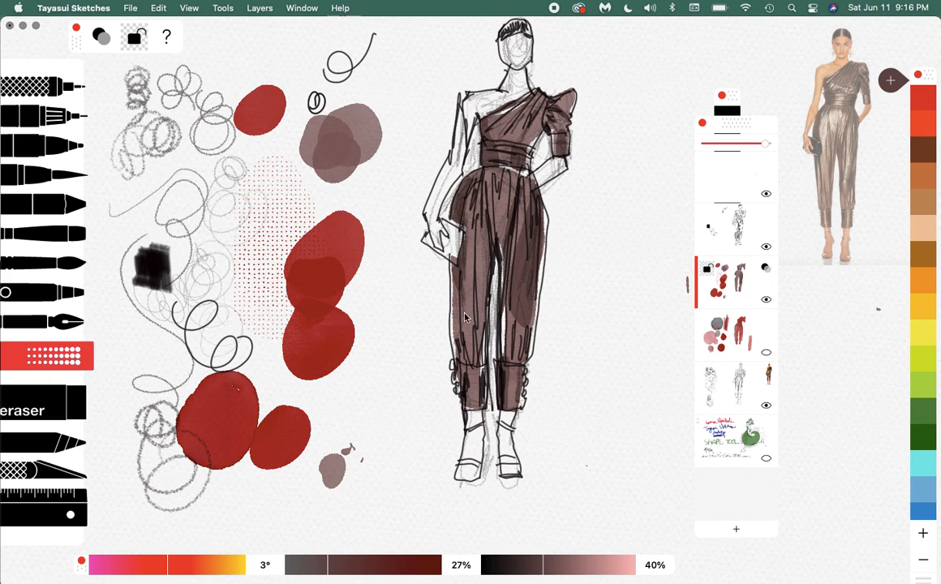
drag(464, 260, 468, 370)
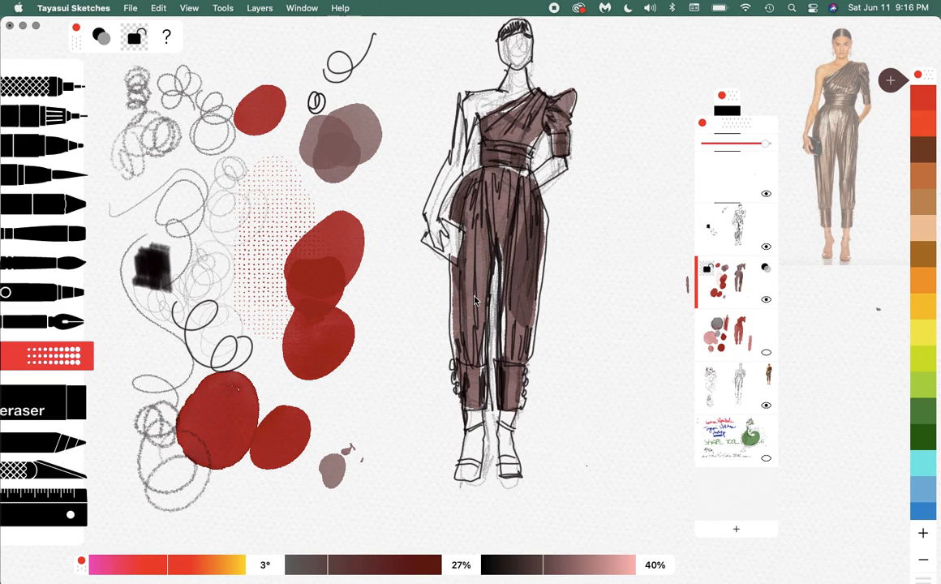
mouse_move(550, 559)
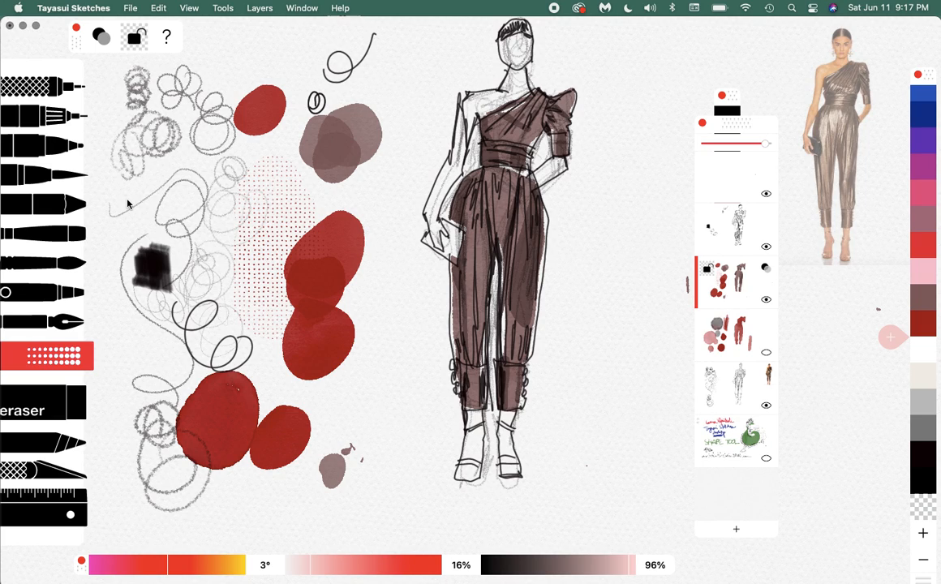
- Pick a light colour and a different brush tip shape for highlights
click(36, 88)
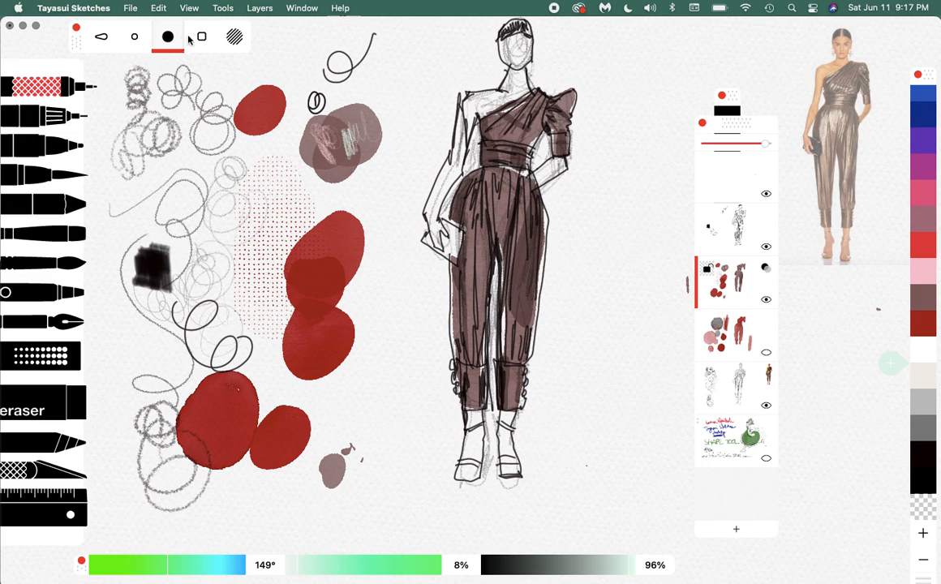
click(201, 36)
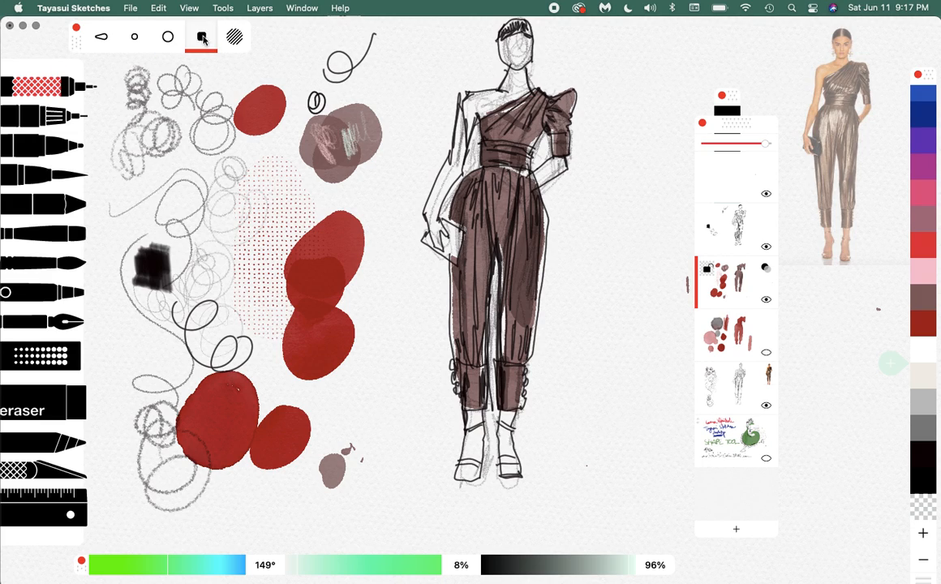
click(201, 38)
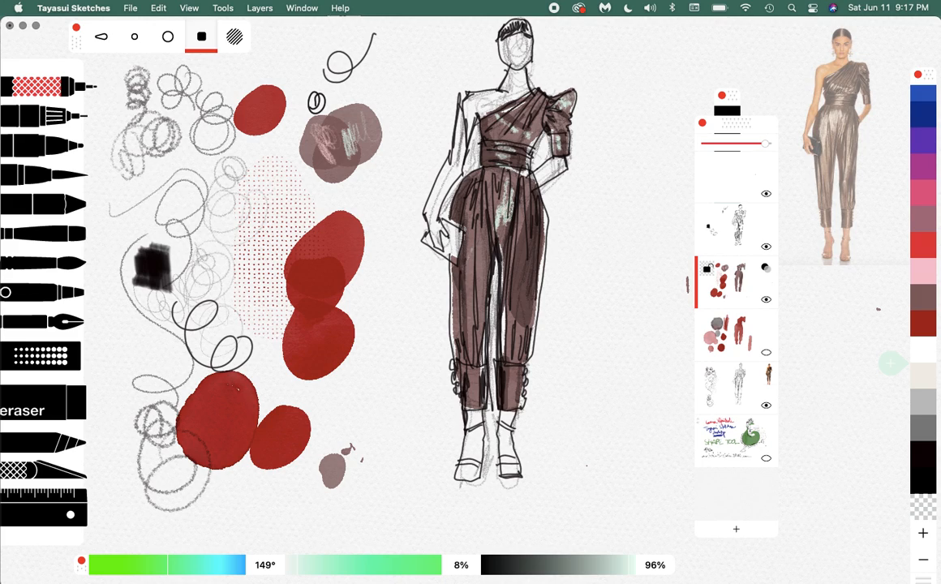
- Streak pale highlights over the bodice, arm and waist, and down both trouser legs
drag(487, 187, 490, 243)
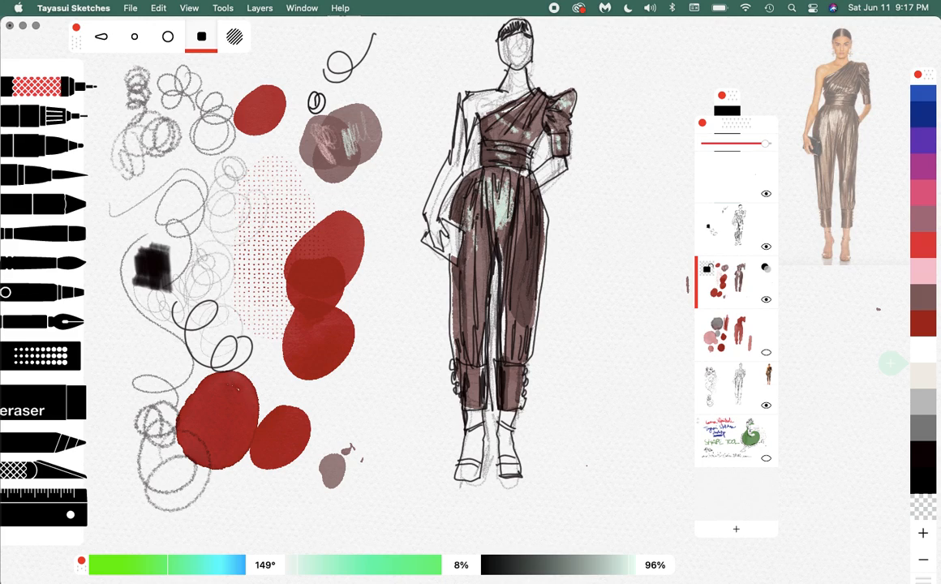
drag(471, 203, 473, 341)
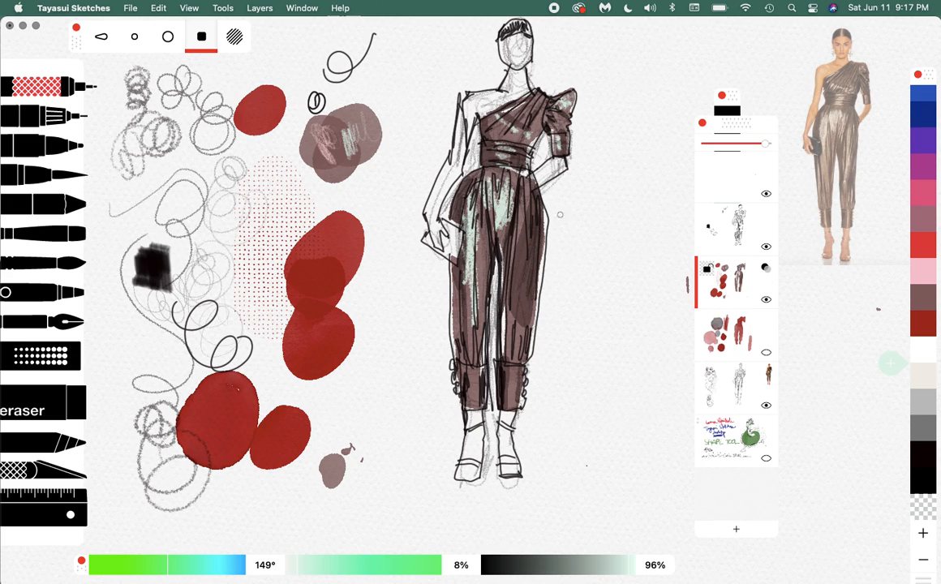
drag(536, 219, 522, 353)
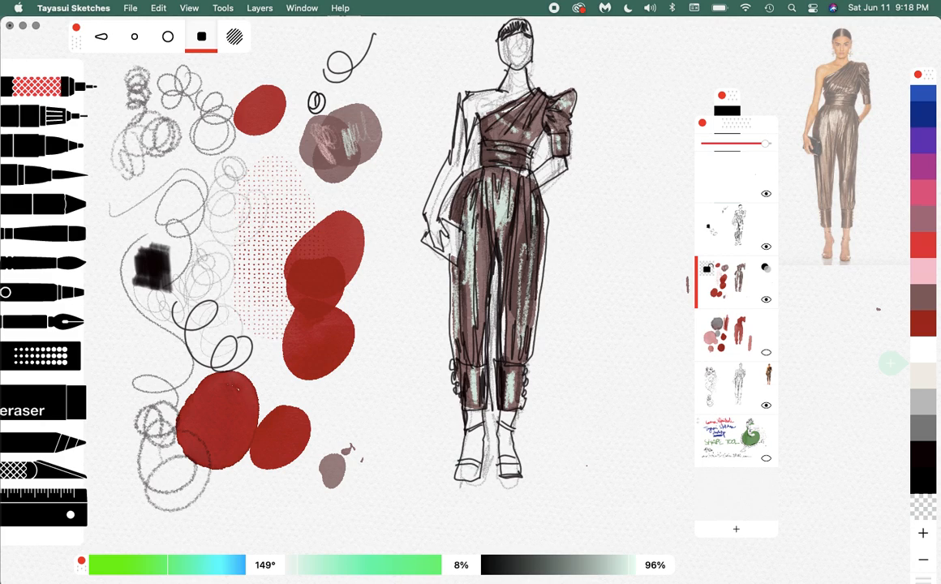
mouse_move(166, 272)
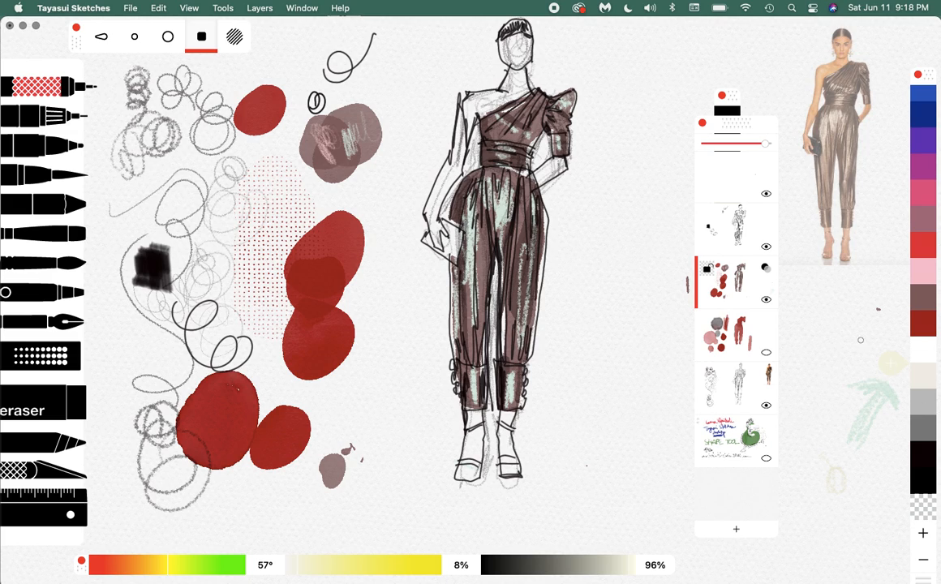
mouse_move(893, 364)
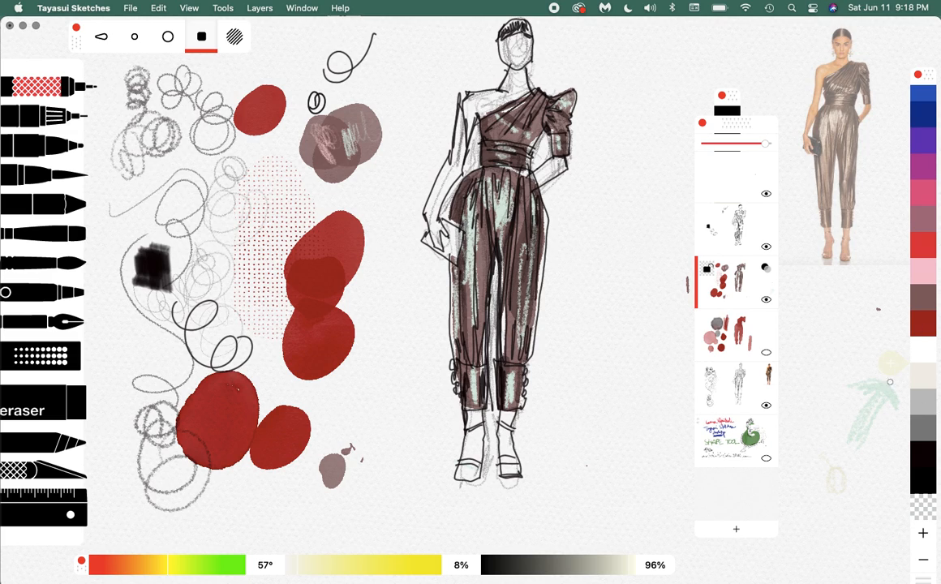
mouse_move(891, 367)
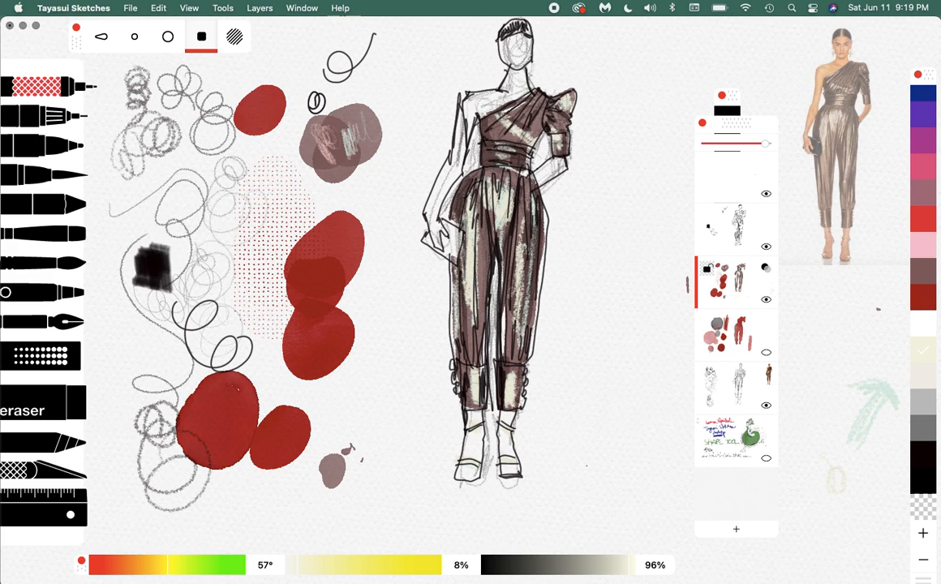
- Layer warmer yellowish highlight streaks down the jumpsuit's trouser legs
drag(523, 198, 520, 344)
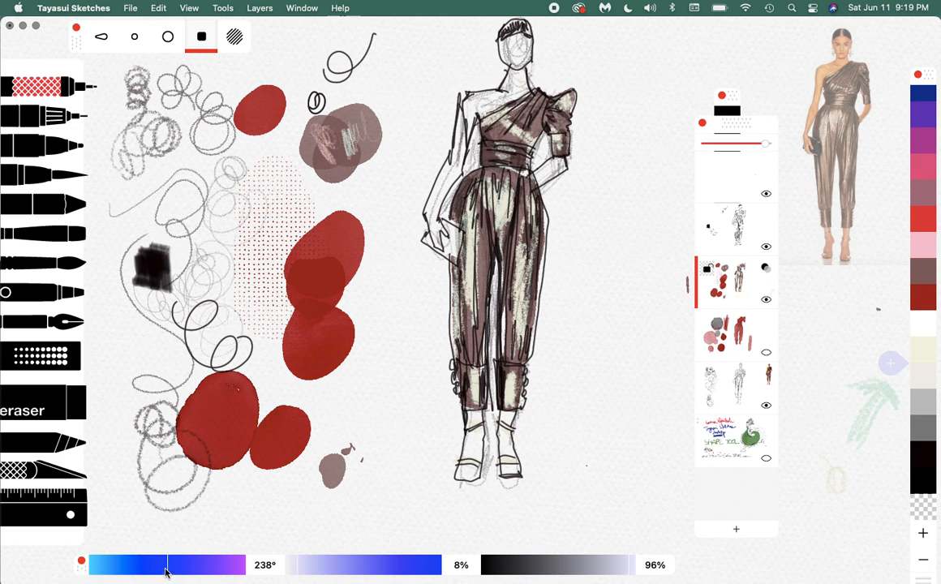
drag(165, 565, 165, 568)
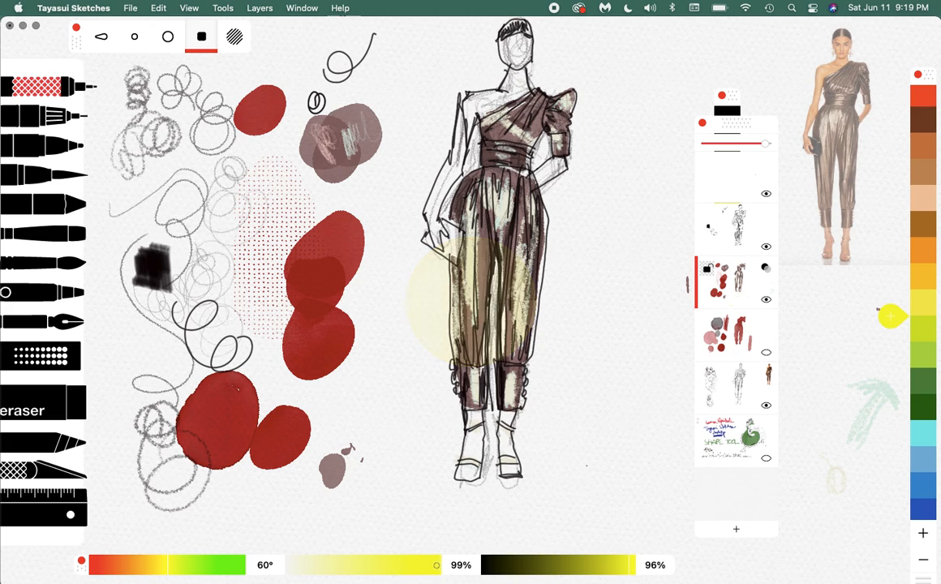
click(471, 305)
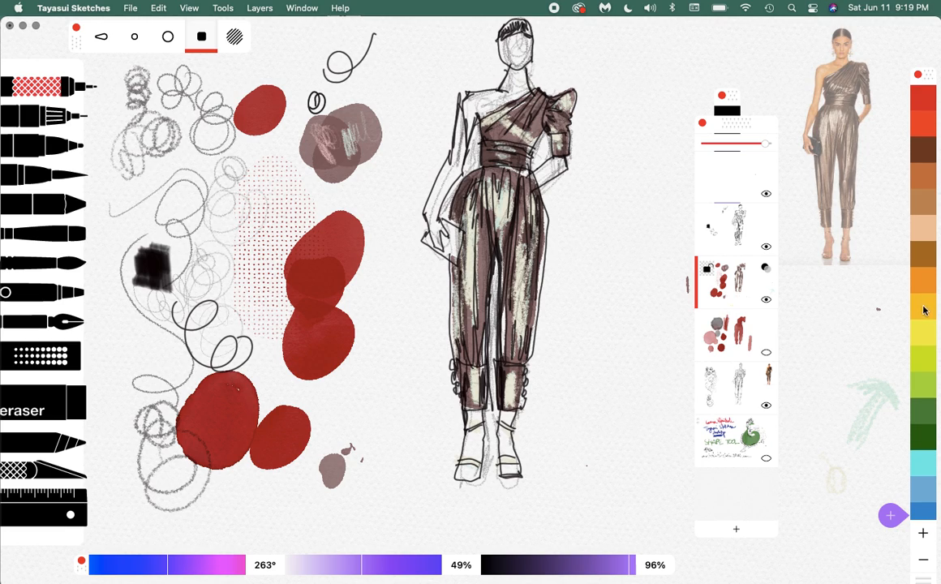
click(925, 307)
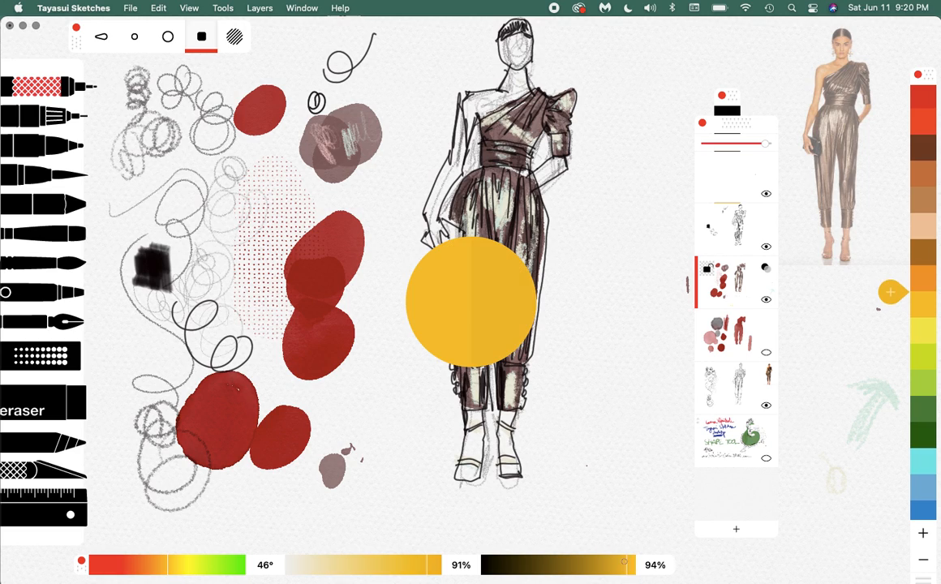
drag(624, 565, 584, 565)
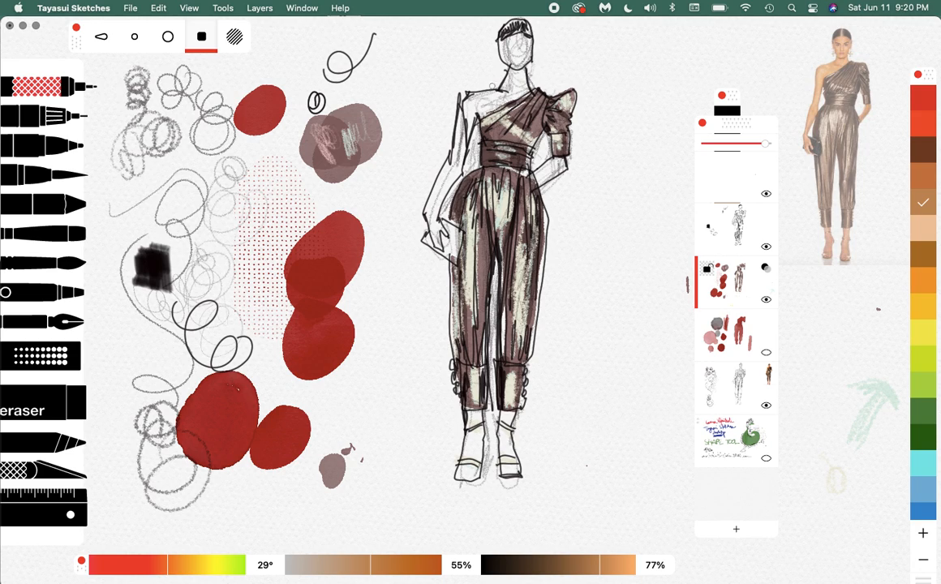
- Fill the figure's face and arm skin areas with a tan swatch colour
click(33, 262)
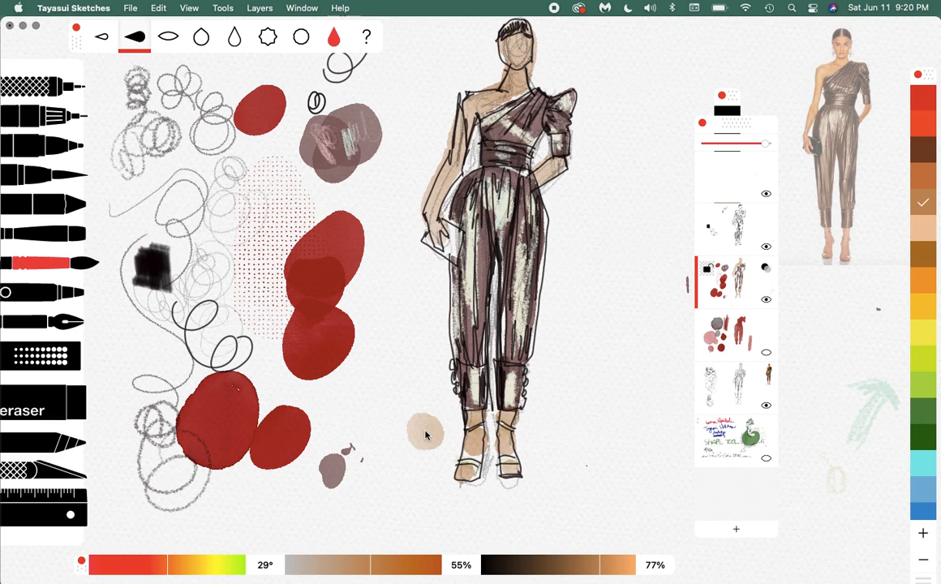
mouse_move(407, 360)
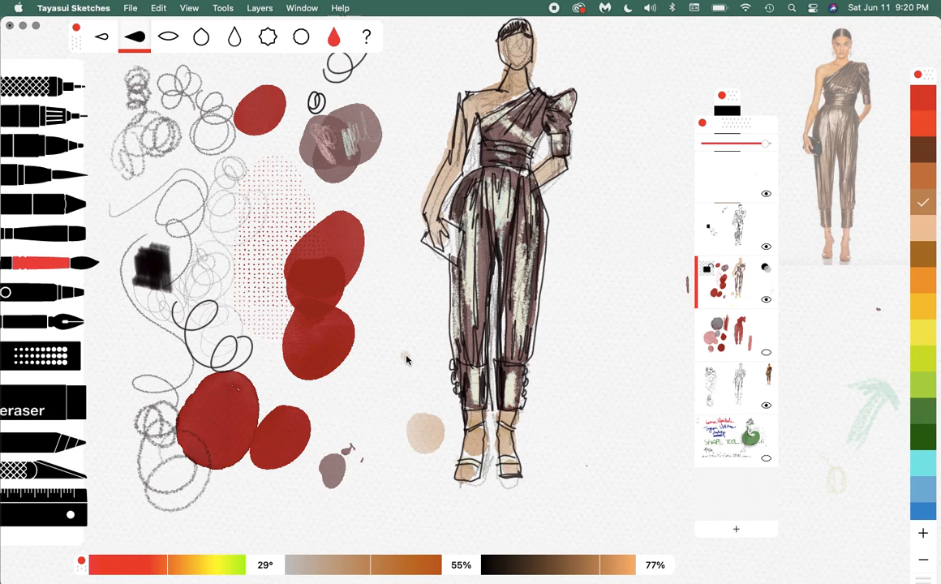
click(403, 311)
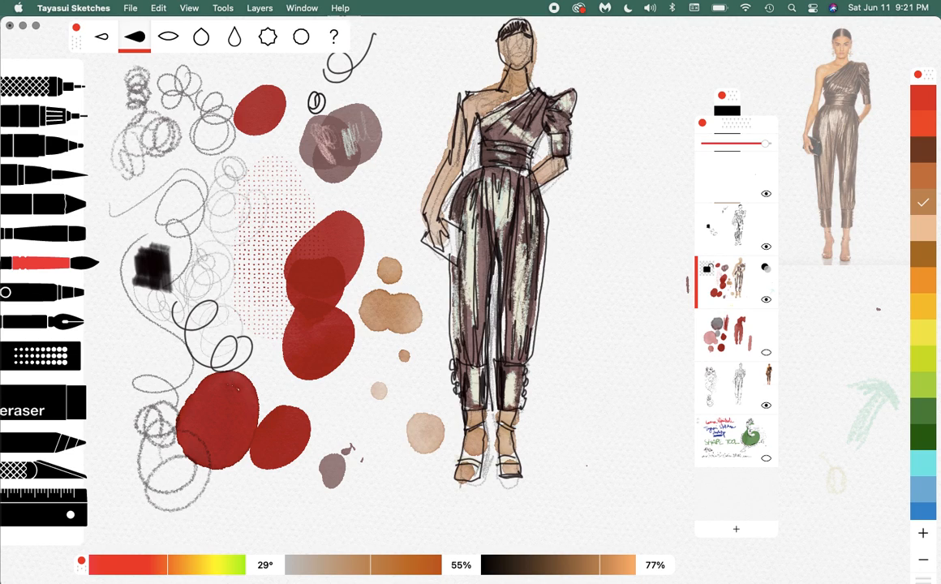
click(335, 36)
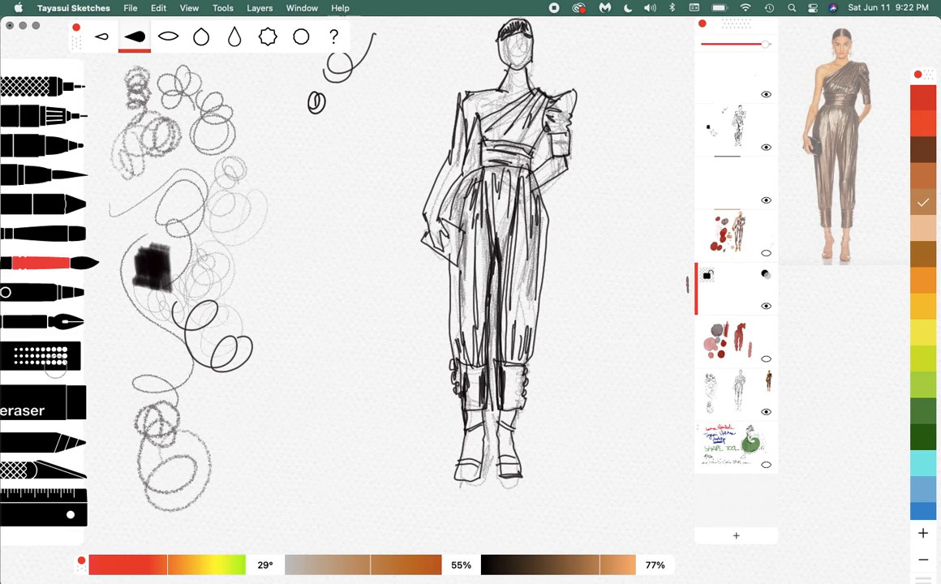
- Bring up the Patterns popover of fill pattern swatches over the scratch area
click(135, 35)
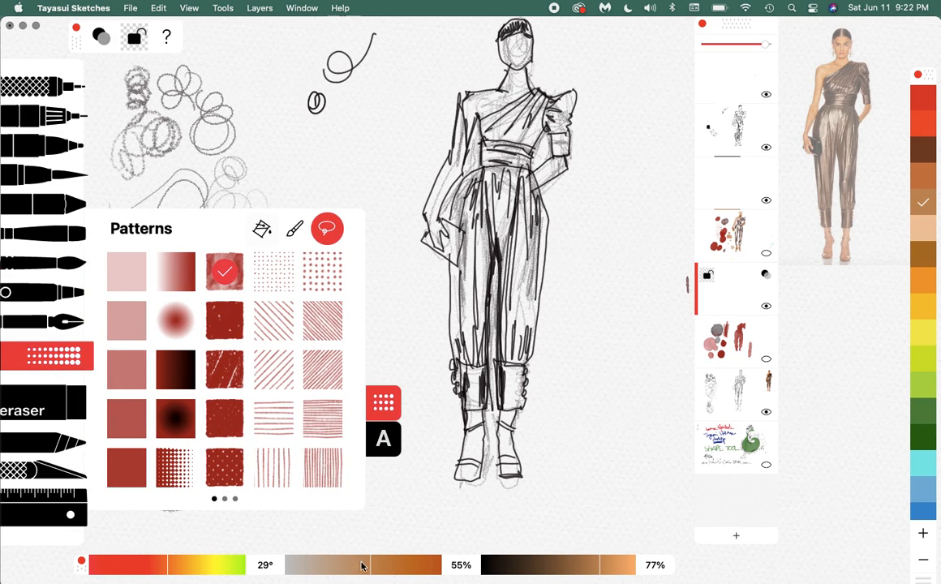
- Choose a fill pattern and flood the face, shoulder, arms and feet with tan
click(923, 203)
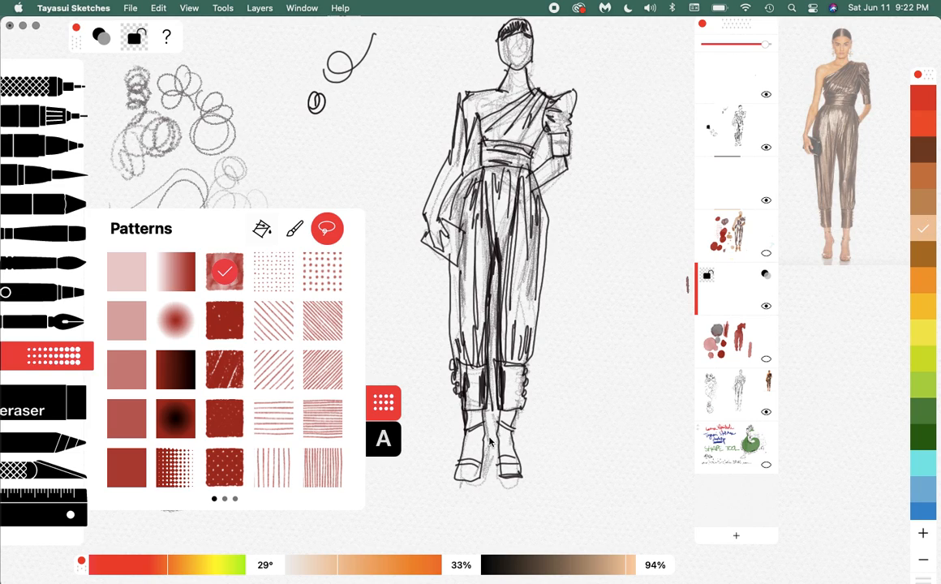
mouse_move(420, 148)
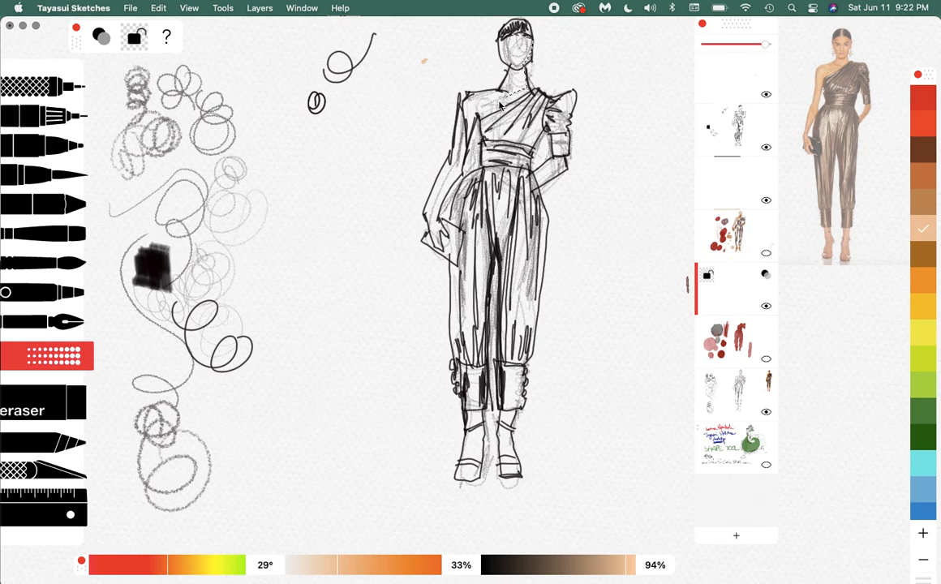
drag(500, 104, 452, 195)
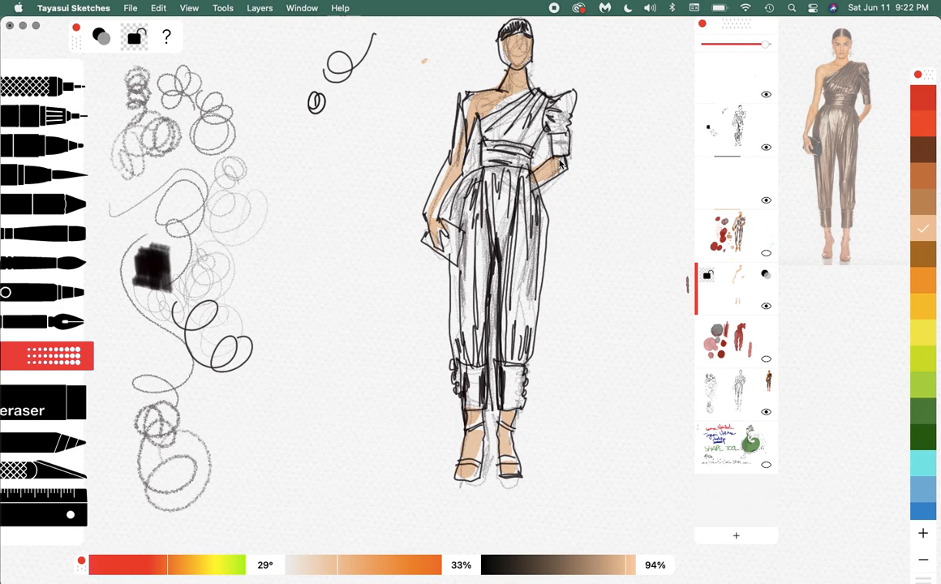
drag(560, 162, 422, 211)
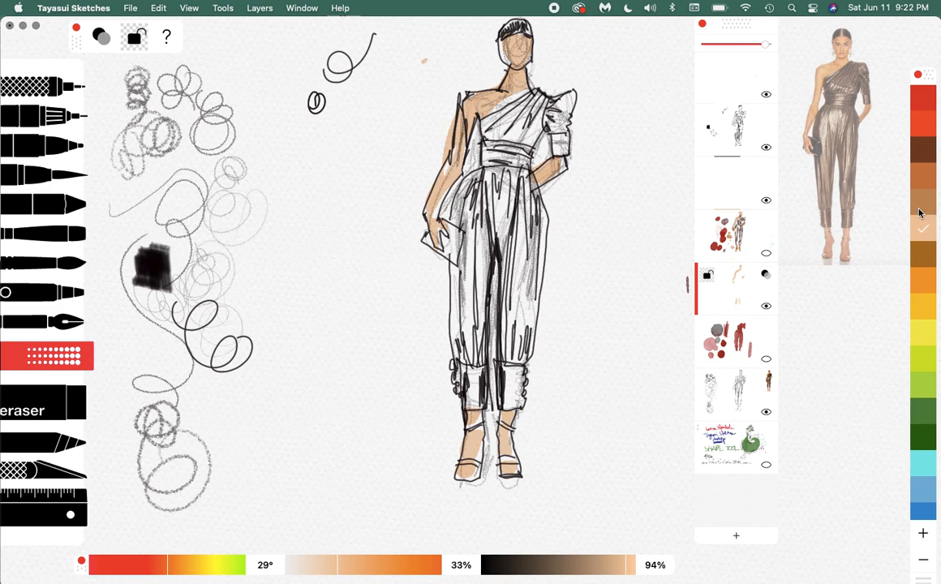
- Fill the jumpsuit trousers solid red, then switch to the eraser for fold streaks
click(923, 99)
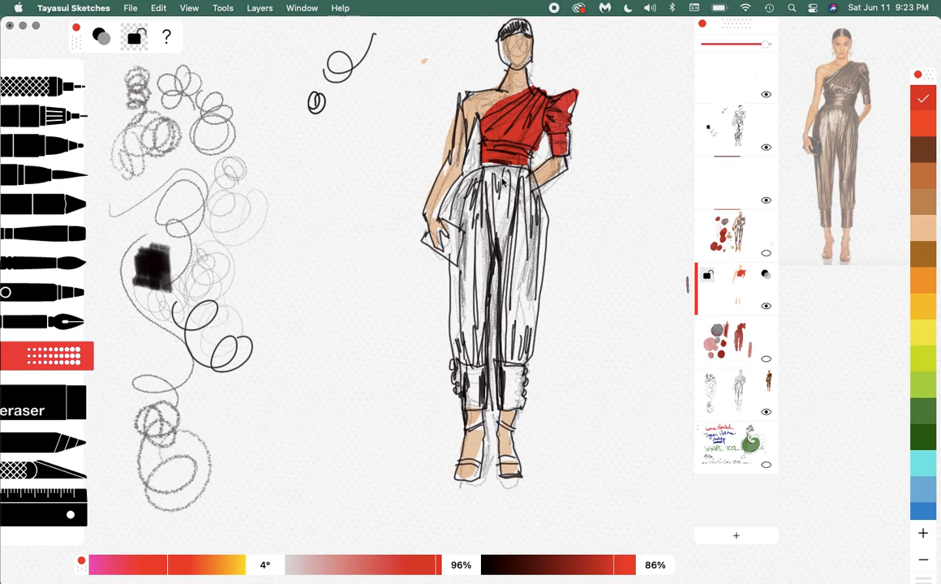
drag(538, 162, 537, 341)
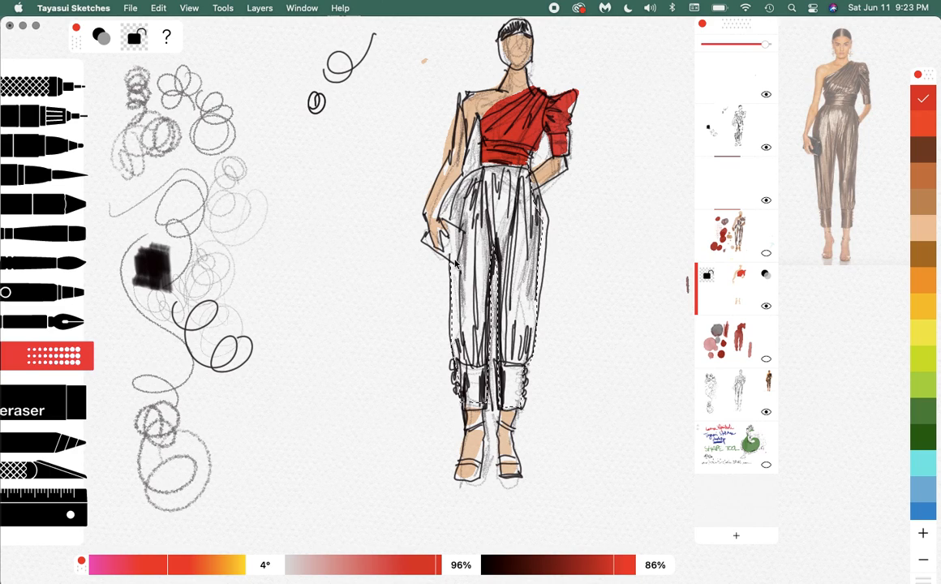
mouse_move(490, 159)
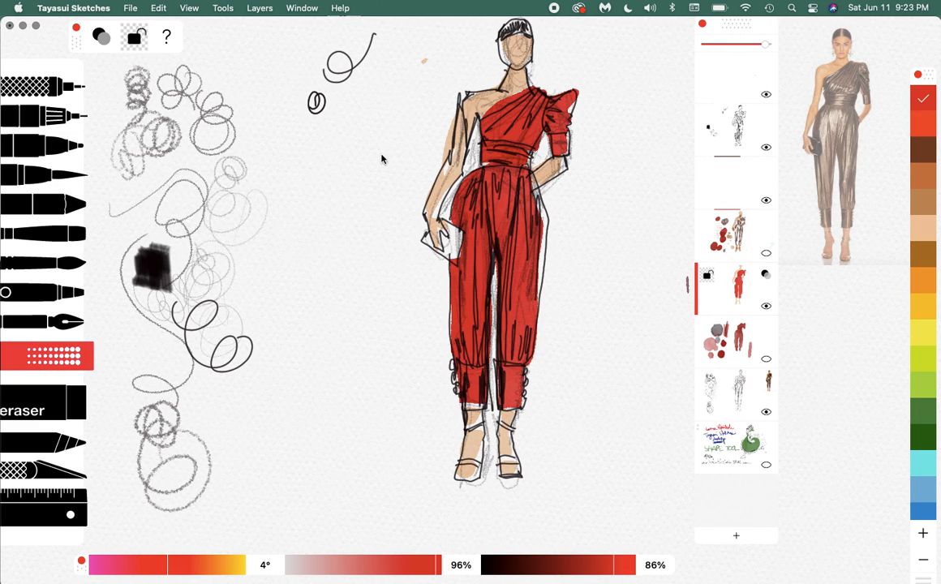
mouse_move(104, 431)
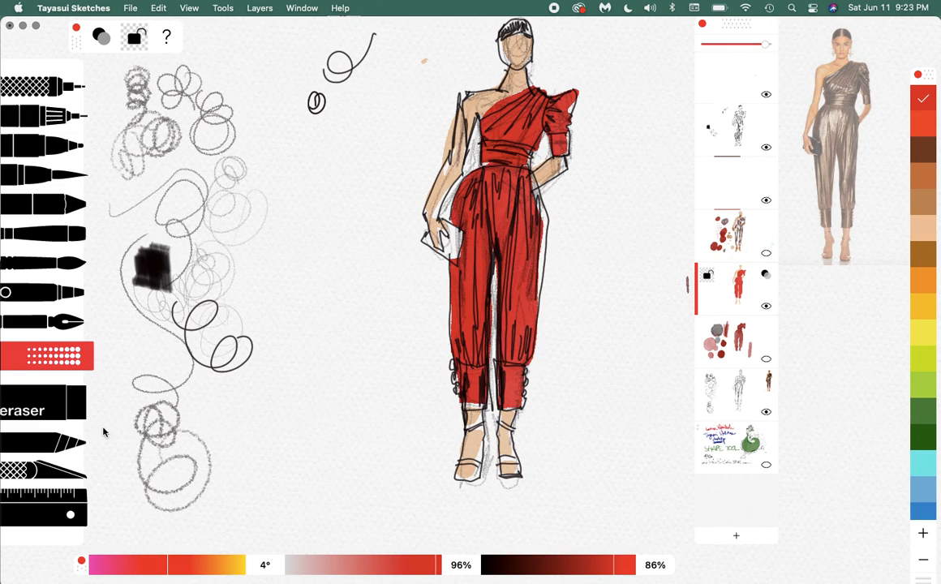
click(33, 409)
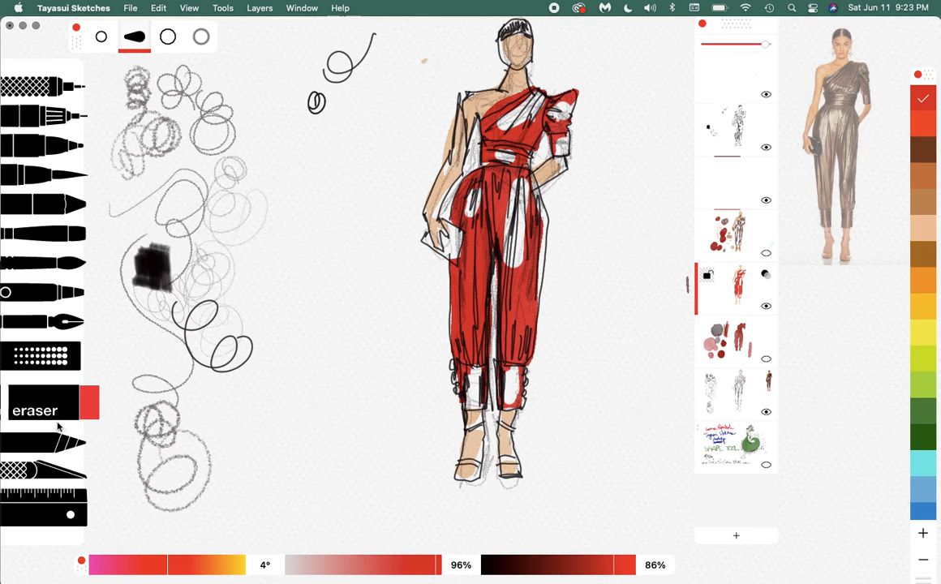
mouse_move(101, 344)
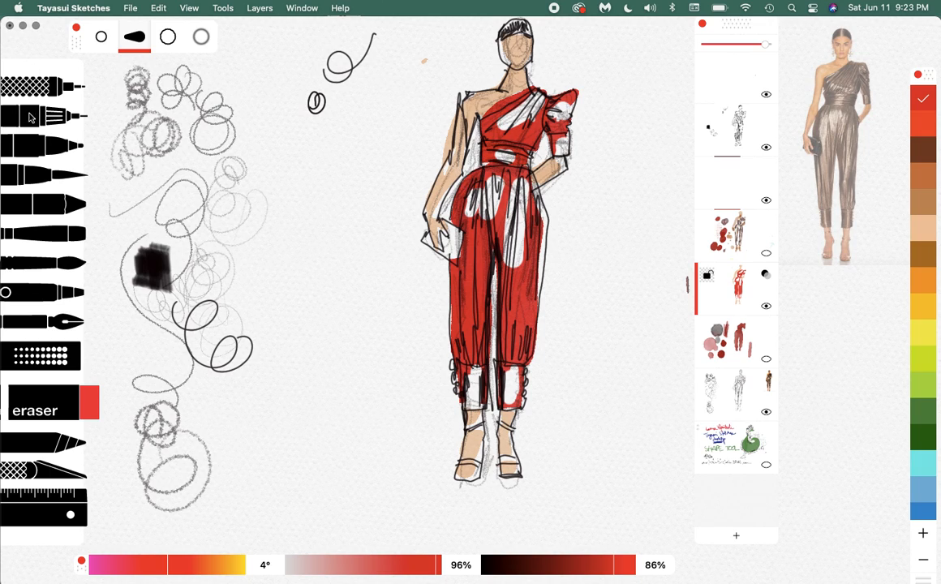
mouse_move(97, 234)
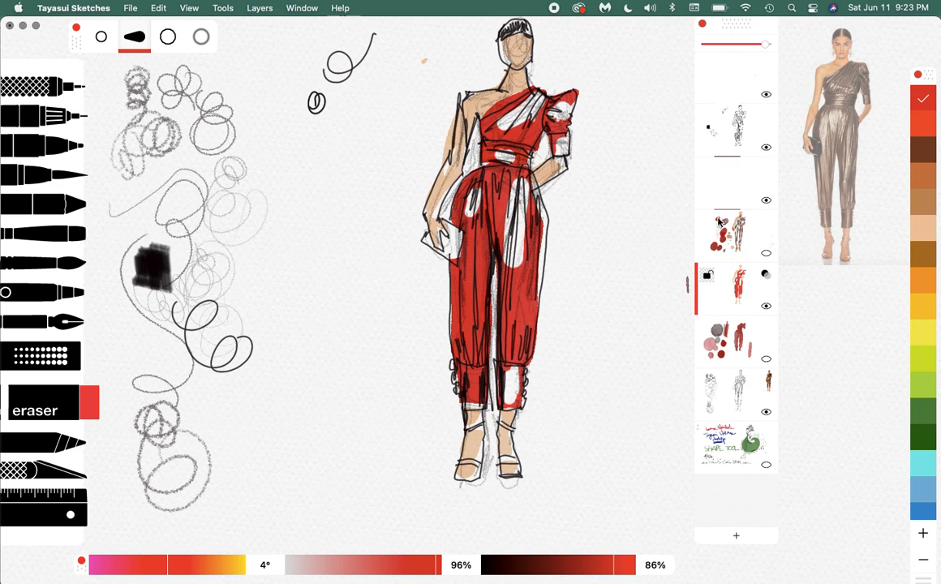
mouse_move(766, 306)
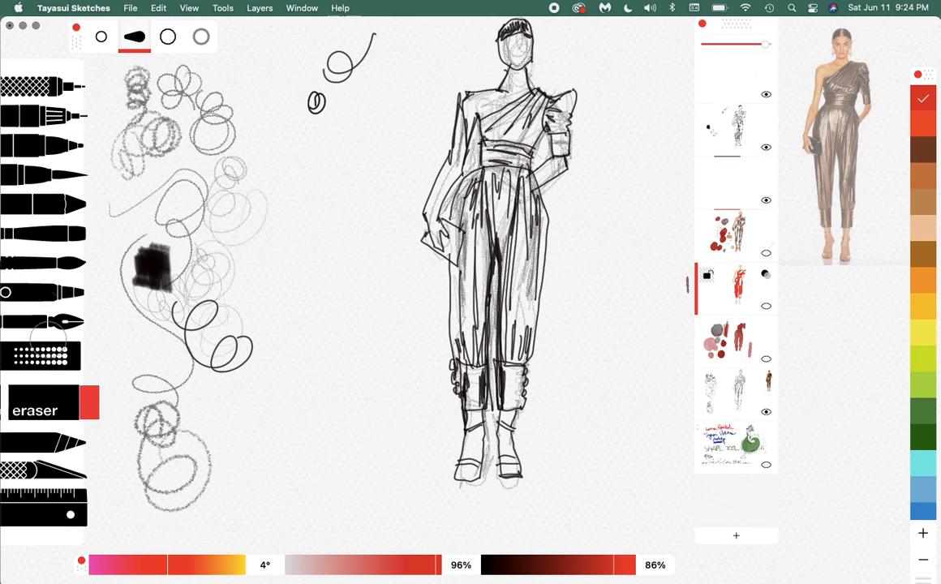
- Fill more of the bodice in blue and the uncoloured trouser leg in red
click(44, 357)
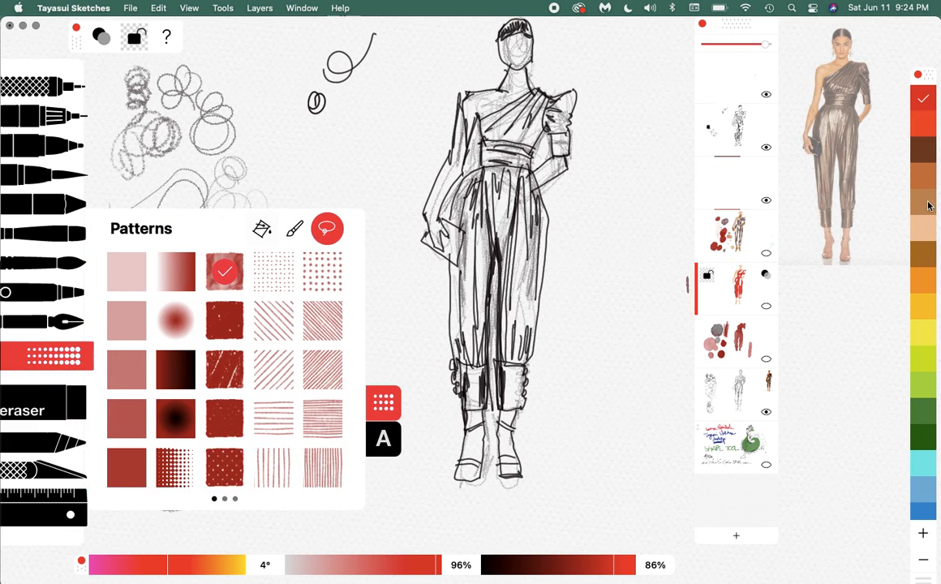
scroll(down, 3)
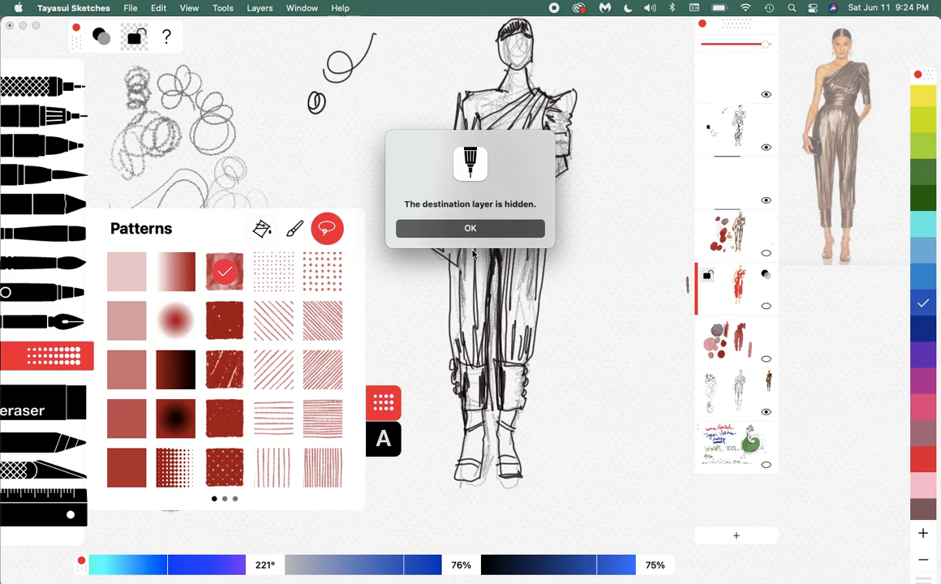
click(471, 227)
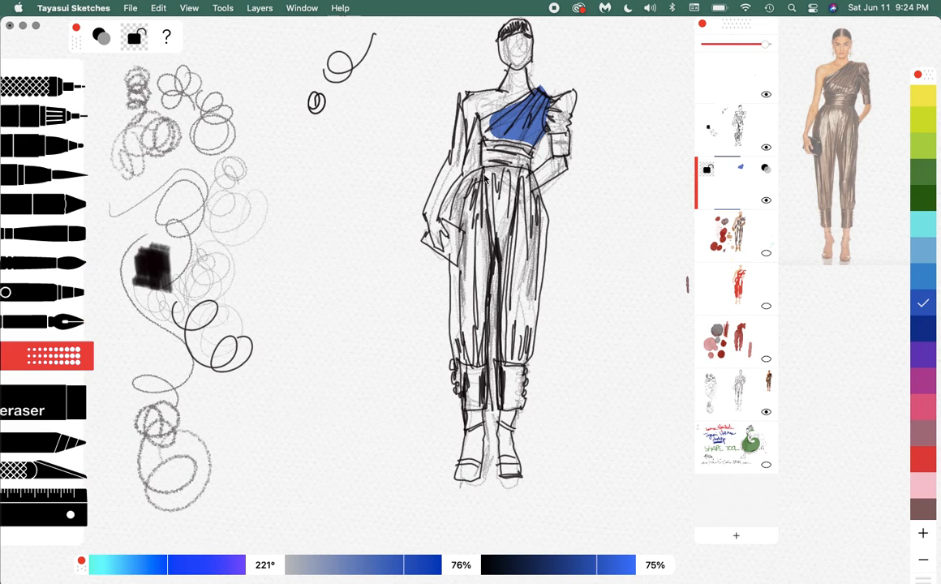
drag(479, 171, 536, 279)
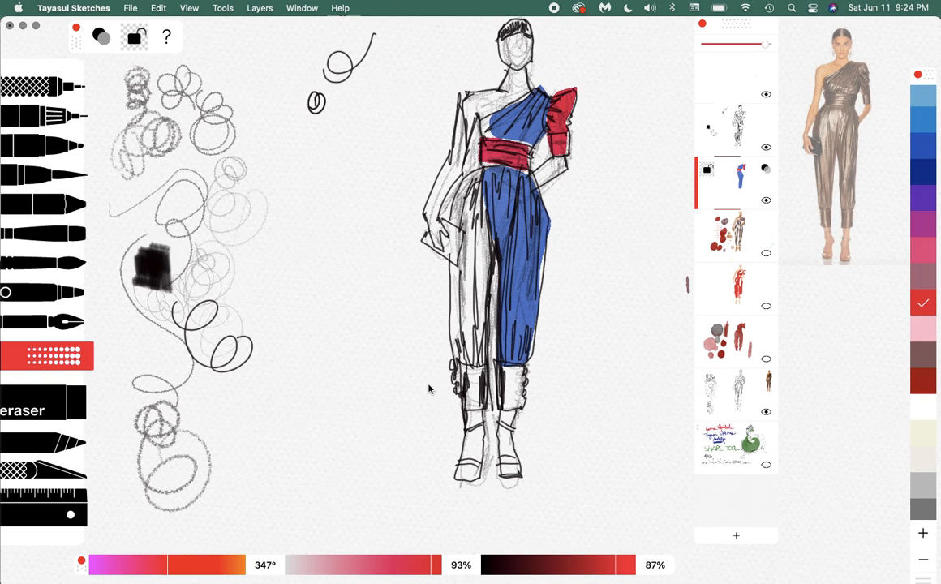
drag(481, 170, 484, 340)
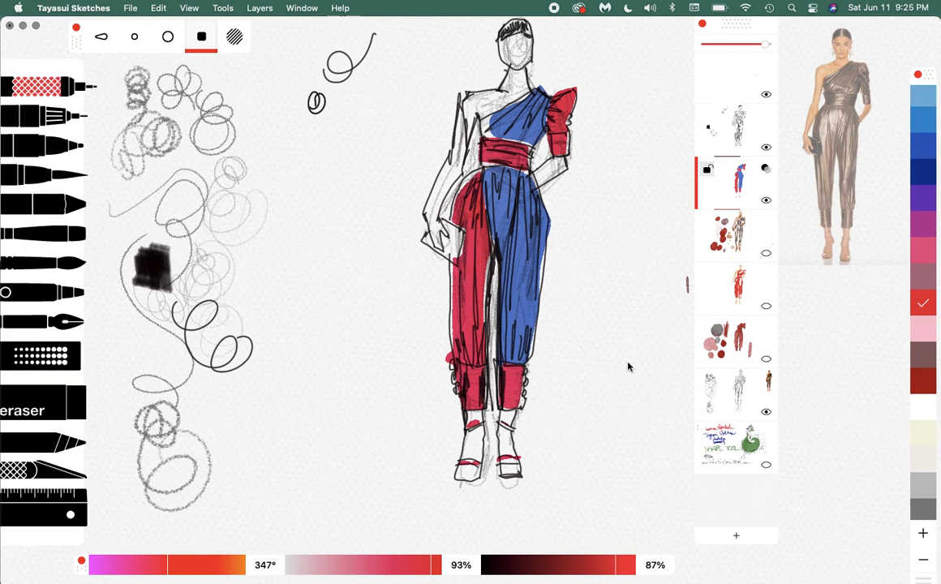
mouse_move(922, 411)
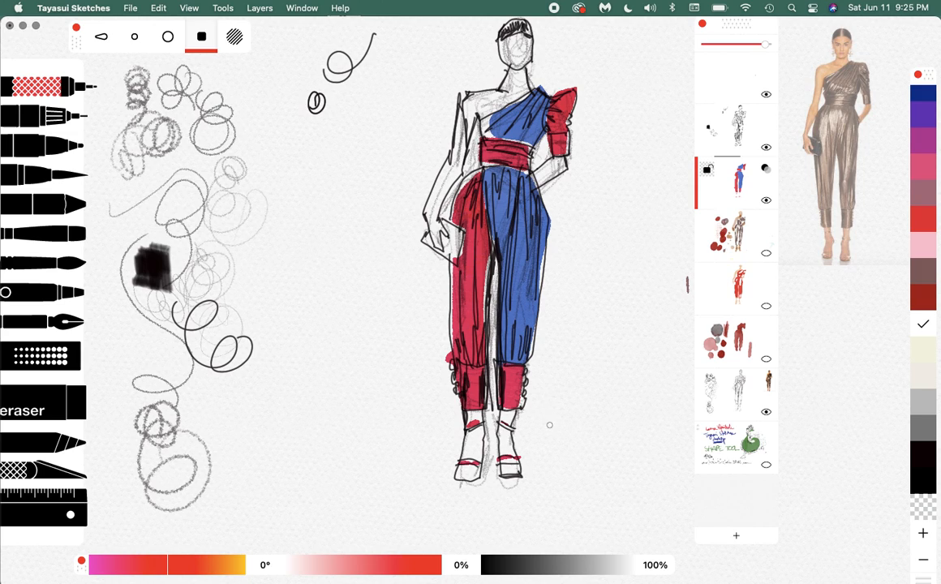
- Stroke a darker shading streak down the red trouser leg
drag(522, 230, 508, 341)
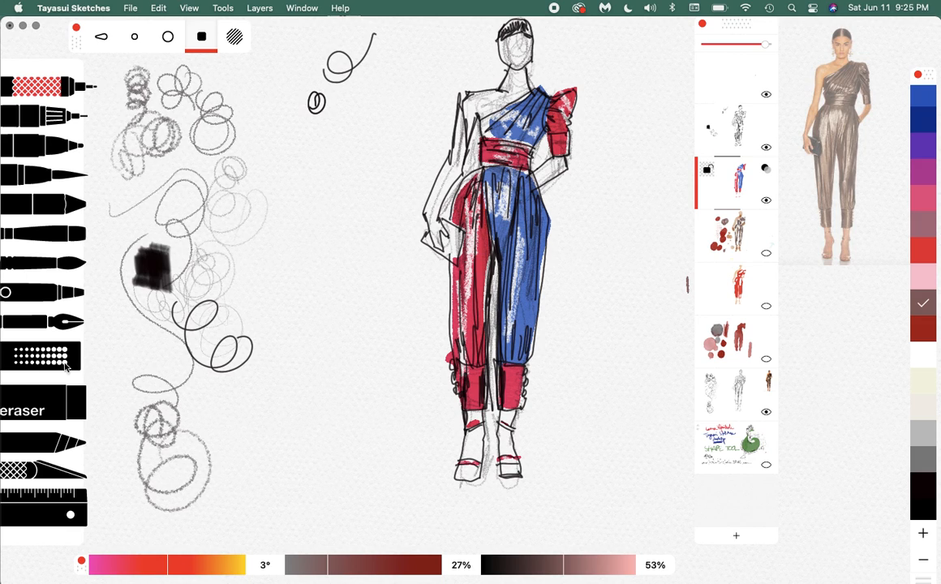
- Pick a colour from the fill patterns' colour picker and fill a skin area
click(233, 36)
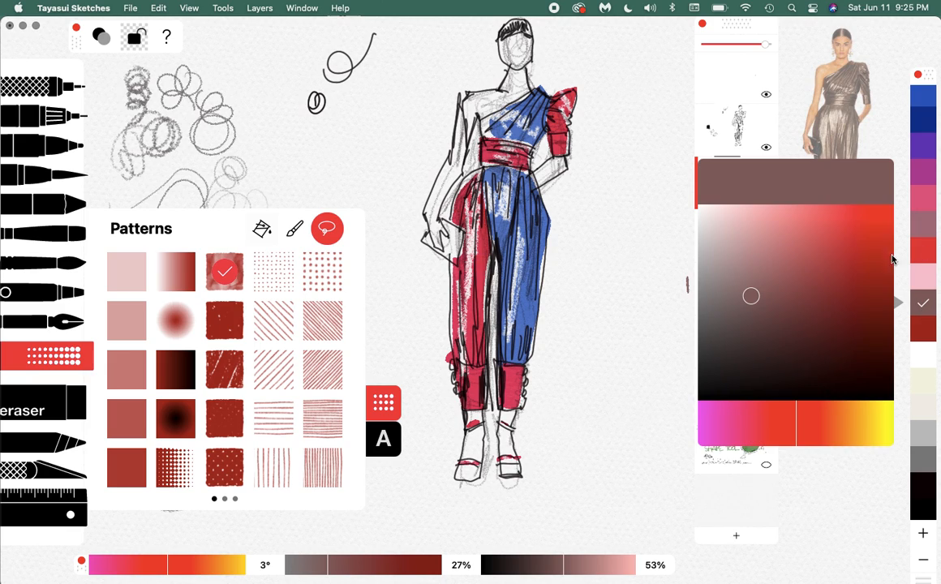
mouse_move(782, 386)
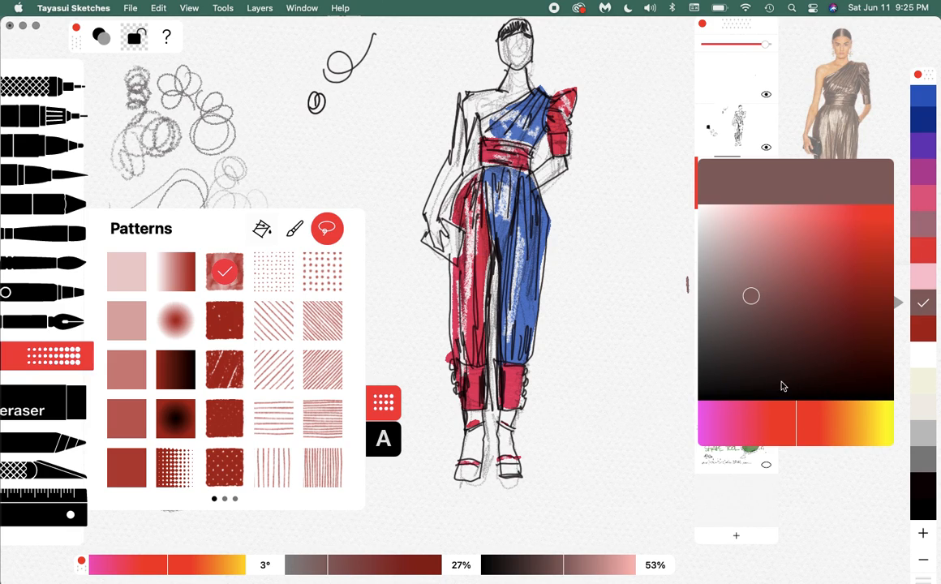
click(820, 289)
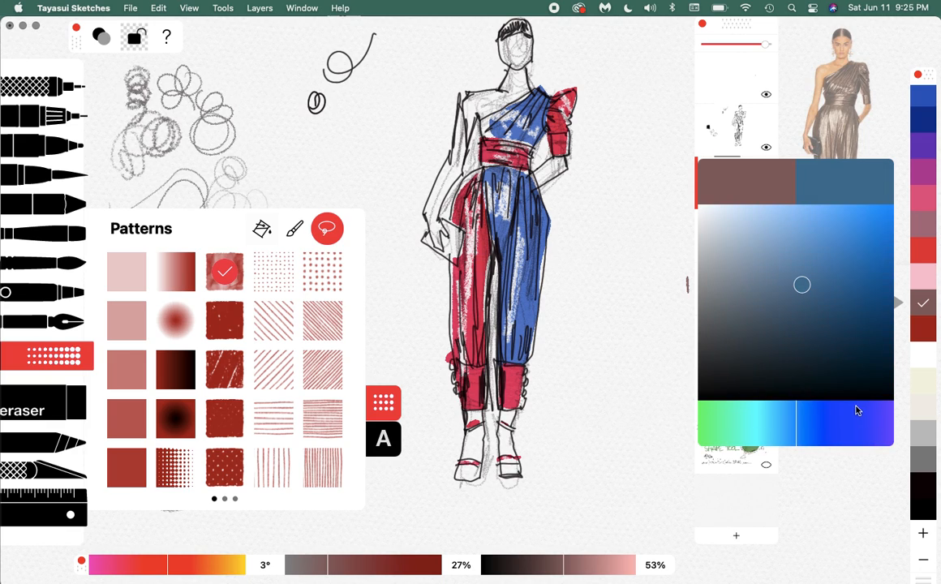
click(780, 273)
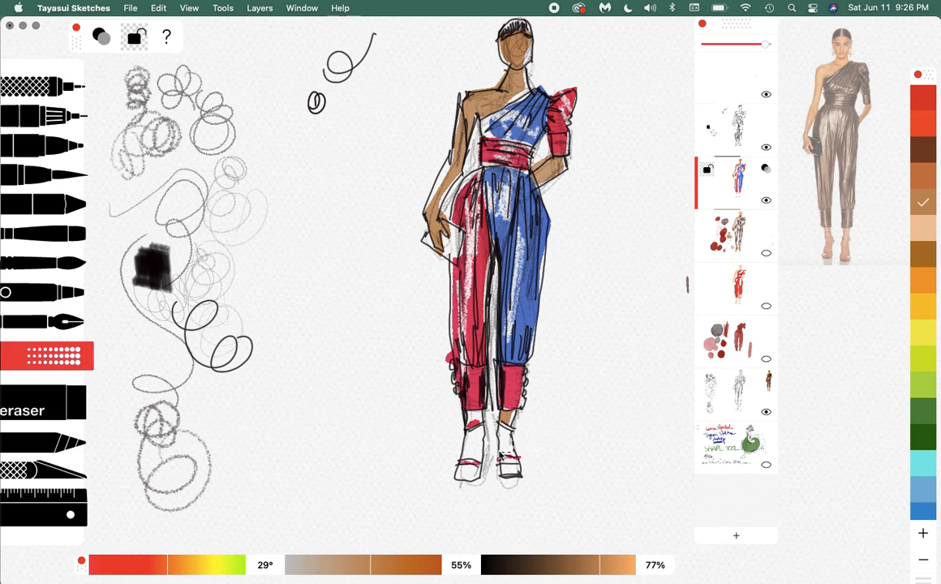
click(508, 467)
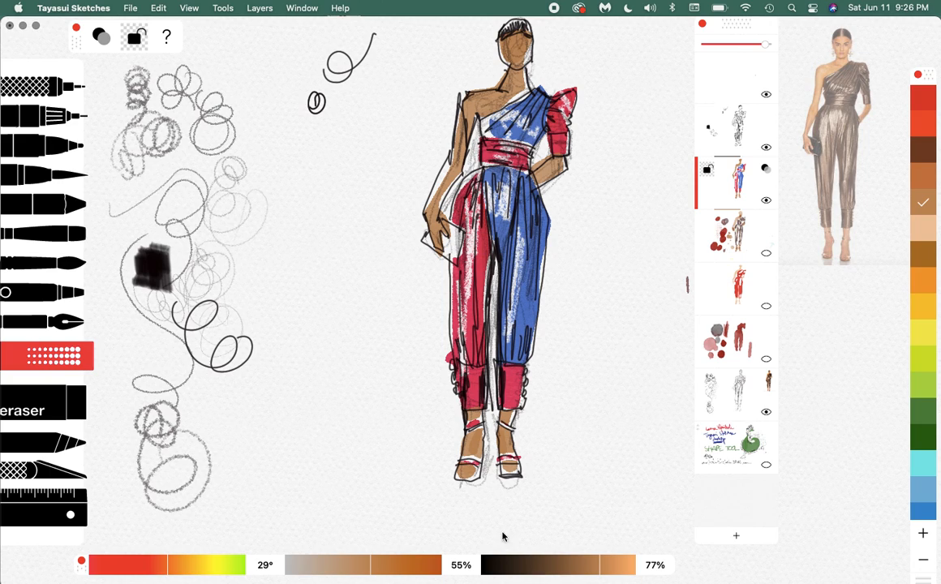
mouse_move(490, 70)
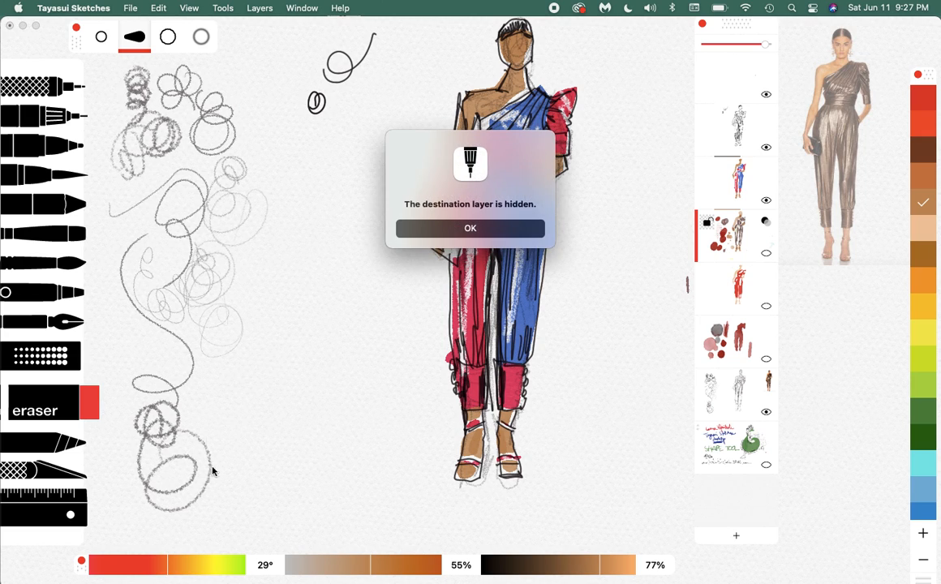
- Dismiss the 'destination layer is hidden' alert twice to continue drawing
click(470, 227)
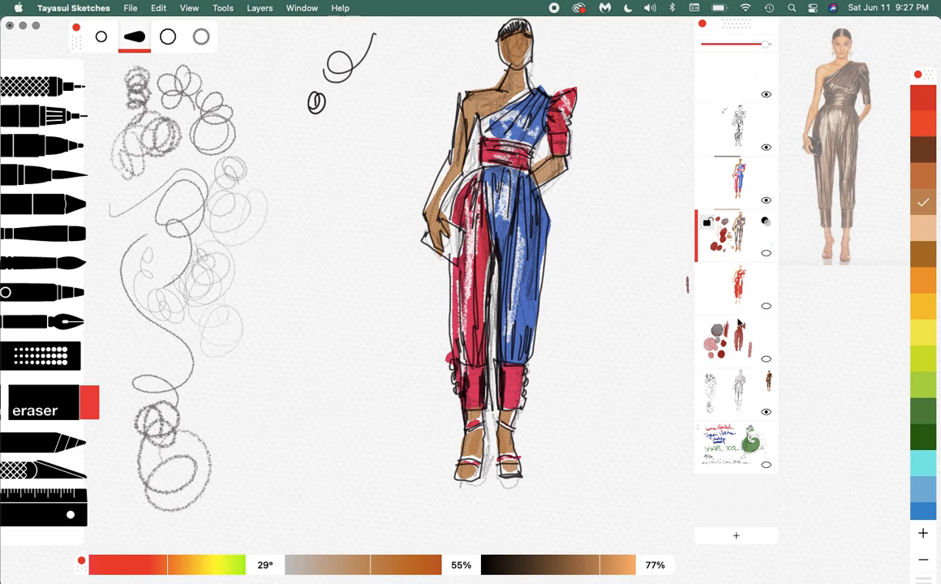
mouse_move(409, 31)
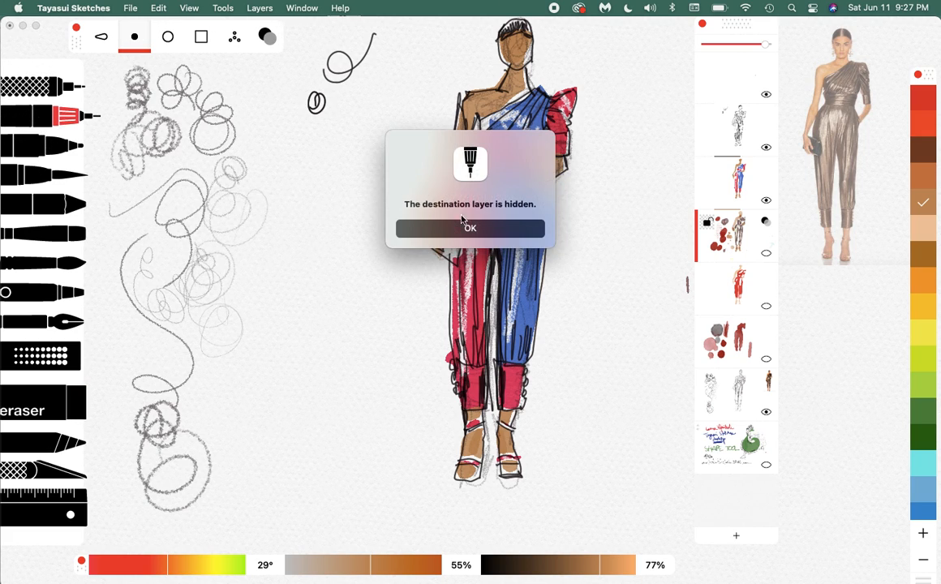
click(471, 227)
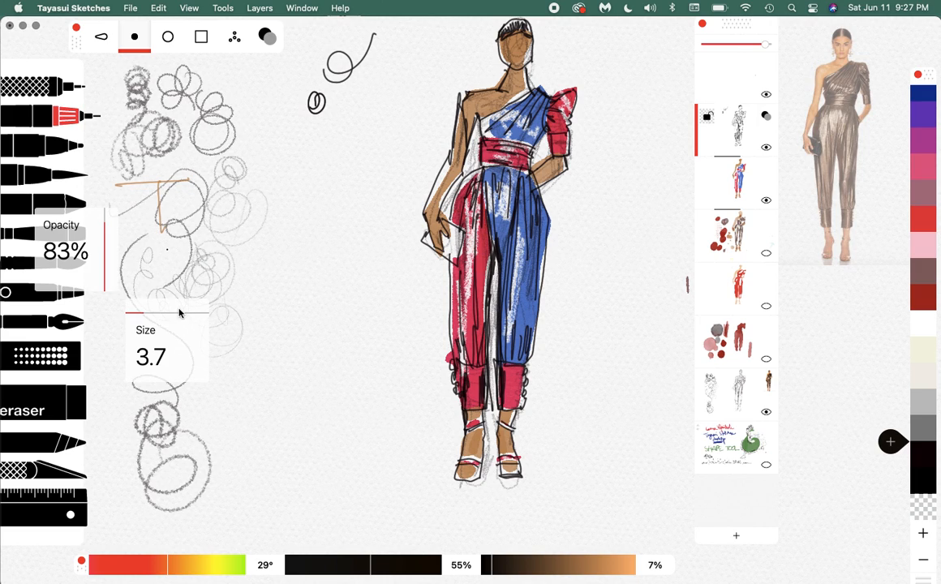
mouse_move(177, 315)
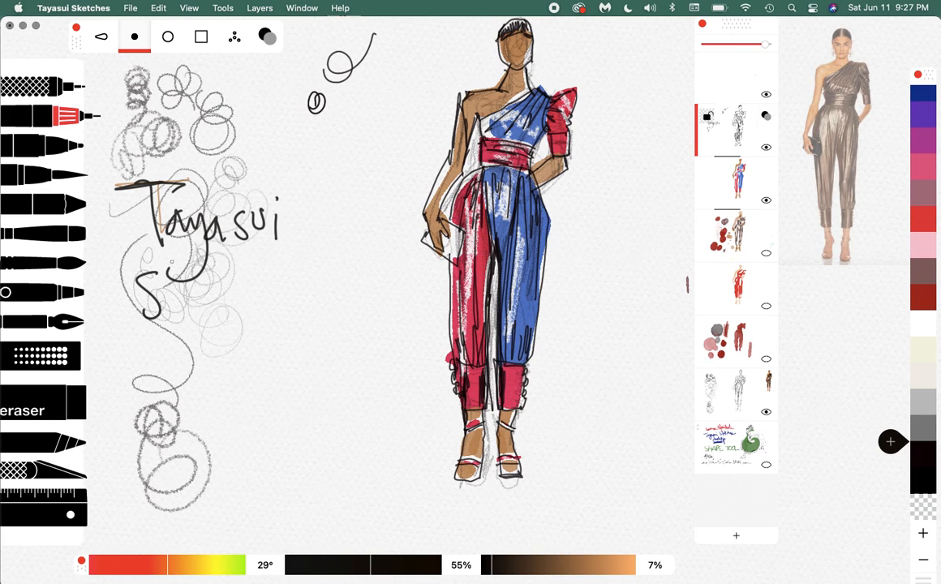
- Handwrite 'Sketches desktop' under 'Tayasui' on the left of the page
drag(170, 292, 243, 300)
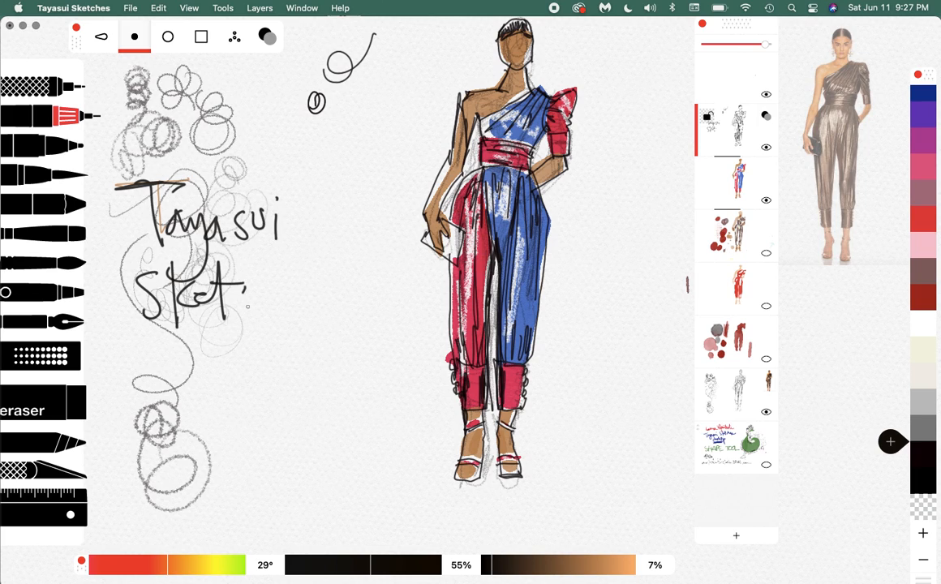
drag(247, 292, 308, 300)
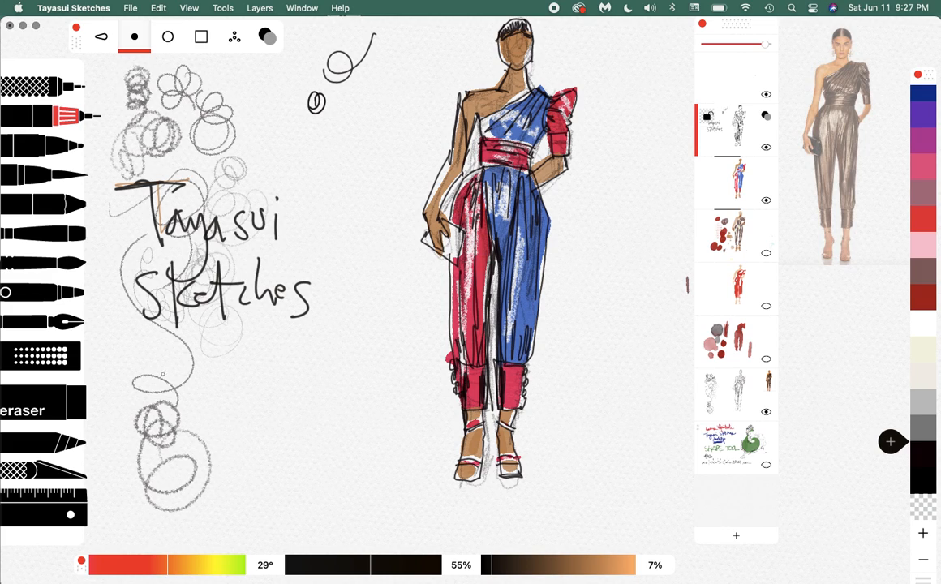
drag(151, 336, 208, 382)
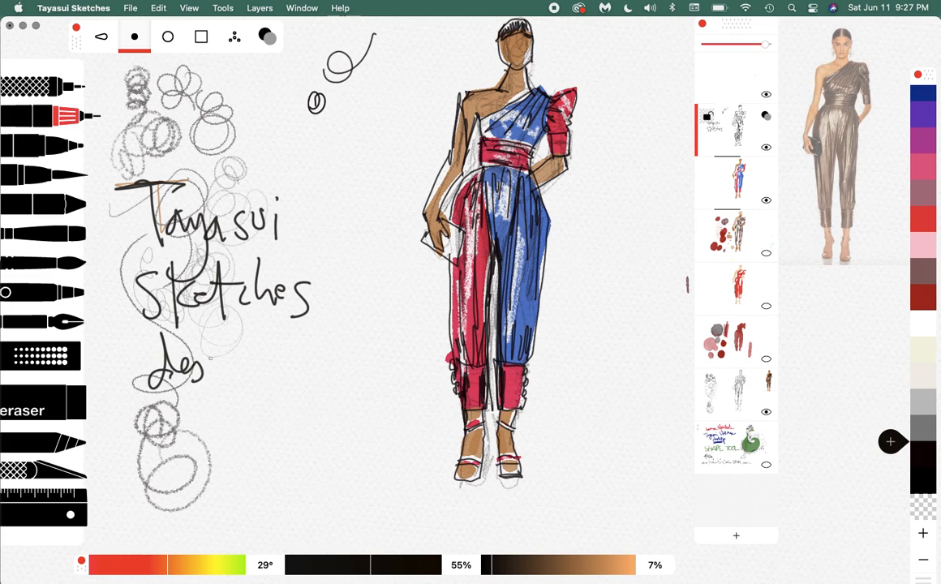
drag(198, 370, 260, 366)
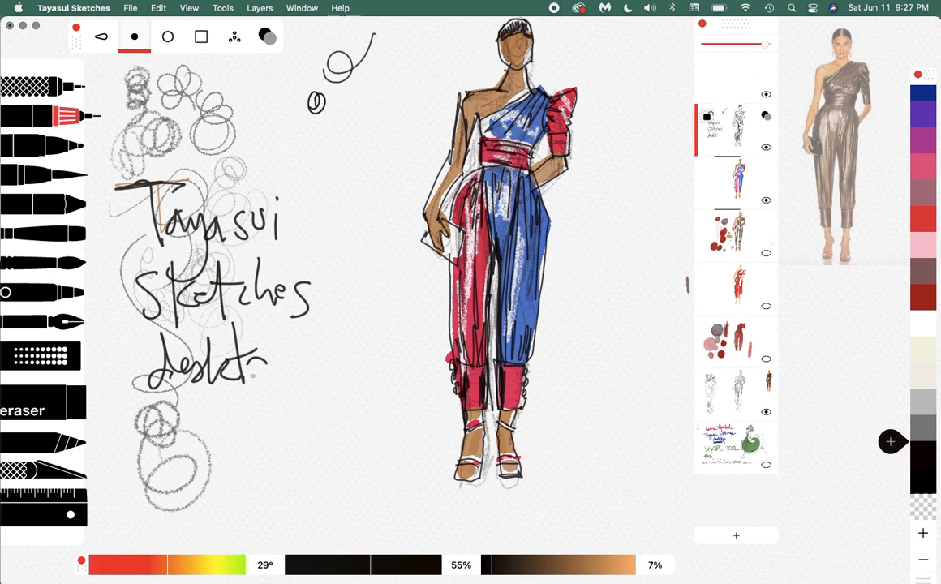
drag(263, 354, 279, 430)
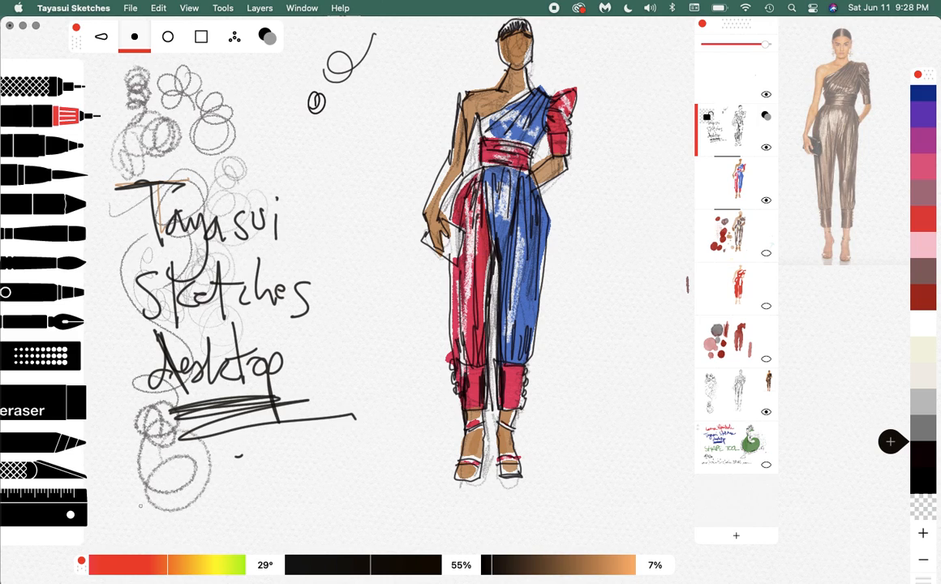
- Letter 'insta:' and the Instagram handle below the underlined title
drag(138, 483, 137, 509)
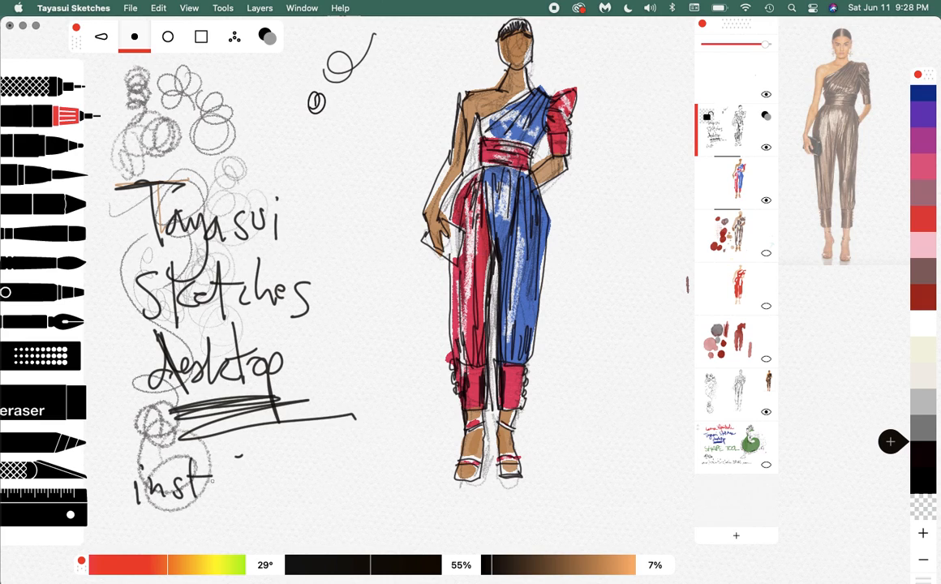
drag(203, 490, 276, 495)
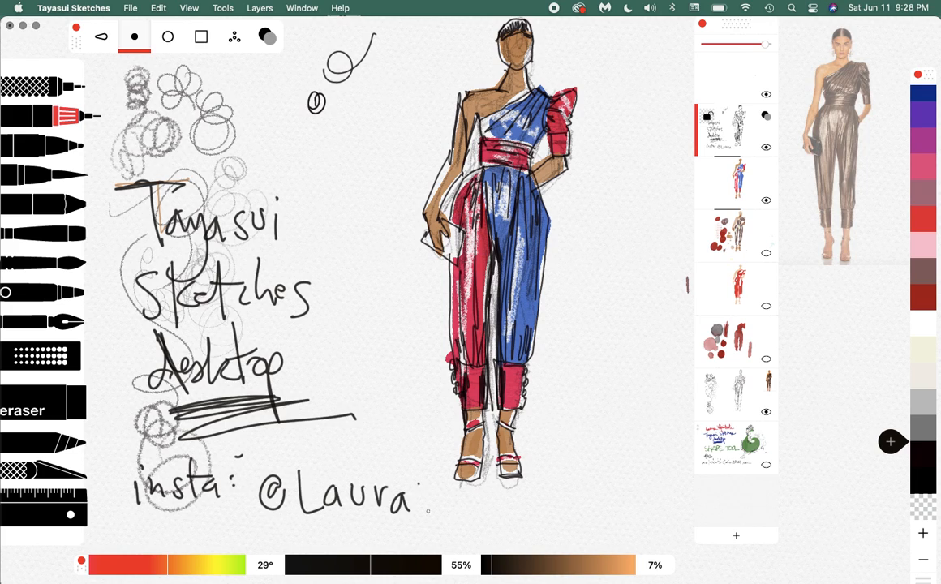
drag(425, 495, 467, 503)
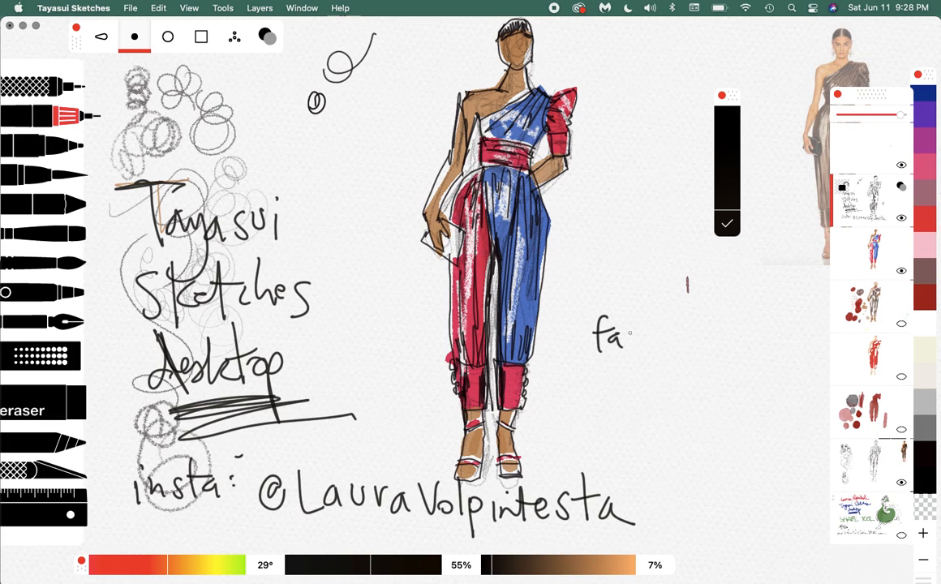
- Handwrite 'fashion illustration tribe .com' right of the figure, then bring up QuickTime Player's Open window
drag(620, 336, 685, 336)
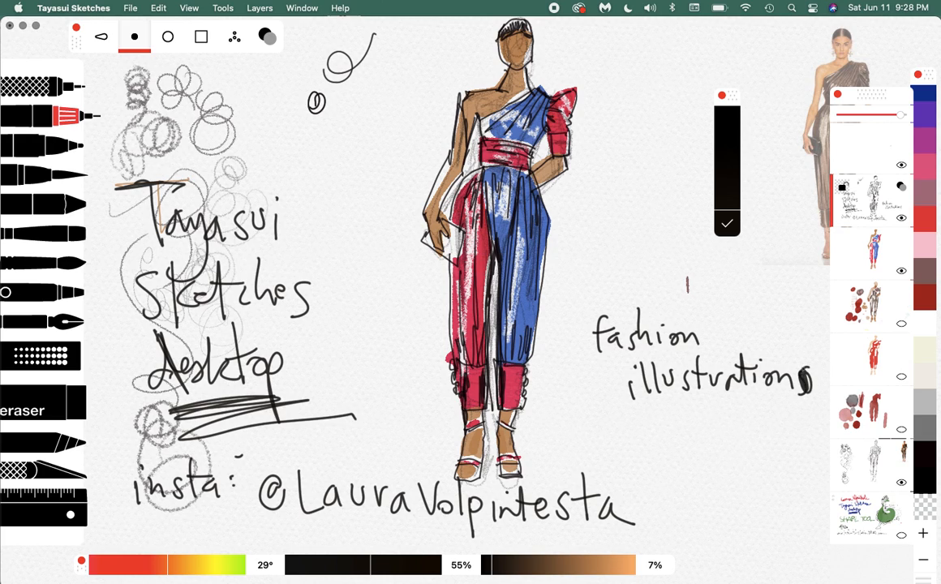
drag(640, 414, 625, 446)
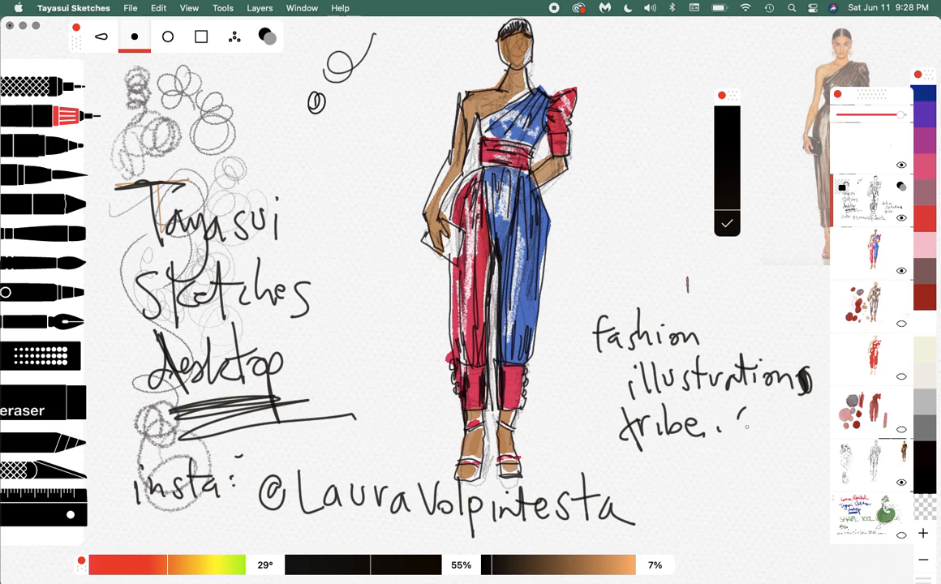
text(.com)
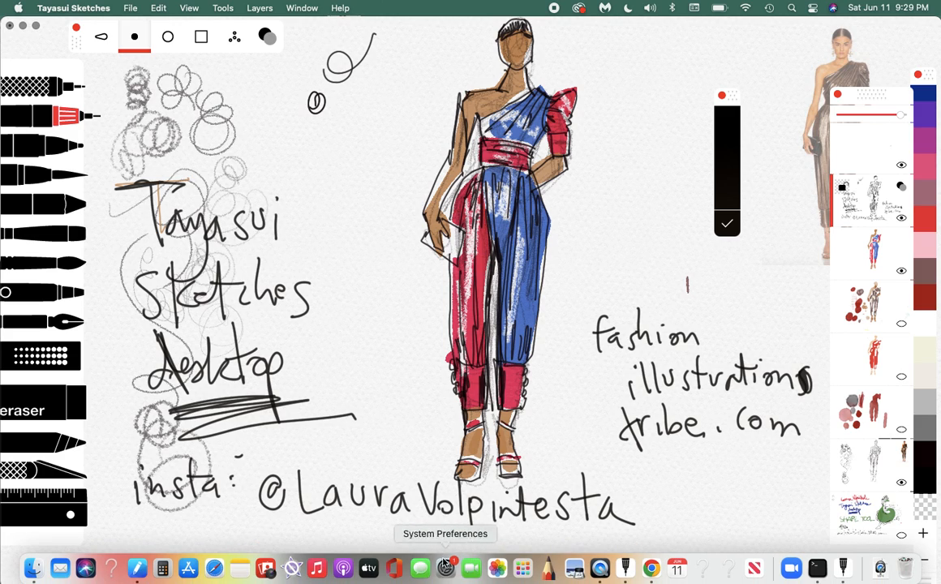
mouse_move(600, 568)
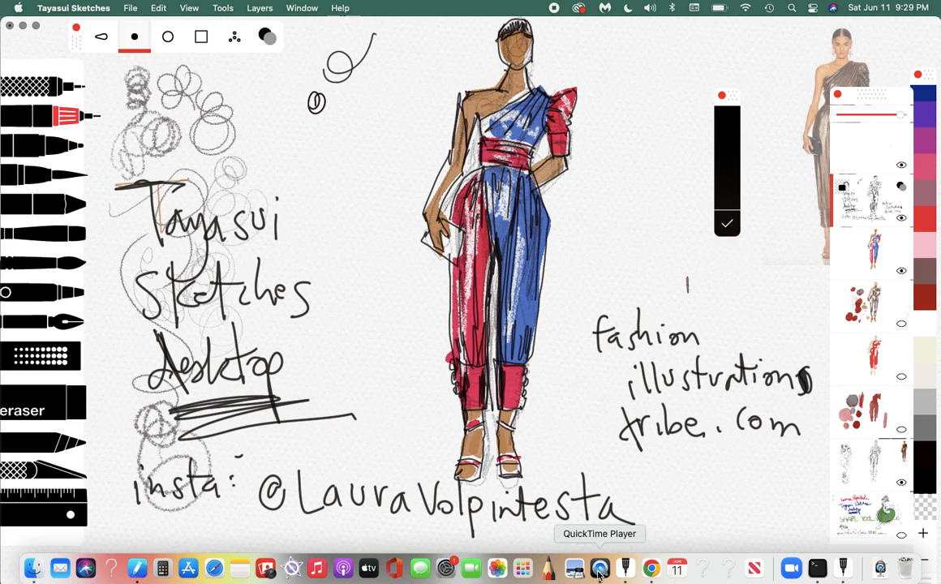
click(600, 568)
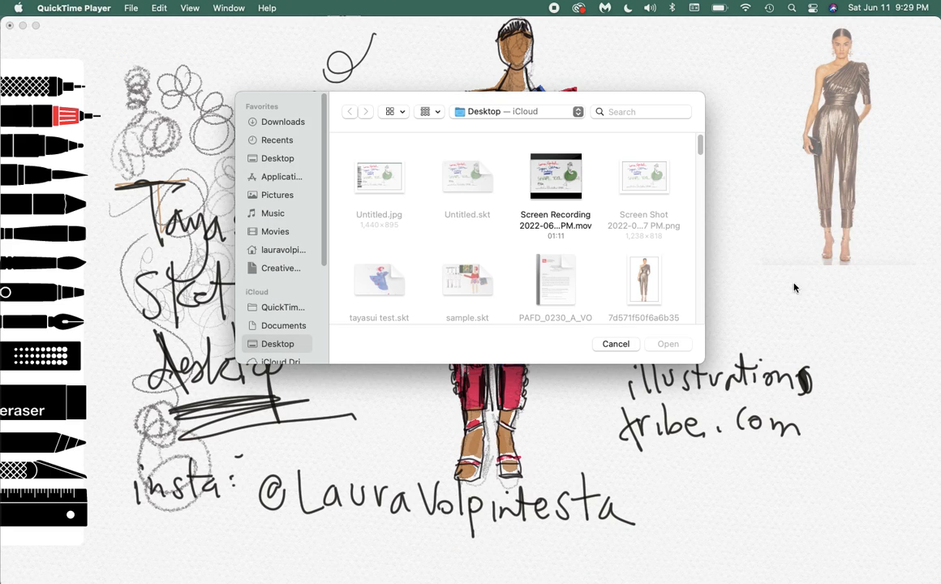